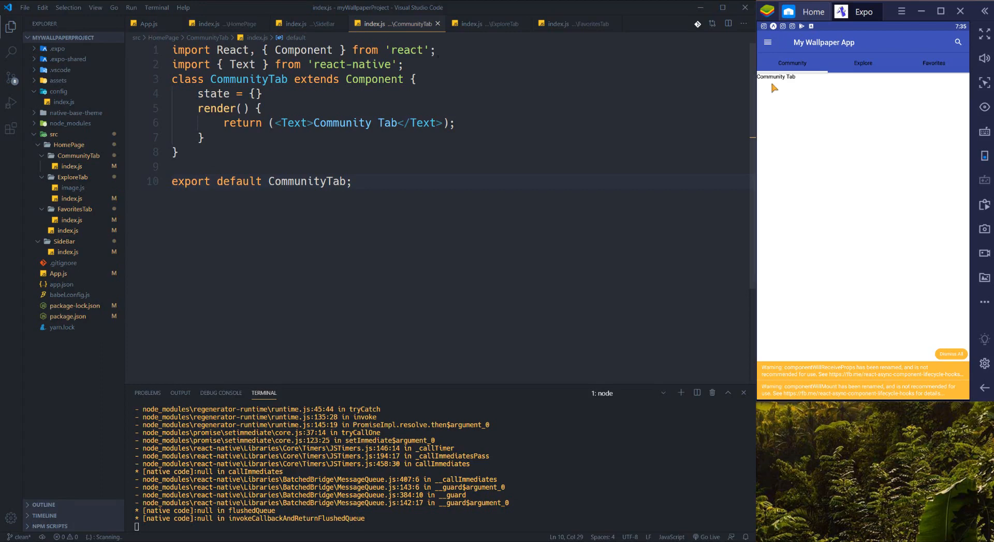
pyautogui.moveTo(804, 76)
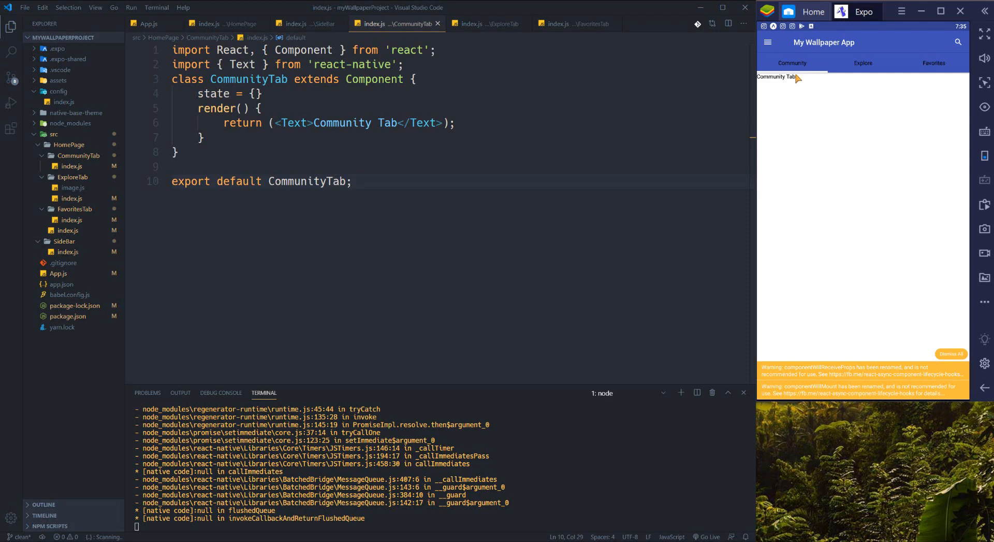
pyautogui.moveTo(793, 83)
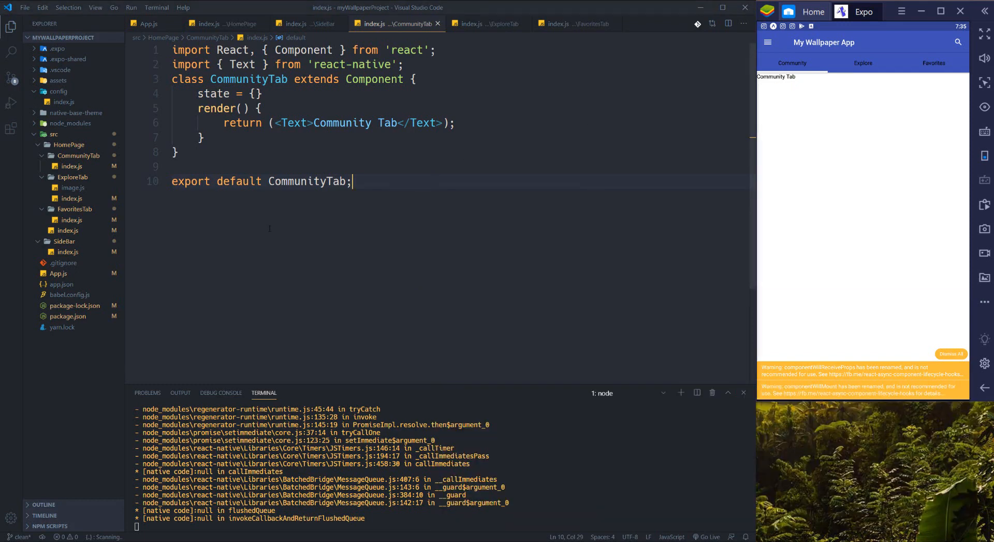
pyautogui.moveTo(463, 158)
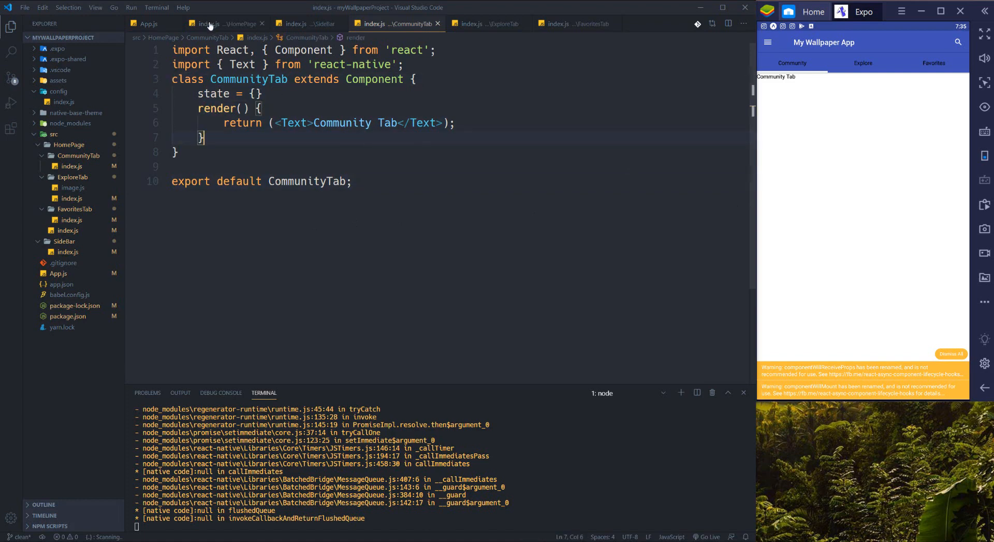
# - Check the Community tab entry in HomePage, then return to the CommunityTab file
pyautogui.click(225, 23)
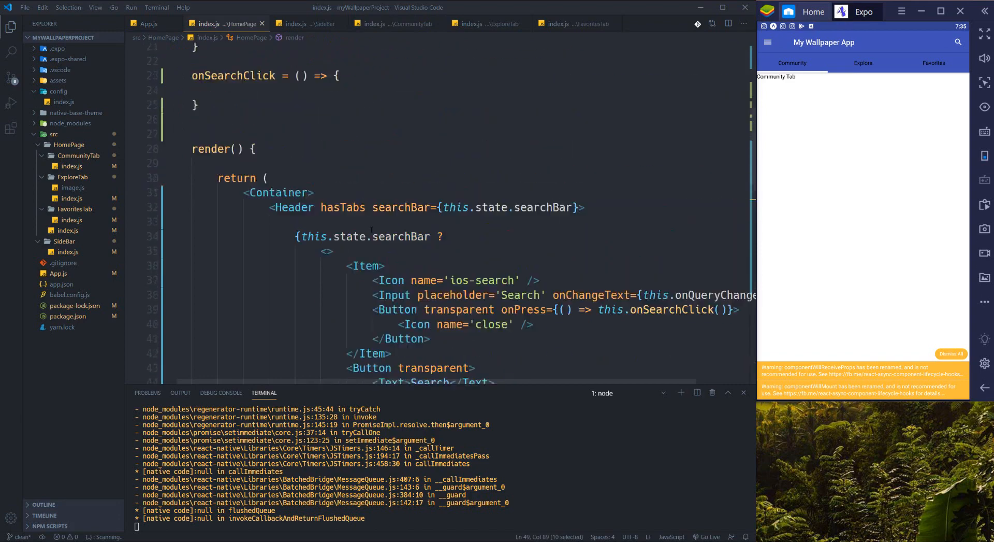
pyautogui.scroll(-3)
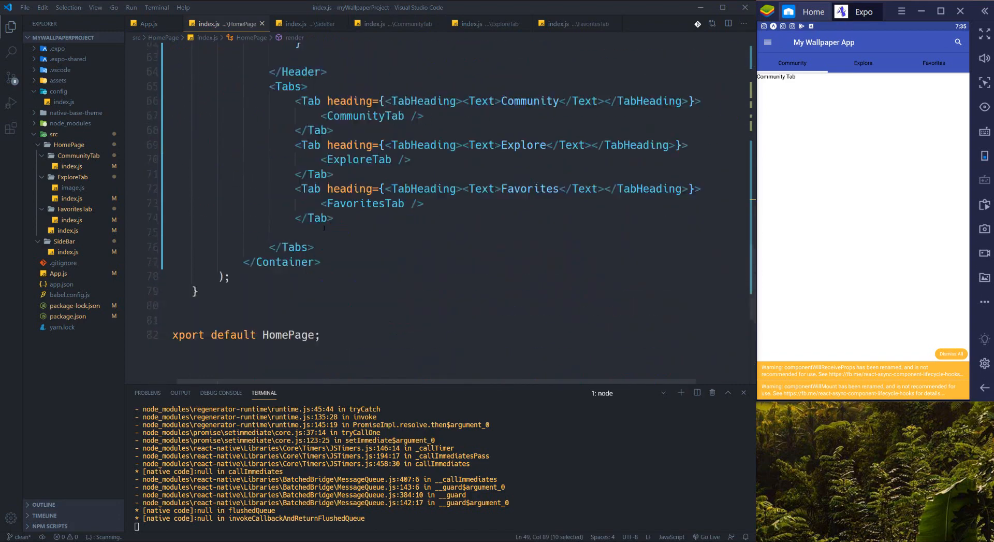
pyautogui.click(310, 101)
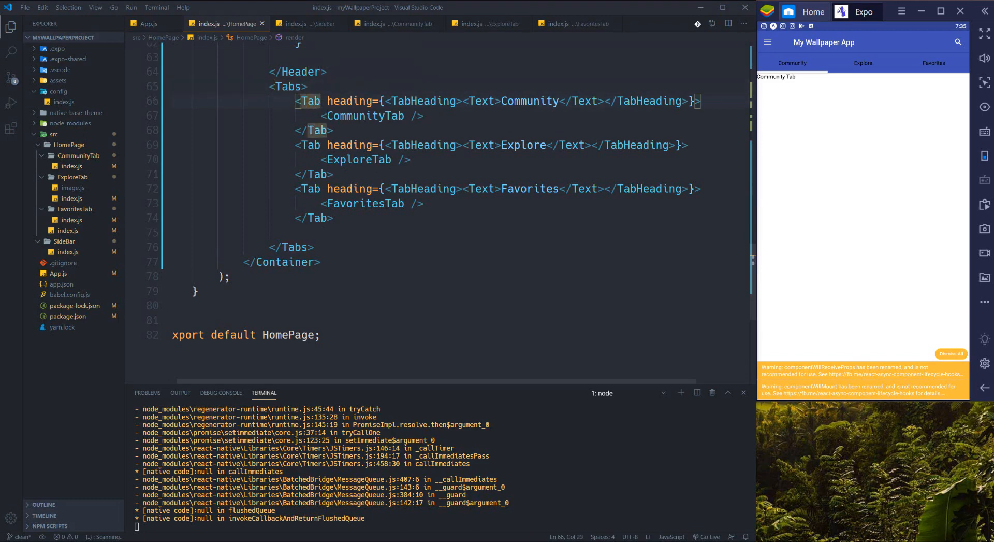
pyautogui.click(393, 24)
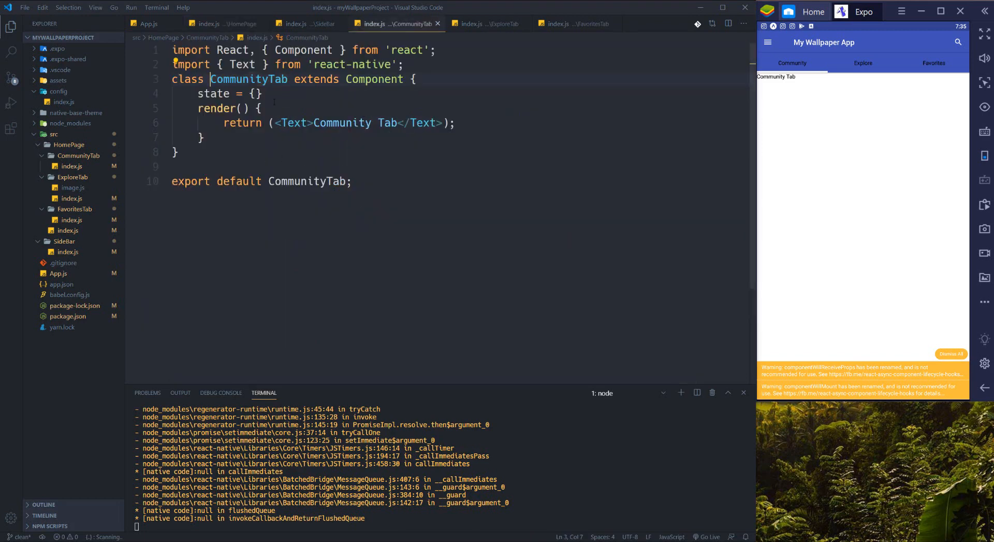
# - Replace CommunityTab's Text return with a MainContainer-styled View wrapping an auto-imported FlatList
pyautogui.click(413, 79)
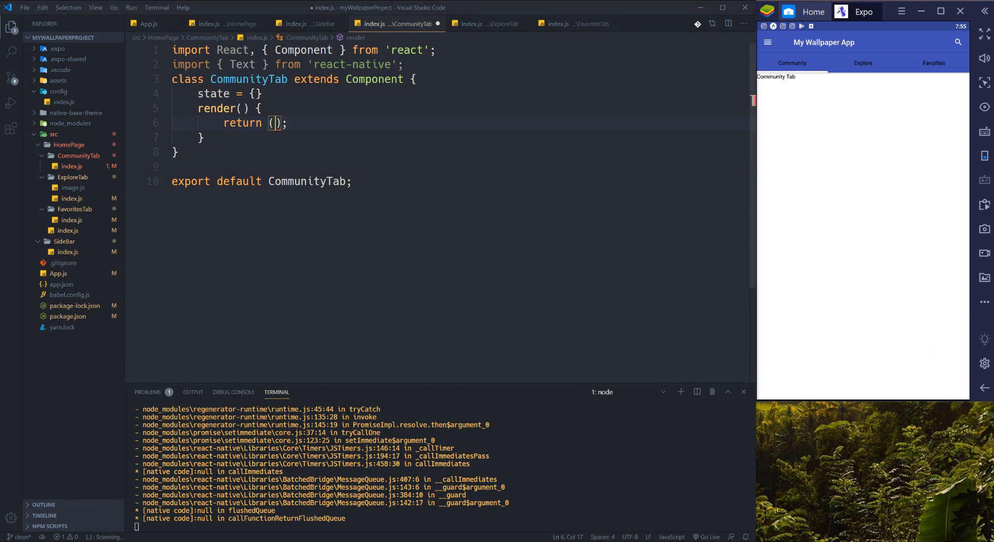
pyautogui.write('<View')
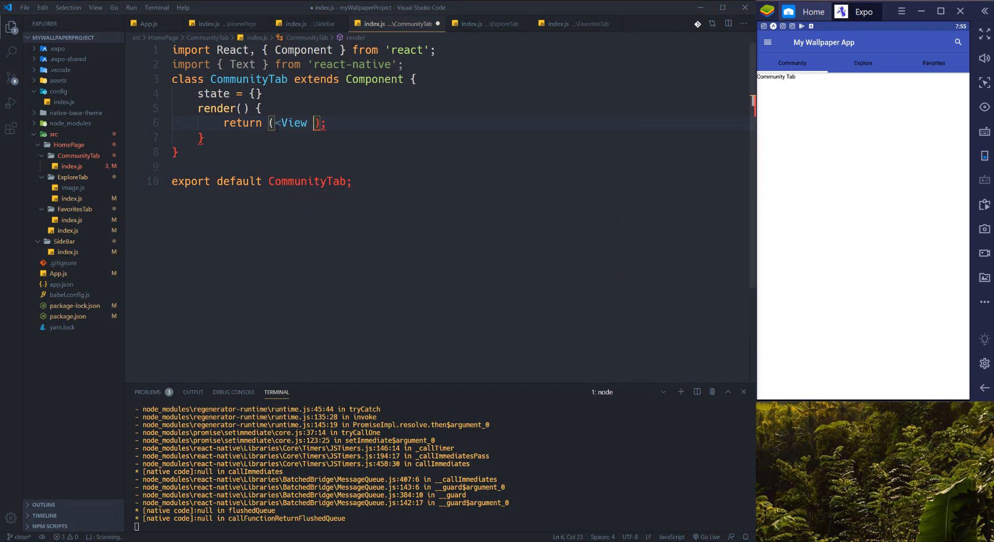
pyautogui.write('style={s')
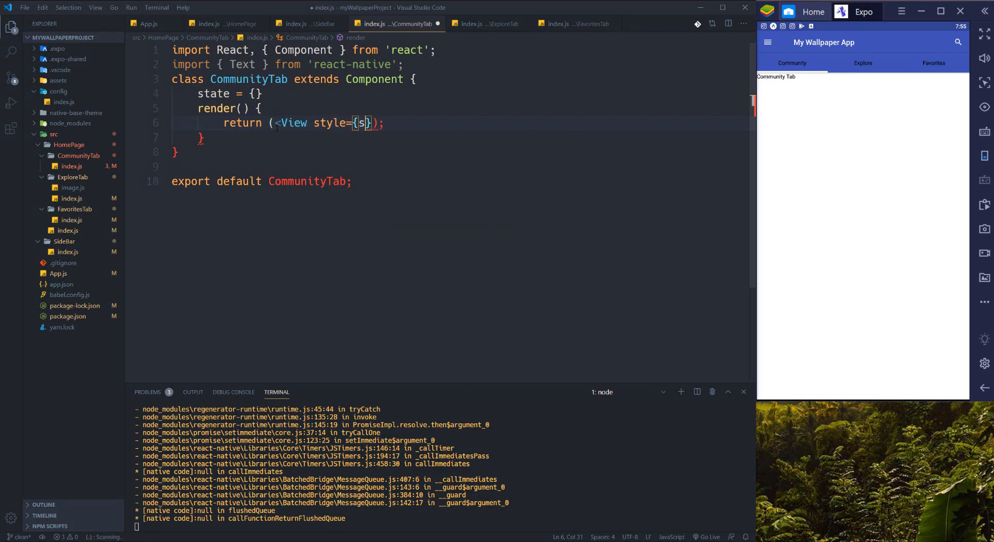
pyautogui.write('tyles')
pyautogui.write('<')
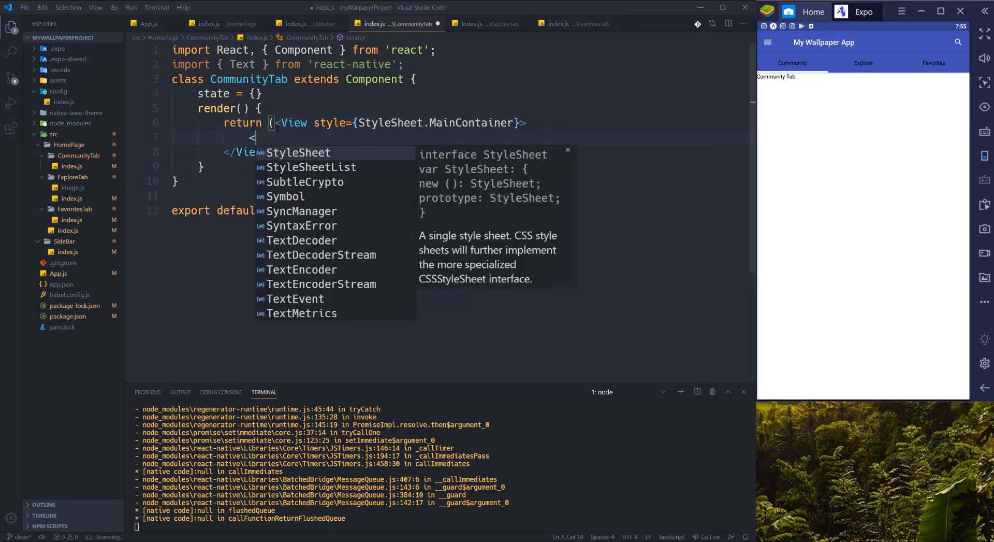
pyautogui.write('Fla')
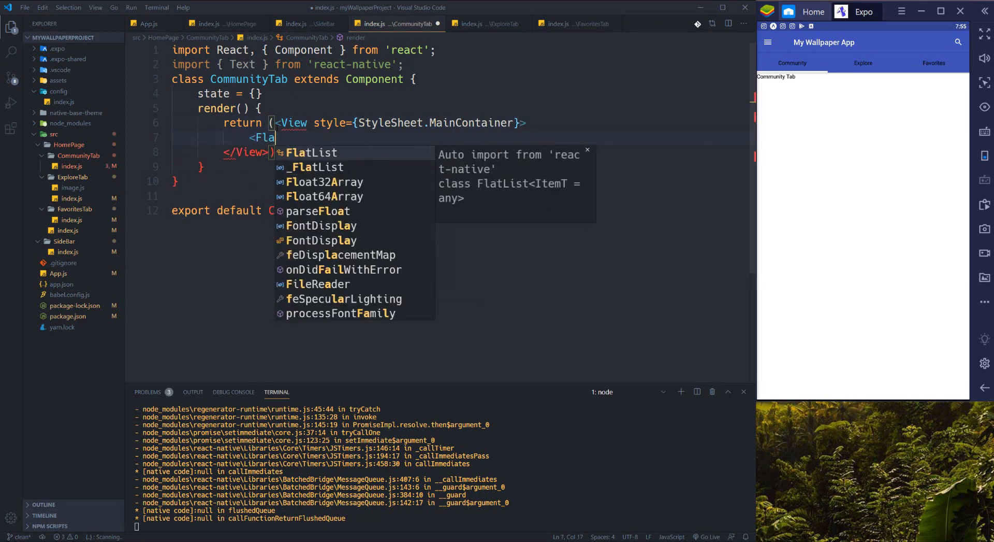
pyautogui.write('tList')
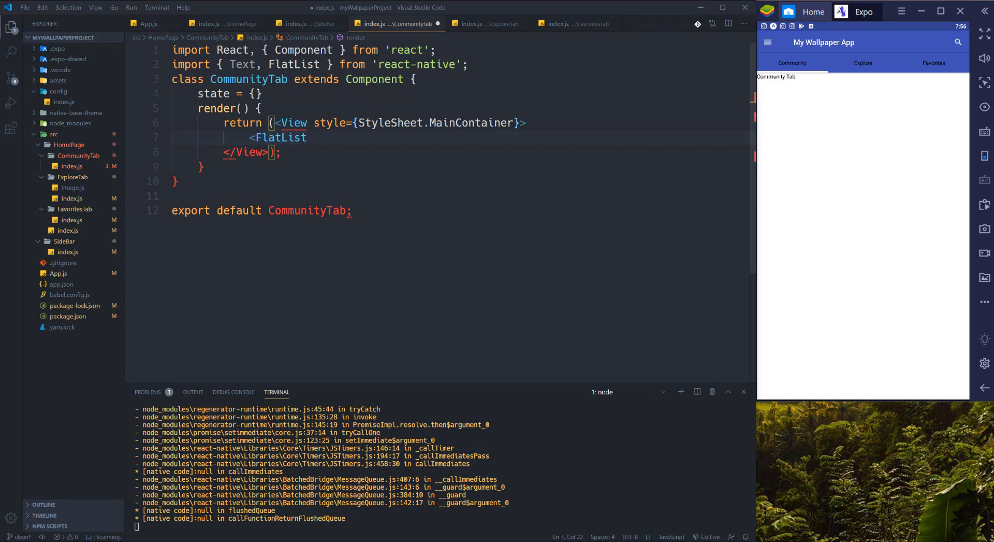
pyautogui.moveTo(277, 138)
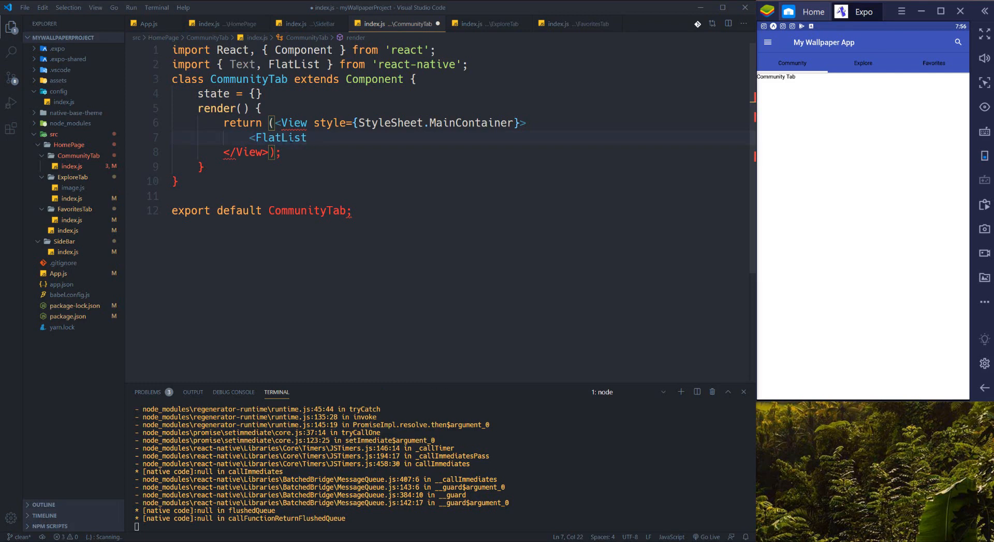
# - Add data={this.state.users} to the FlatList on a new line
pyautogui.press('enter')
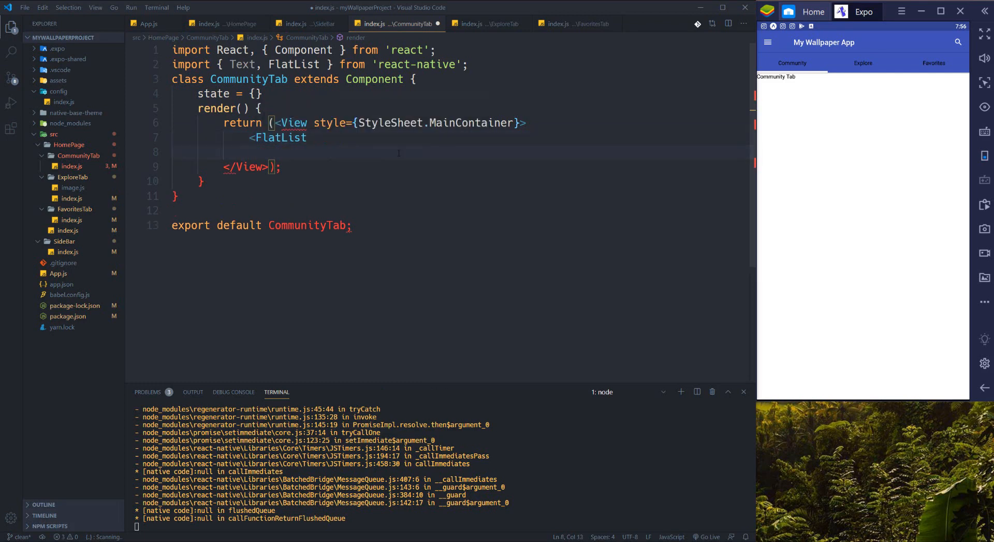
pyautogui.write('data=')
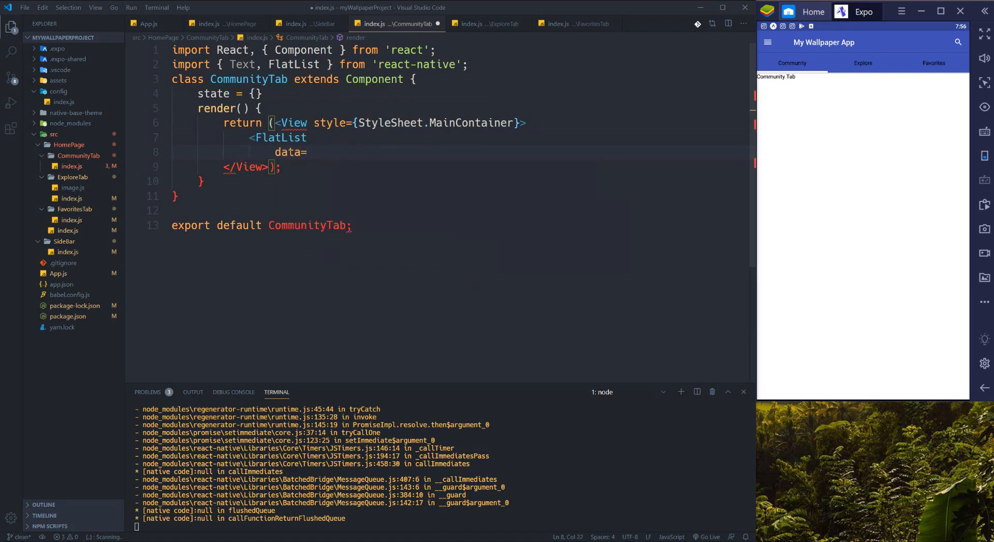
pyautogui.write('{}')
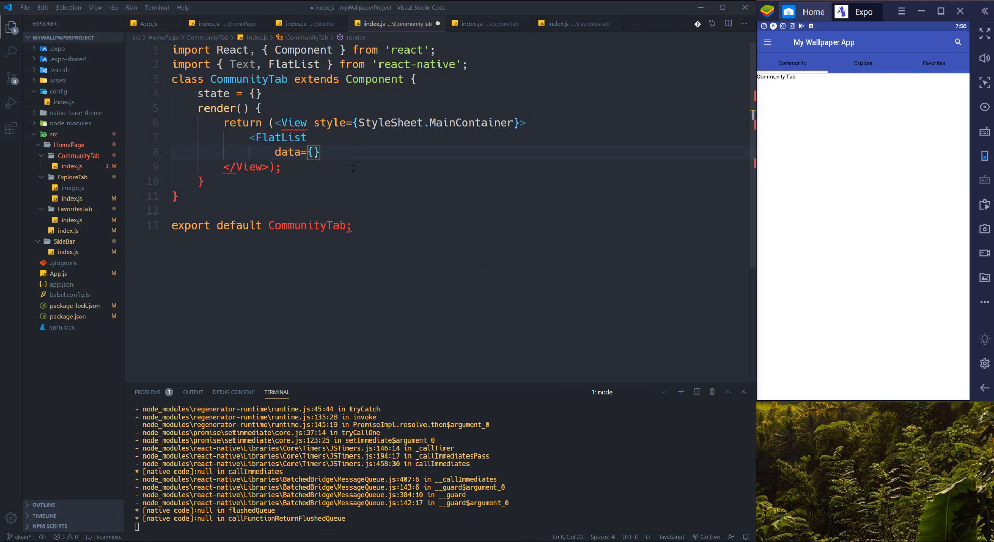
pyautogui.write('this.')
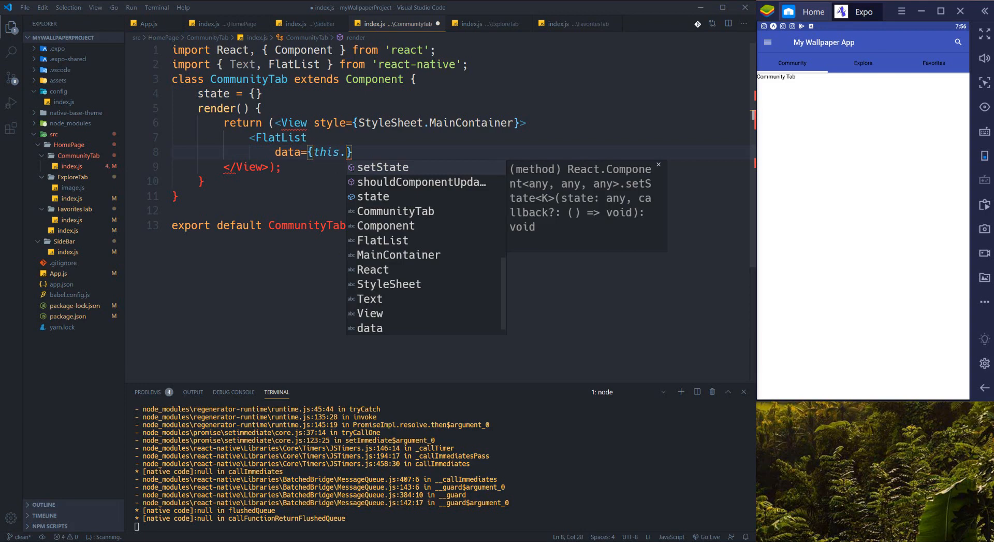
pyautogui.write('state.us')
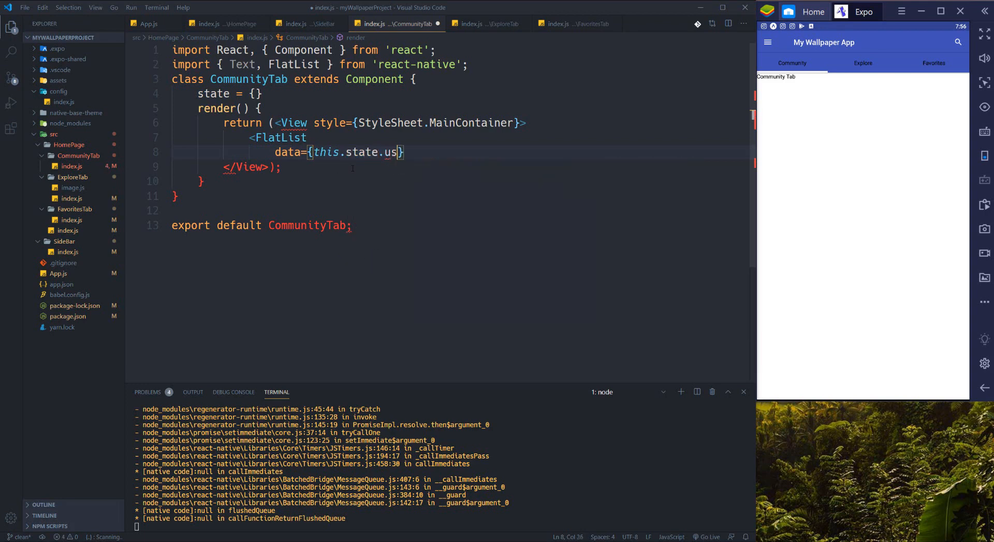
pyautogui.write('ers')
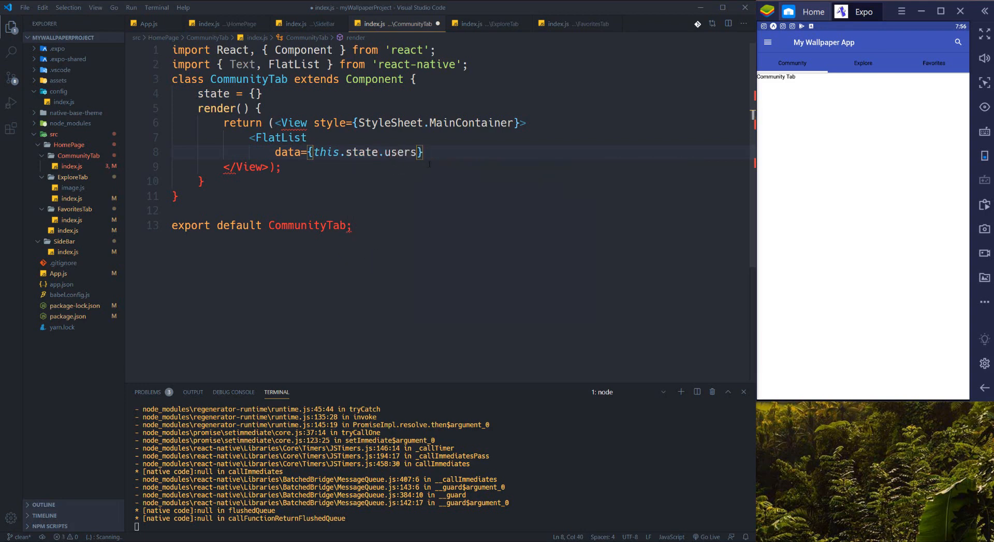
# - Add renderItem={this.renderItem} to the FlatList
pyautogui.write('render')
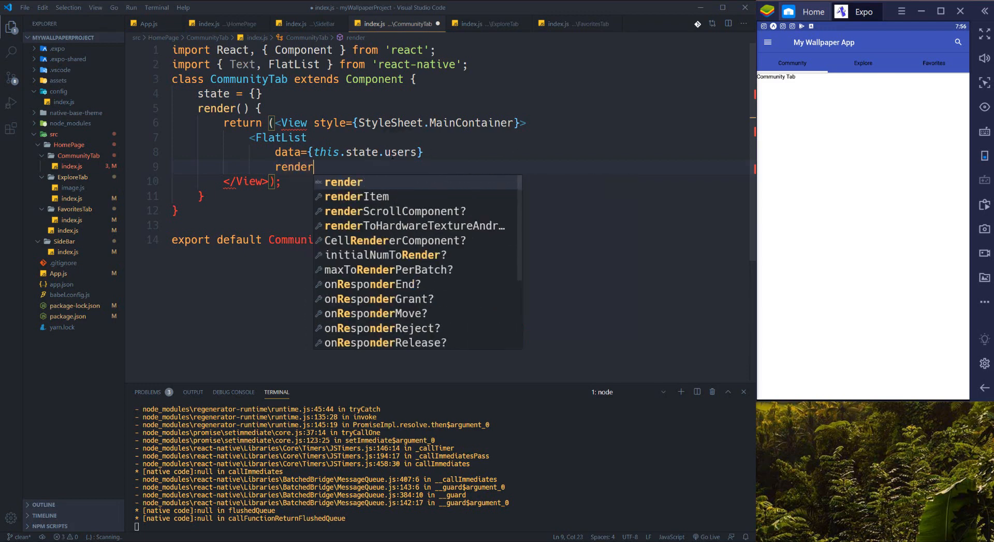
pyautogui.click(356, 196)
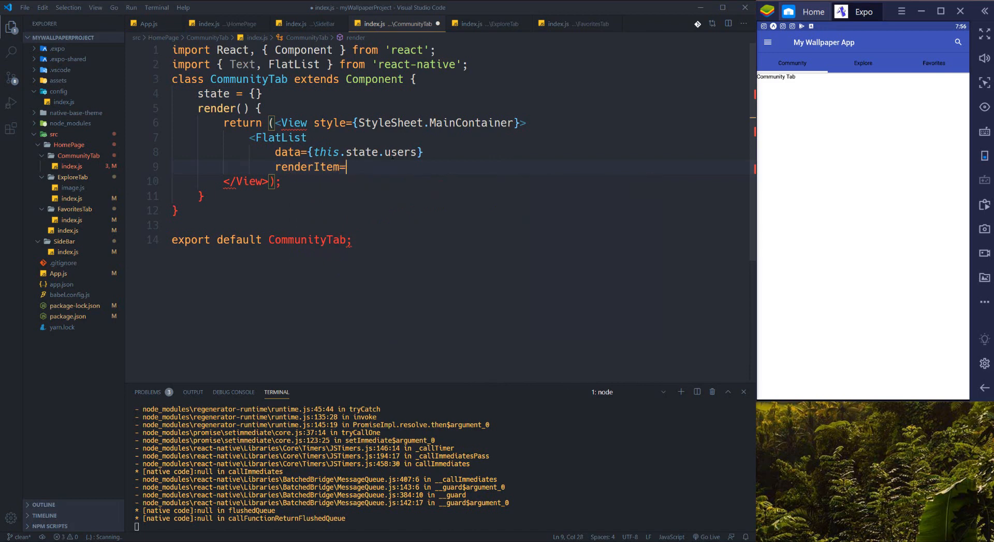
pyautogui.write('{}')
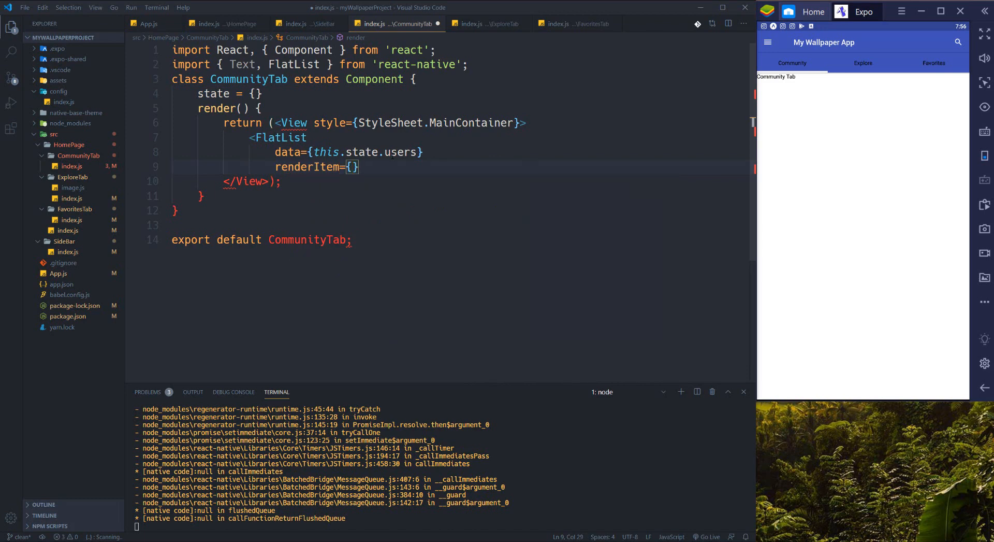
pyautogui.write('thi')
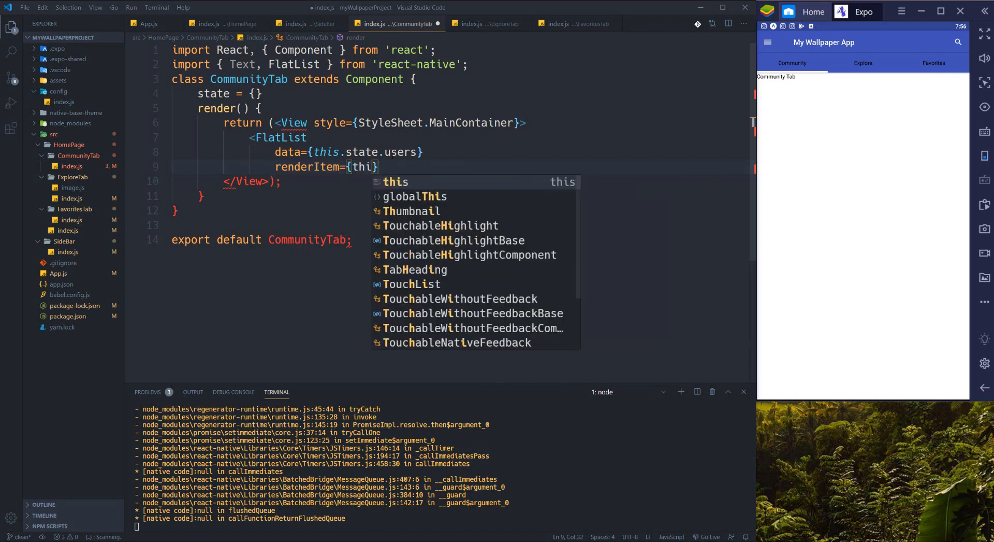
pyautogui.write('s.renderItem')
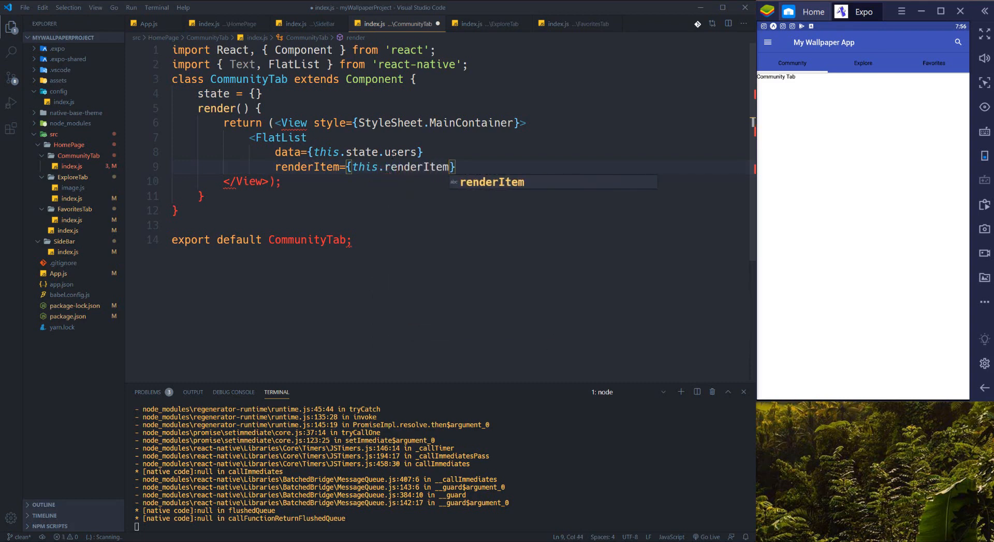
pyautogui.press('Enter')
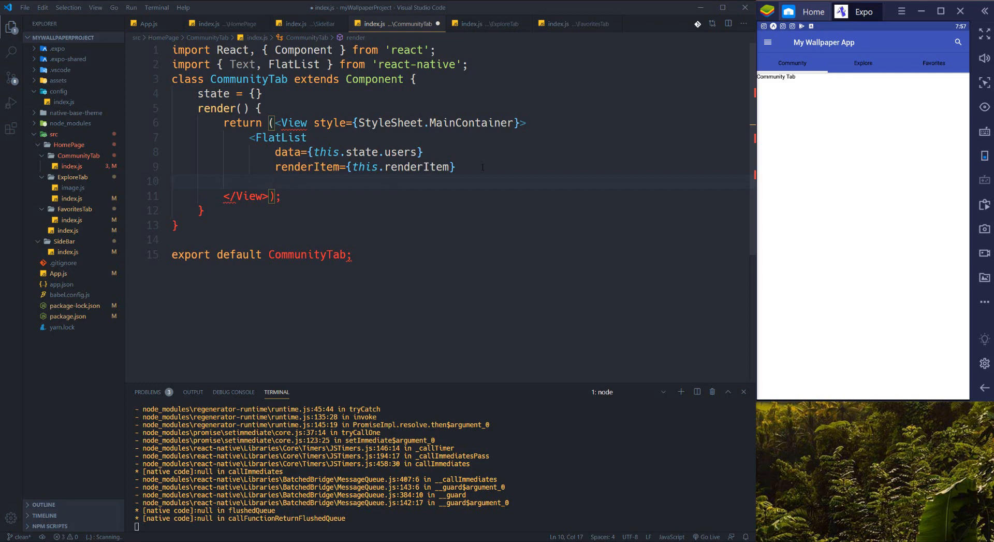
# - Add keyExtractor={(i)=>i.id} to the FlatList
pyautogui.write('keyExtractor')
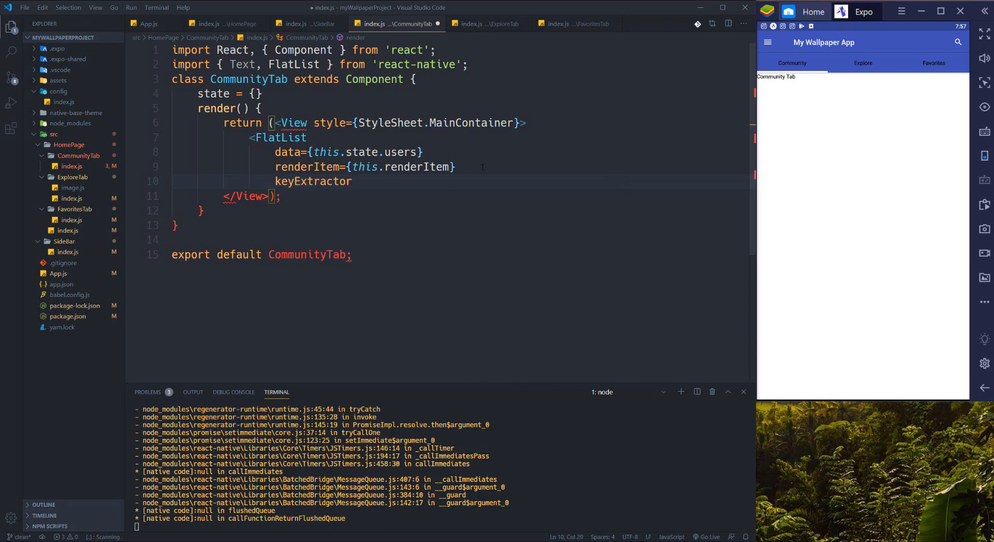
pyautogui.write('={}')
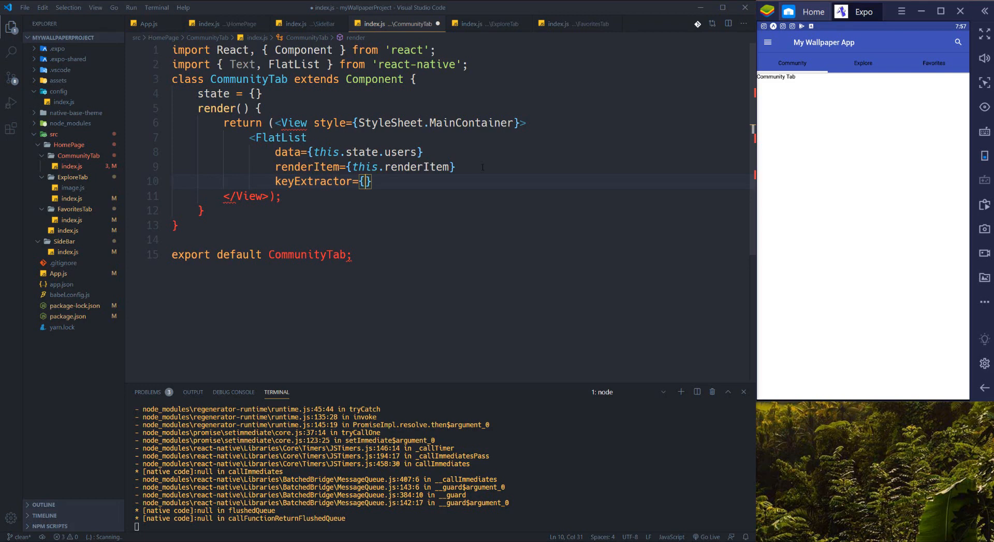
pyautogui.write('(i)=')
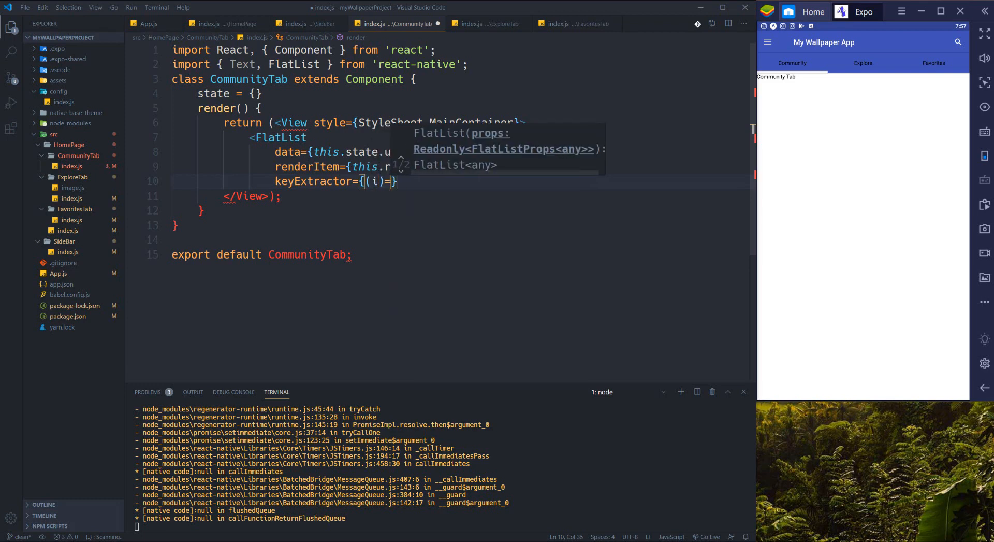
pyautogui.write('>')
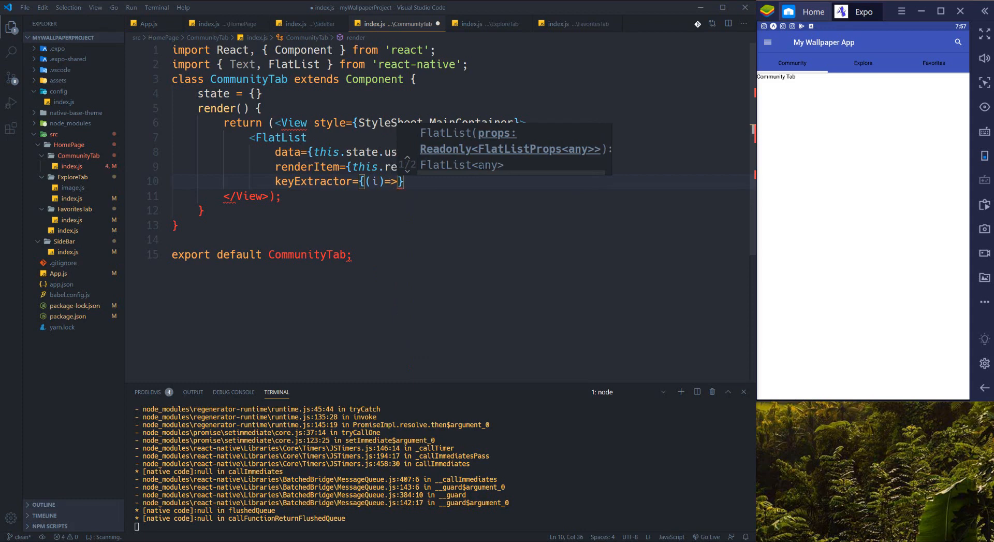
pyautogui.write('i.')
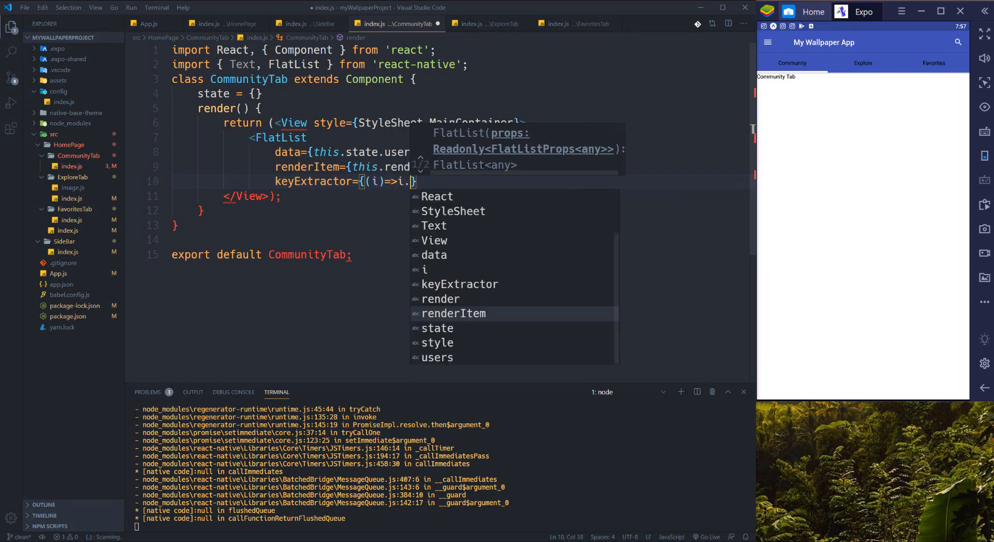
pyautogui.write('id')
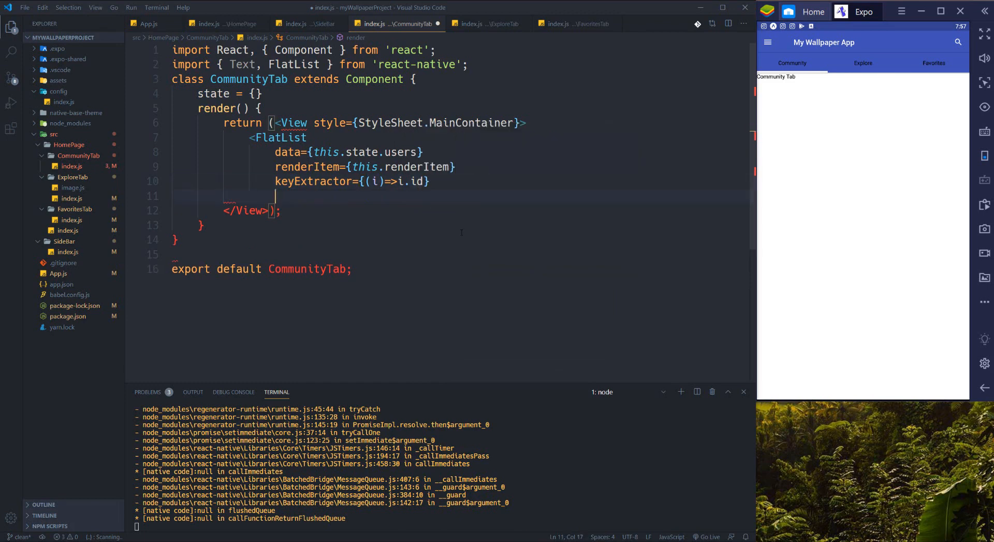
# - Add onEndReached calling this.loadData(this.state.page + 1) when not loading
pyautogui.write('onEndReached')
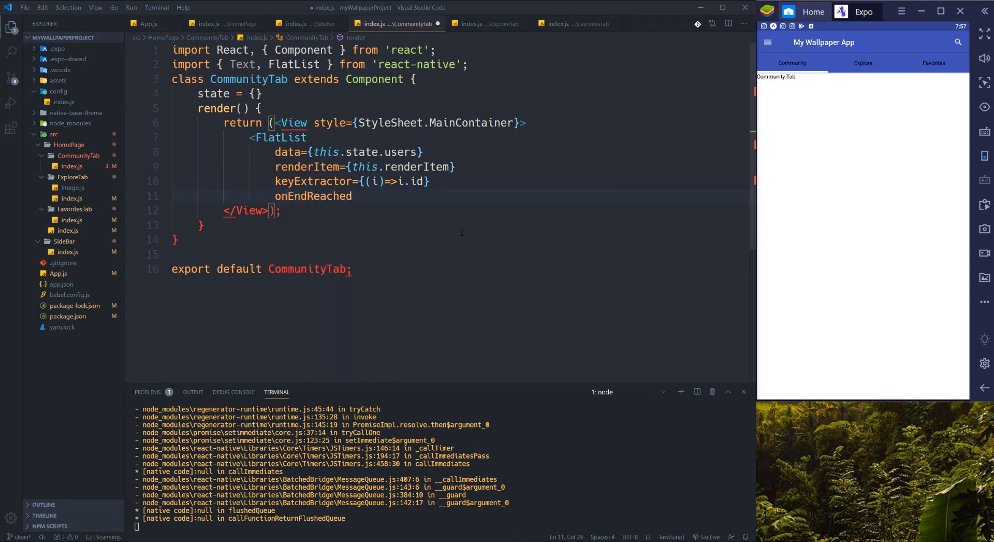
pyautogui.write('=')
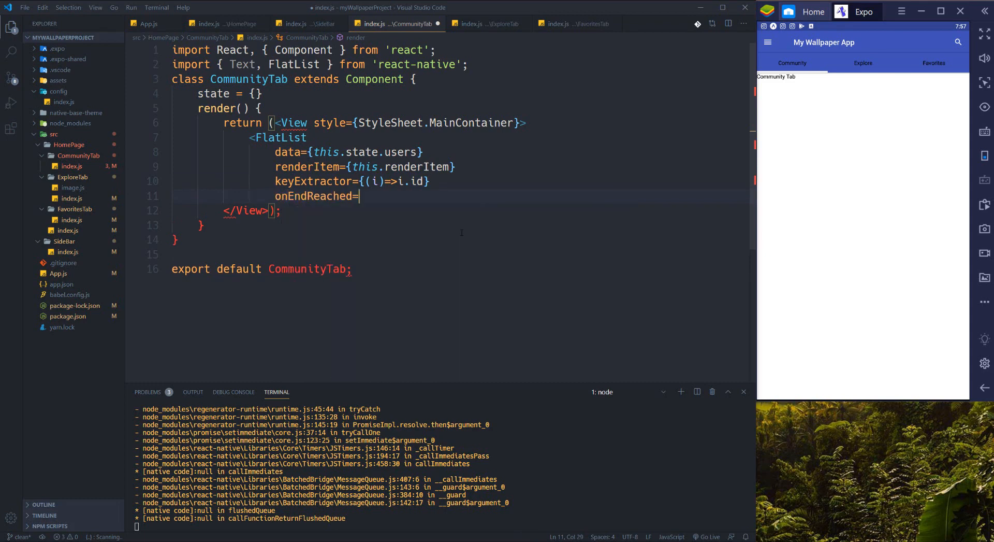
pyautogui.write('()')
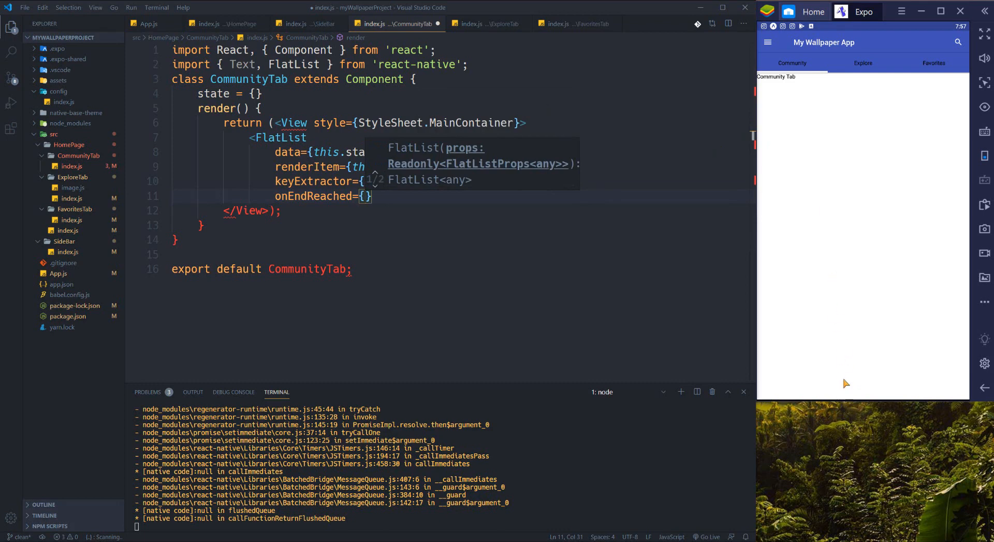
pyautogui.moveTo(817, 360)
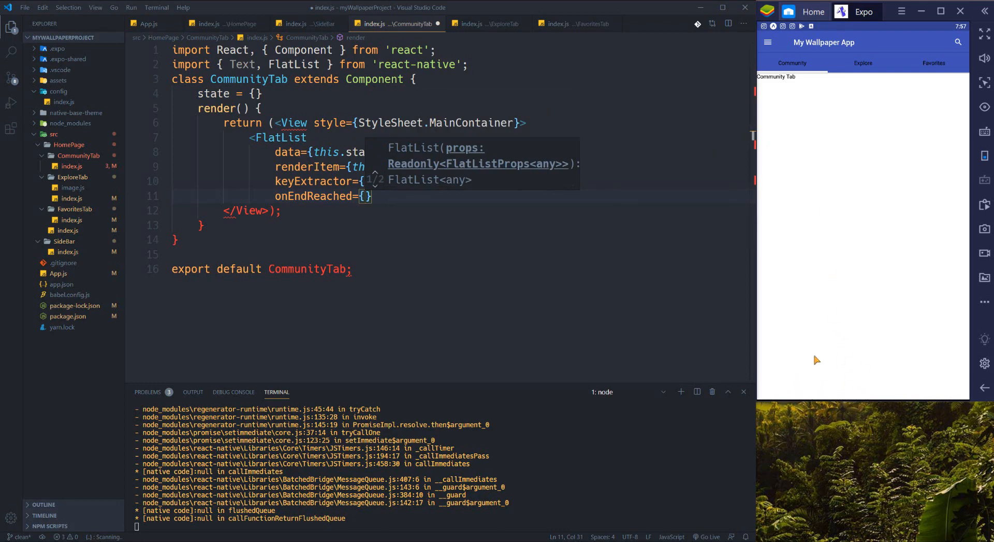
pyautogui.moveTo(864, 389)
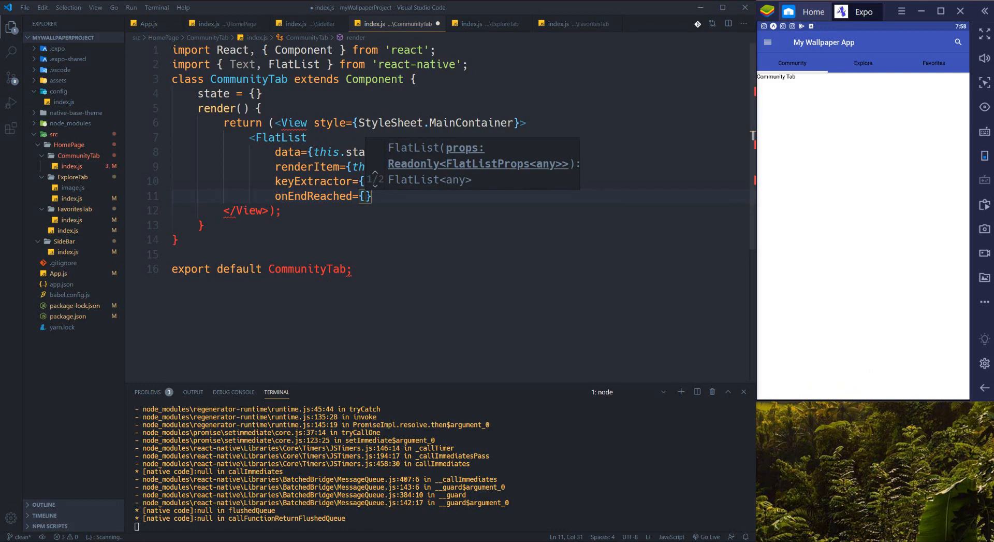
pyautogui.moveTo(907, 397)
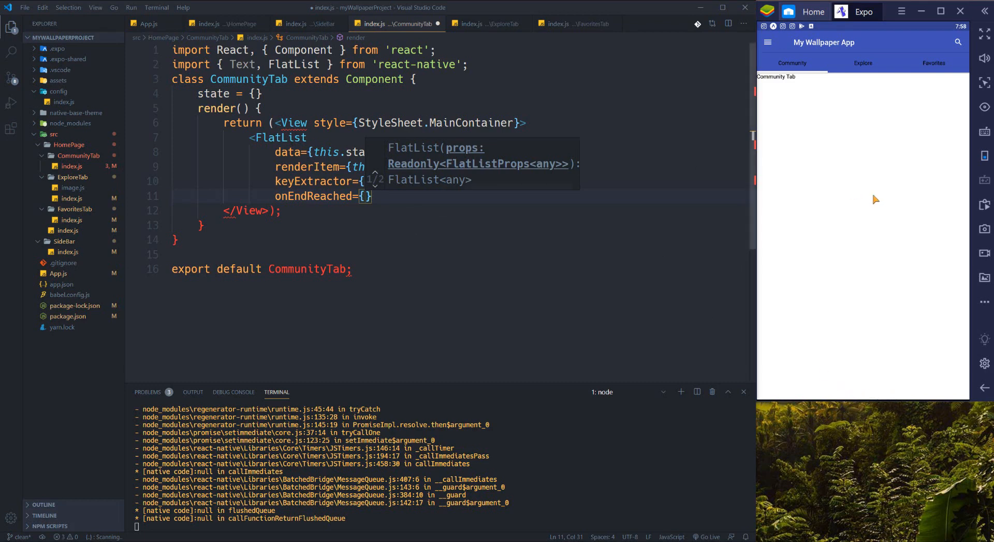
pyautogui.moveTo(618, 299)
pyautogui.write('(')
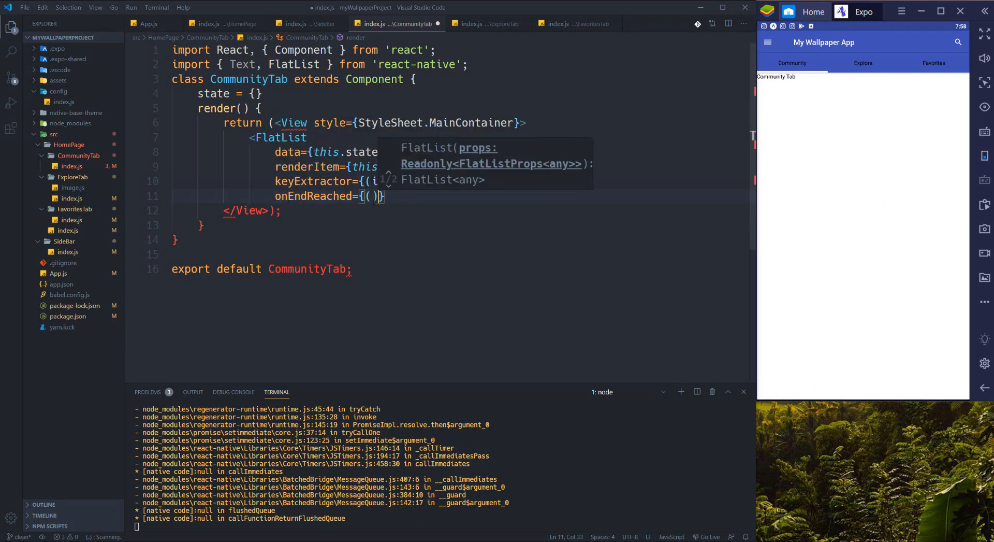
pyautogui.write('=>')
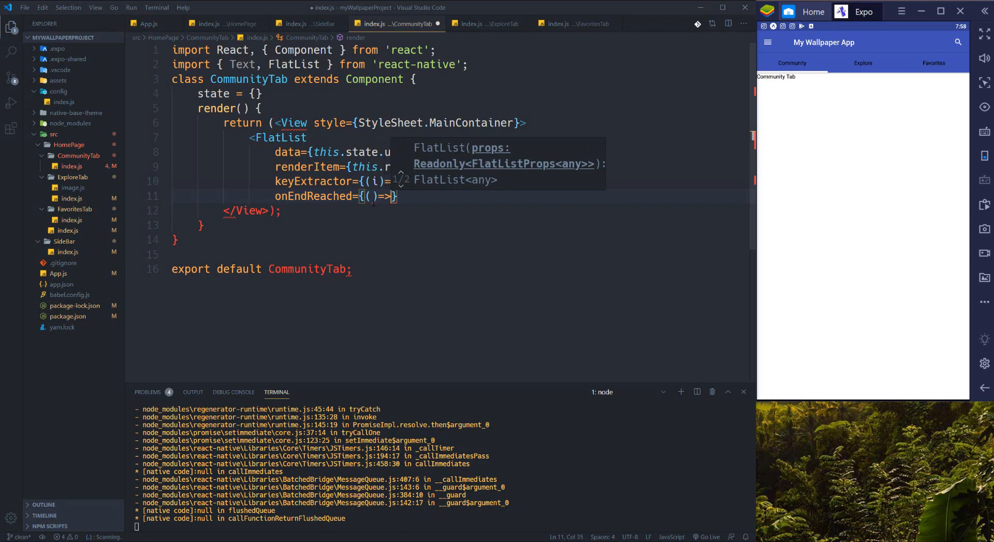
pyautogui.write('!this')
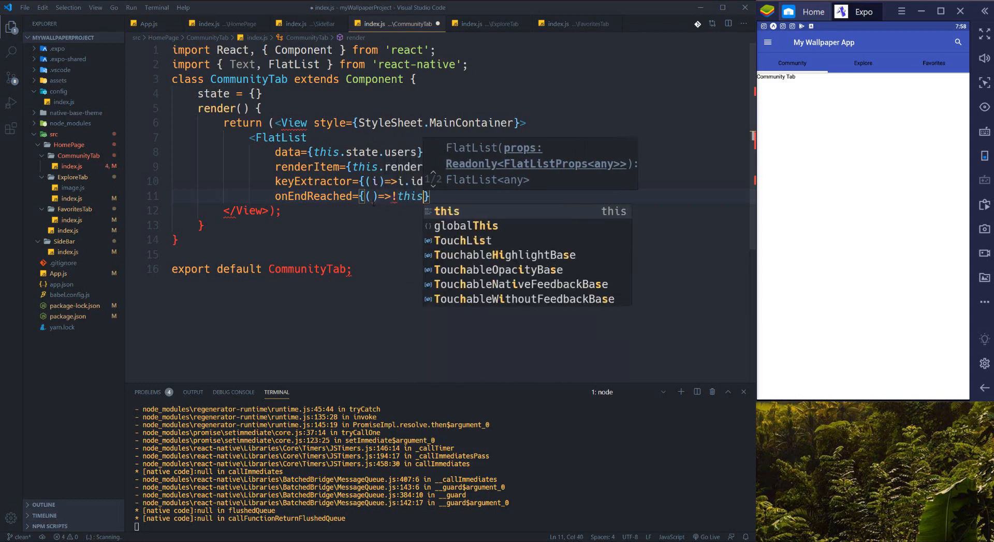
pyautogui.write('.state.')
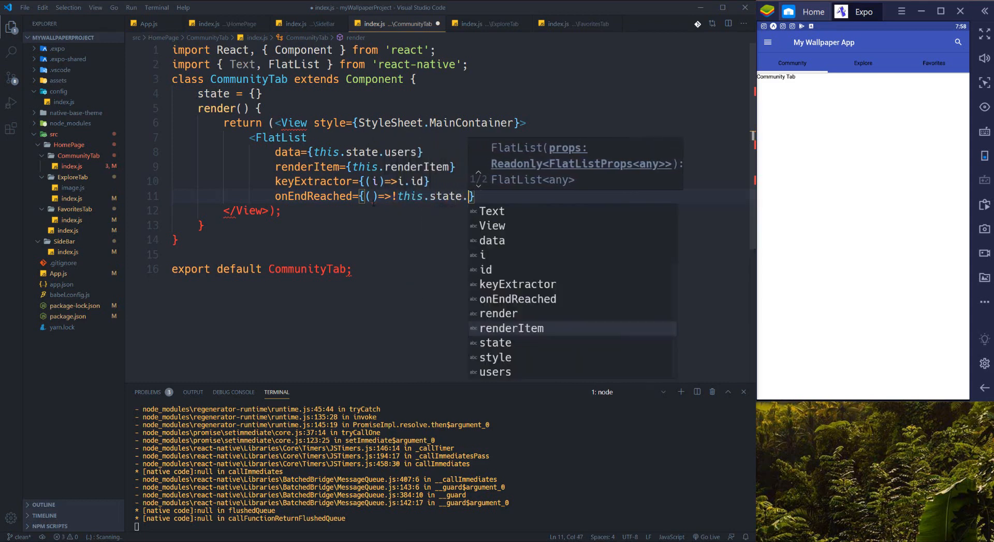
pyautogui.write('isLoading &&')
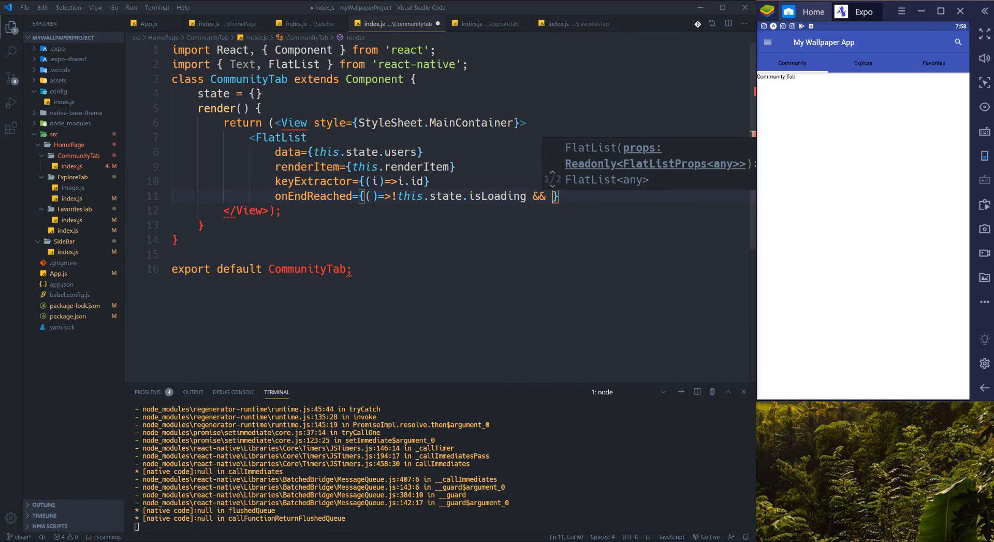
pyautogui.write('this.')
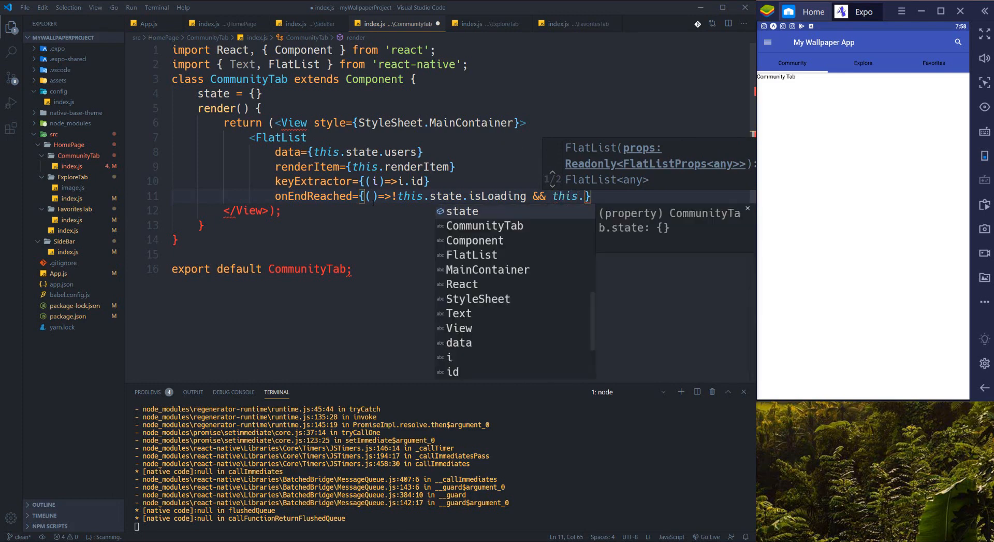
pyautogui.write('.load')
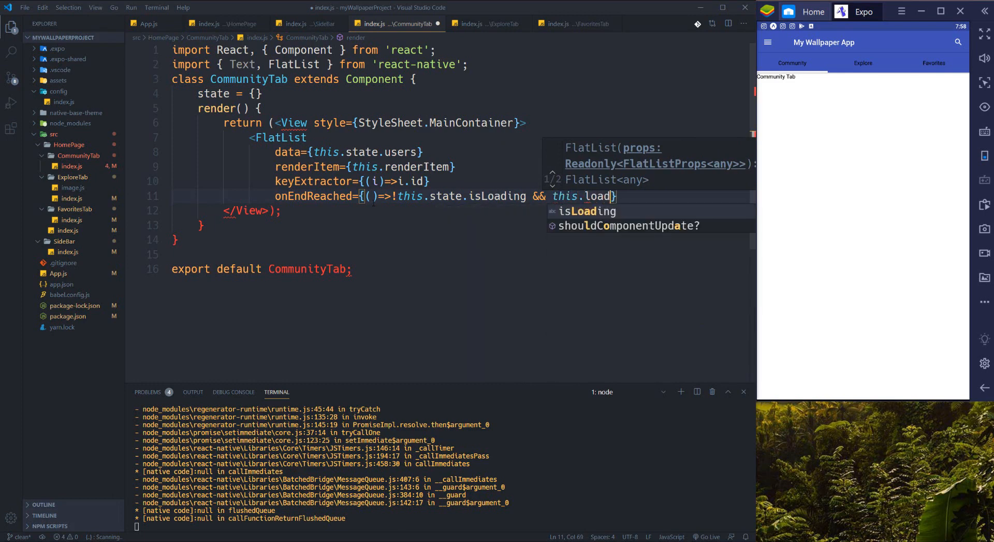
pyautogui.write('Data')
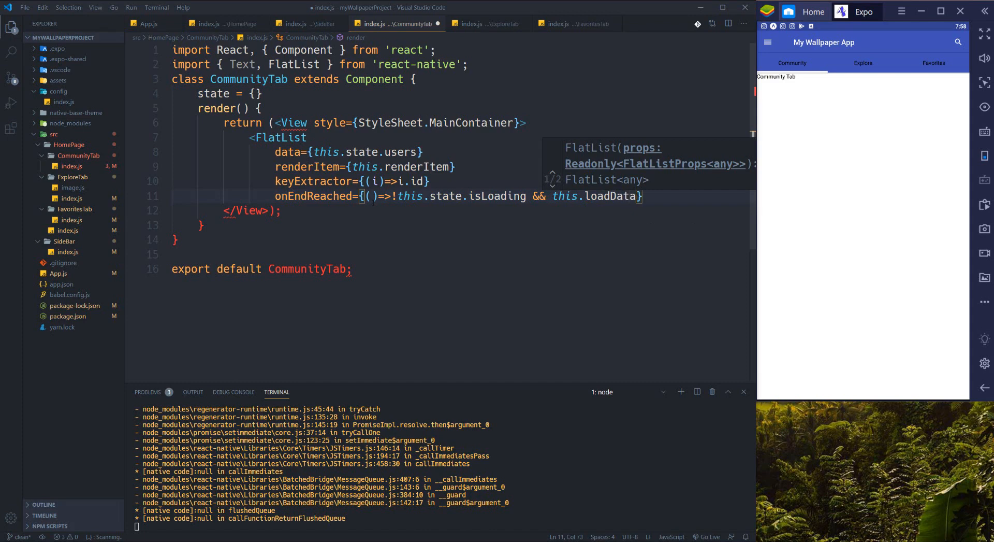
pyautogui.write('(this.state.pagte')
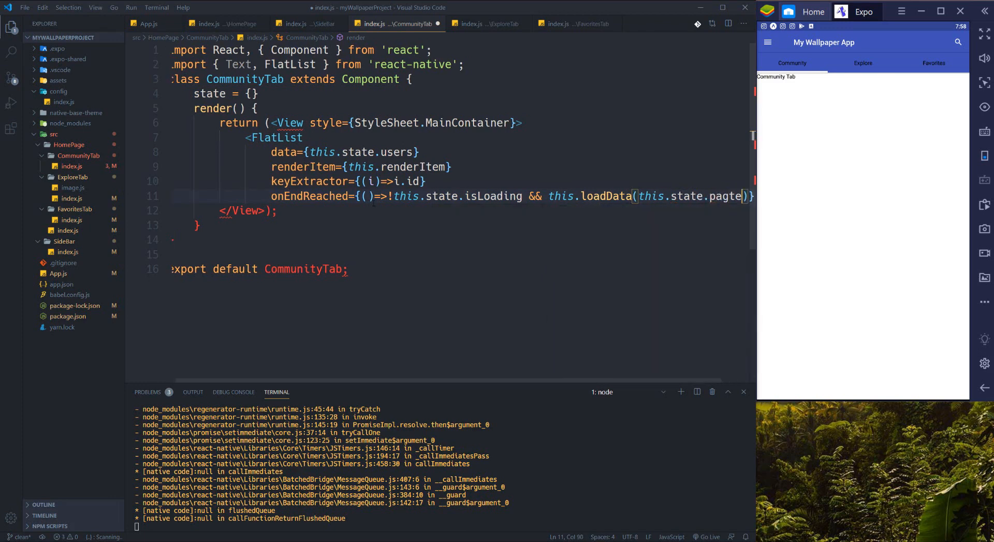
pyautogui.press('Backspace')
pyautogui.write(' +1')
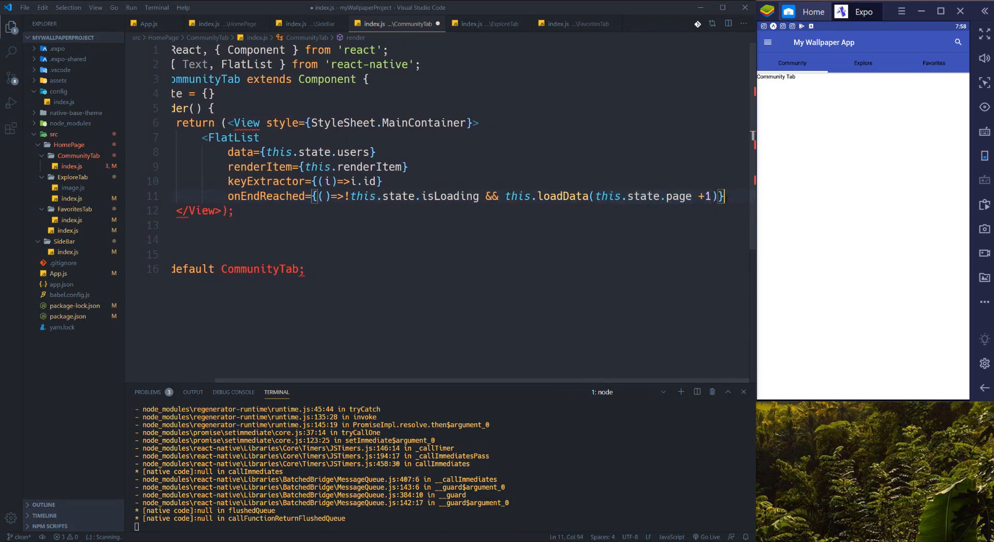
# - Set onEndReachedThreshold={0.5} and self-close the FlatList tag
pyautogui.write('on')
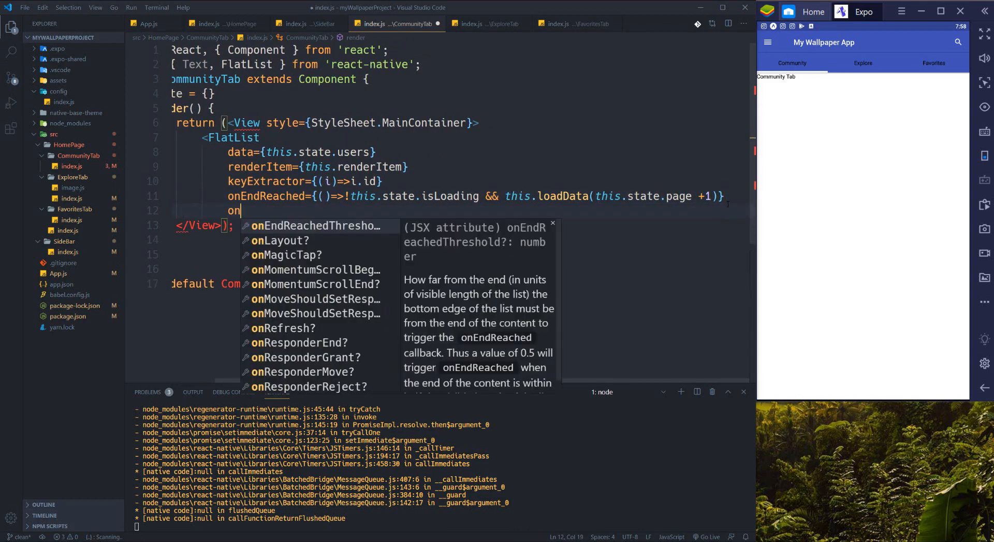
pyautogui.write('EndReachedThreshold')
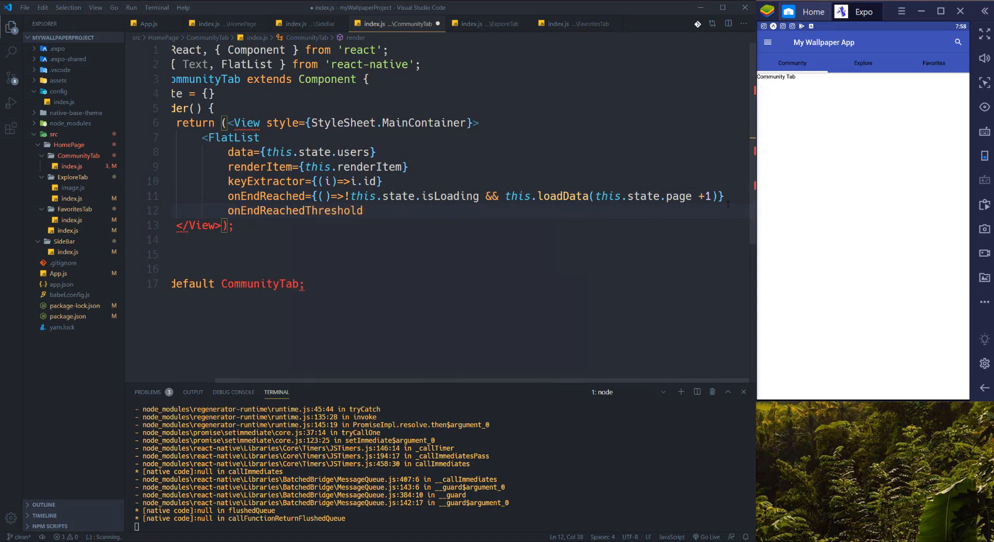
pyautogui.write('={}')
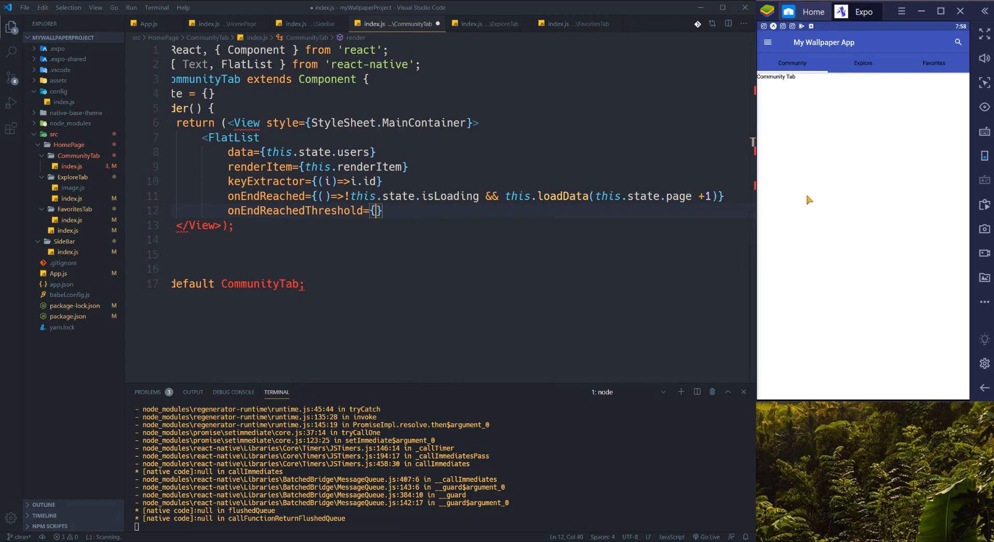
pyautogui.write('0')
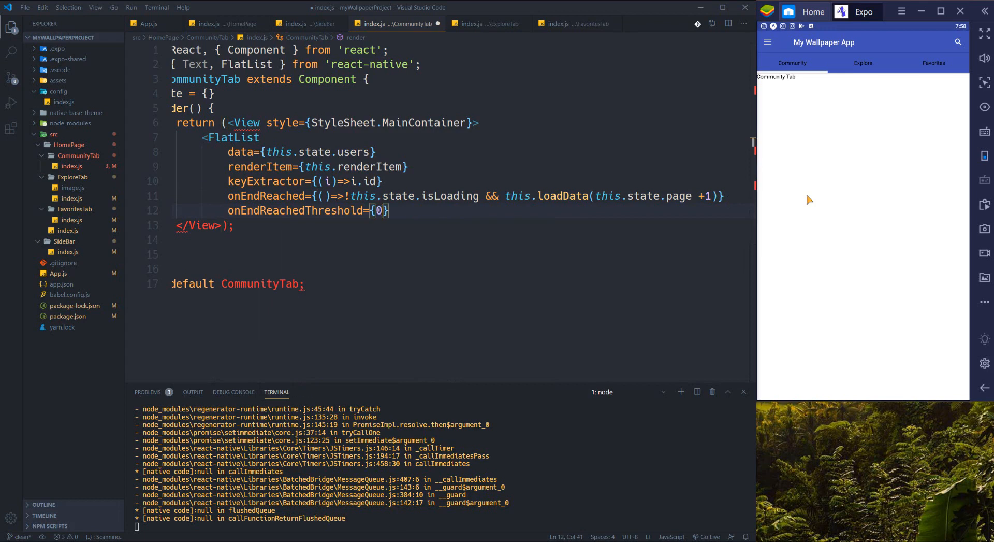
pyautogui.write('.5')
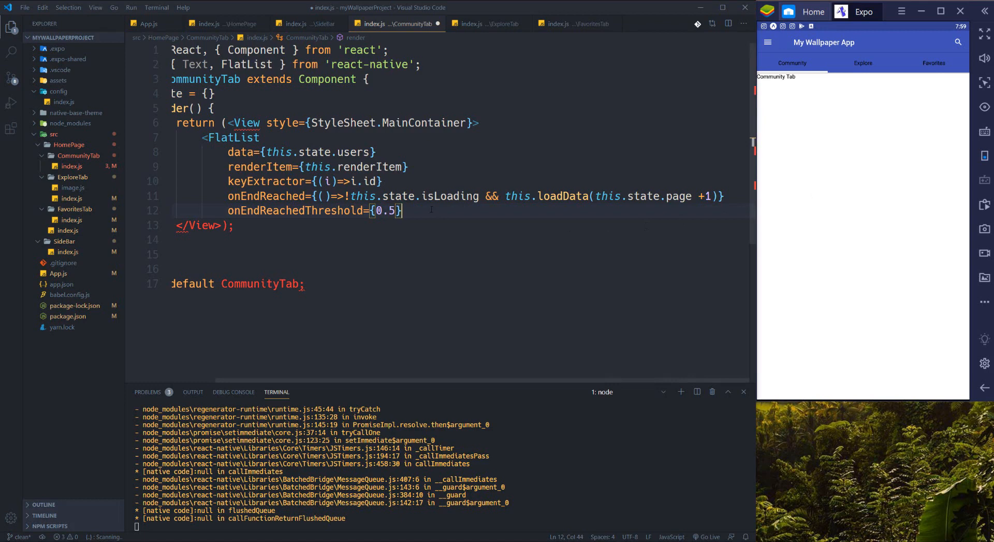
pyautogui.write('/>')
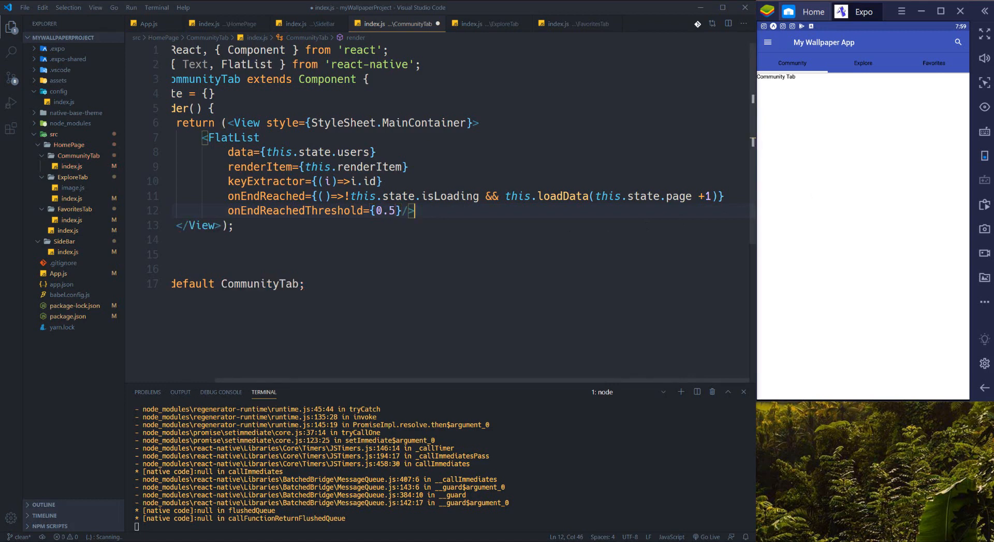
# - Add StyleSheet to the react-native import after FlatList
pyautogui.hscroll(-3)
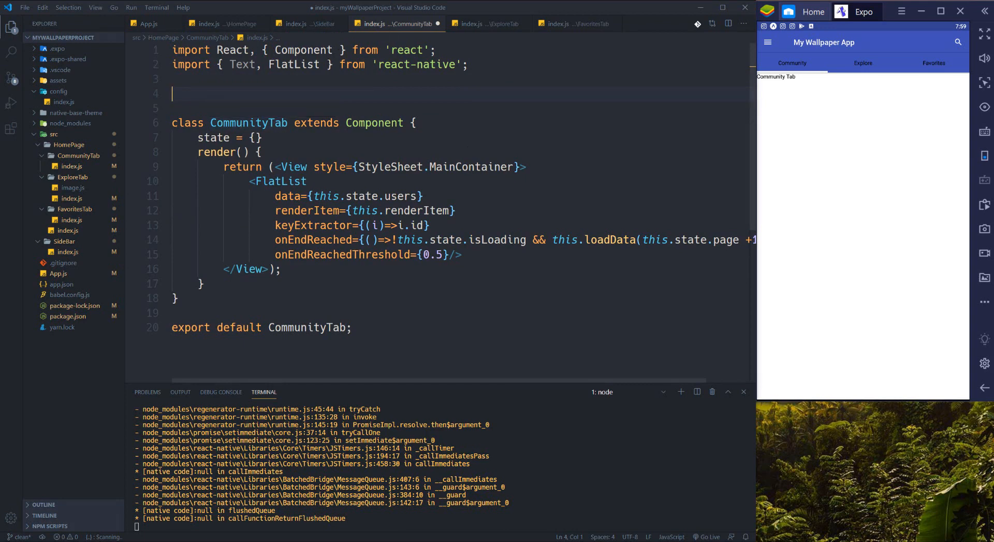
pyautogui.click(310, 64)
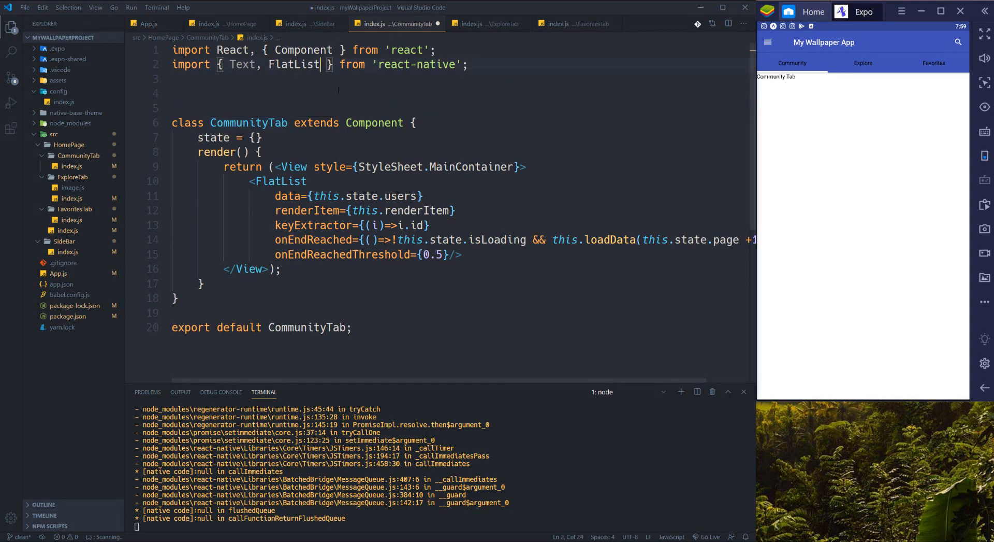
pyautogui.write('StyleShee')
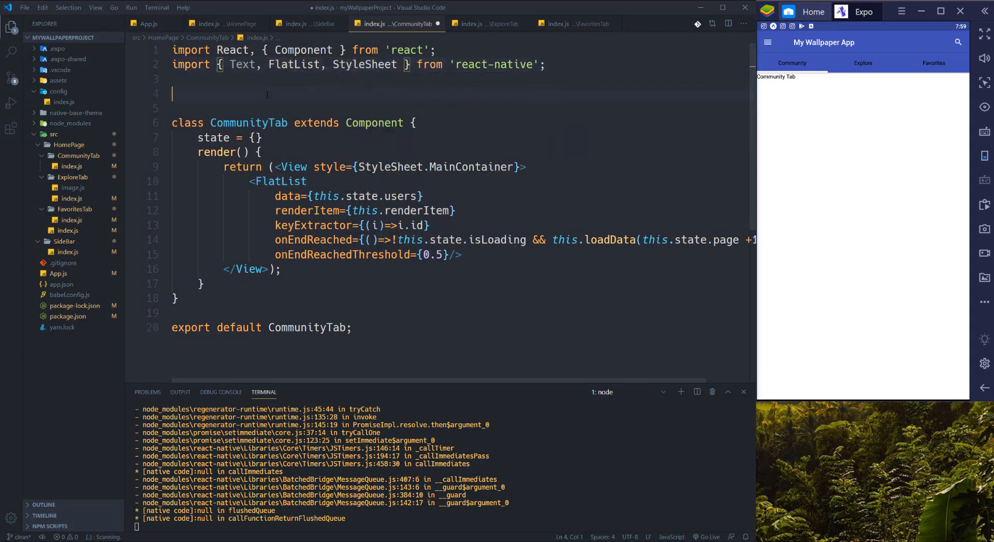
# - Define const styles = StyleSheet.create with MainContainer justifyContent 'center'
pyautogui.write('const')
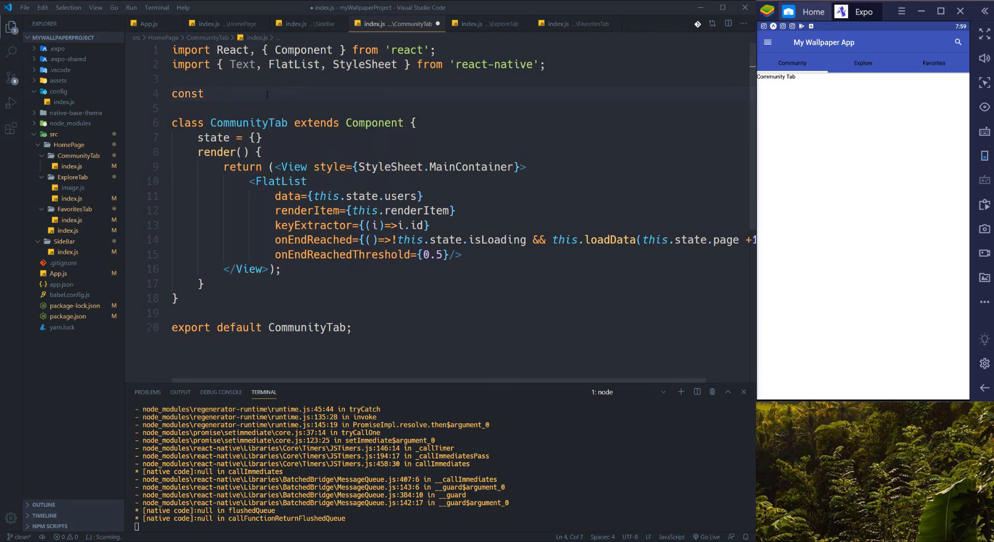
pyautogui.write('st')
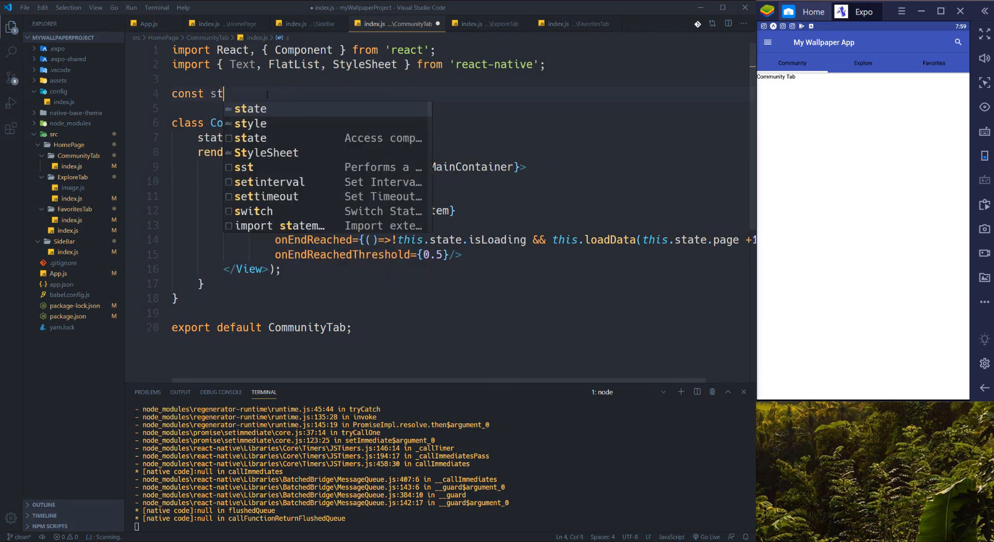
pyautogui.write('les')
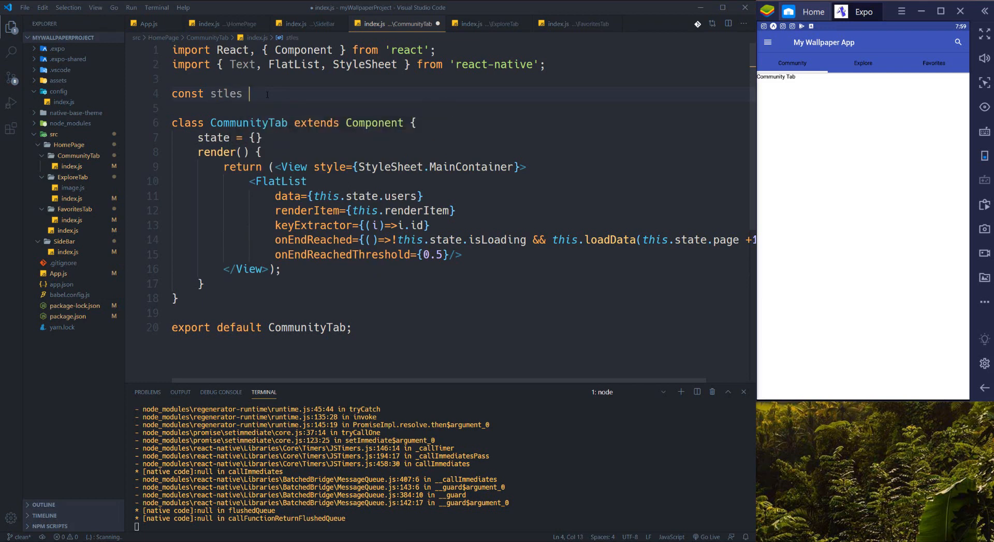
pyautogui.write('y')
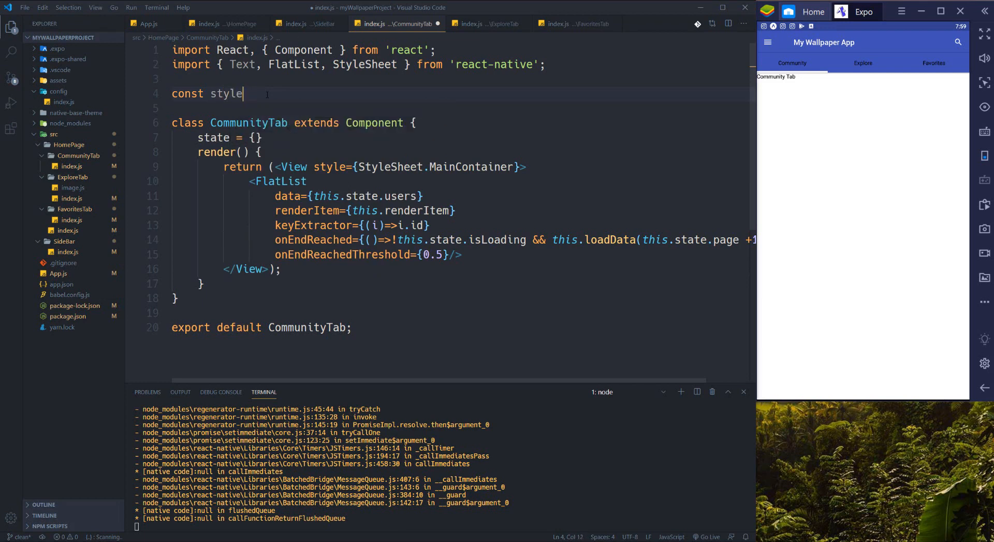
pyautogui.write('s =')
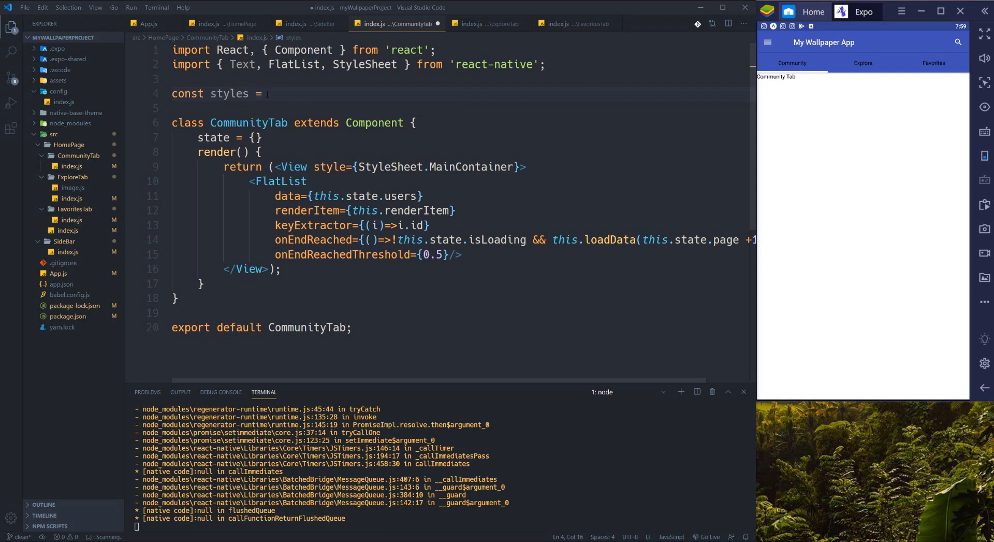
pyautogui.write('Styles')
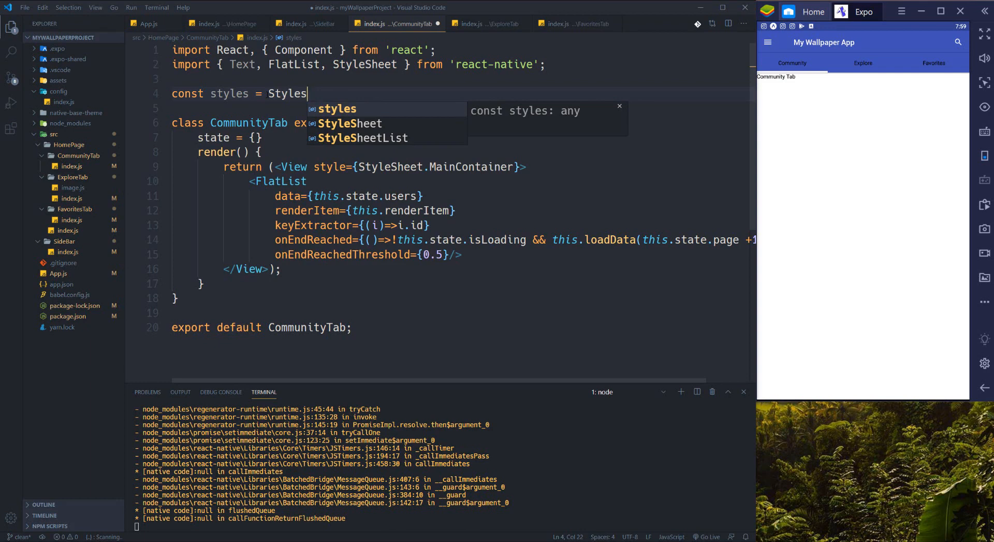
pyautogui.write('Sheet.')
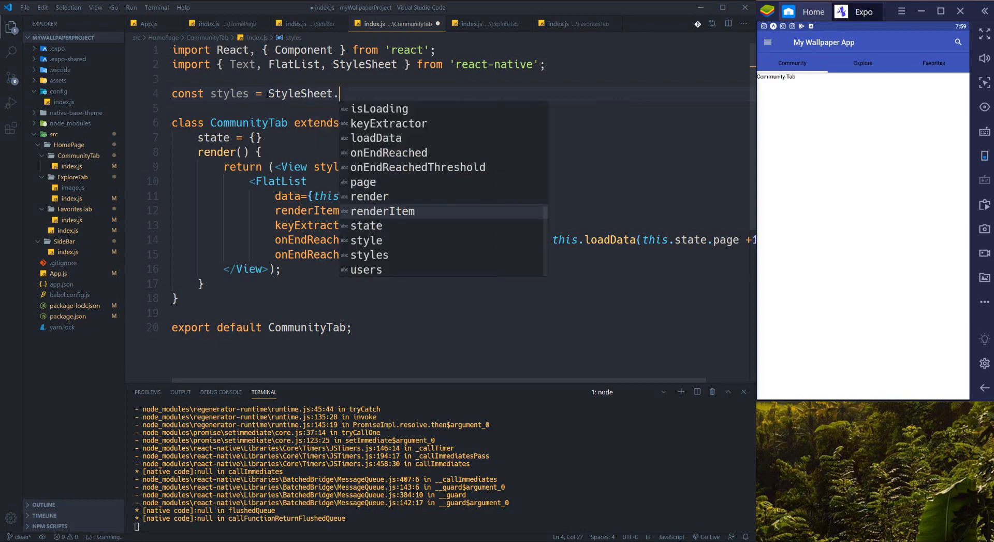
pyautogui.write('create()')
pyautogui.write('MainContainer:{')
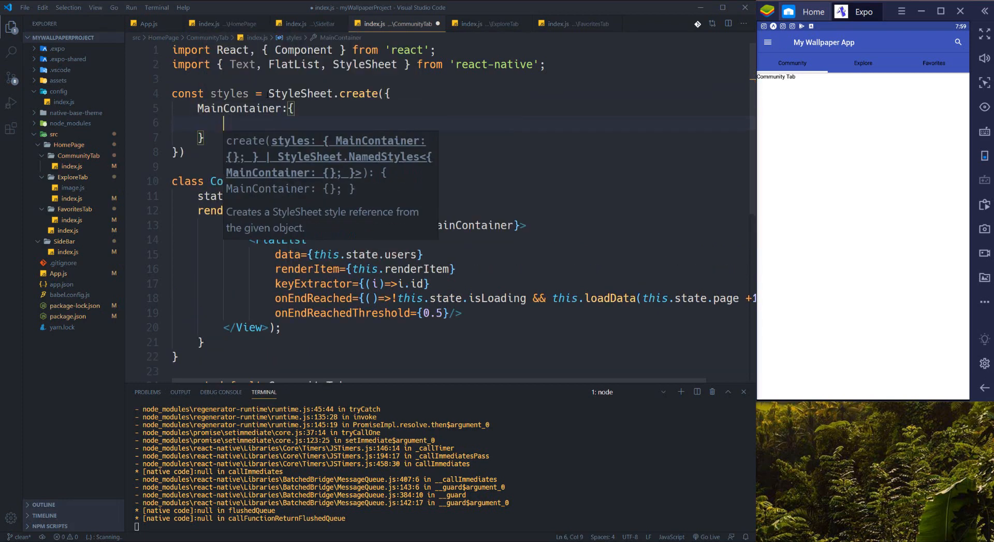
pyautogui.write('justifyContent')
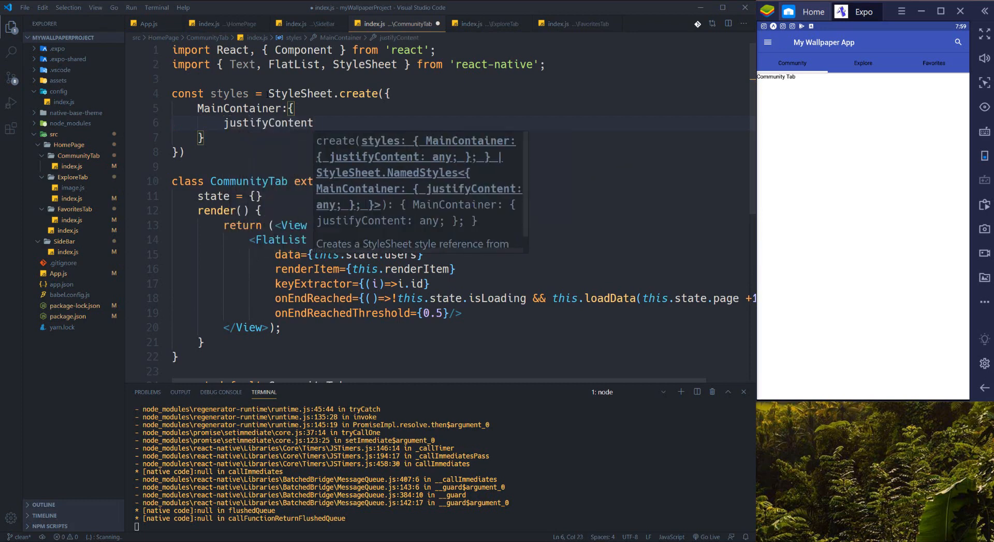
pyautogui.write(":'center'")
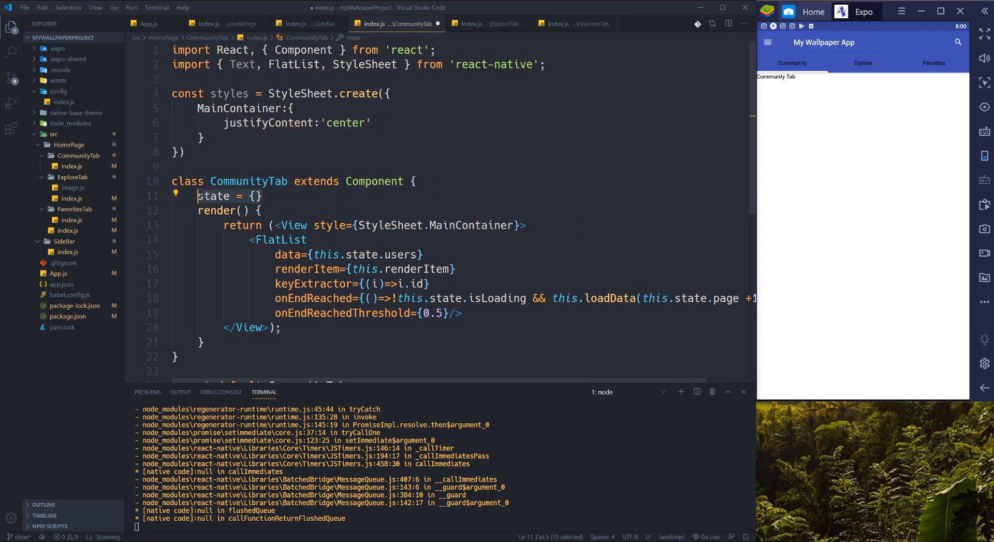
# - Replace state = {} with a constructor(props) calling super(props)
pyautogui.write('constructor(')
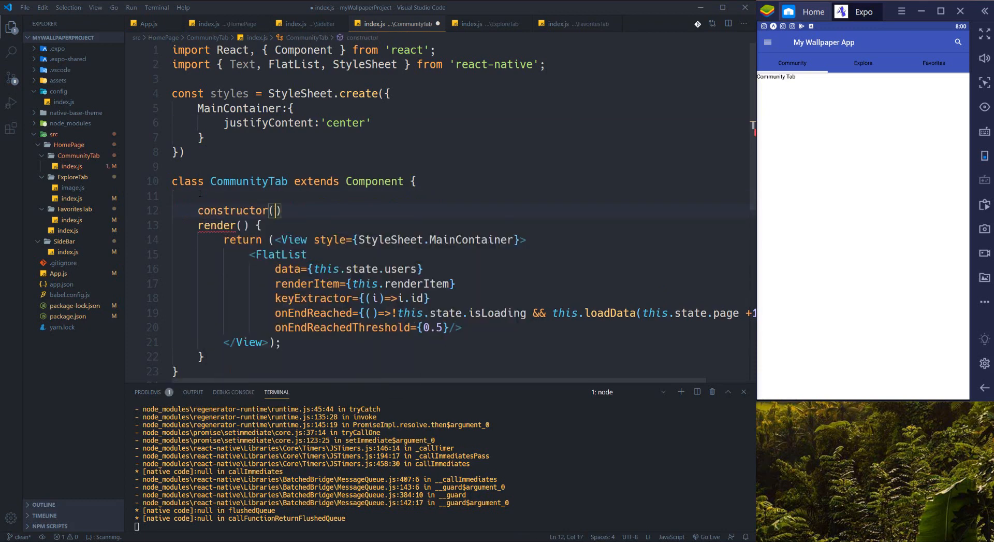
pyautogui.write('props')
pyautogui.write('super(')
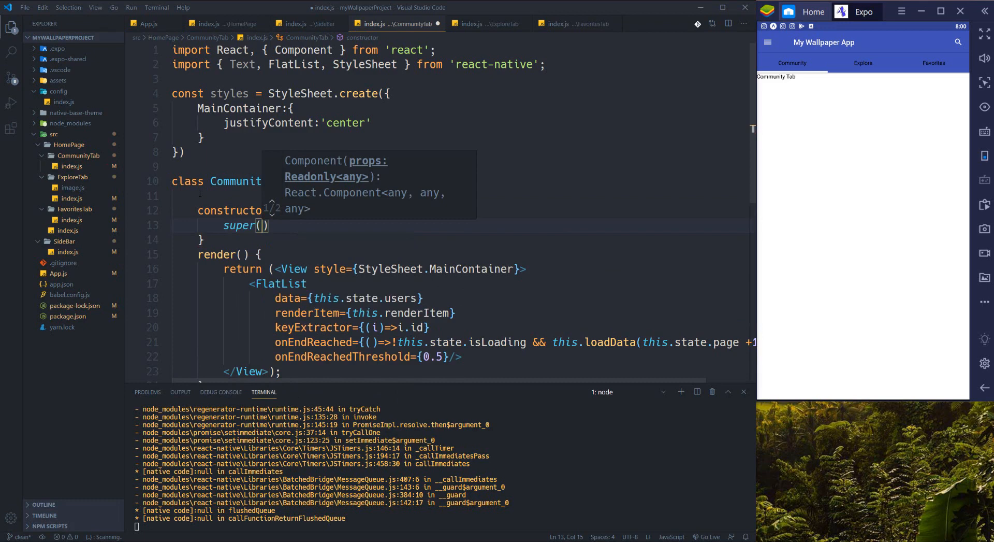
pyautogui.write('props')
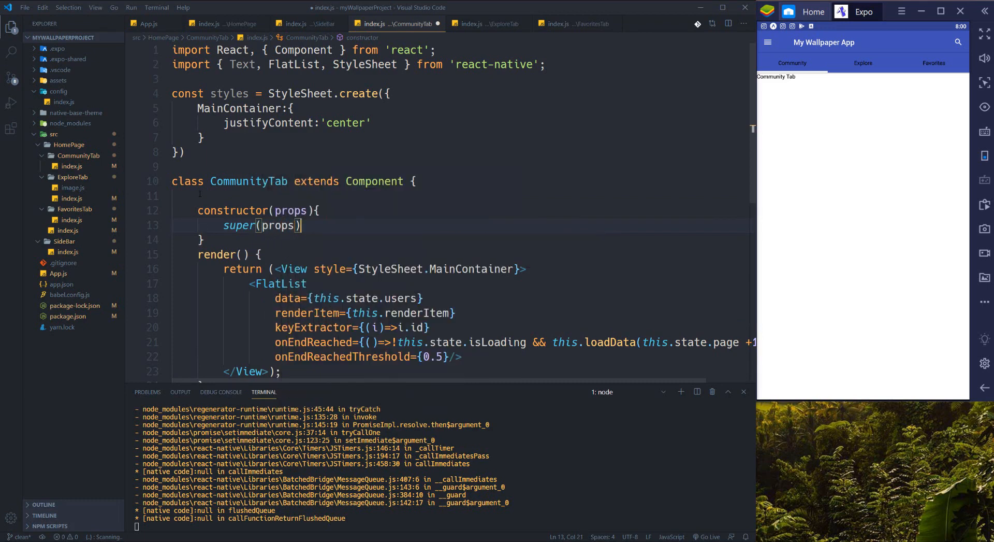
pyautogui.press('Enter')
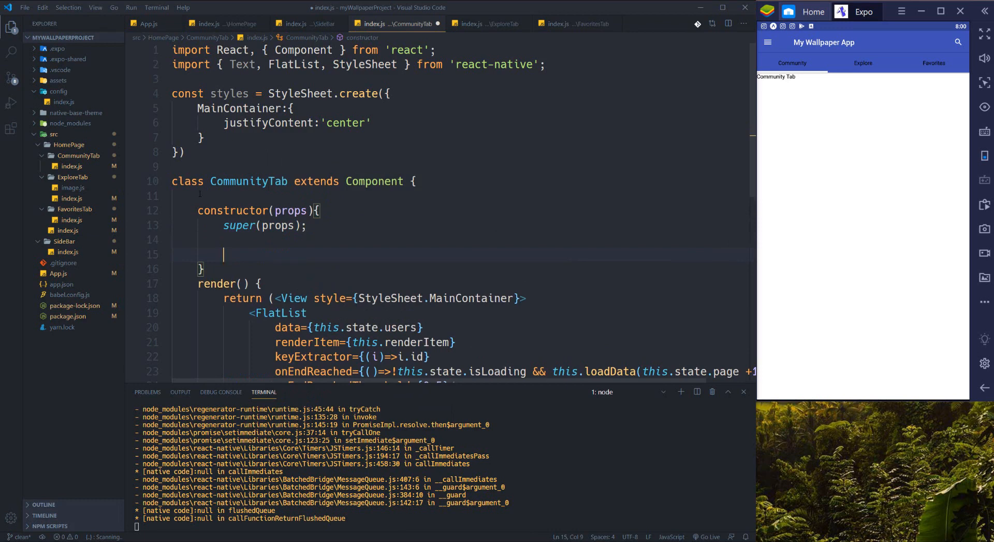
# - Initialise this.state with users [], page 1 and isLoading true
pyautogui.write('this.state= {')
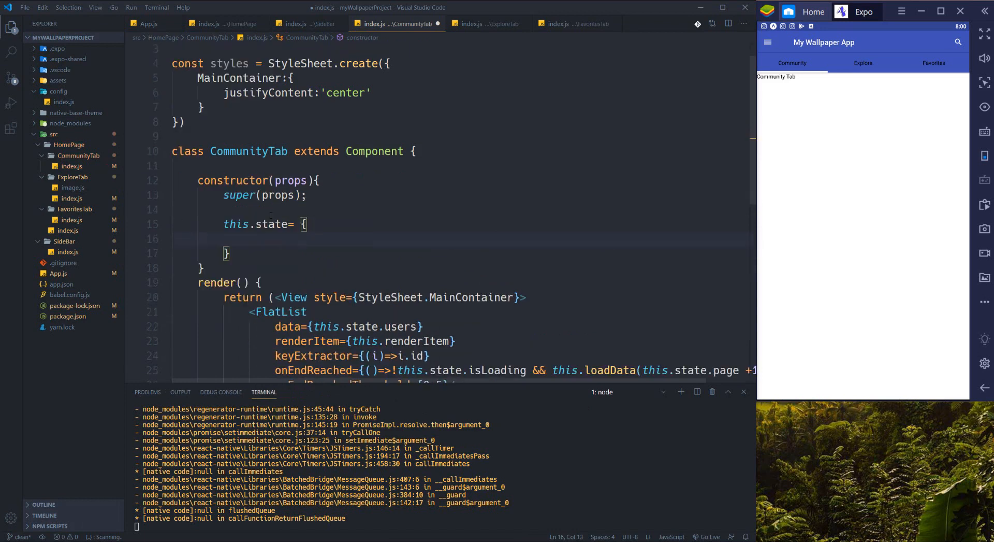
pyautogui.write('users')
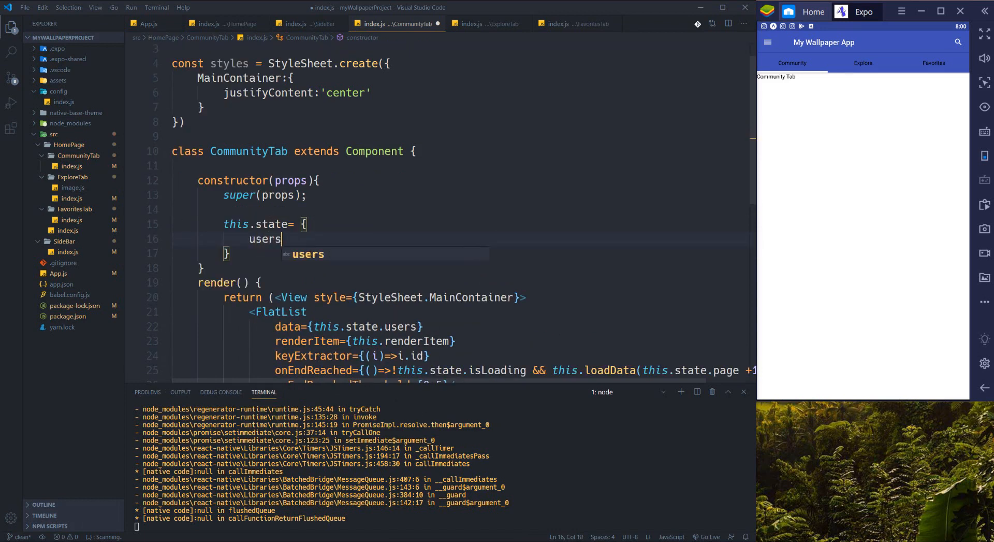
pyautogui.write(':[]')
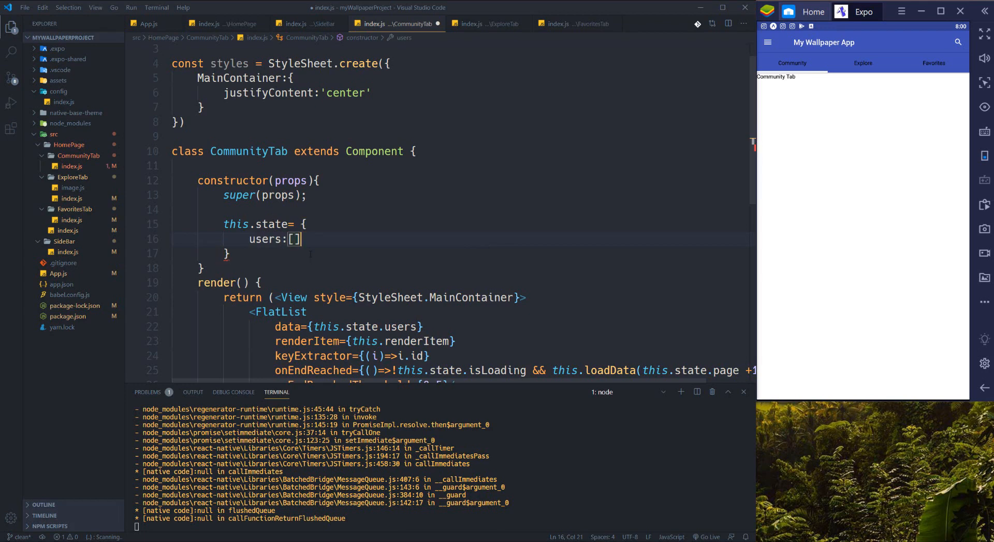
pyautogui.write(',')
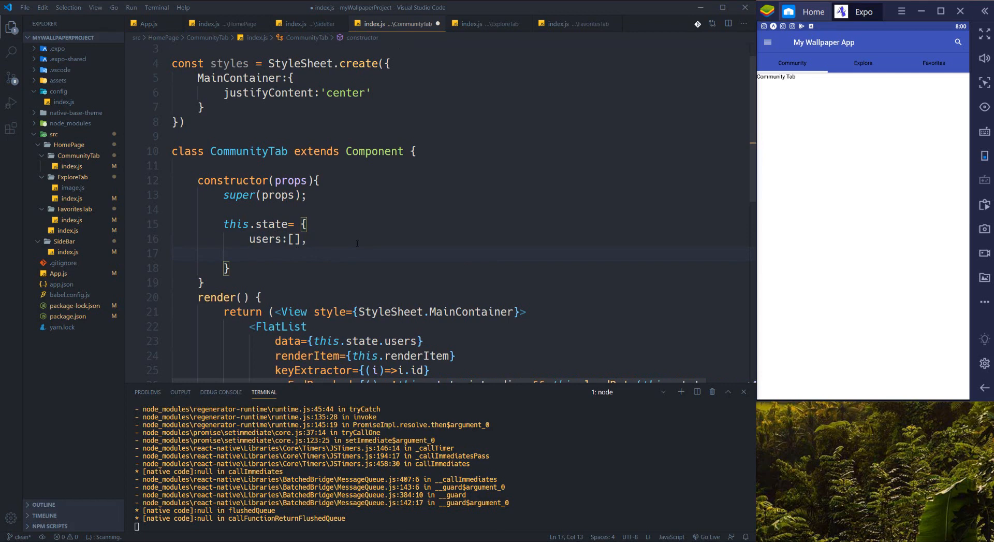
pyautogui.write('page: 1')
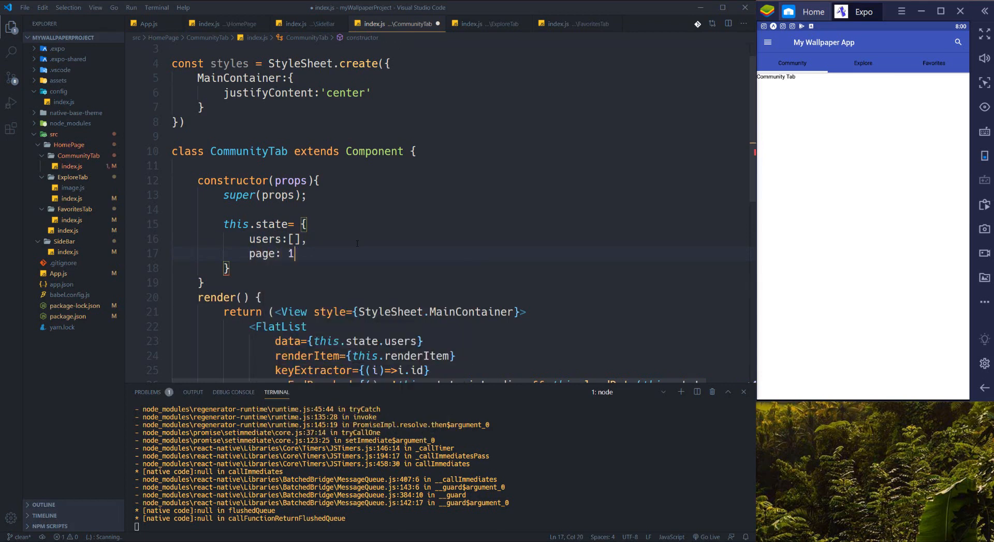
pyautogui.write(',')
pyautogui.write('isLoading:')
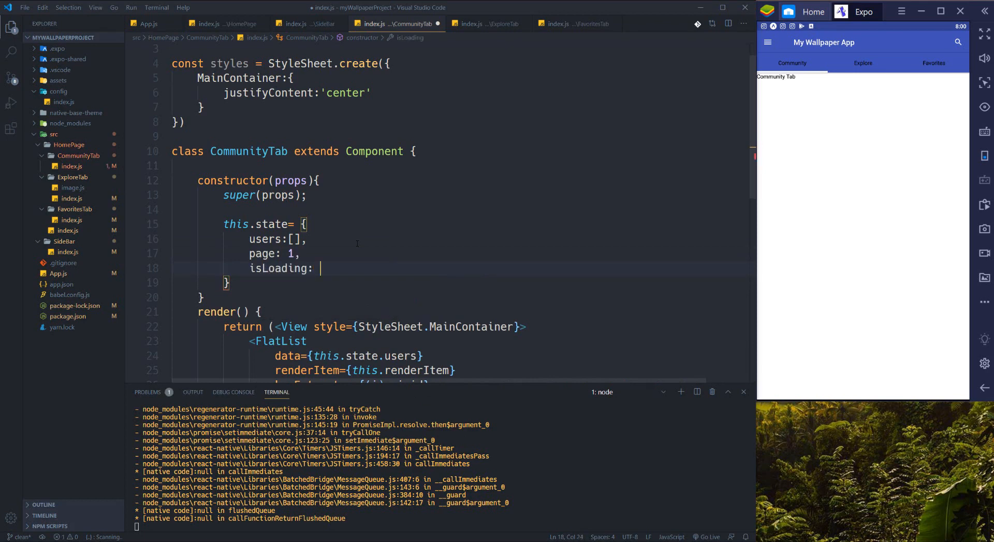
pyautogui.write('true')
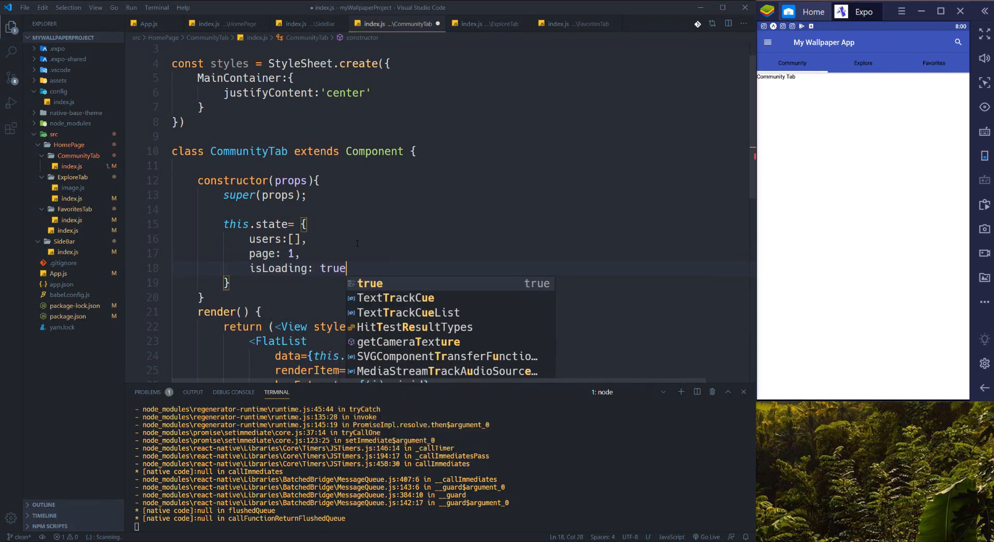
pyautogui.press('Escape')
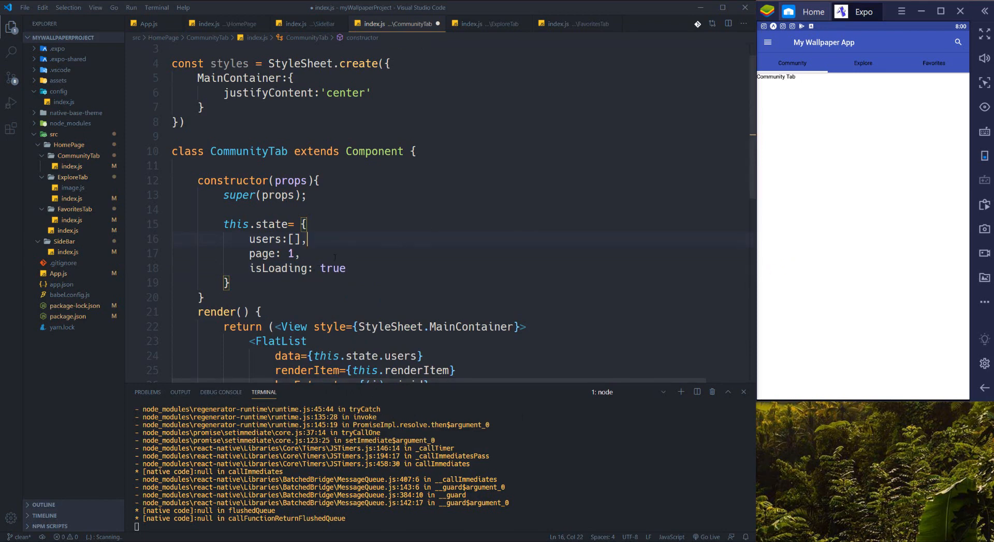
pyautogui.click(288, 267)
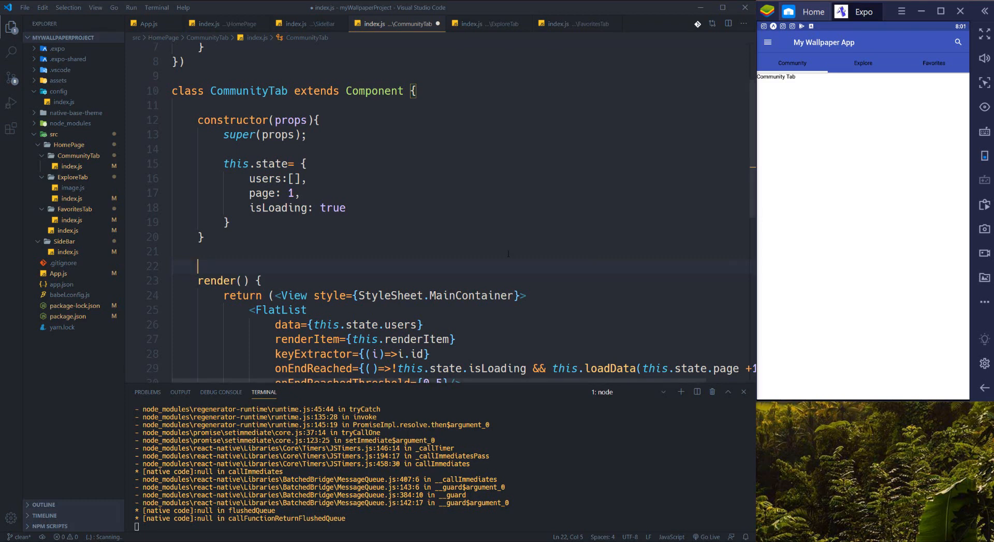
# - Add componentDidMount calling this.loadData(1) before render
pyautogui.press('Enter')
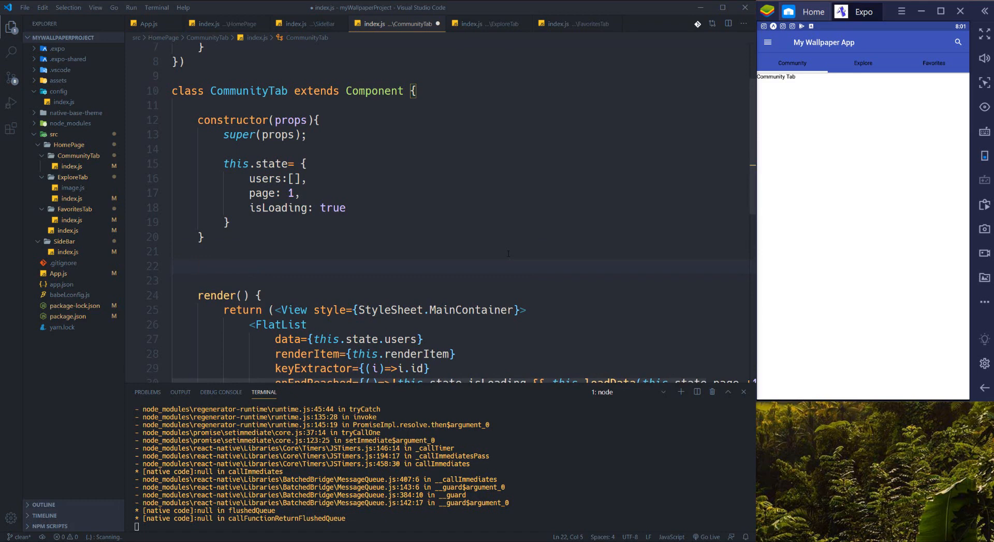
pyautogui.write('c')
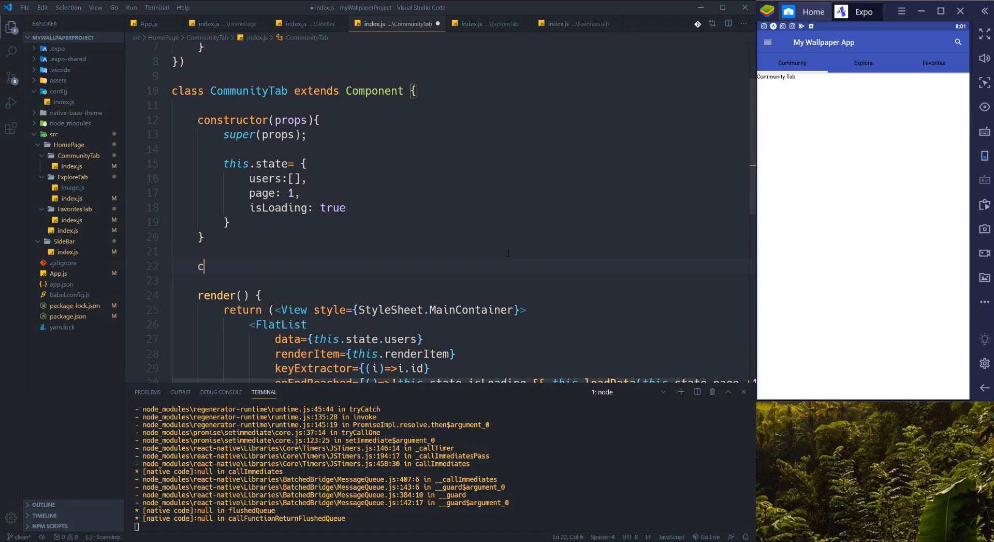
pyautogui.write('omponentDidMount')
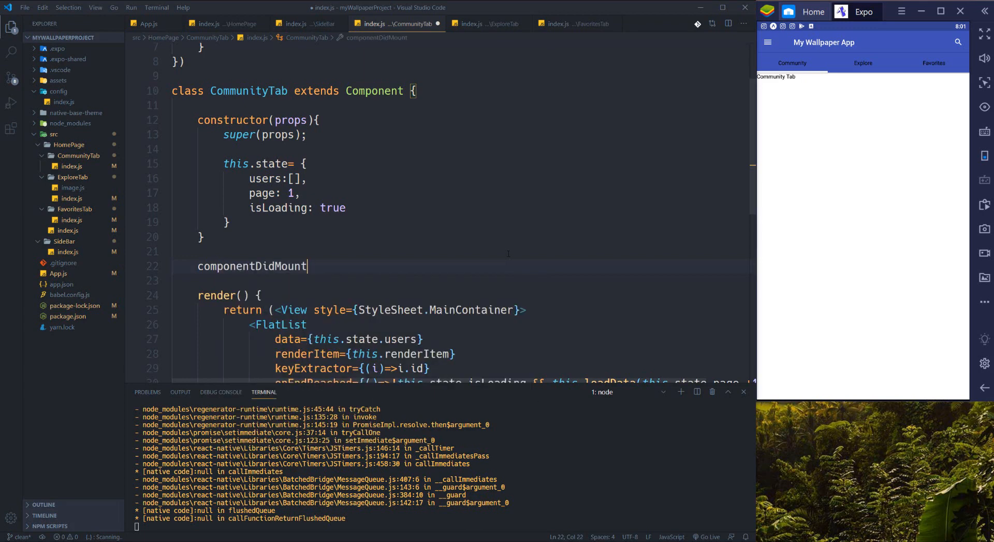
pyautogui.write('=()=>{')
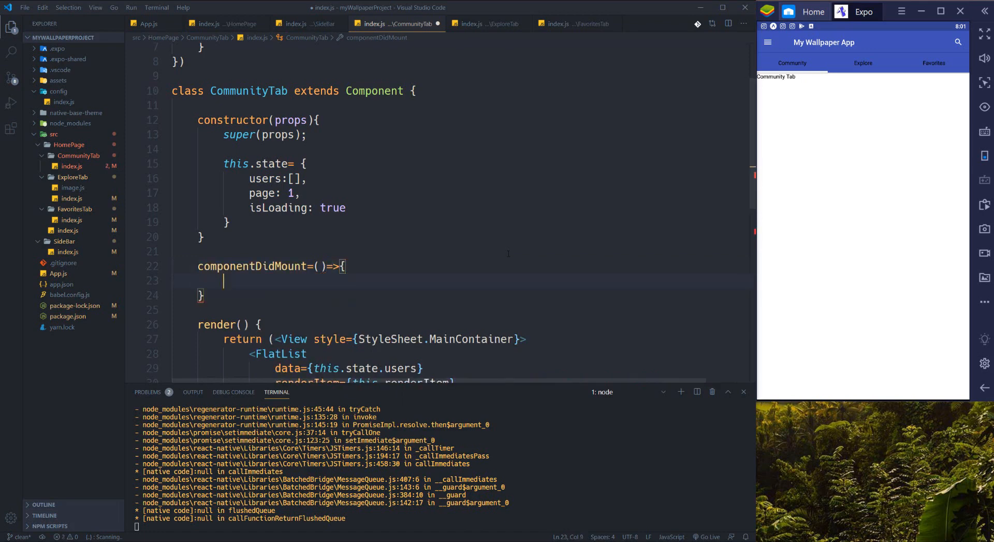
pyautogui.write('this')
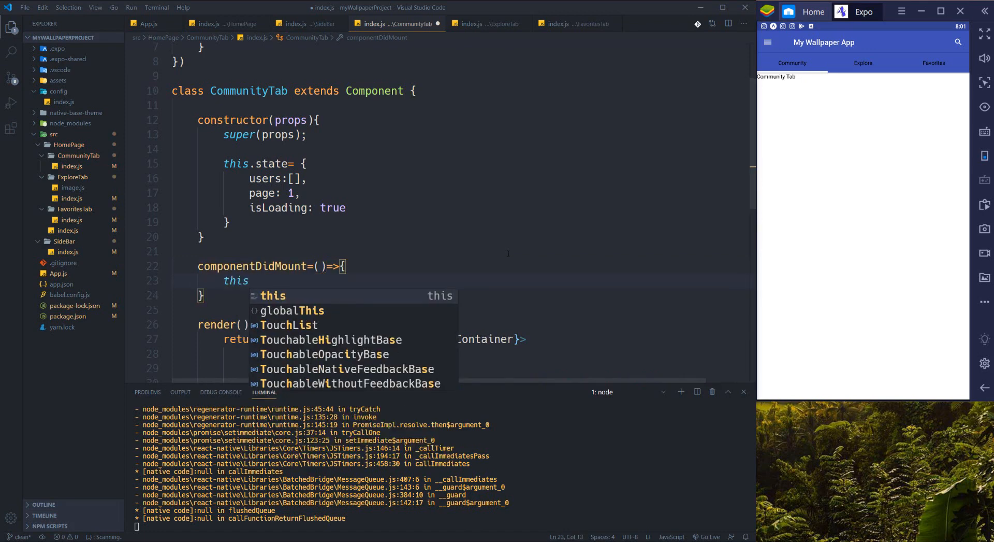
pyautogui.write('.loadData(1);')
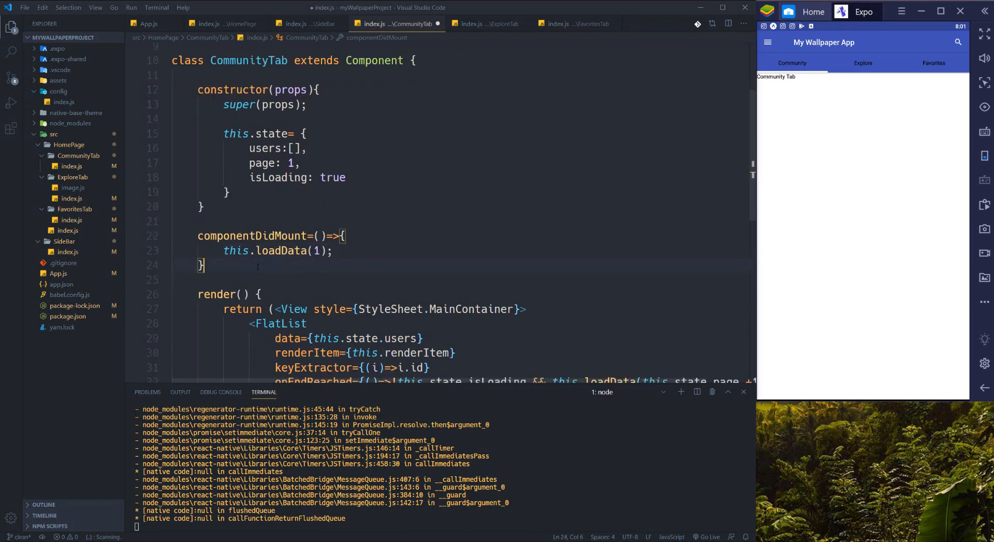
pyautogui.press('enter')
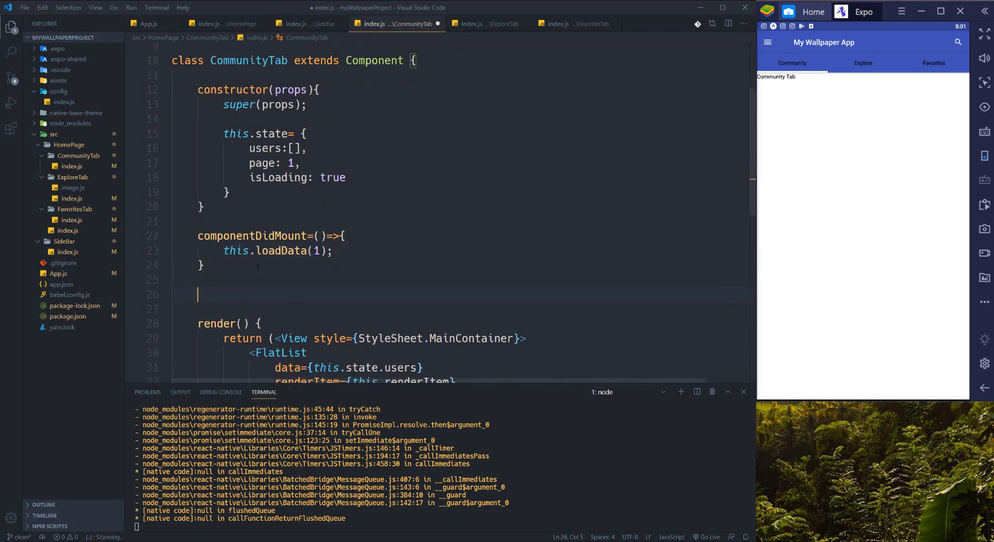
# - Declare loadData as an arrow function taking page
pyautogui.write('loadData=(')
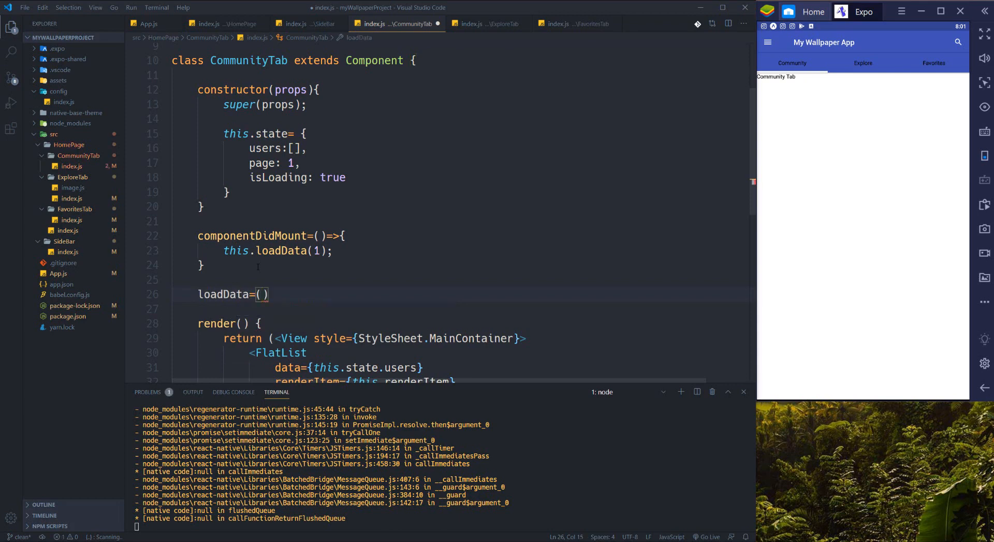
pyautogui.click(264, 294)
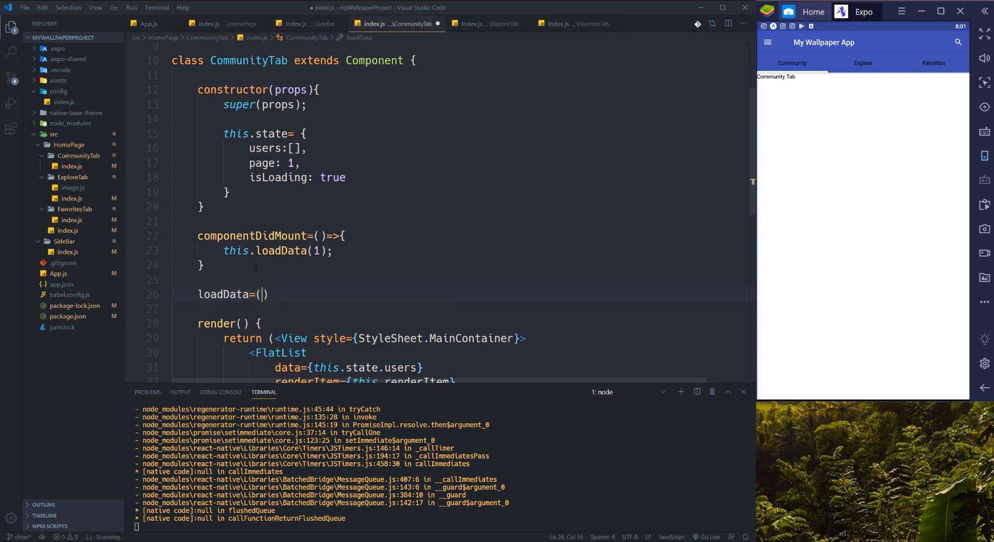
pyautogui.write('page')
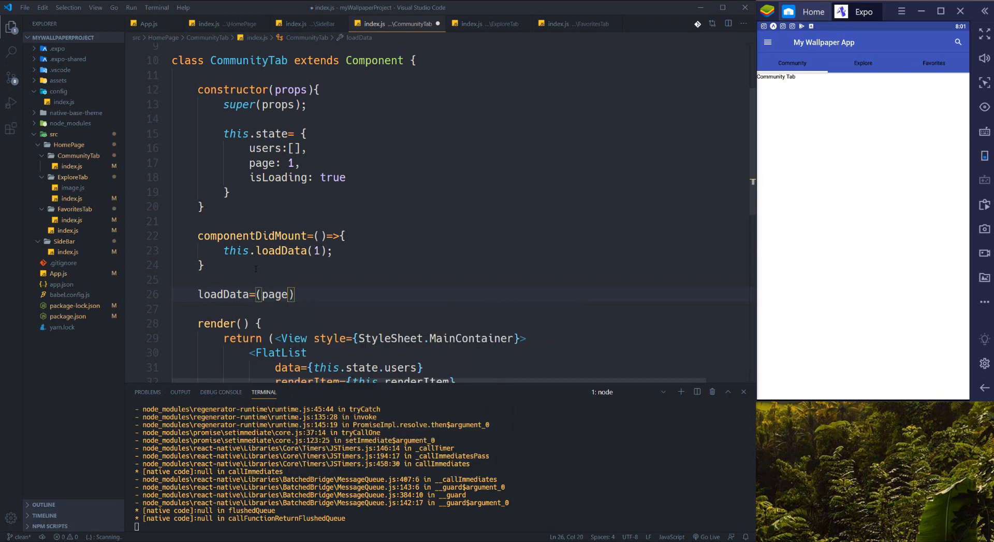
pyautogui.write('=>')
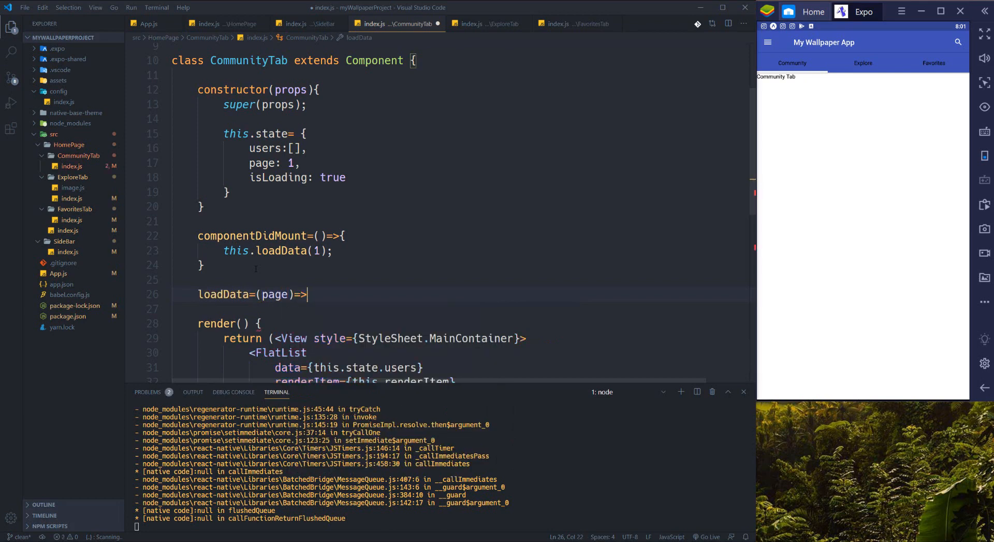
pyautogui.write('{')
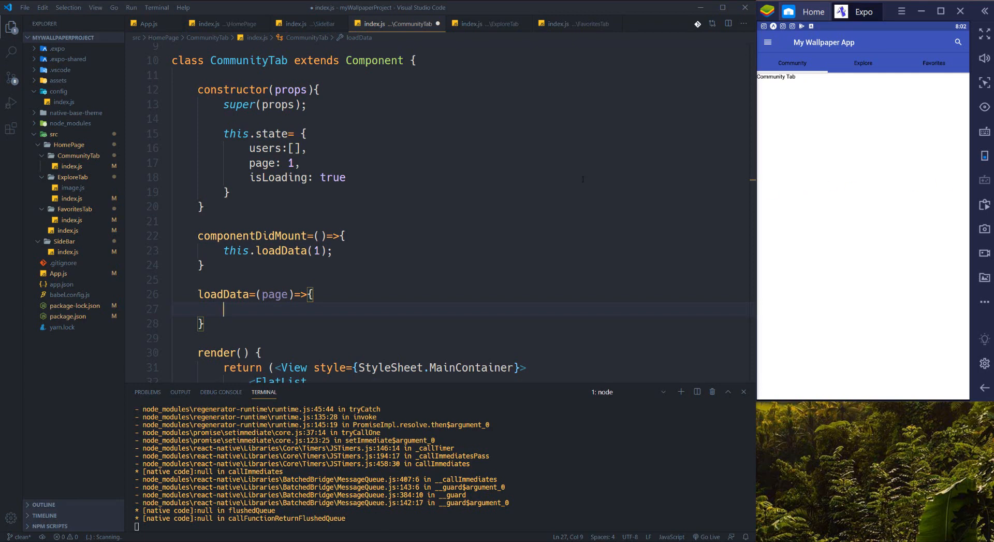
# - Inside loadData, call this.setState({ isLoading: true })
pyautogui.scroll(-3)
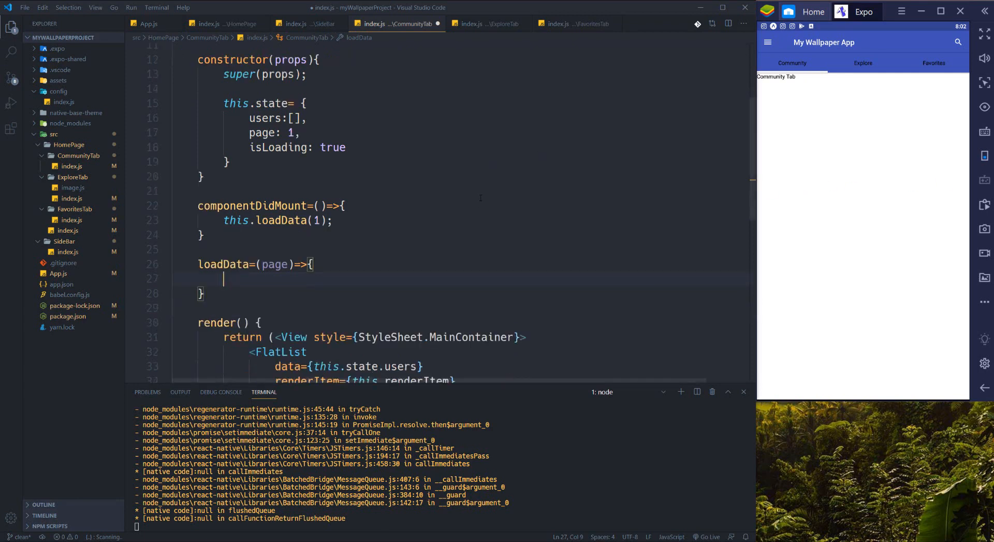
pyautogui.write('this')
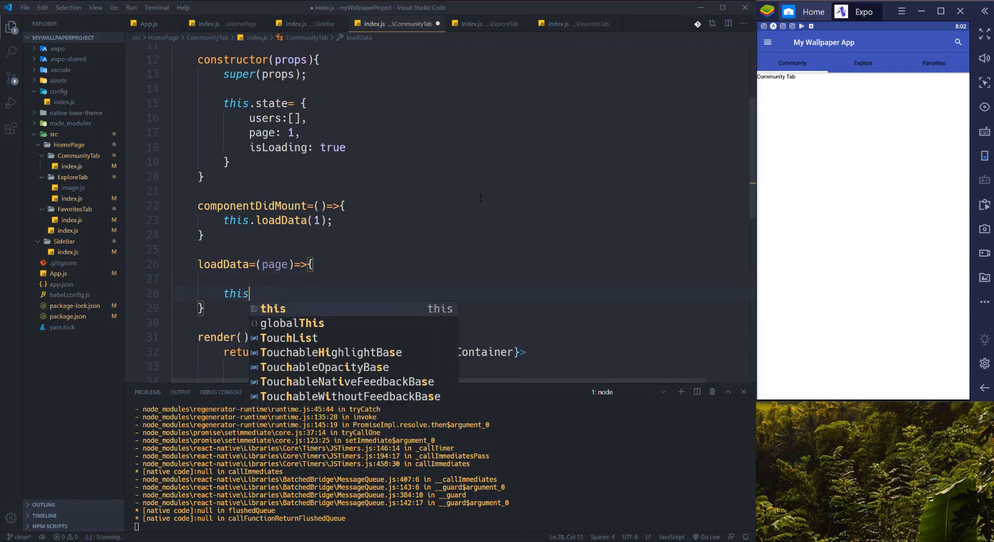
pyautogui.write('.setState')
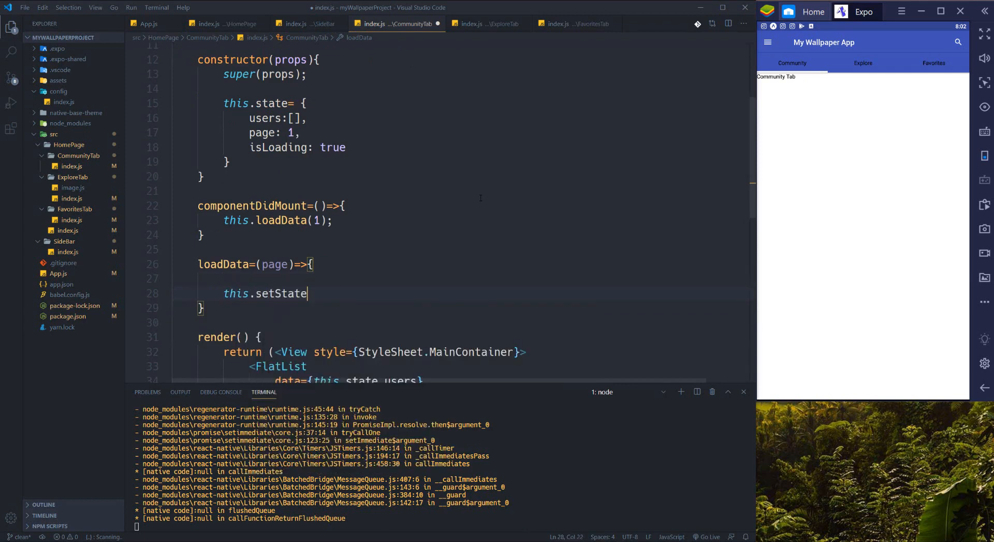
pyautogui.write('({')
pyautogui.write('isLoading:true')
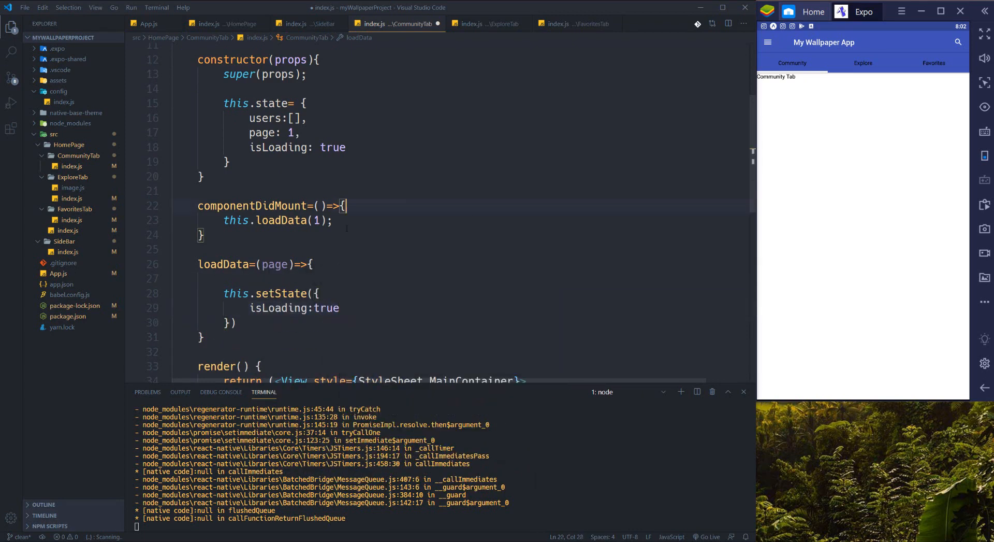
pyautogui.doubleClick(273, 308)
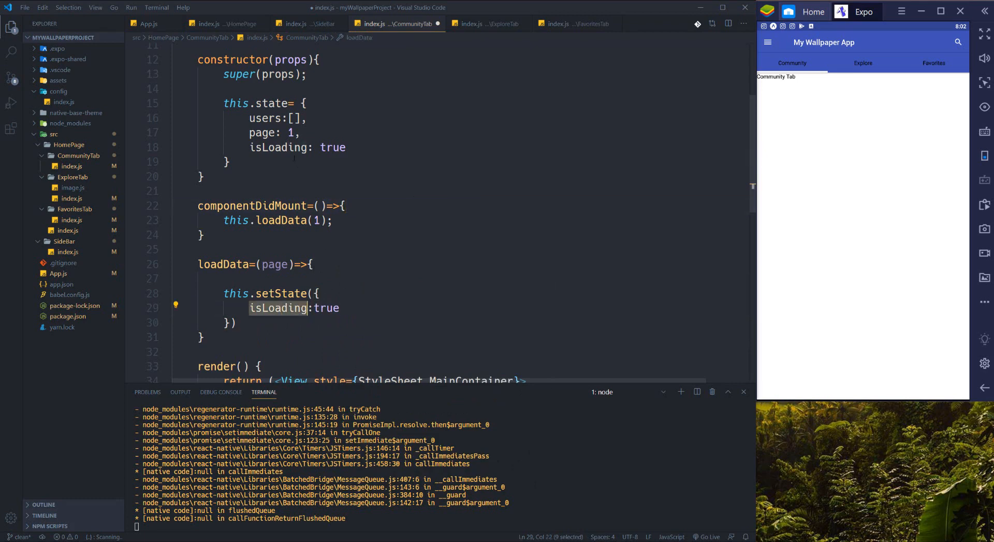
pyautogui.click(279, 147)
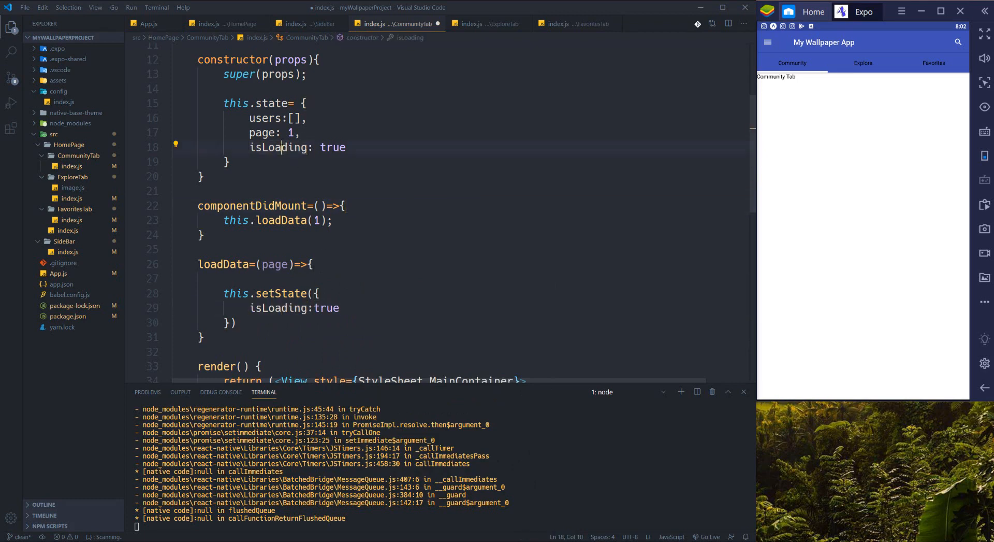
pyautogui.click(288, 307)
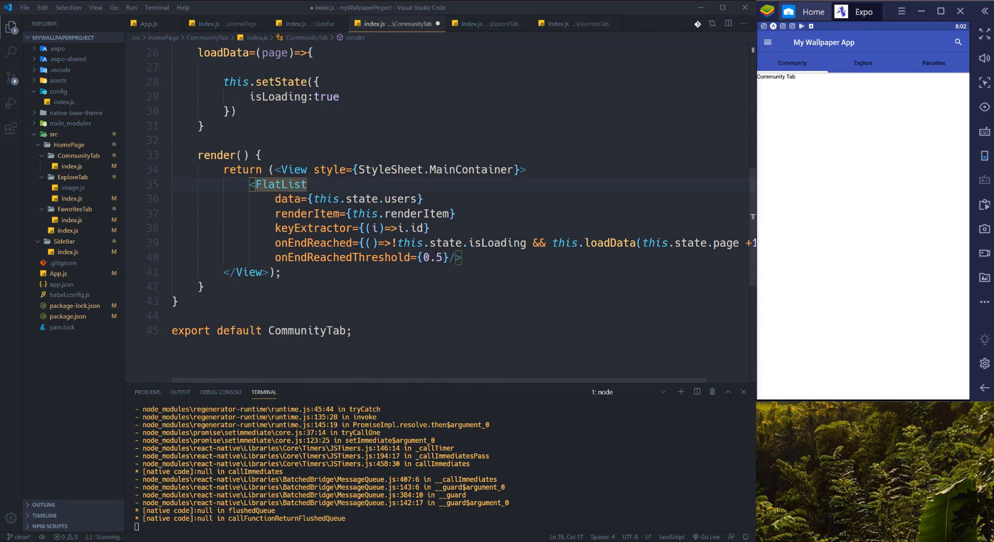
pyautogui.moveTo(565, 243)
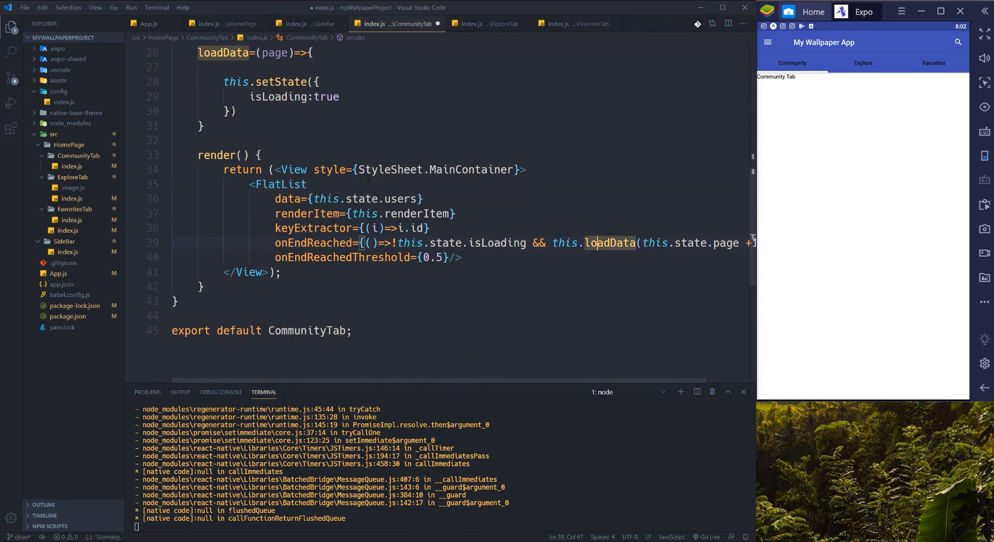
# - Below setState, add const response = await fetch(...)
pyautogui.click(322, 97)
pyautogui.write(';')
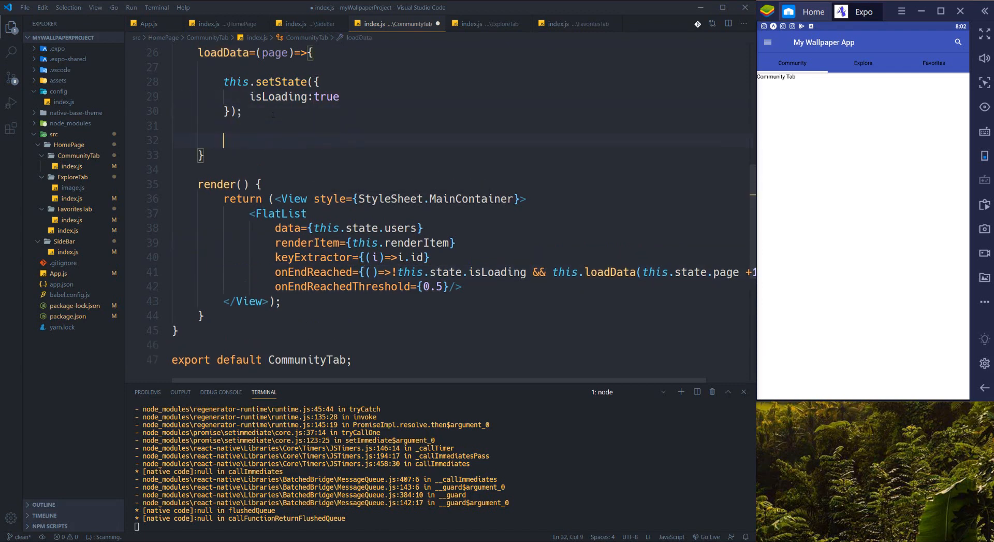
pyautogui.write('const')
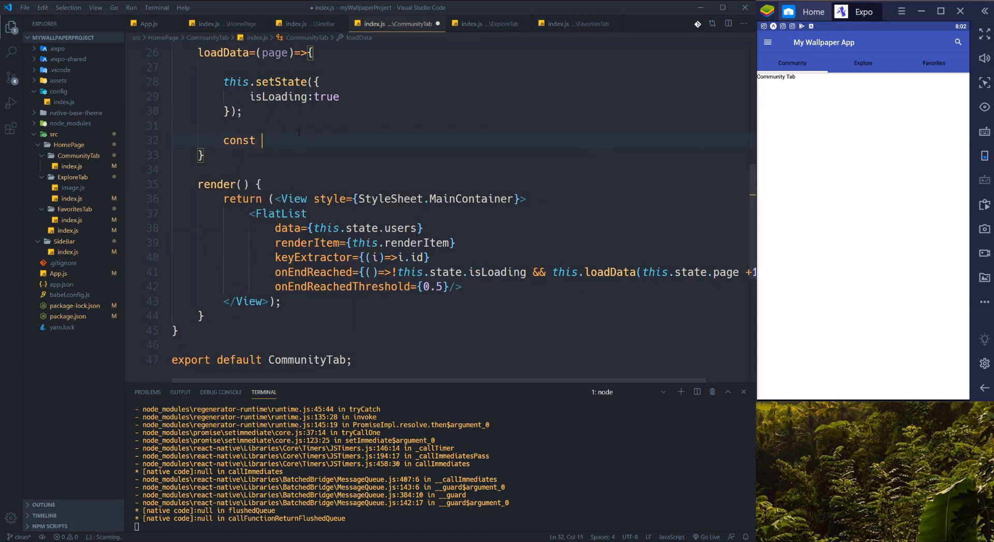
pyautogui.write('response')
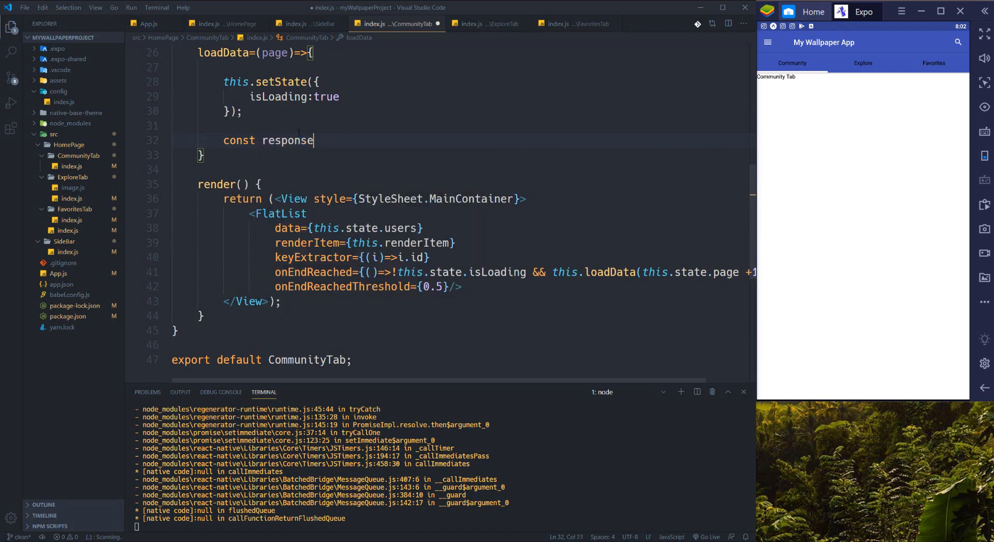
pyautogui.write('= await')
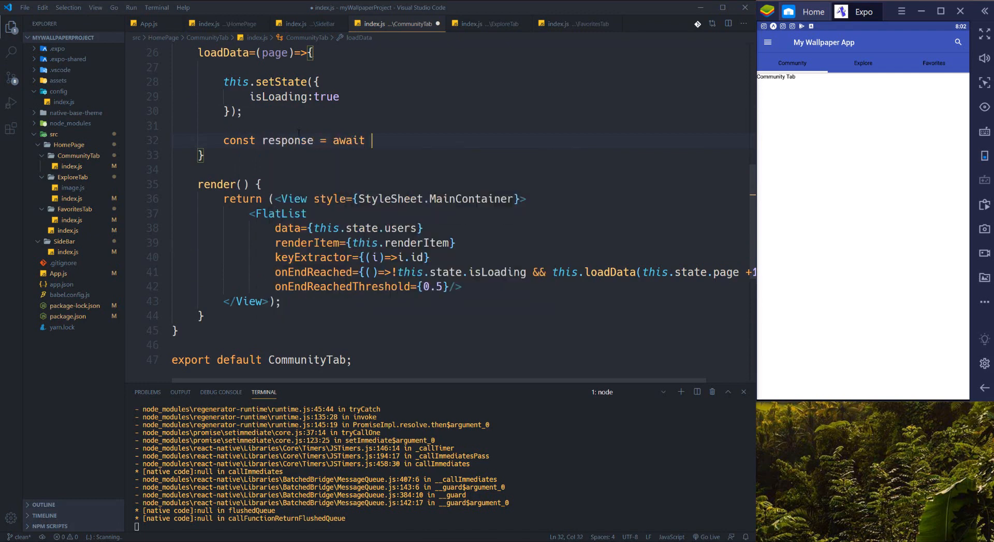
pyautogui.write('fetch(`')
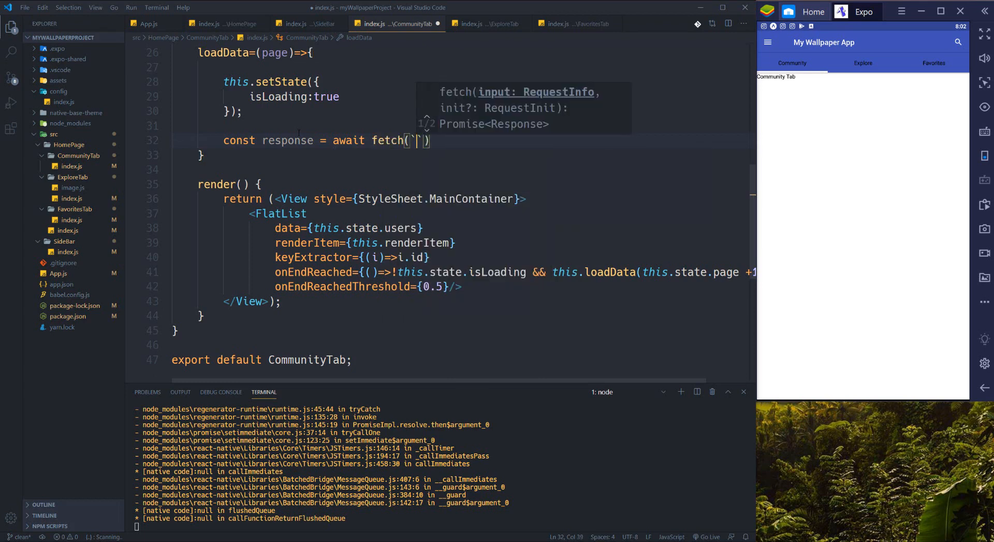
pyautogui.write('ht')
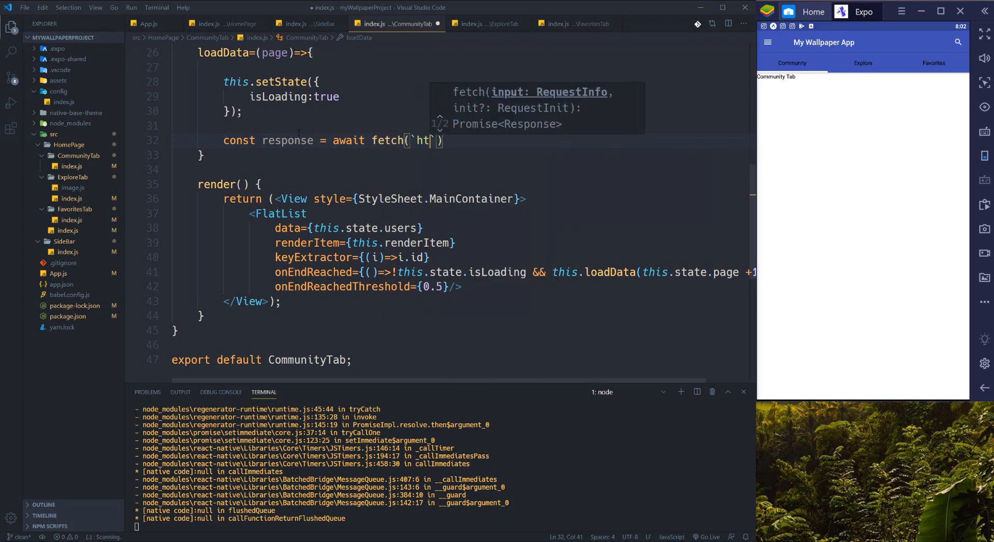
pyautogui.write('tp')
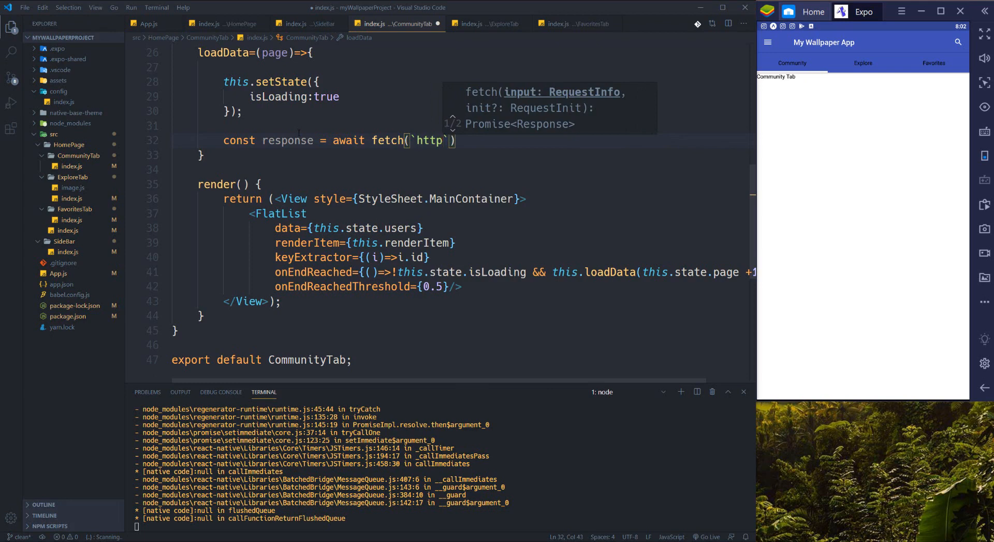
pyautogui.write('s://')
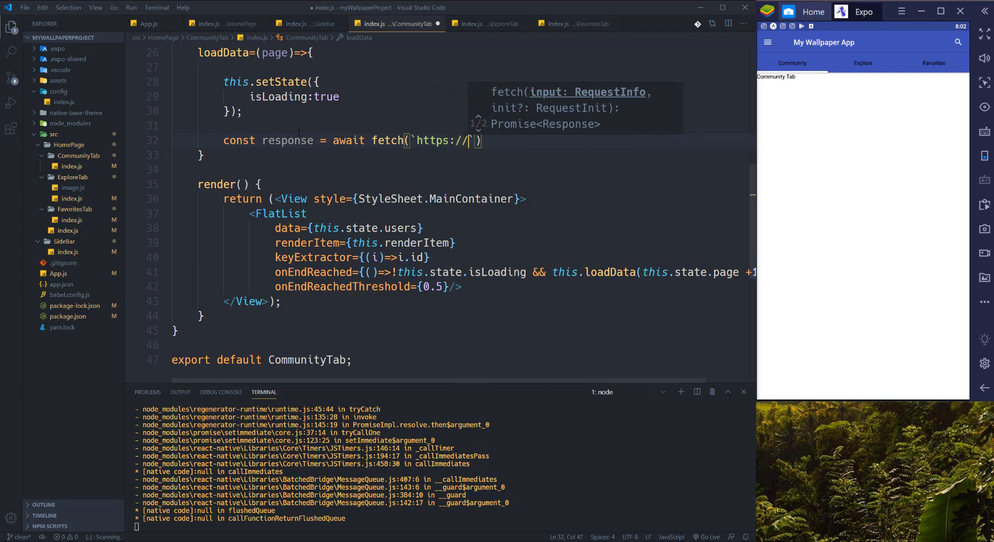
pyautogui.write('api.unsplash.com/')
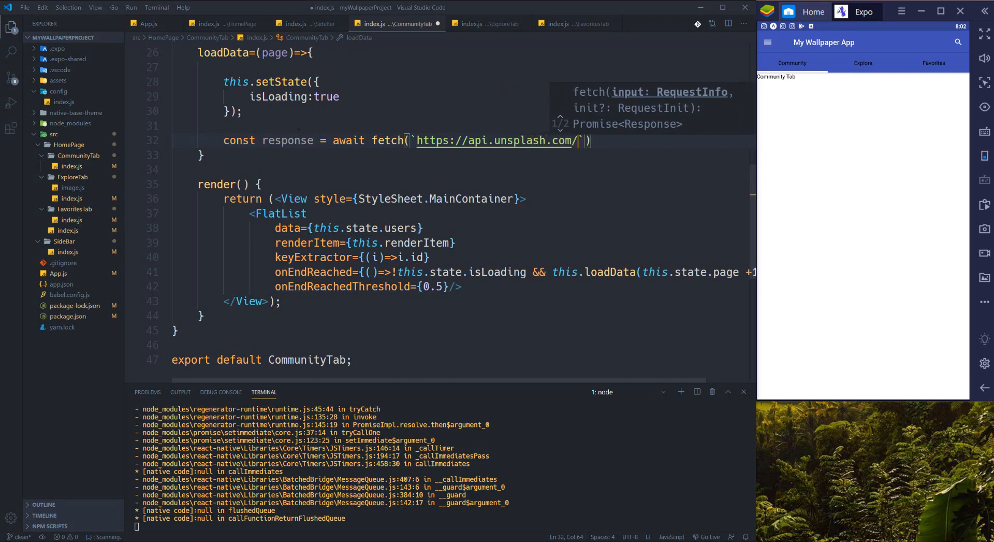
pyautogui.write('search/')
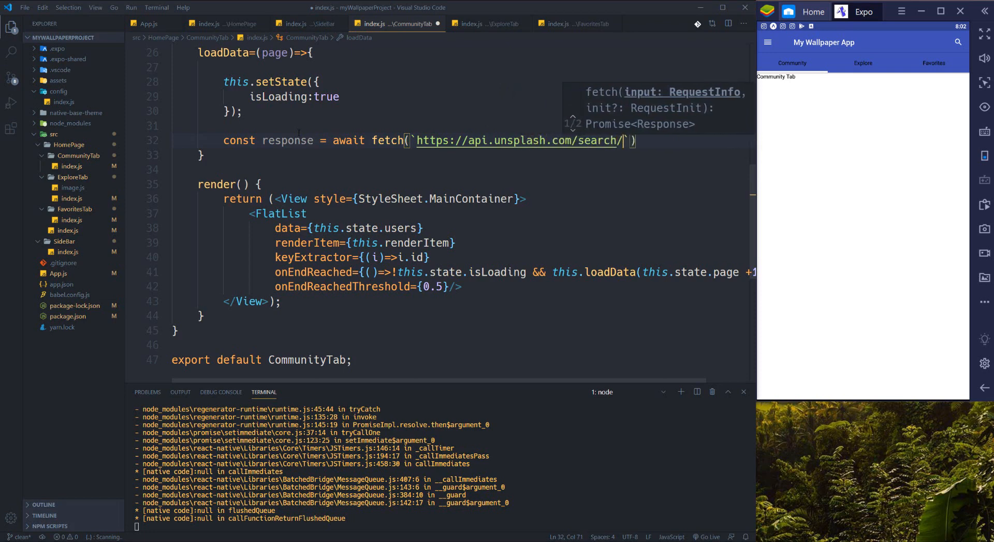
pyautogui.write('users?')
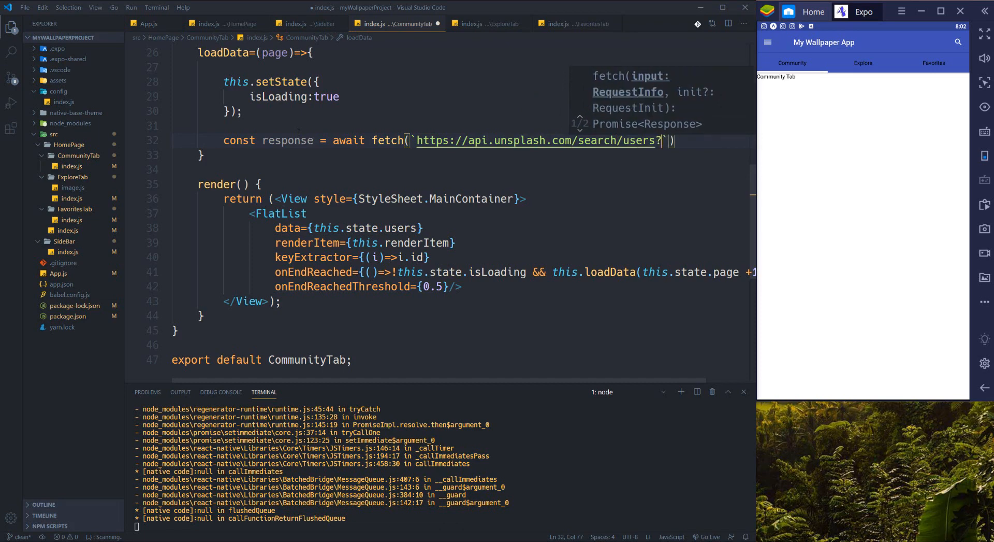
pyautogui.write('client_i')
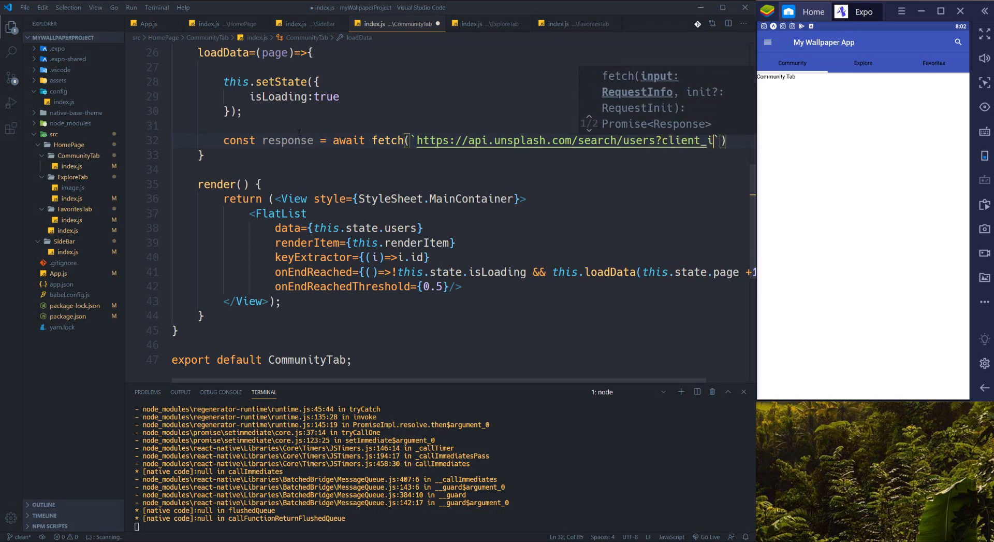
pyautogui.write('d=')
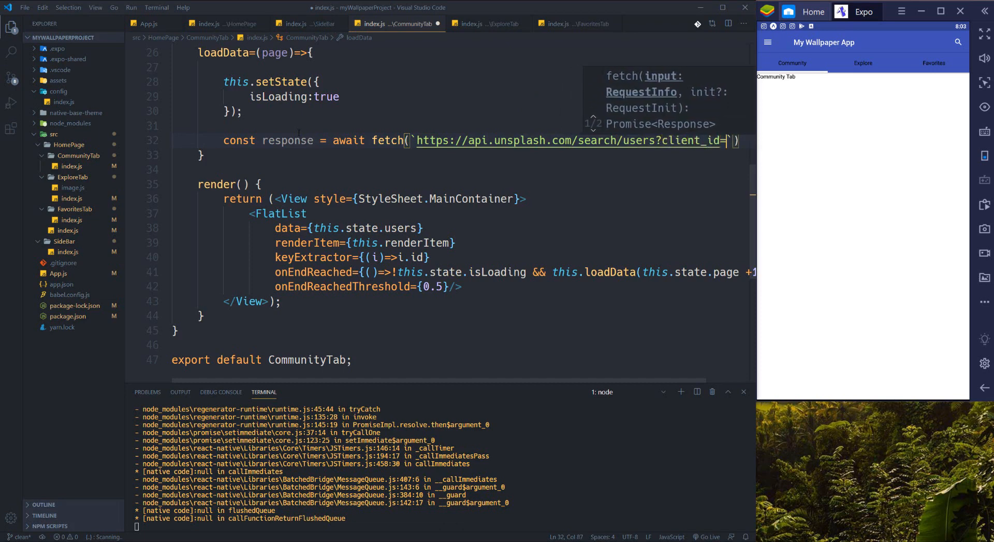
pyautogui.write('{}')
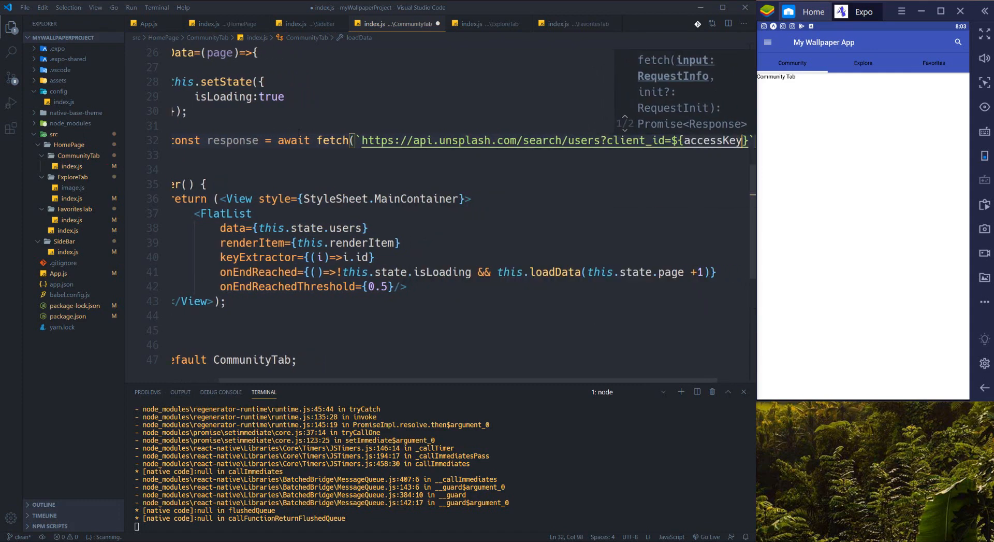
pyautogui.scroll(3)
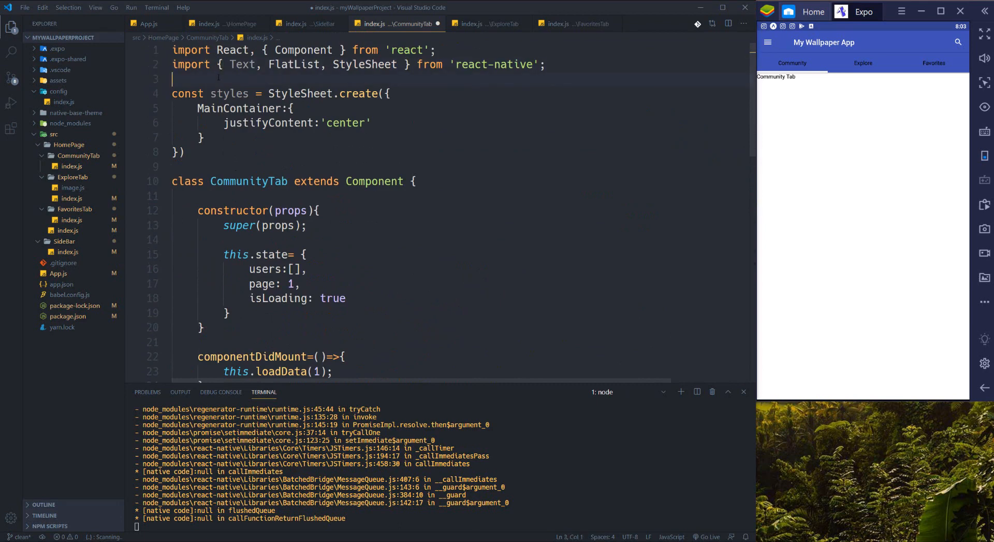
# - Add import {accessKey} from '../../../config', briefly viewing config/index.js
pyautogui.write('import')
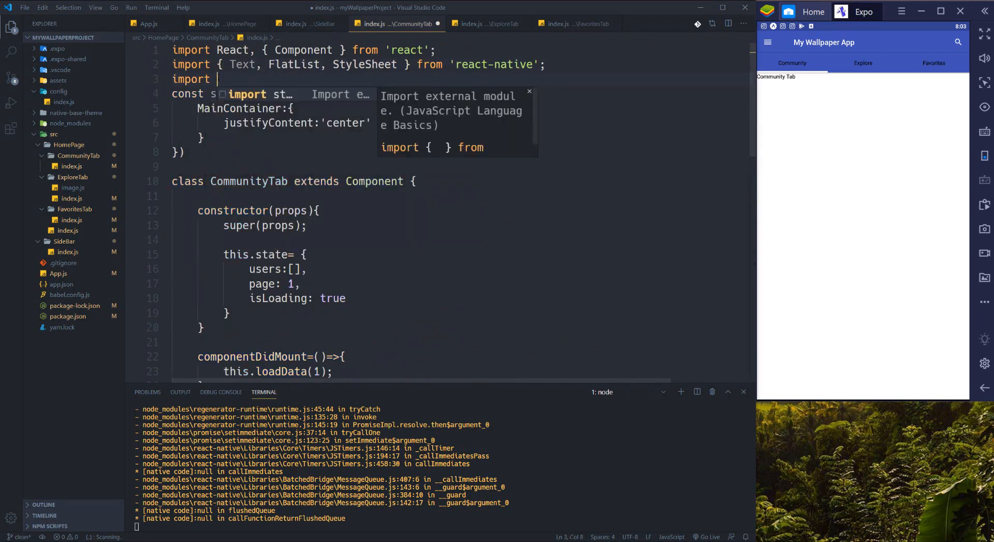
pyautogui.write('{accessKey} from')
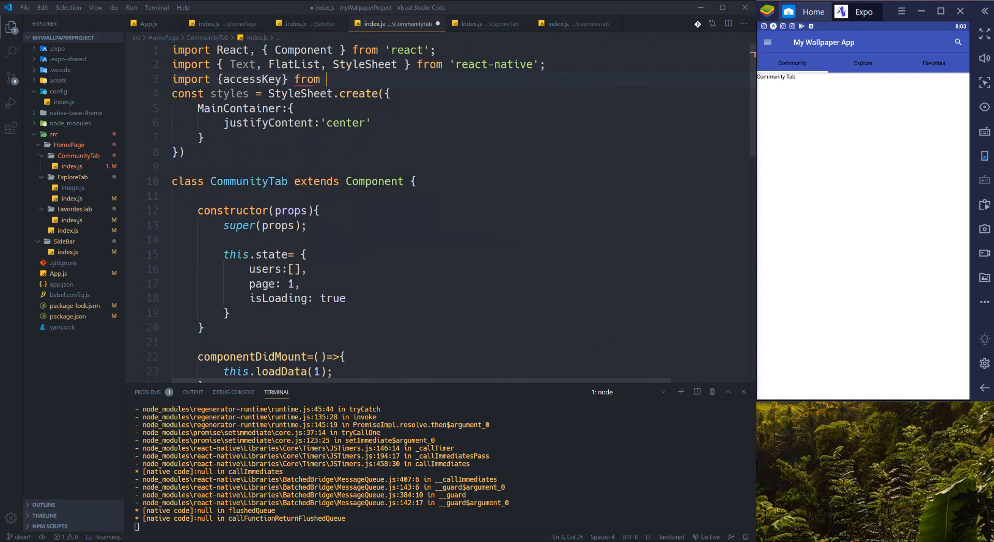
pyautogui.write("'")
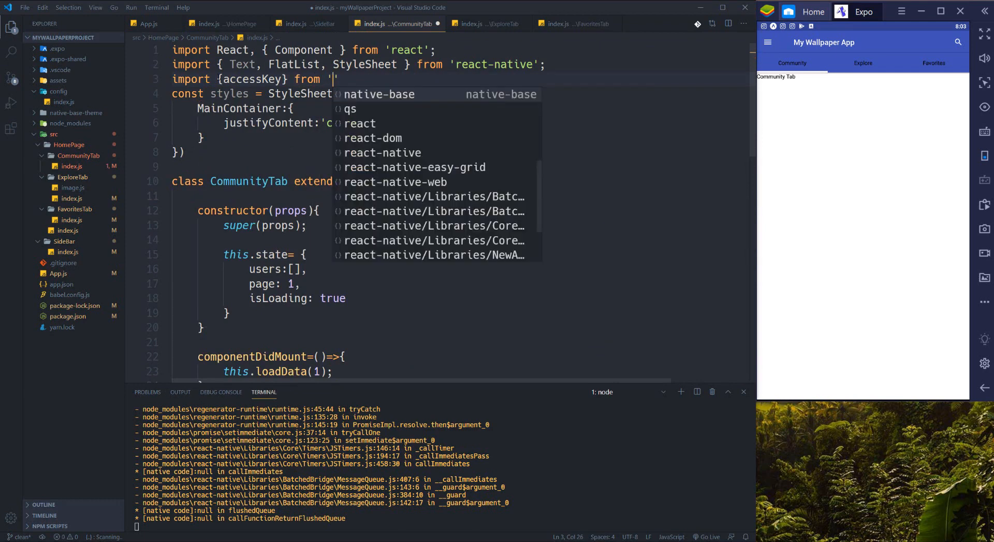
pyautogui.write('../../.')
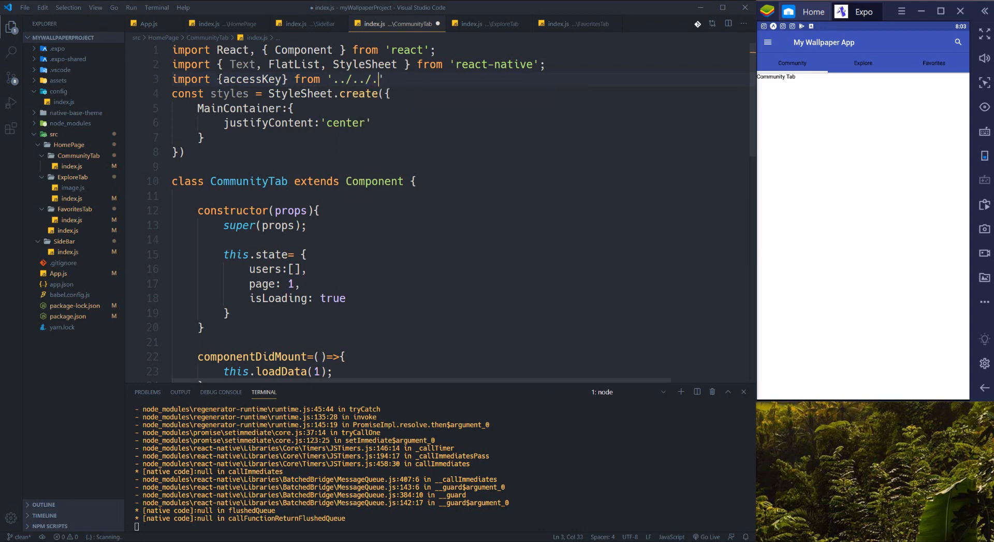
pyautogui.write('config')
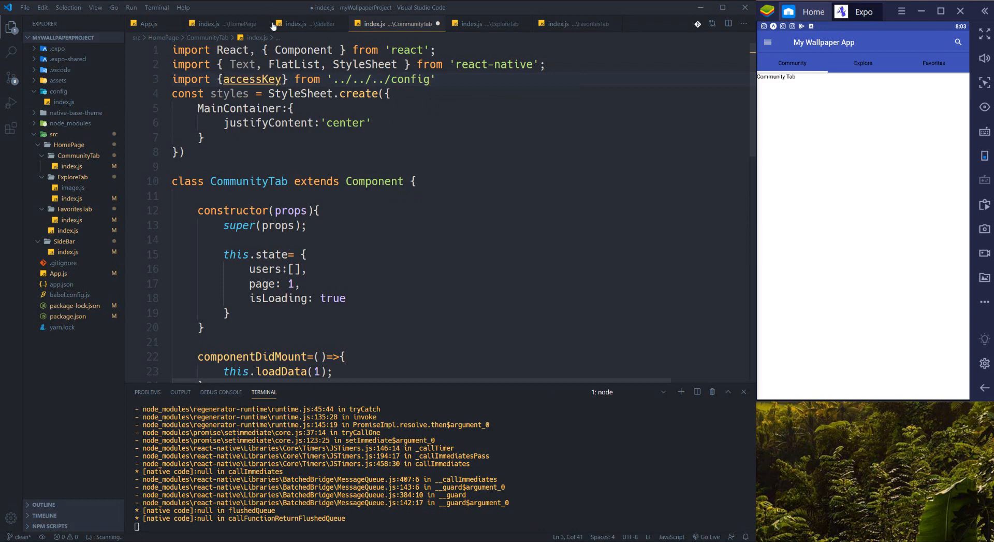
pyautogui.click(64, 102)
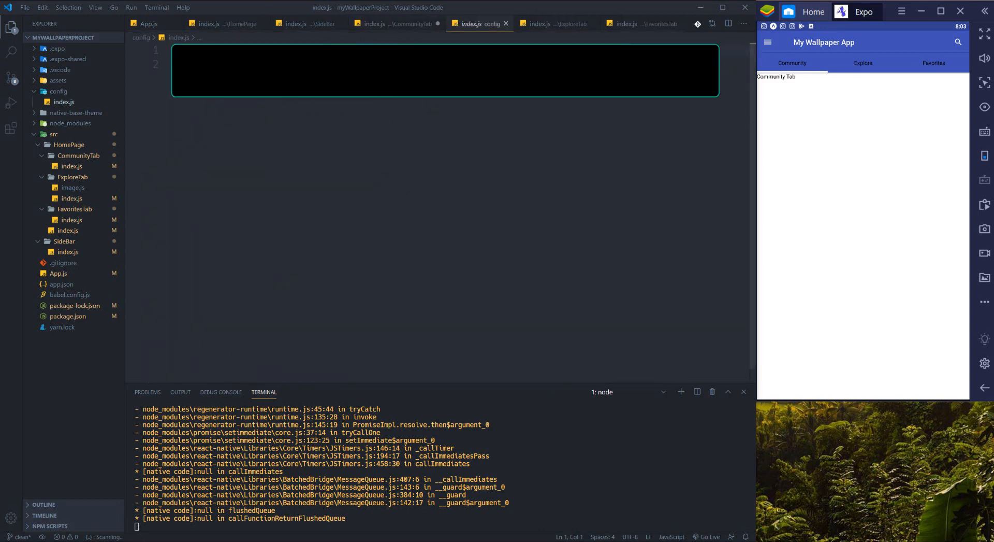
pyautogui.click(395, 23)
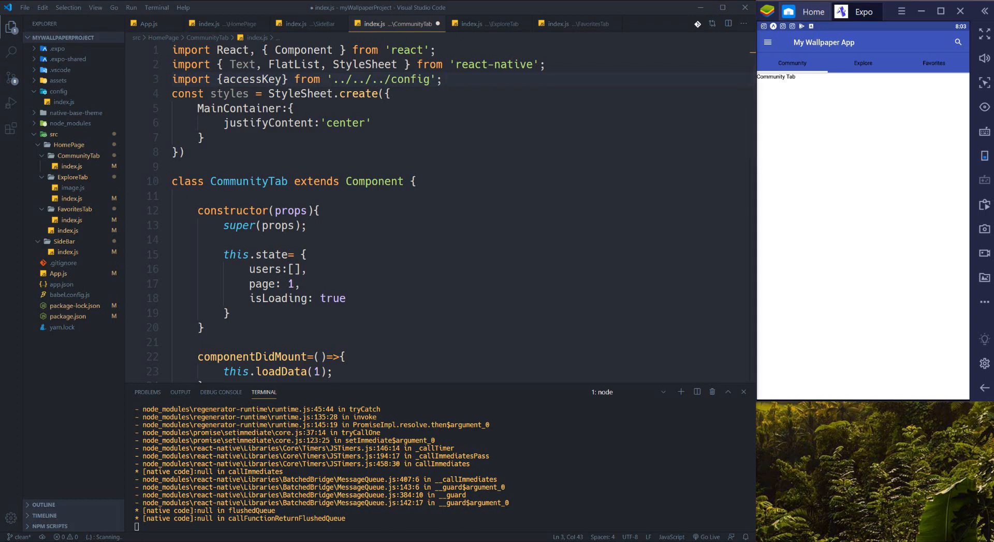
# - Extend the loadData fetch URL with &page=${page} and a query parameter
pyautogui.scroll(-3)
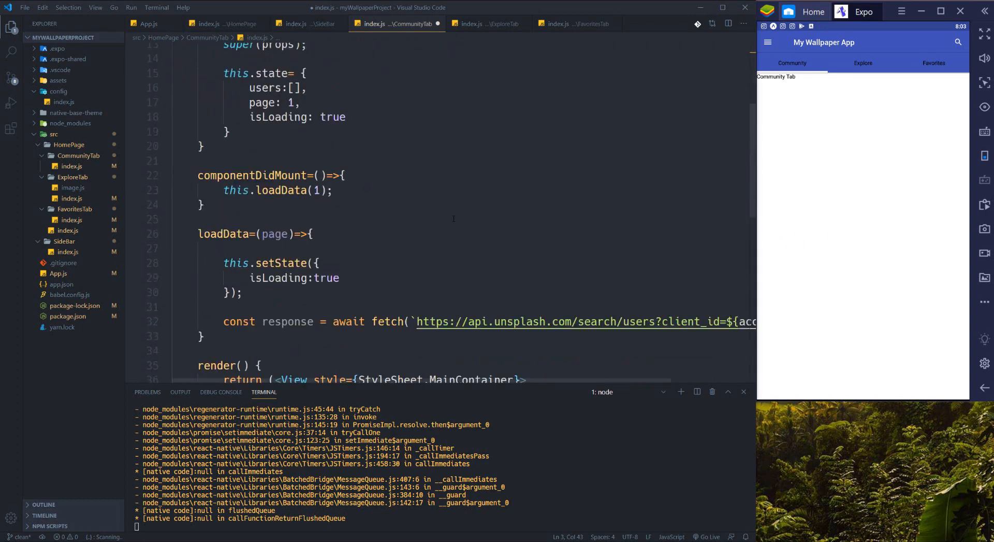
pyautogui.scroll(-3)
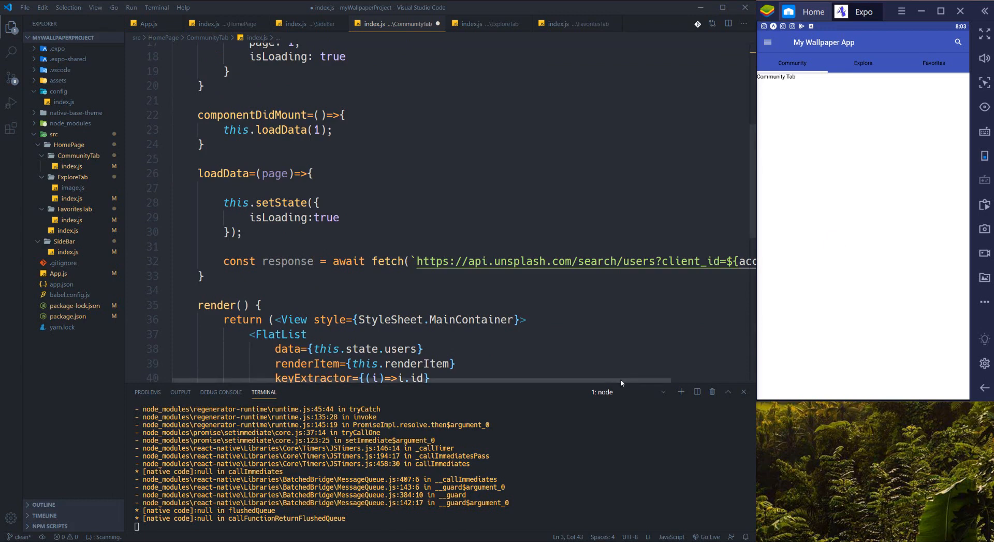
pyautogui.hscroll(3)
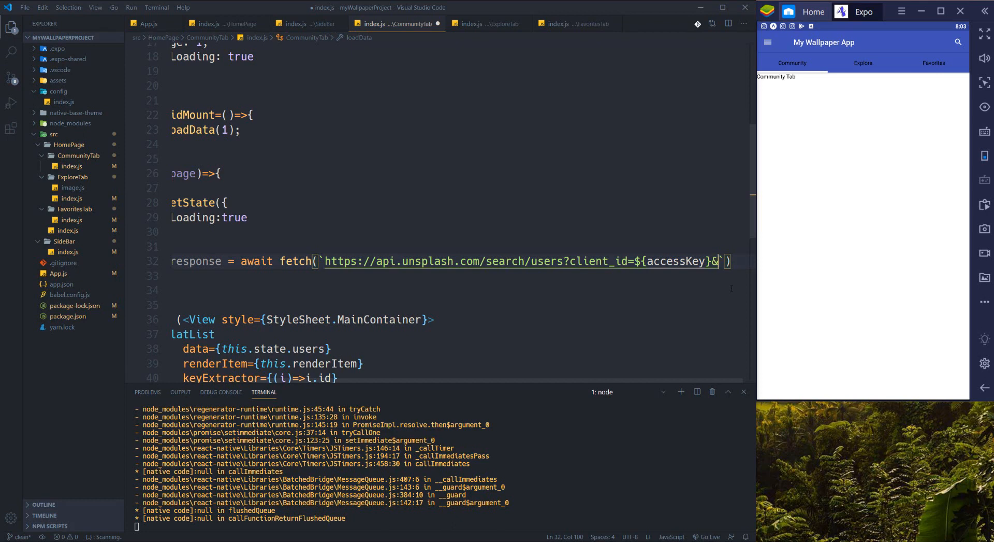
pyautogui.write('page=$')
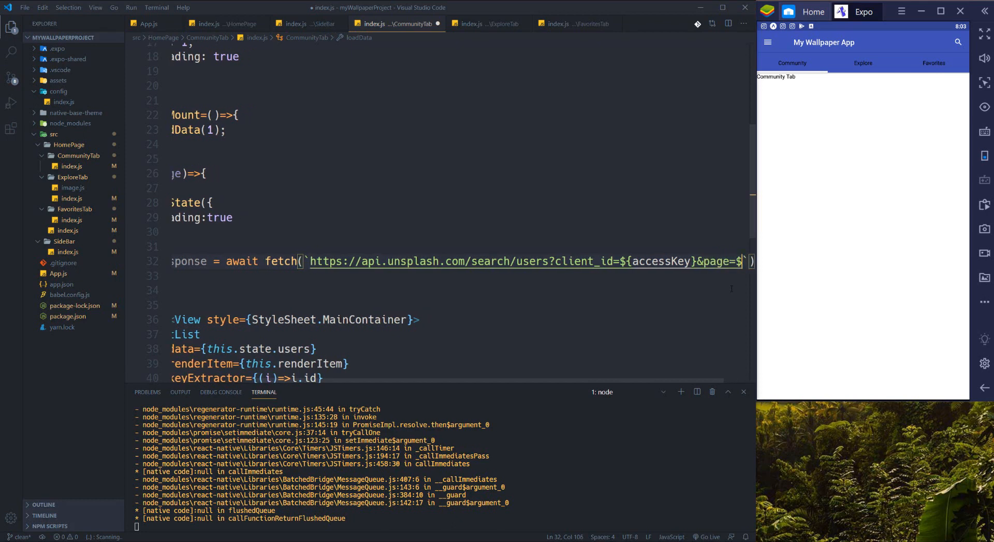
pyautogui.write('page}')
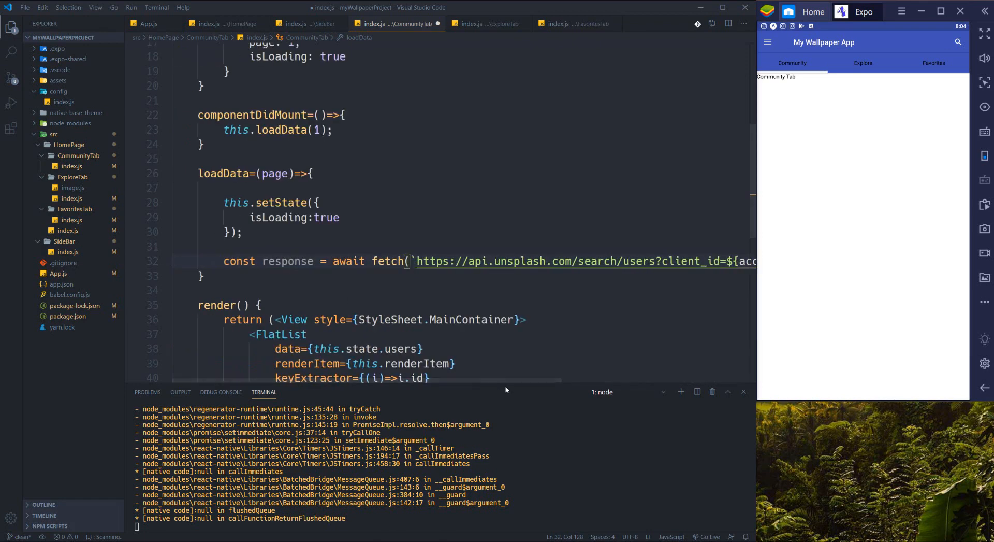
pyautogui.hscroll(3)
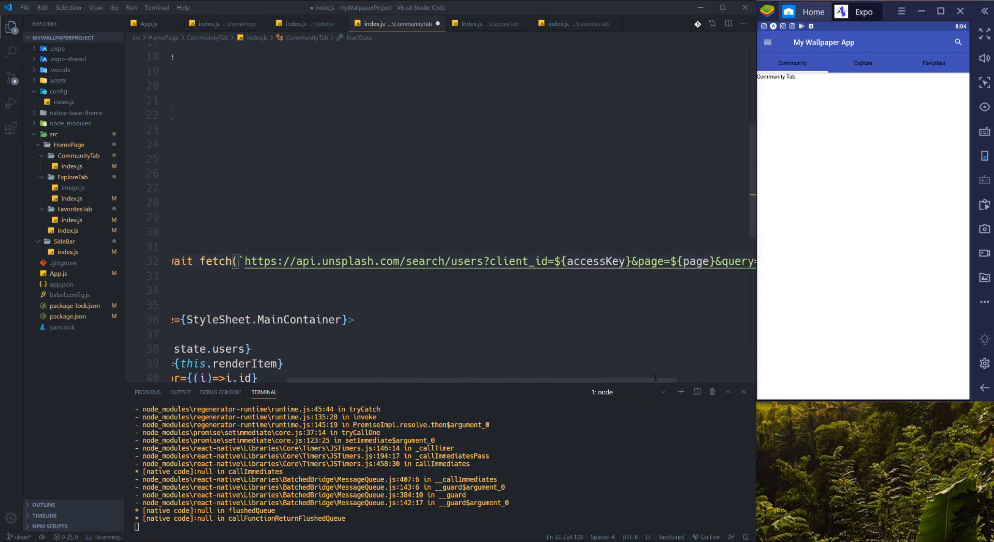
pyautogui.hscroll(3)
pyautogui.write('const')
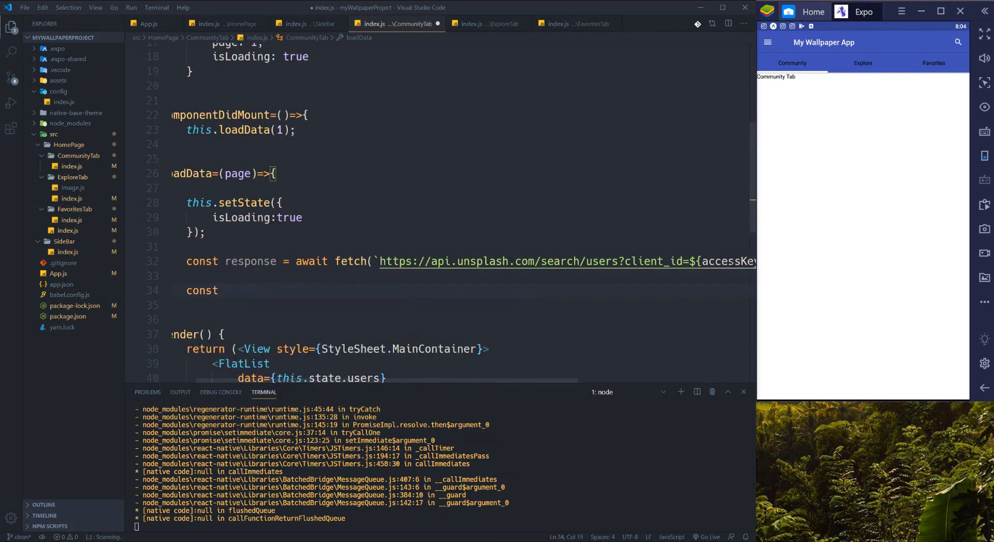
# - In loadData, parse the response with data = await response.json();
pyautogui.write('data =')
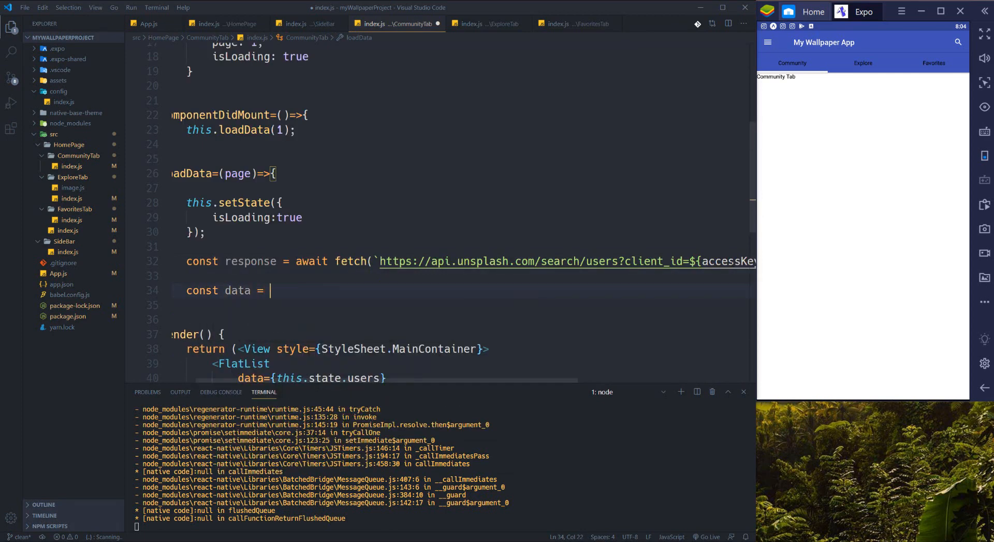
pyautogui.write('await')
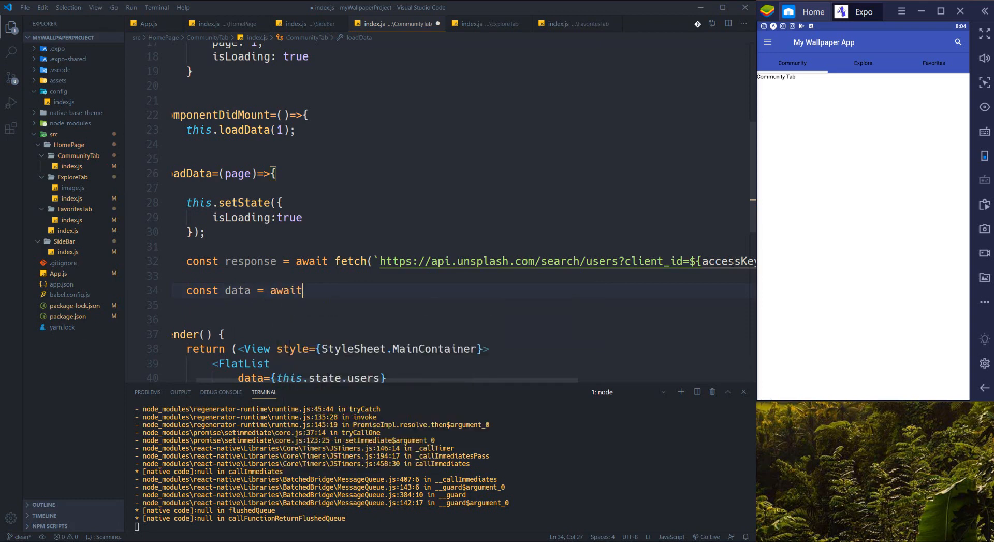
pyautogui.write('response.json')
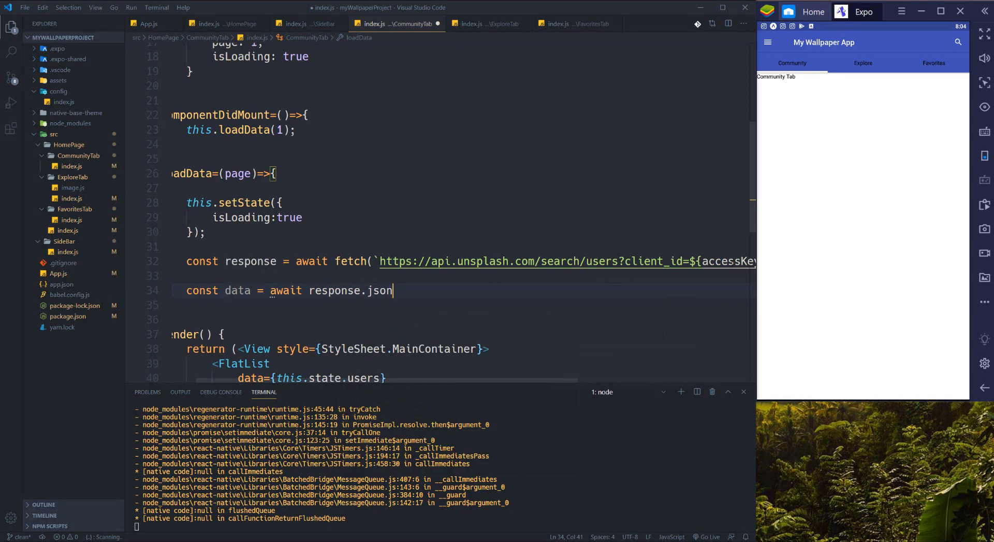
pyautogui.write('();')
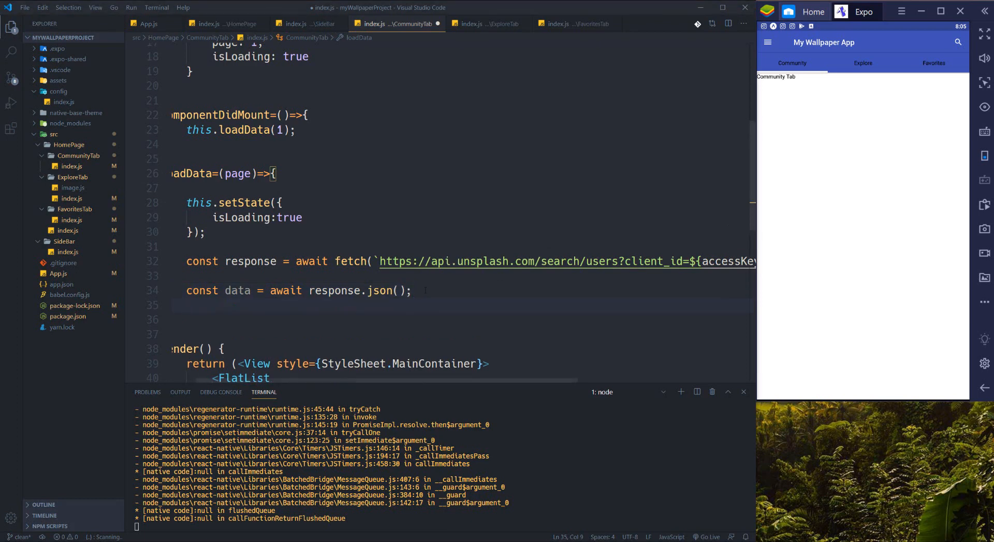
pyautogui.press('enter')
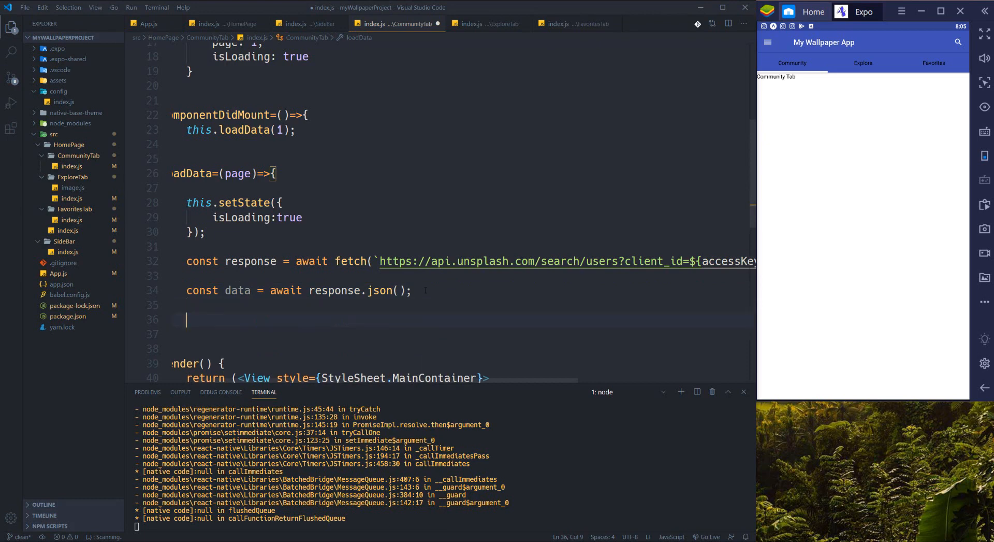
# - Start a setState that sets users to ...this.state.users plus ...data.results
pyautogui.write('this.set')
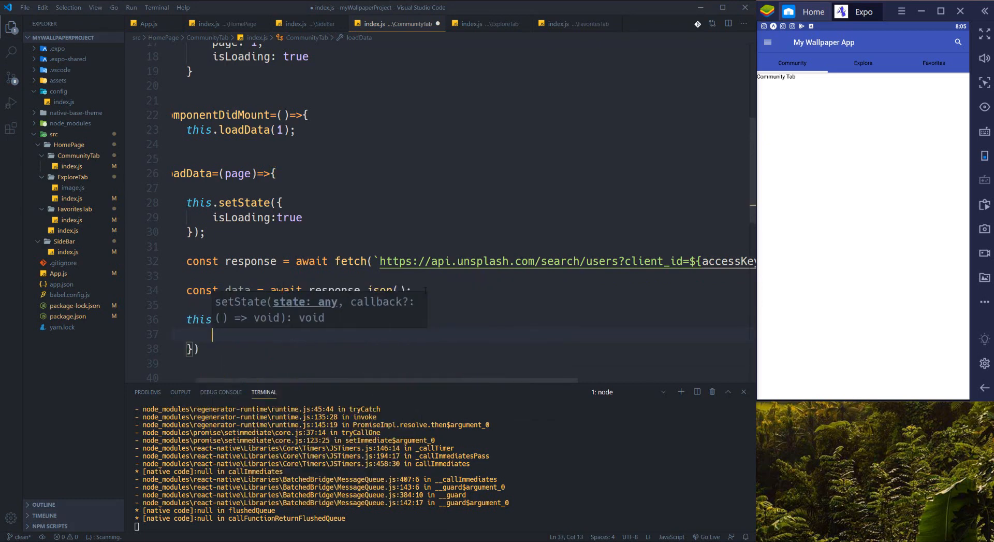
pyautogui.write('users:')
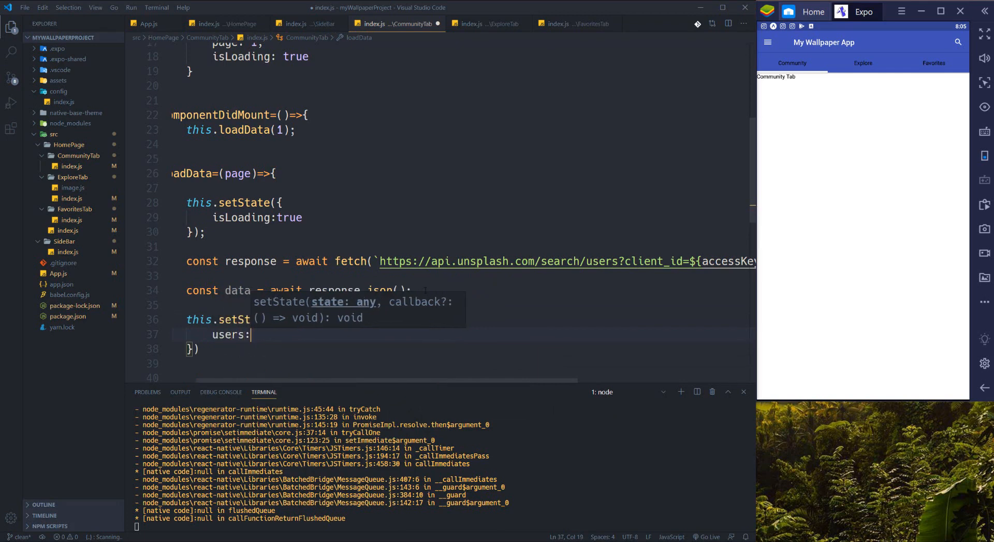
pyautogui.write('[]')
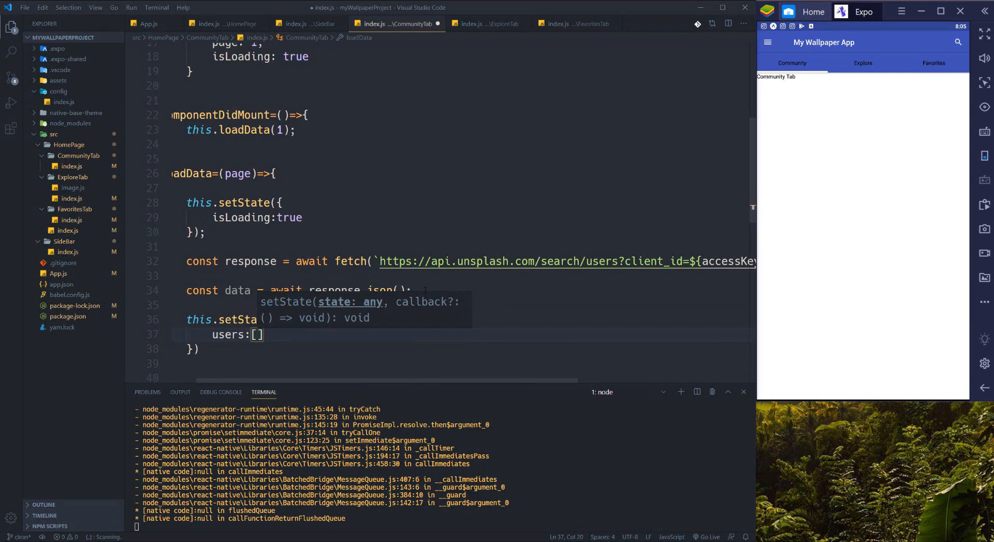
pyautogui.write('...')
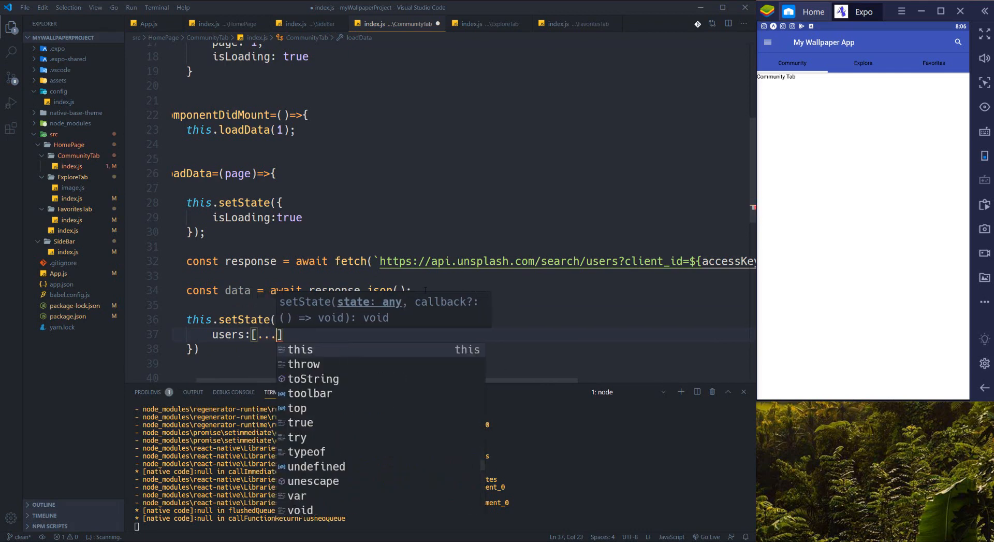
pyautogui.write('st')
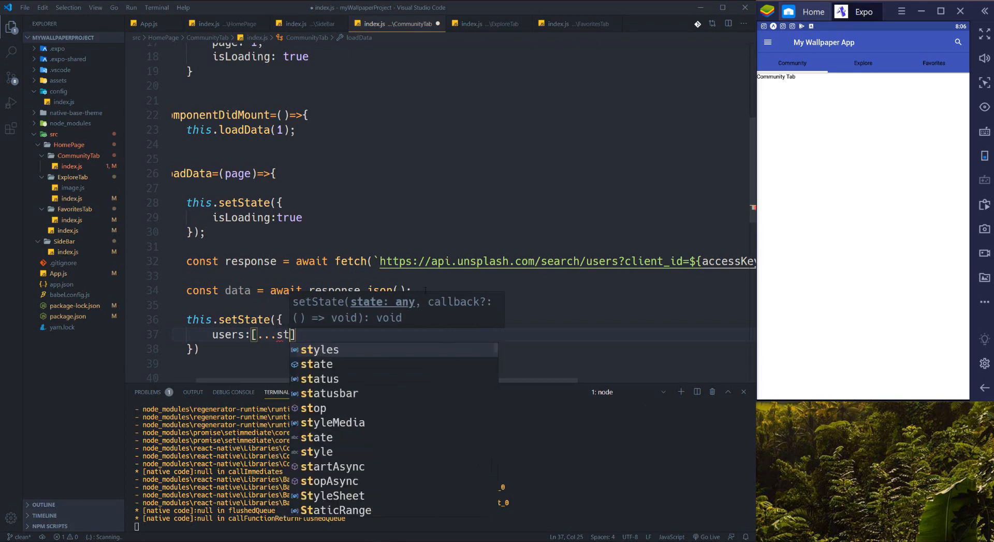
pyautogui.write('his.state.users')
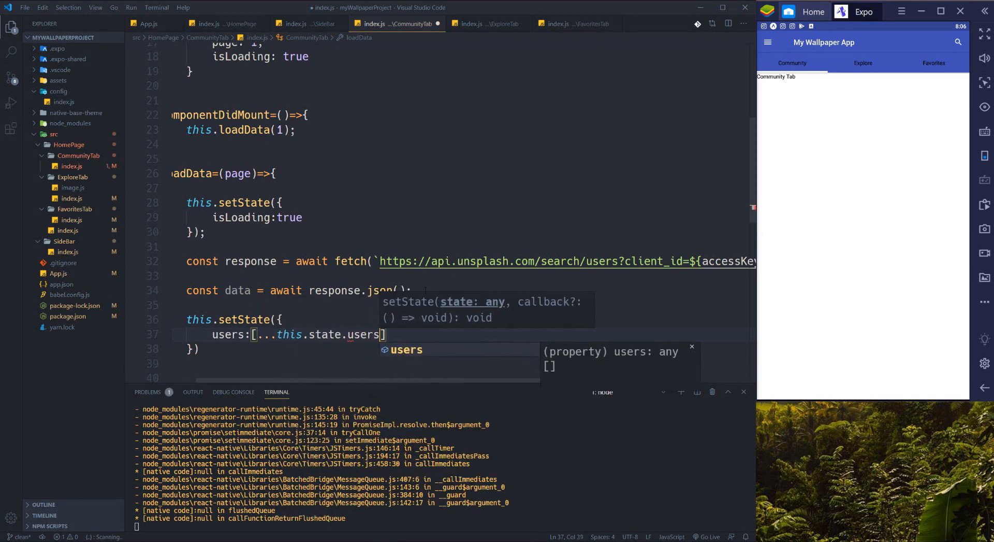
pyautogui.write(', ...')
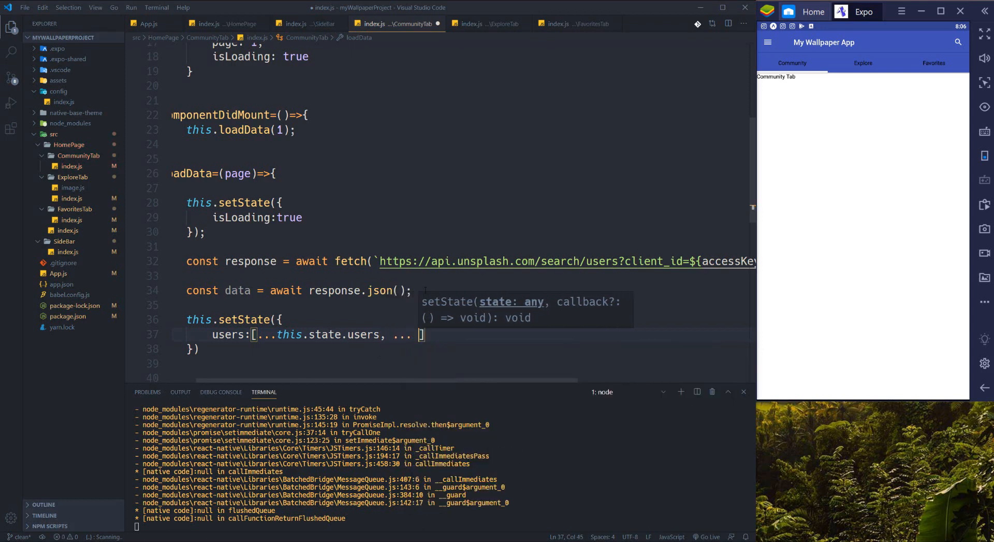
pyautogui.write('data')
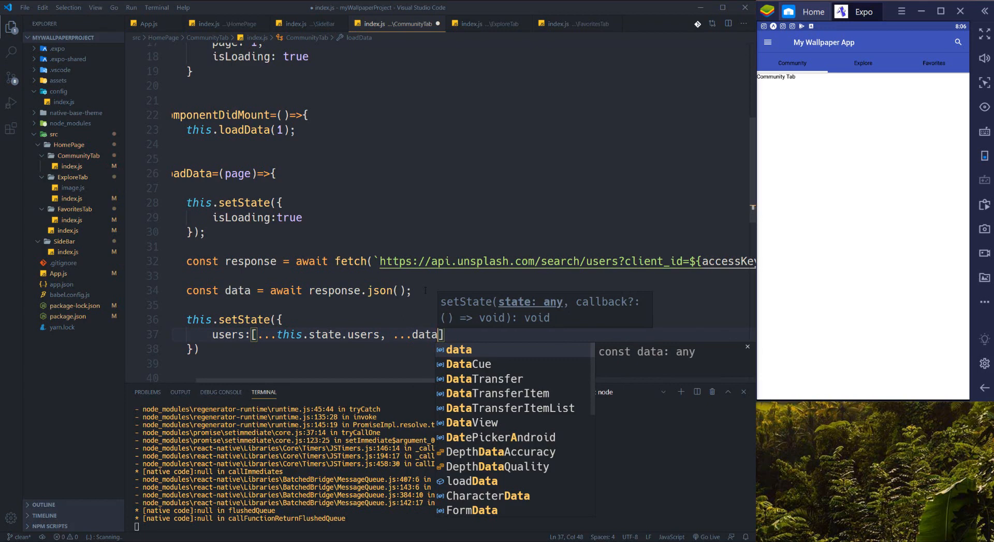
pyautogui.write('.')
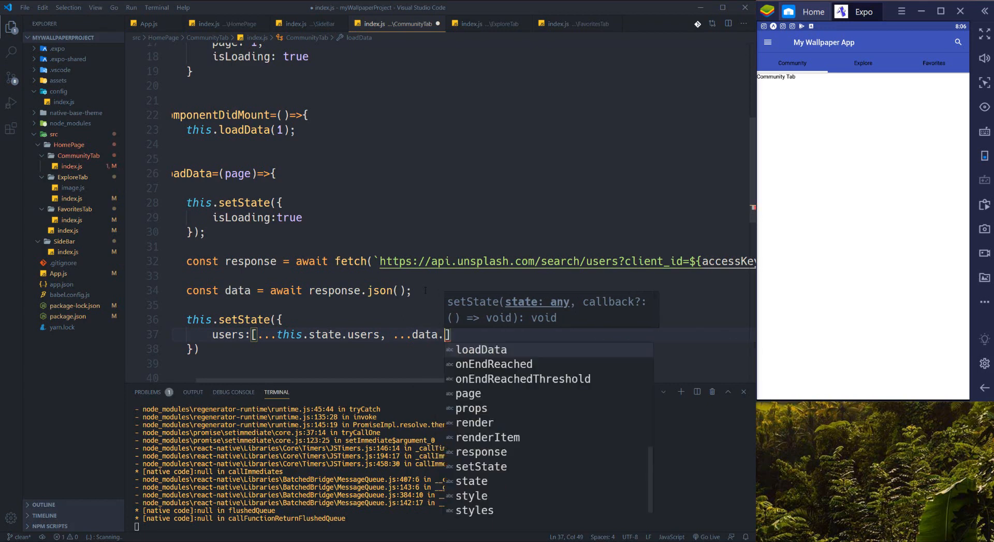
pyautogui.write('resu')
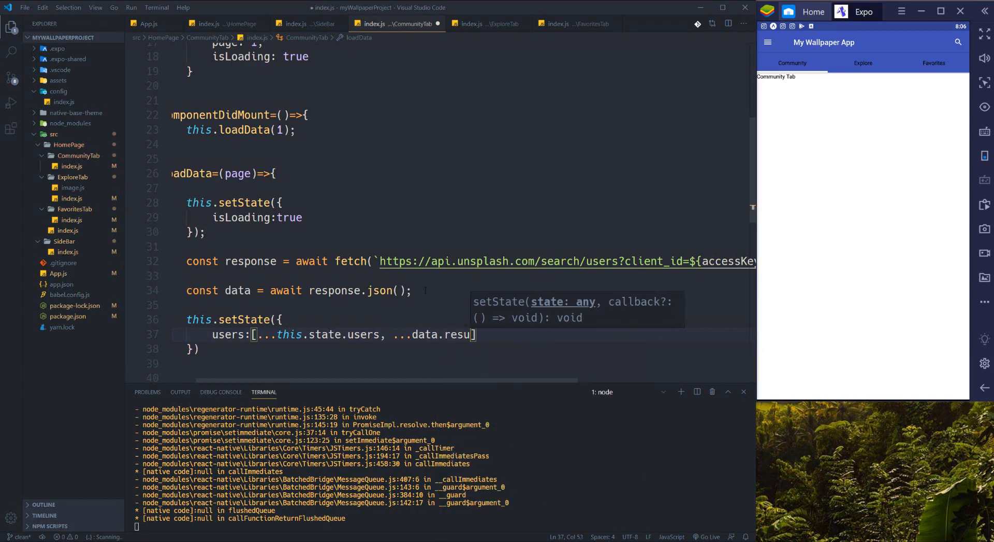
pyautogui.write('lts')
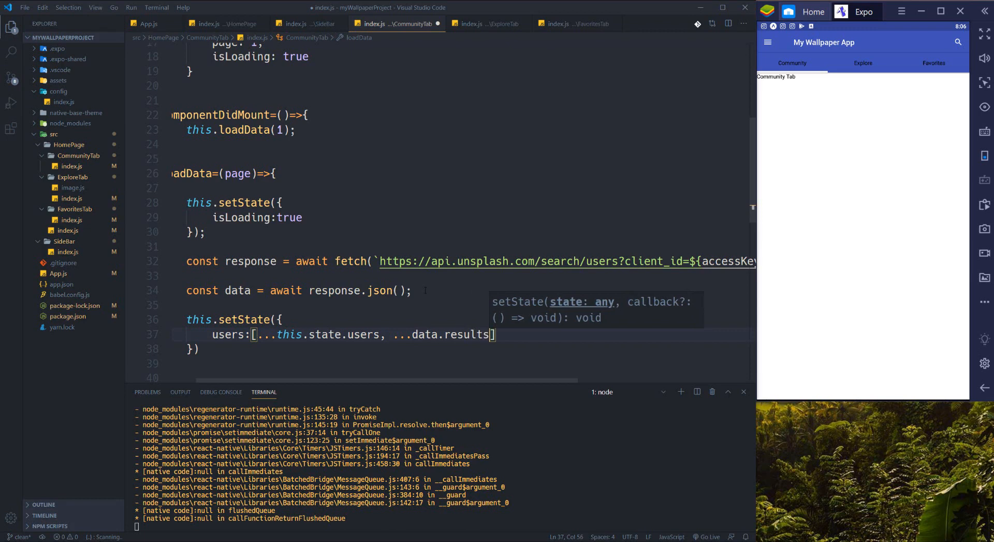
# - Map each result to id, name from first_name, medium profile_image avatar, and bio
pyautogui.write('.map')
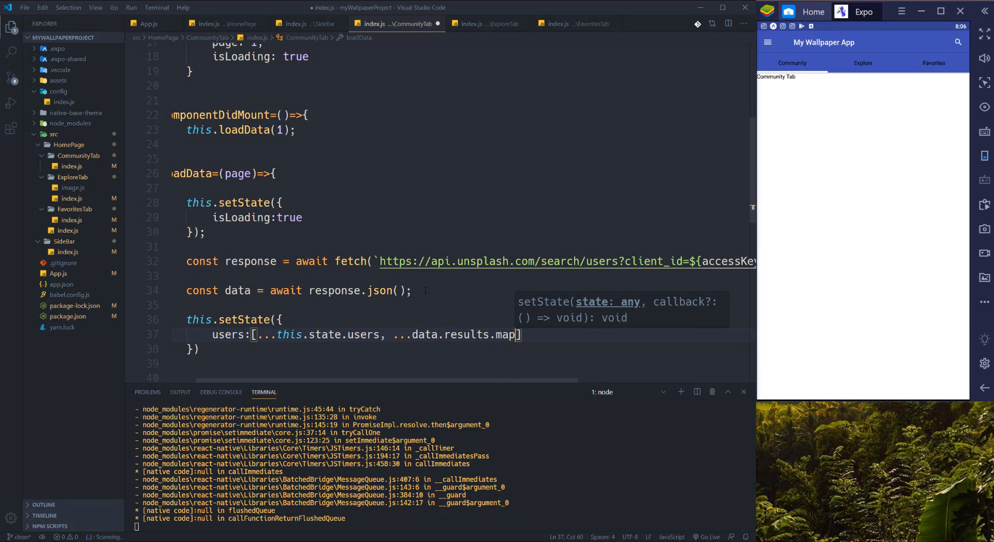
pyautogui.write('(')
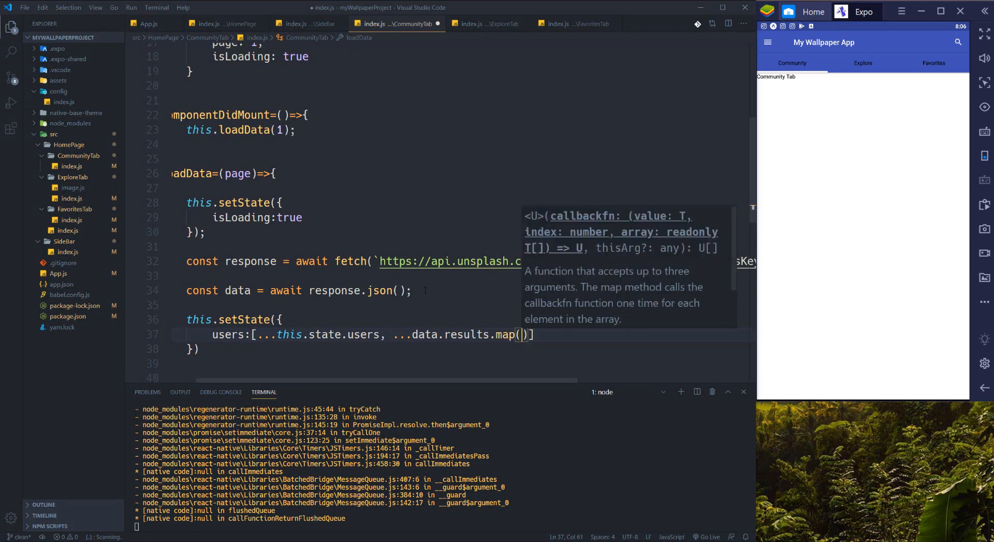
pyautogui.write('i')
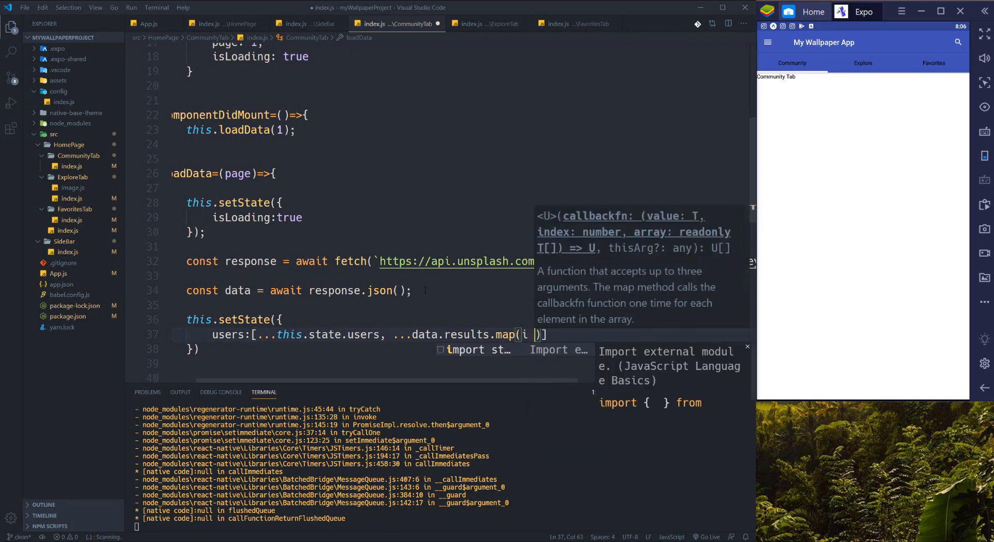
pyautogui.write('=>')
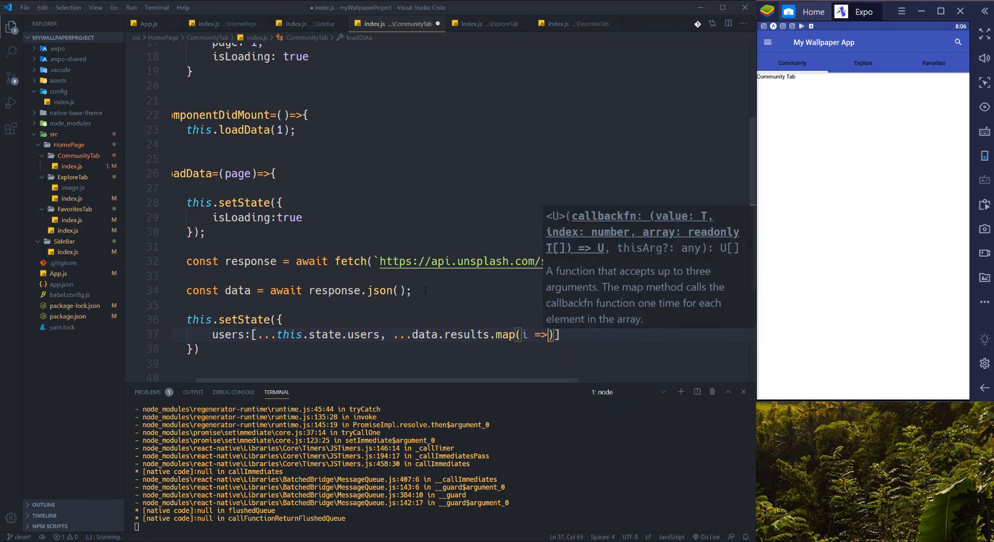
pyautogui.write('({')
pyautogui.write('id:')
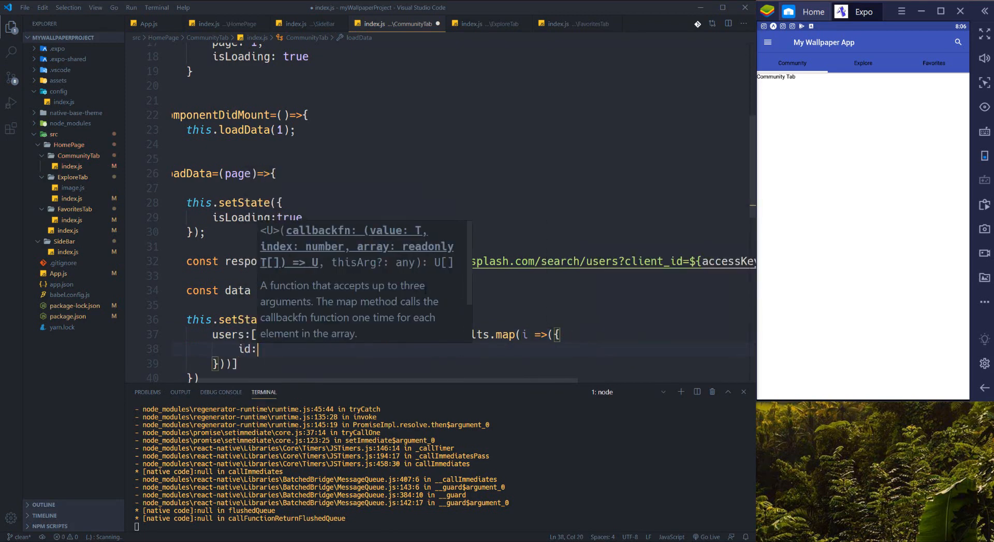
pyautogui.write('i.i')
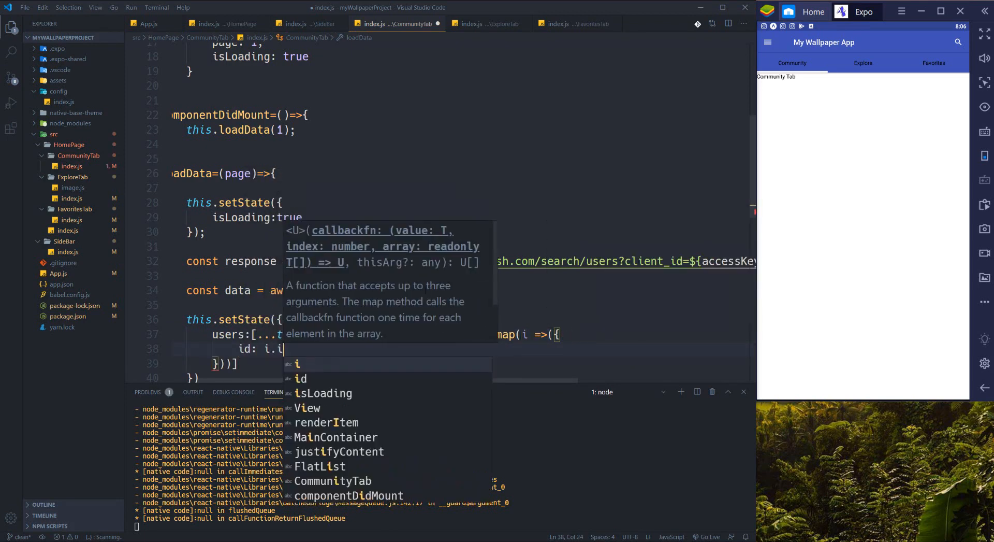
pyautogui.write('name: i.f')
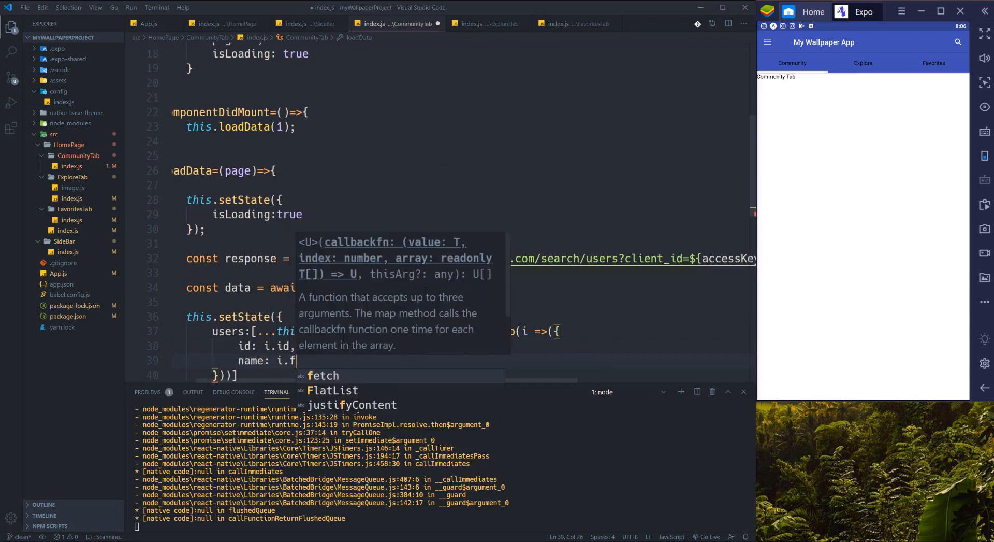
pyautogui.write('ri')
pyautogui.write('avatar: i.profile')
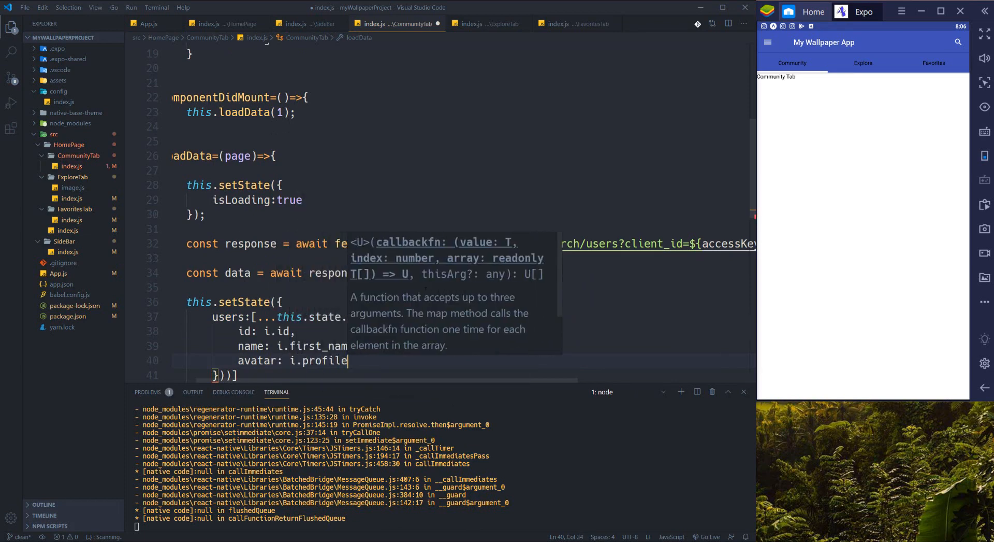
pyautogui.write('_image')
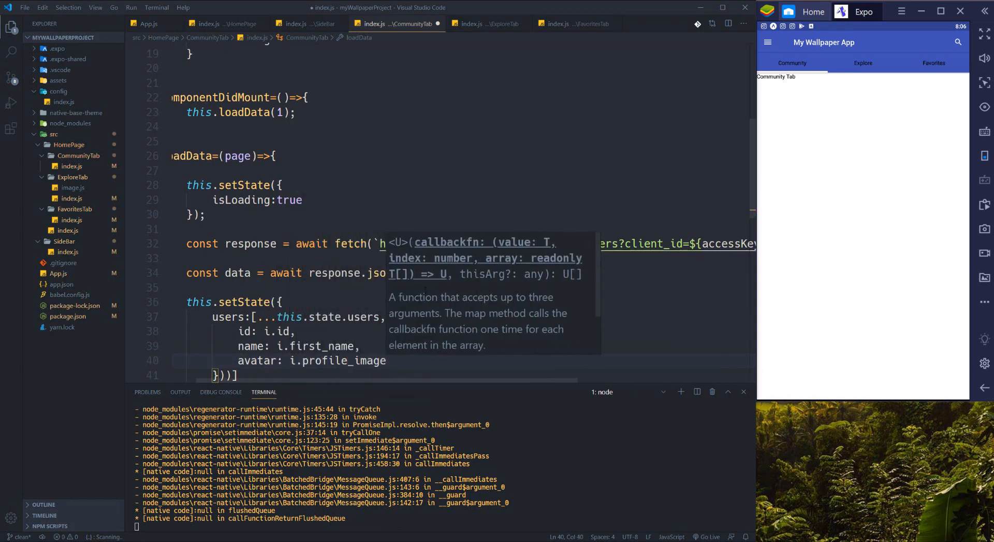
pyautogui.write('?.medium,')
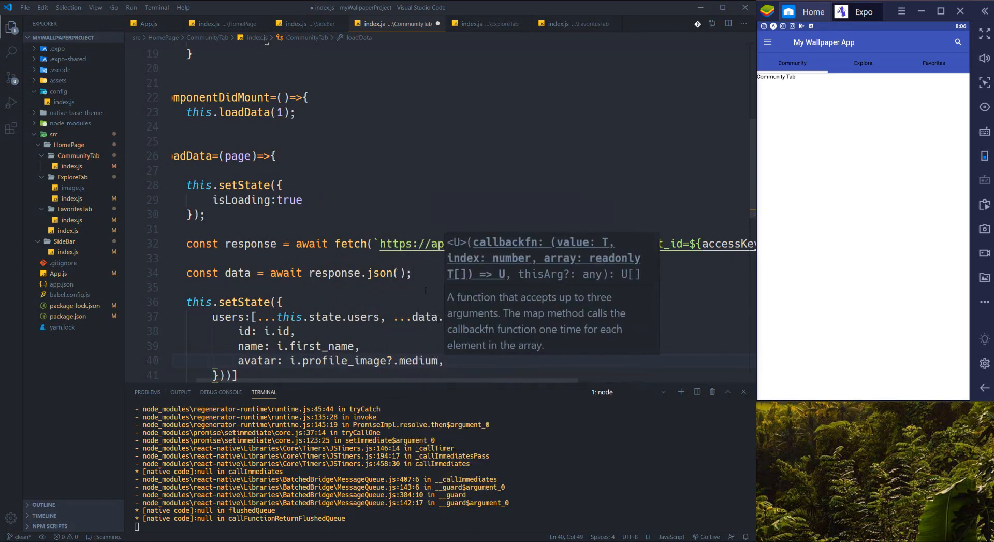
pyautogui.write('bio:')
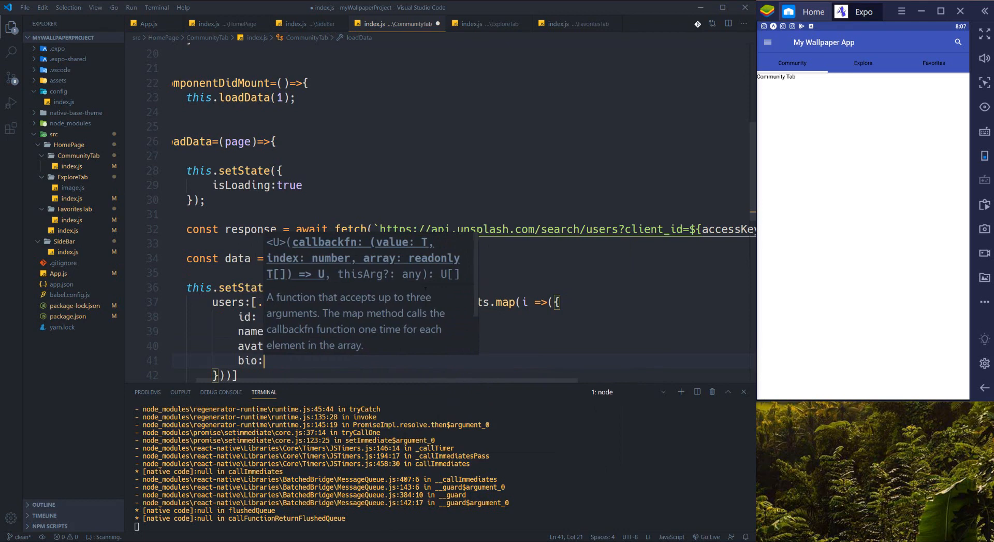
pyautogui.write('i.')
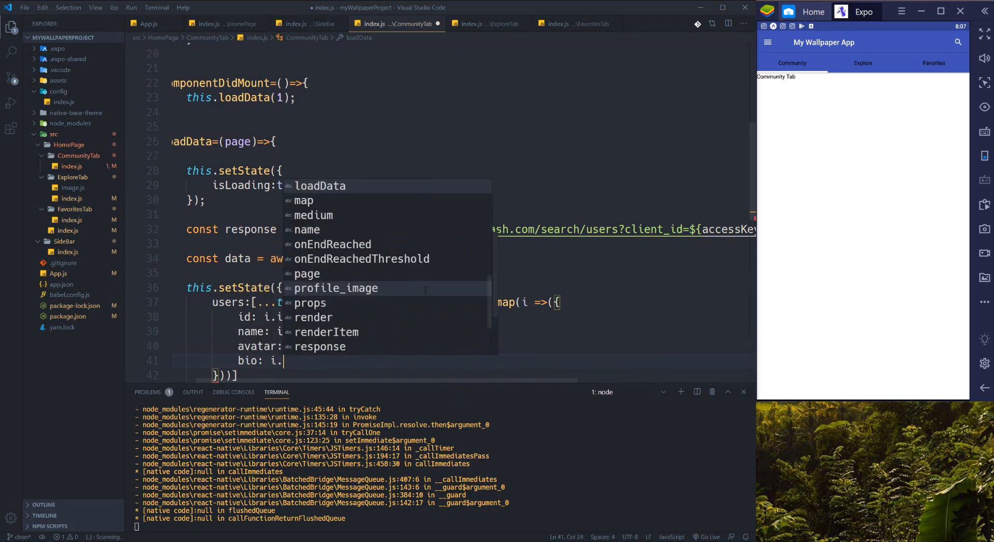
pyautogui.write('bio')
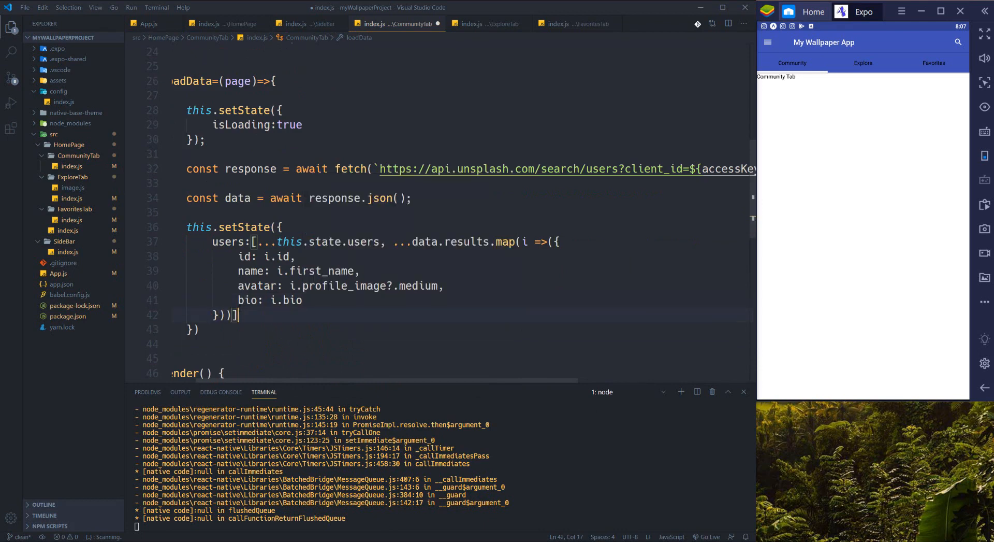
# - Add page and isLoading: false to the users setState object
pyautogui.click(303, 299)
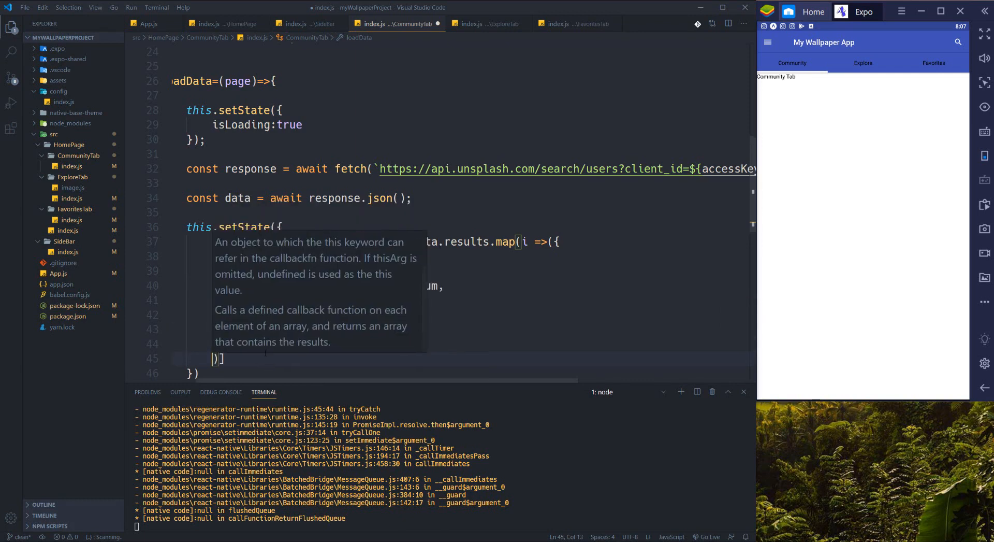
pyautogui.write('page:')
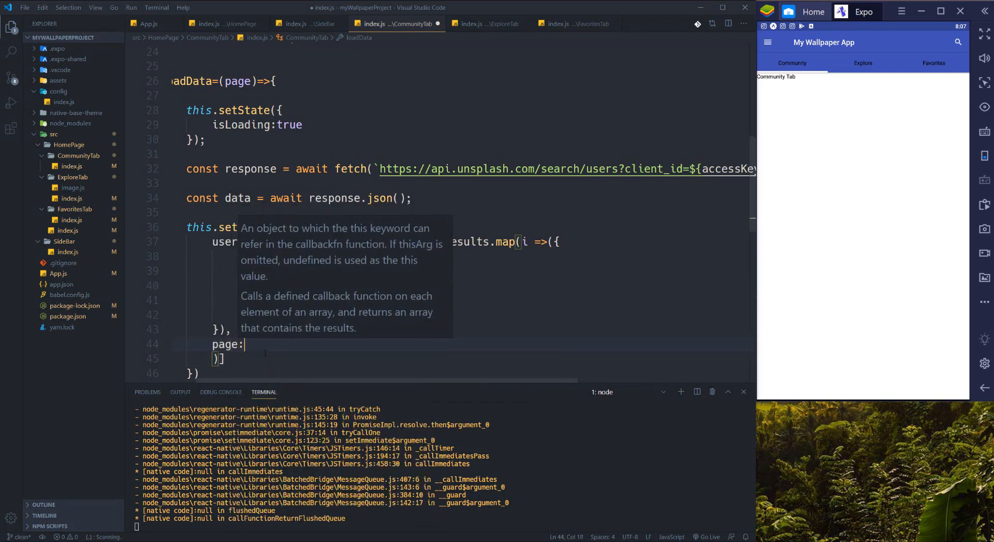
pyautogui.write(',')
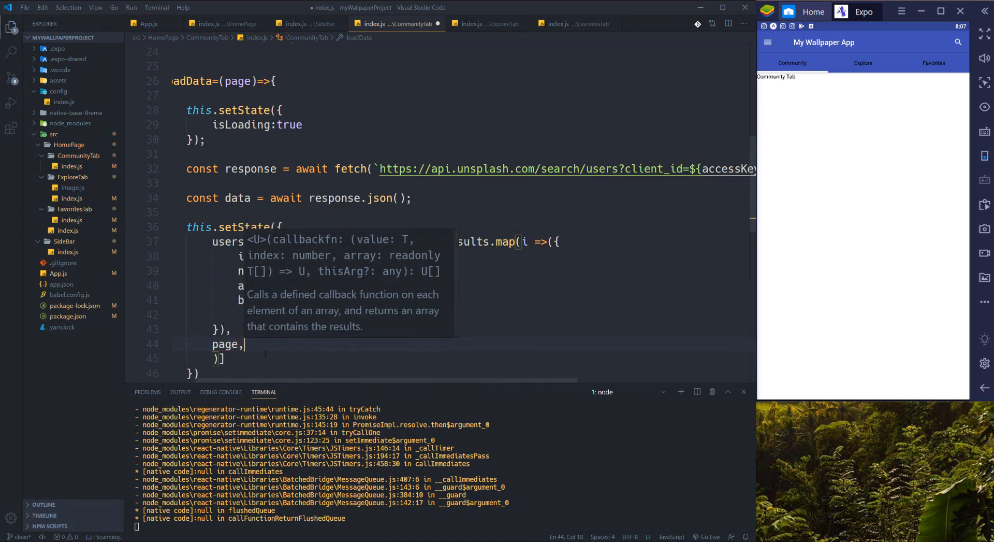
pyautogui.write('isLoa')
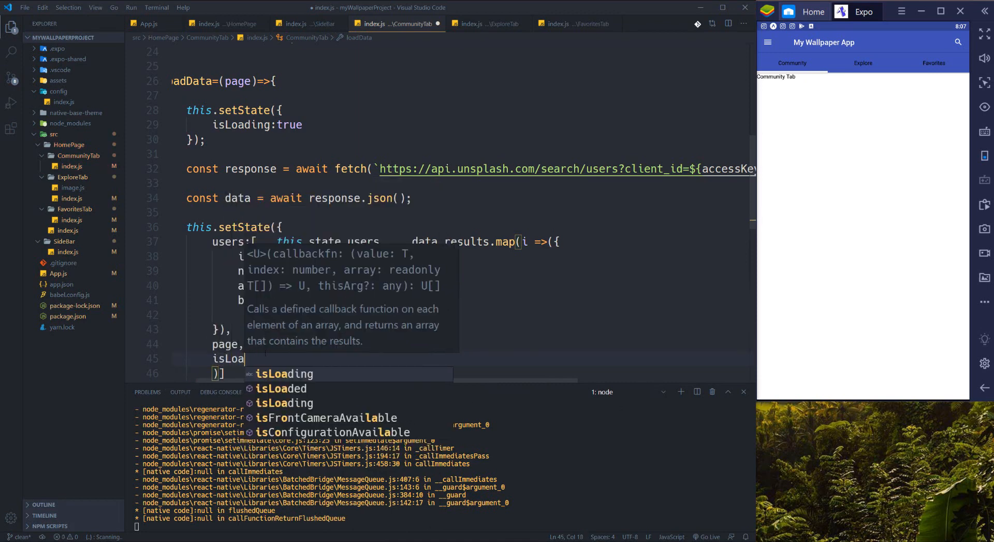
pyautogui.write(':false')
pyautogui.click(462, 328)
pyautogui.write(']')
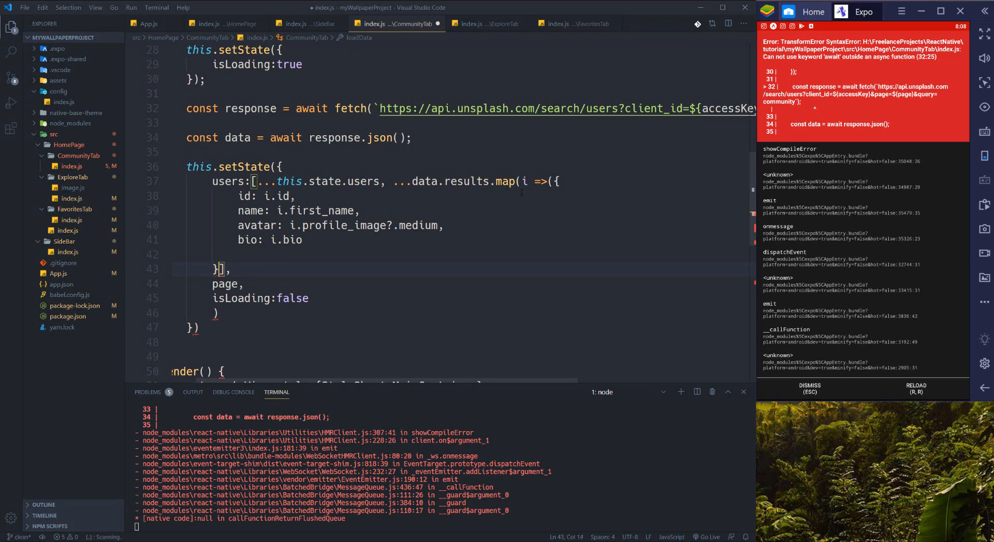
# - Add the missing closing brackets that end the results map in setState
pyautogui.write('))')
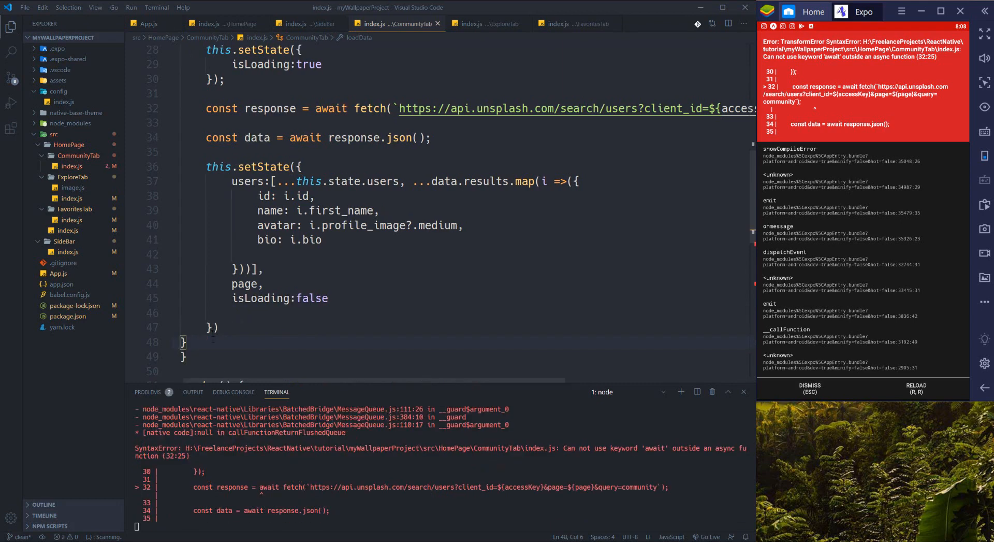
pyautogui.scroll(-3)
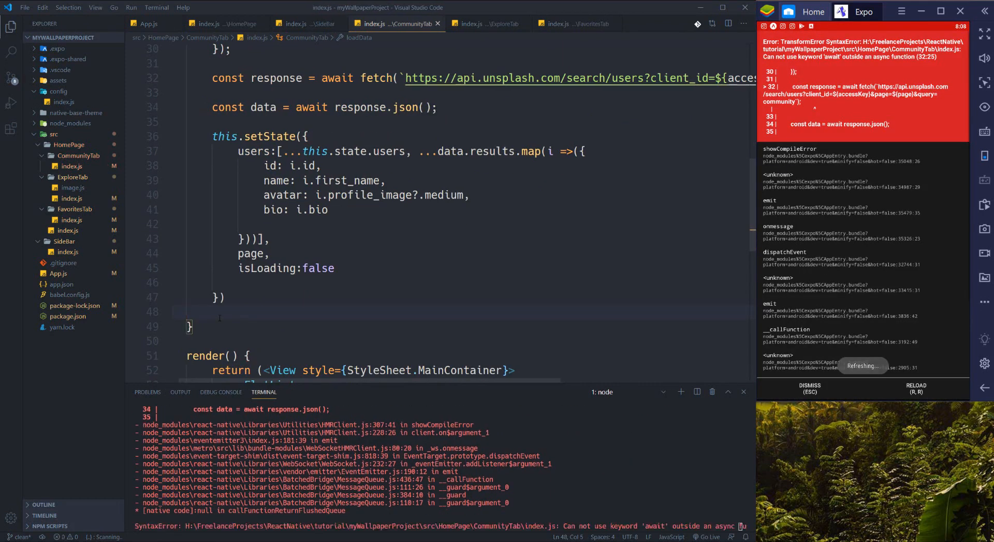
pyautogui.scroll(-3)
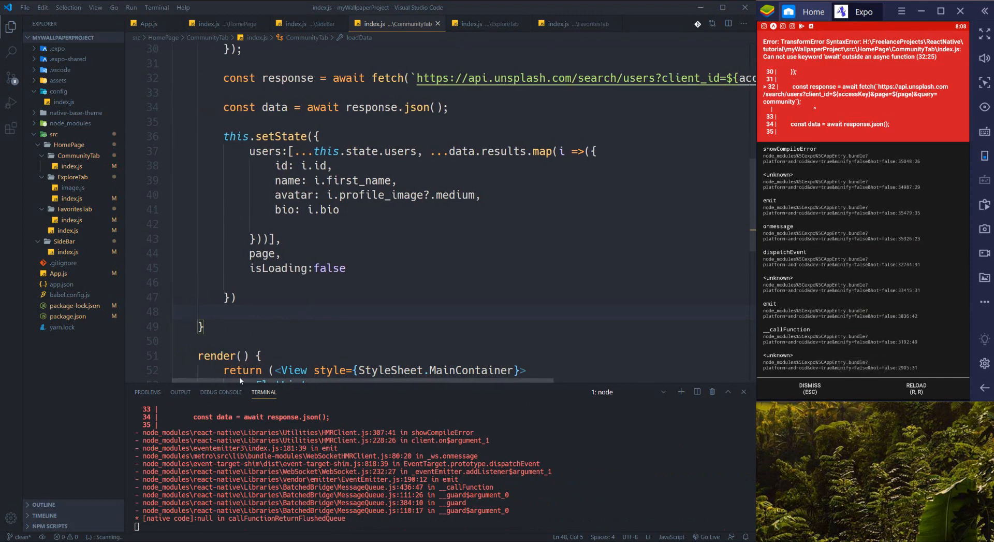
pyautogui.scroll(3)
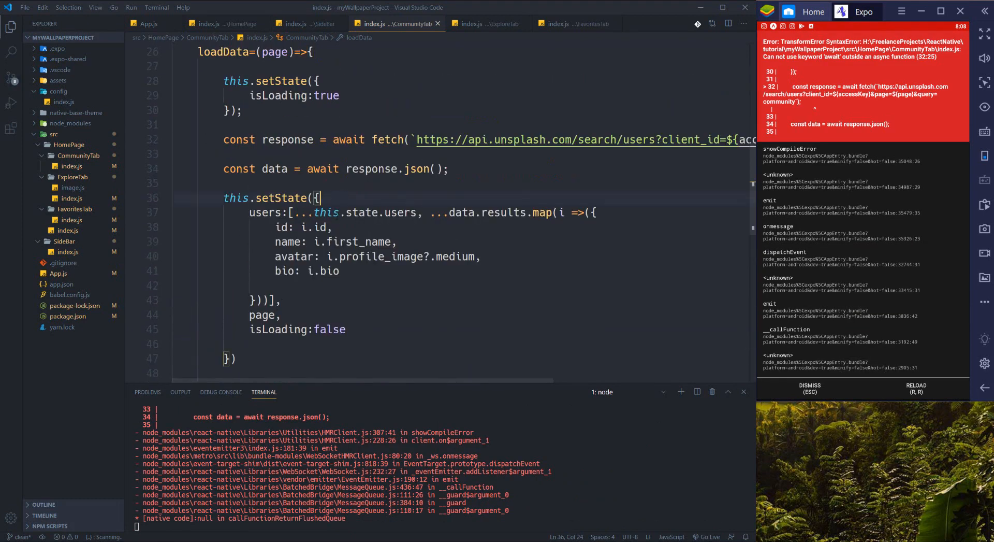
pyautogui.scroll(-3)
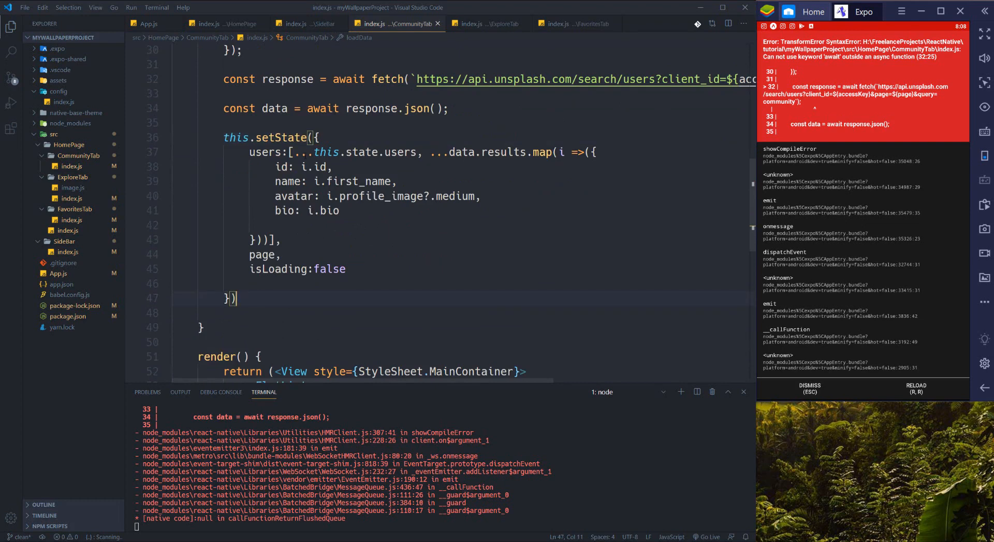
pyautogui.click(291, 152)
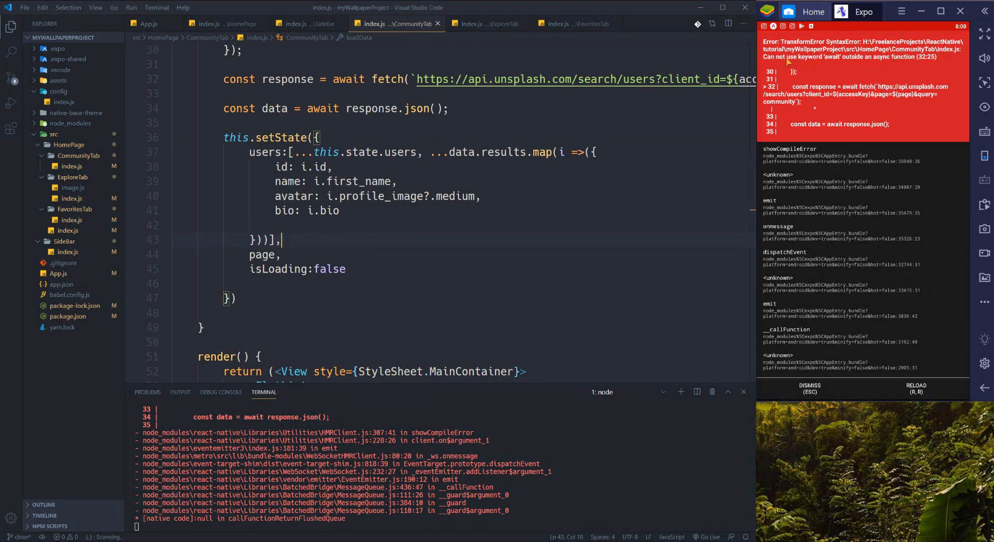
# - Mark loadData as async to clear the await syntax error
pyautogui.scroll(3)
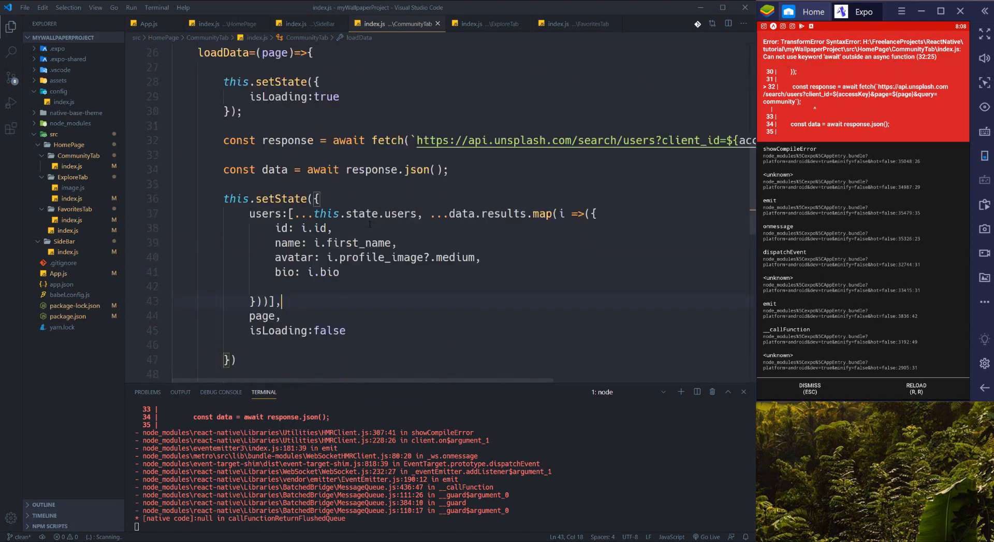
pyautogui.scroll(3)
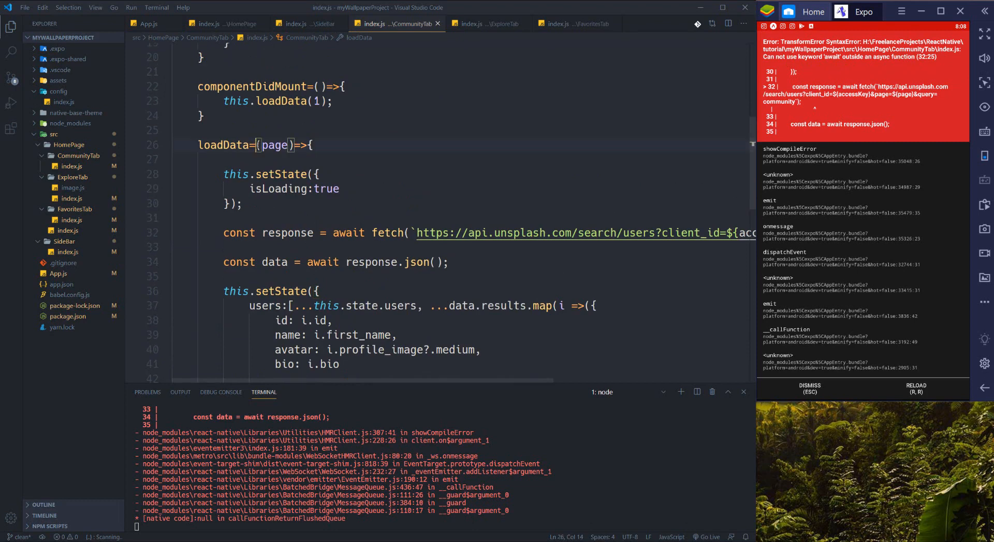
pyautogui.write('asy')
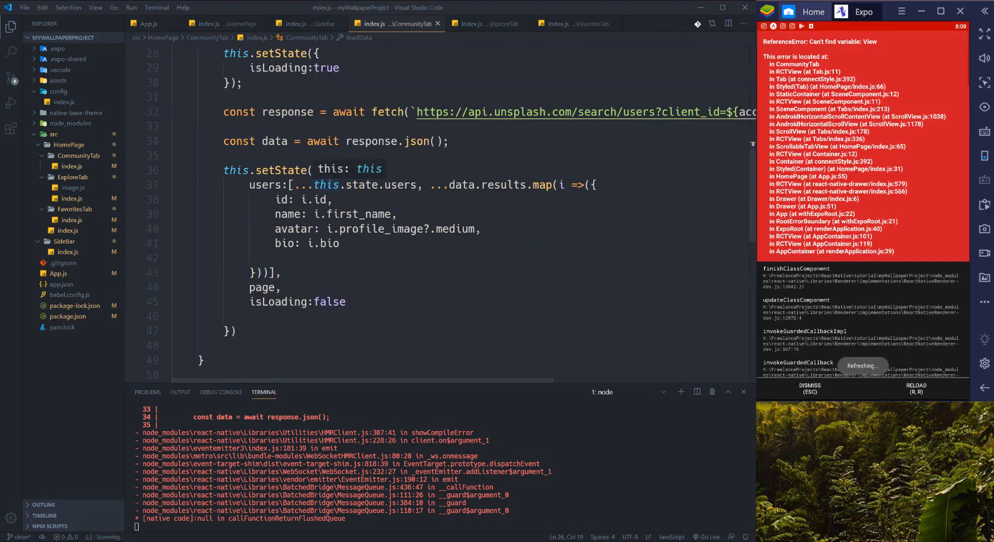
pyautogui.scroll(3)
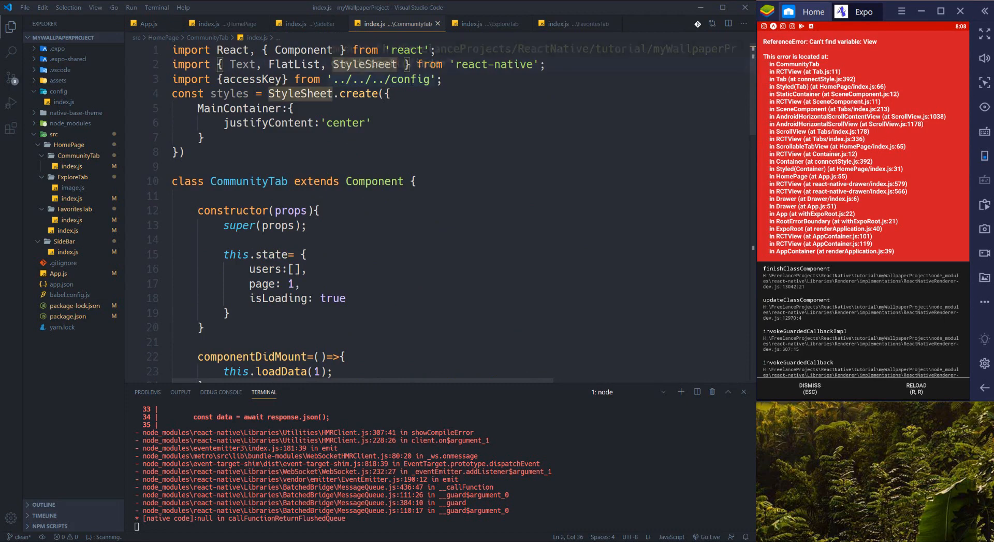
# - Add View to the Text, FlatList, StyleSheet import from react-native
pyautogui.write('View')
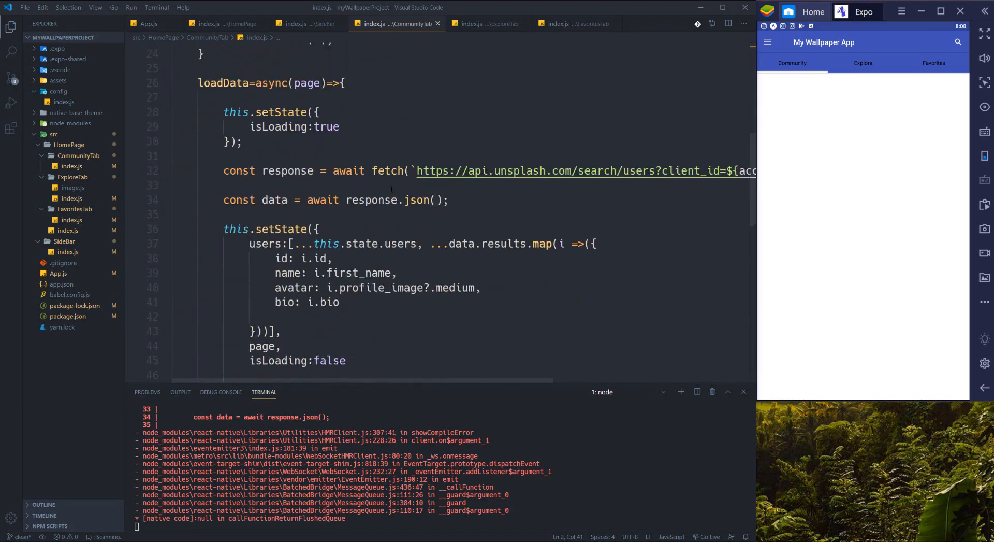
pyautogui.scroll(-3)
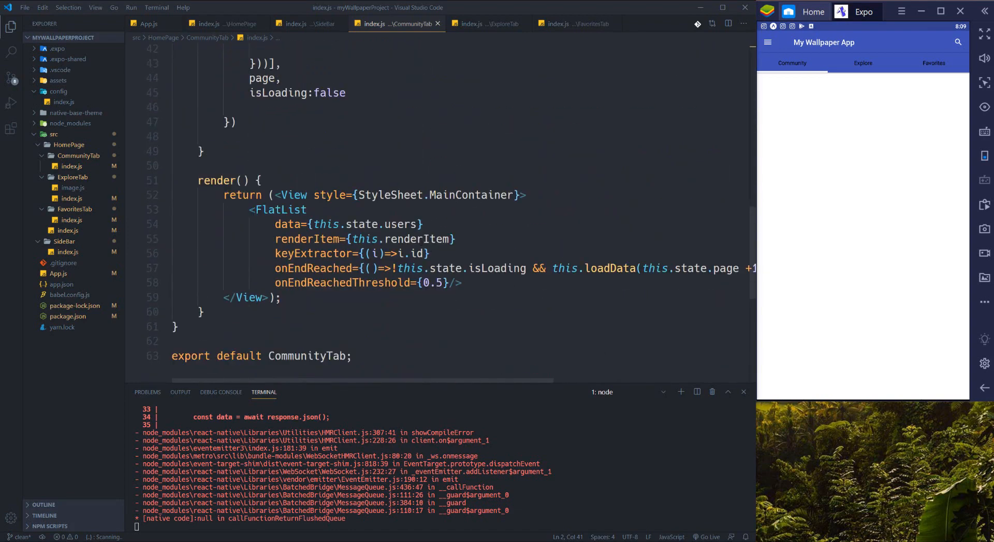
pyautogui.scroll(3)
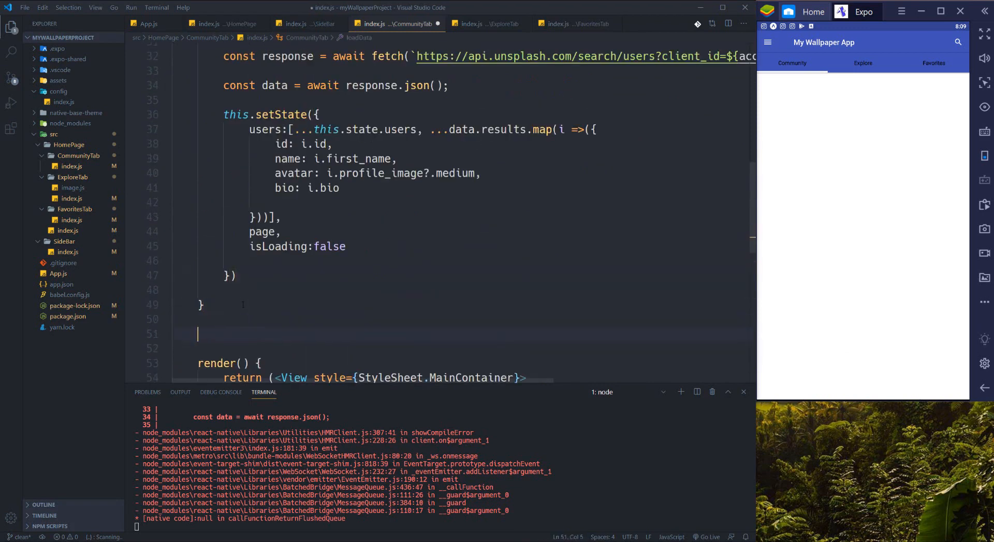
# - Rewrite renderItem as ({item}) => { return <ListItem thumbnail ..
pyautogui.write('renderItem=()')
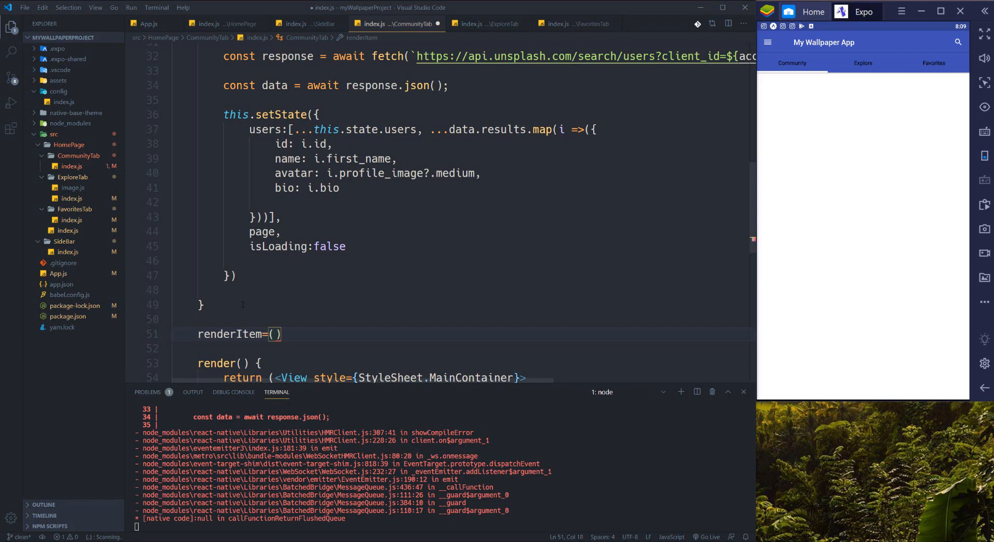
pyautogui.write('it}')
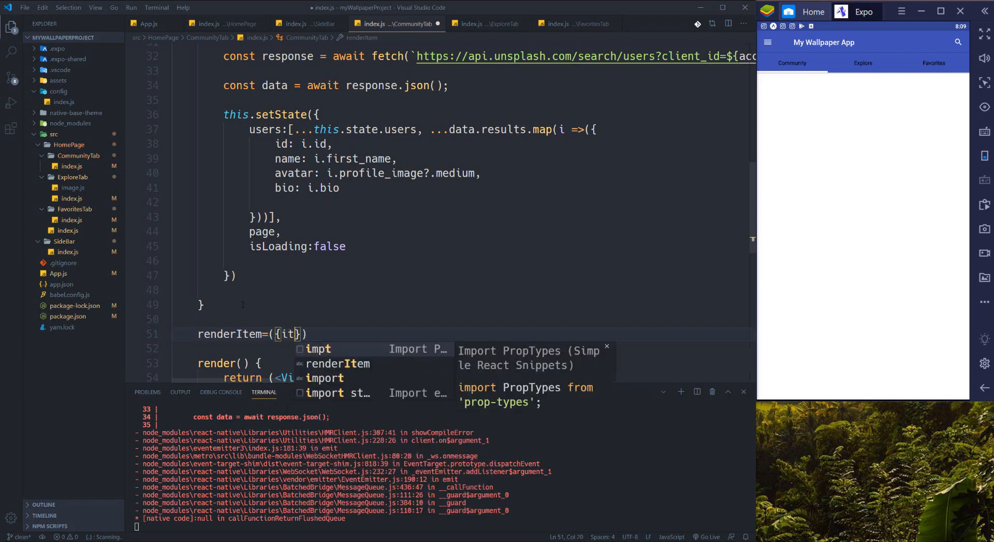
pyautogui.write('em')
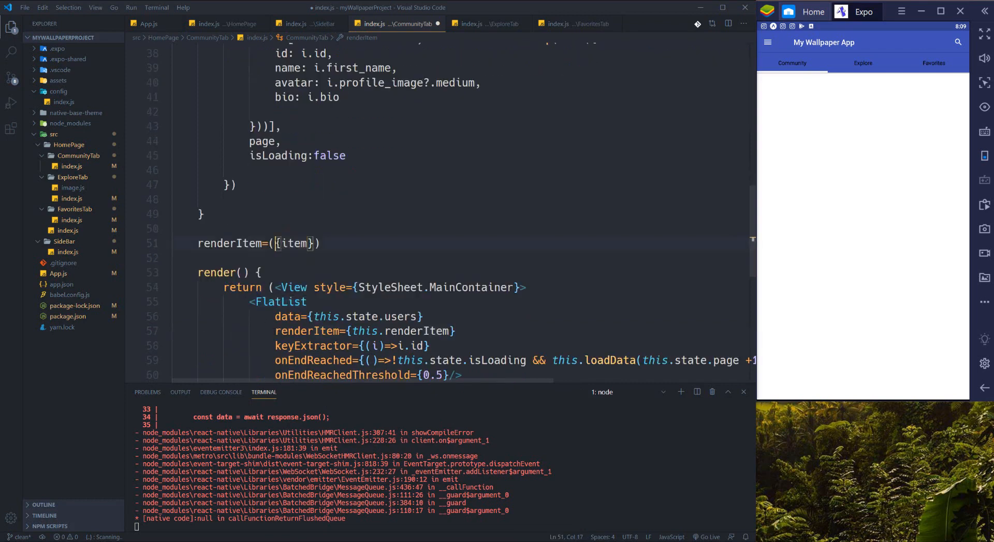
pyautogui.doubleClick(293, 243)
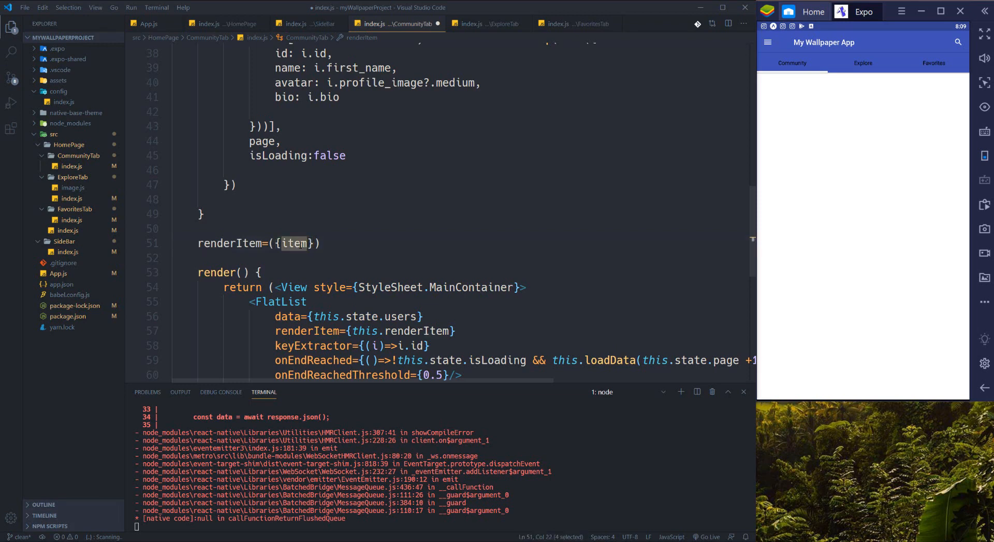
pyautogui.moveTo(404, 316)
pyautogui.write('=>')
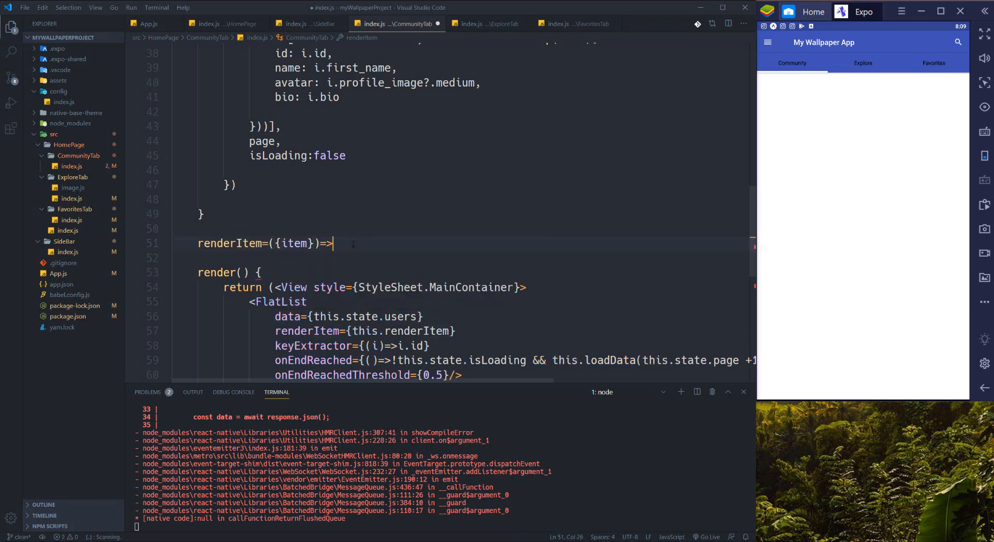
pyautogui.write('{')
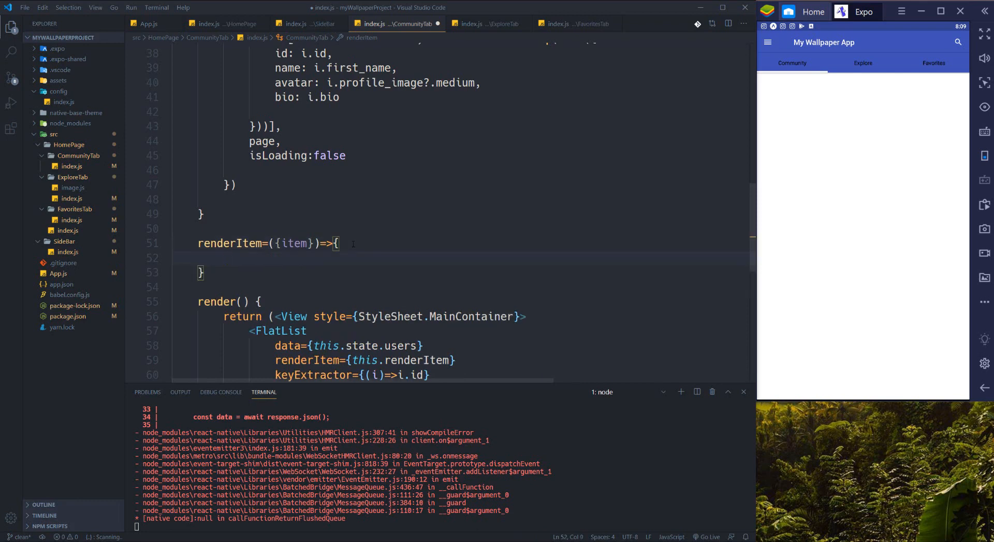
pyautogui.write('return')
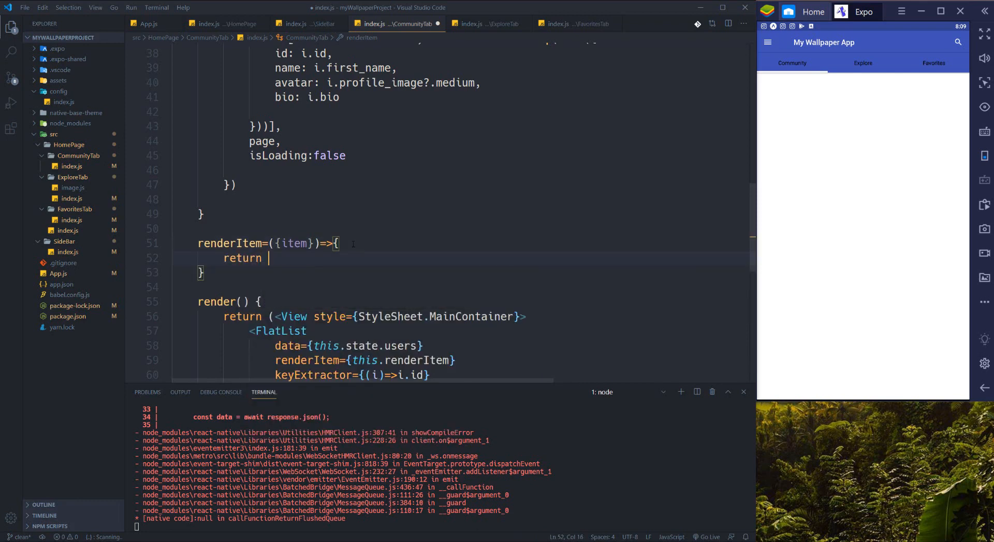
pyautogui.write('<ListItem')
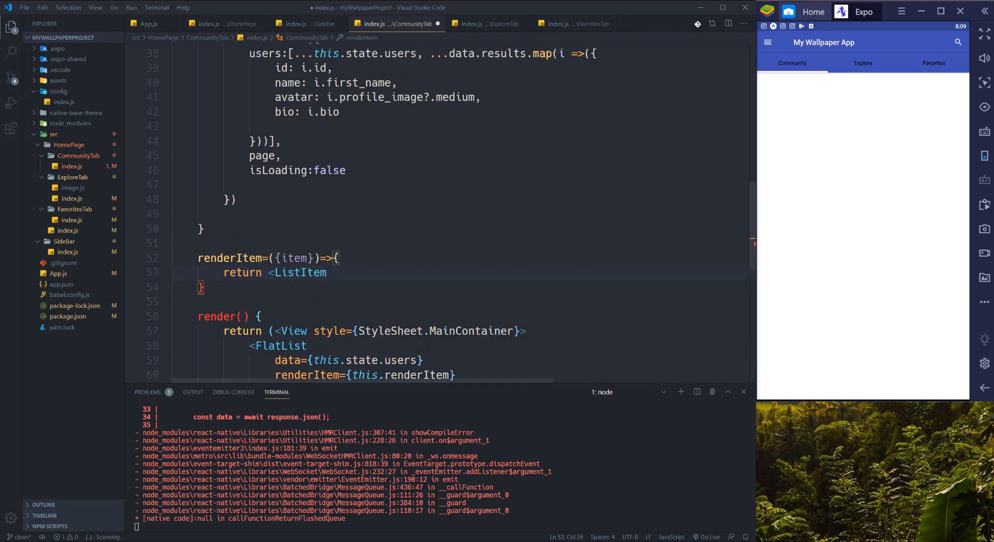
pyautogui.moveTo(299, 271)
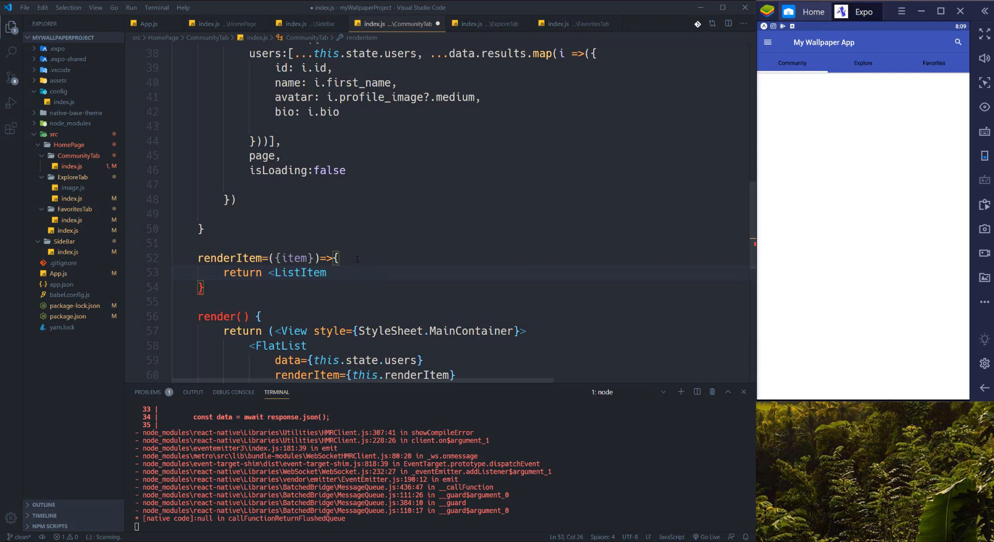
pyautogui.write('thumbnail>')
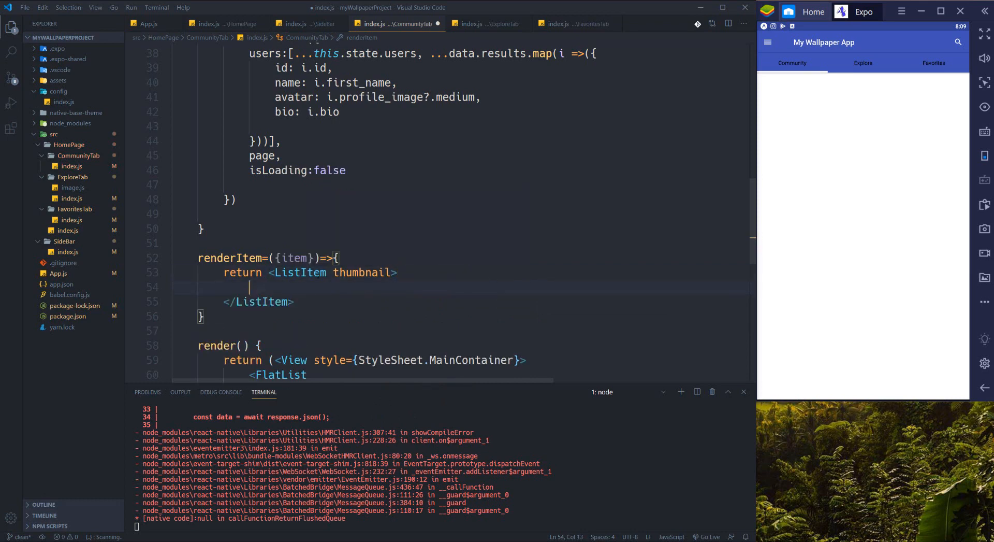
# - Insert <Left> with <Thumbnail square source={{uri: item.avatar}} />, then start a Body after it
pyautogui.write('<')
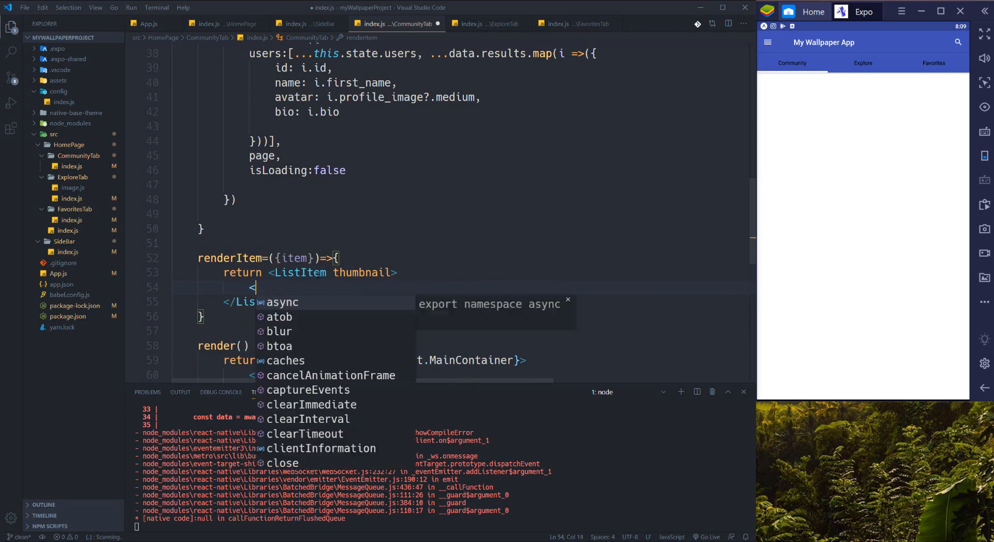
pyautogui.write('Left>')
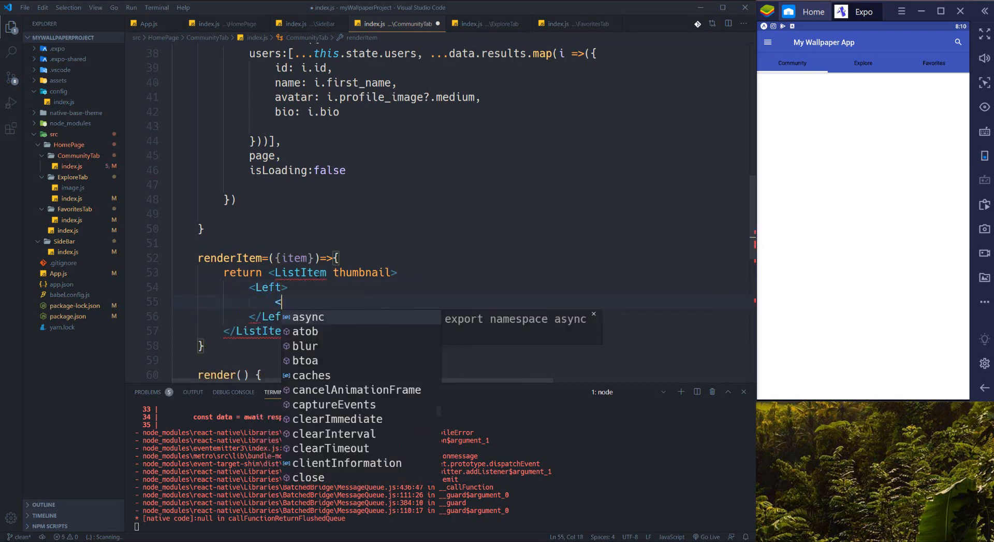
pyautogui.write('Thumbnail')
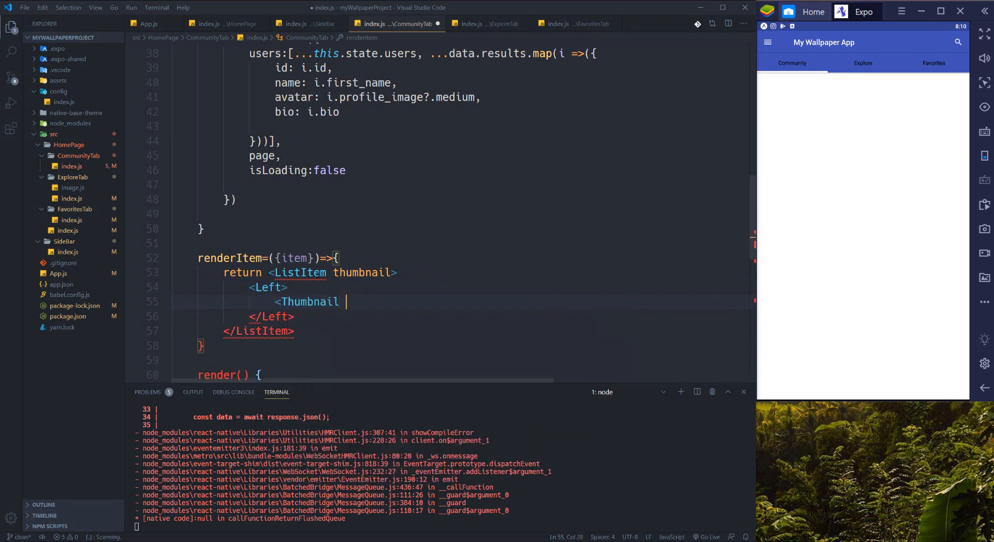
pyautogui.write('square')
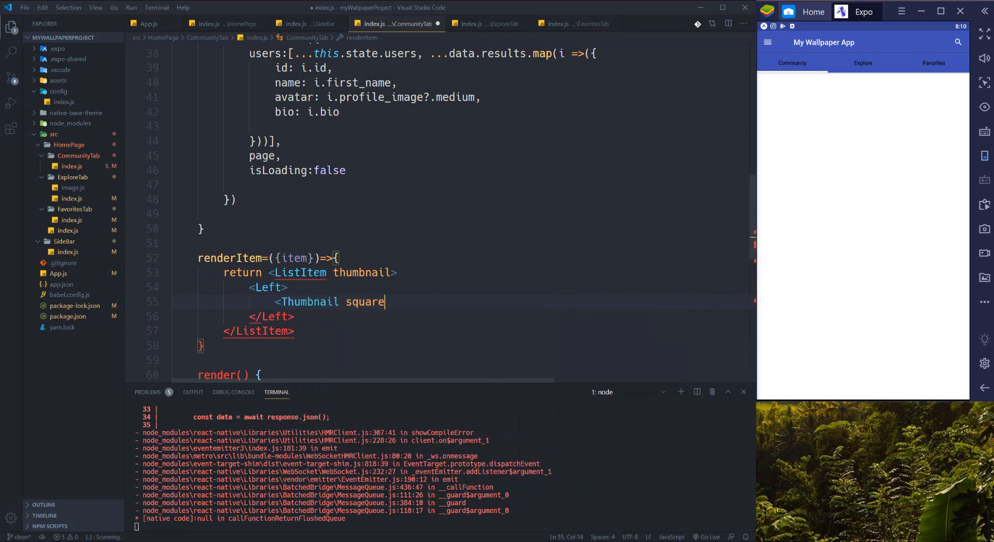
pyautogui.write('source={')
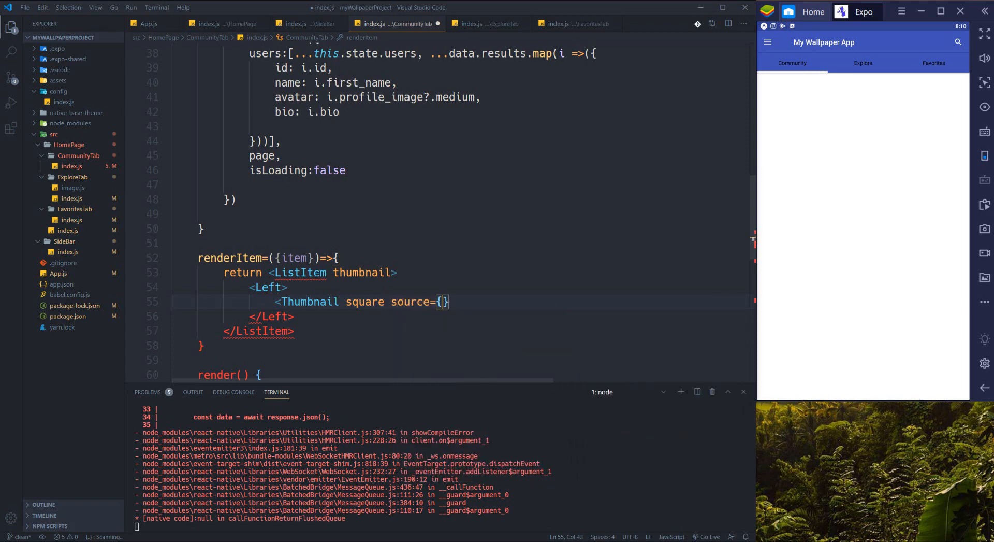
pyautogui.write('{')
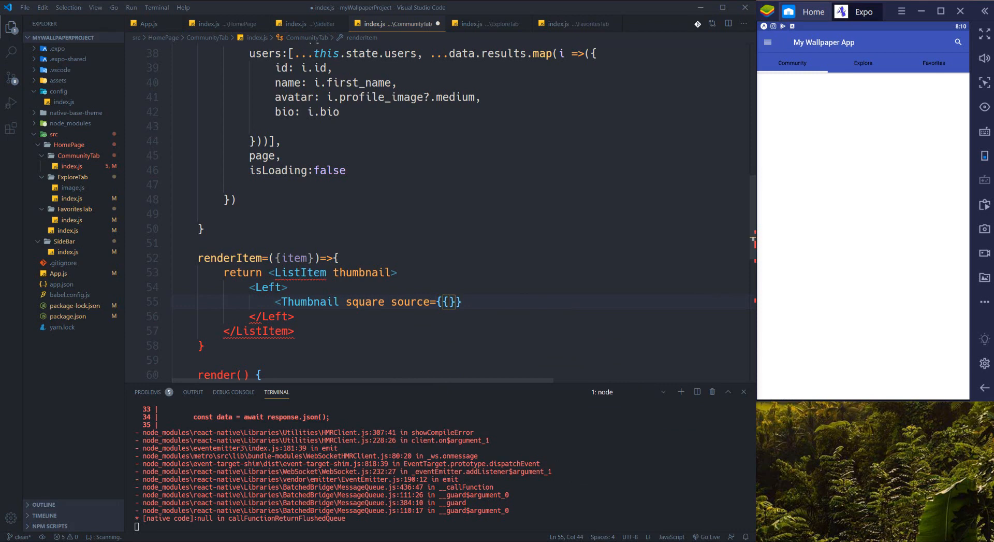
pyautogui.write('uri: item.avatar')
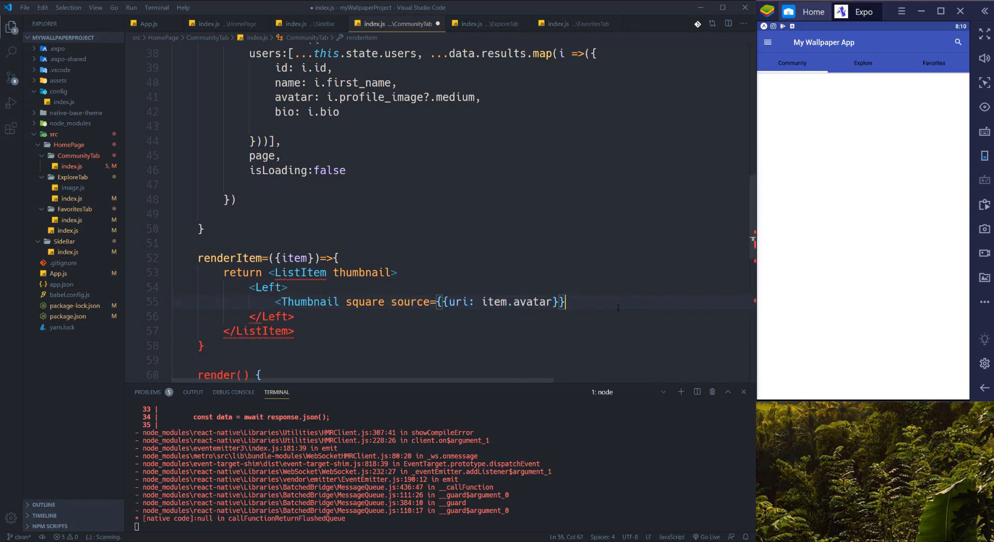
pyautogui.write('/>')
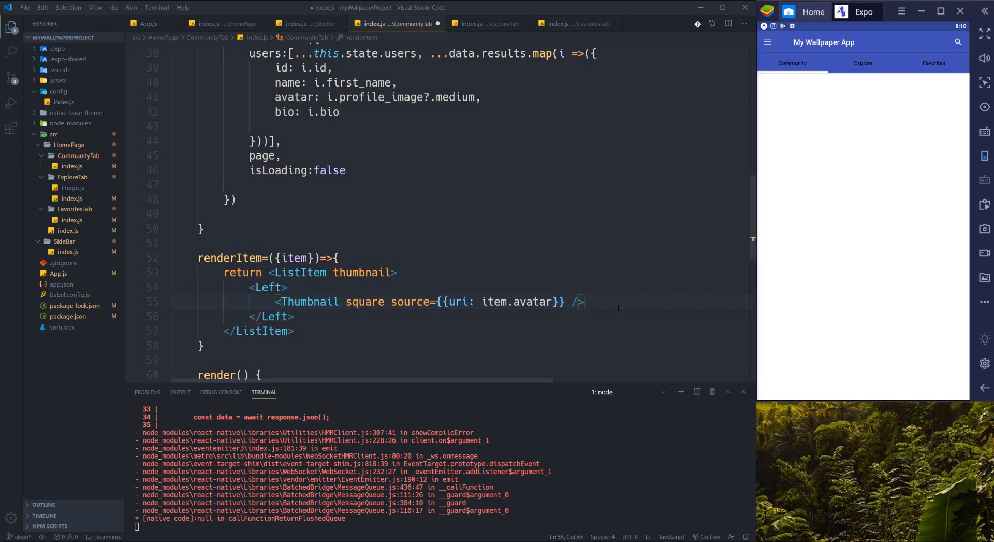
pyautogui.click(295, 316)
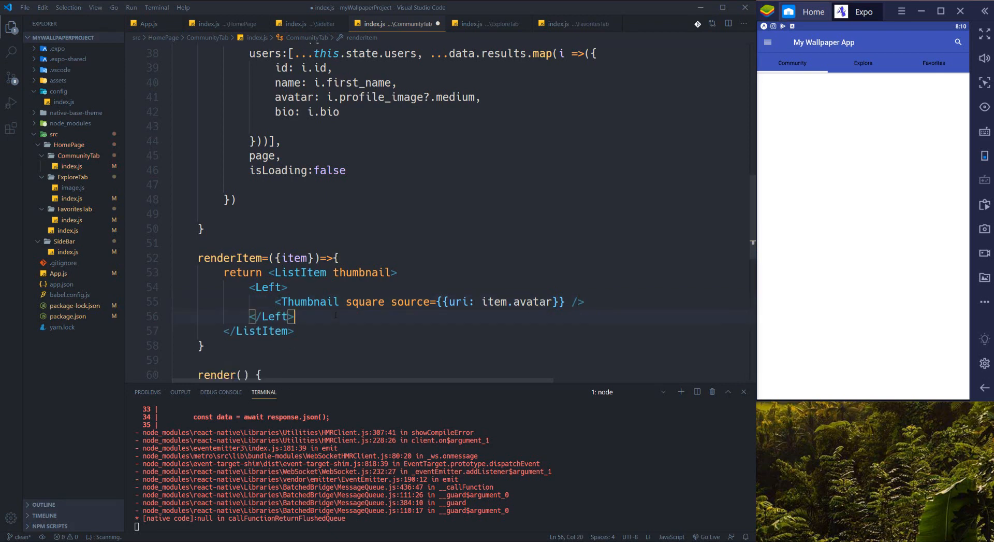
pyautogui.write('<Body></Body>')
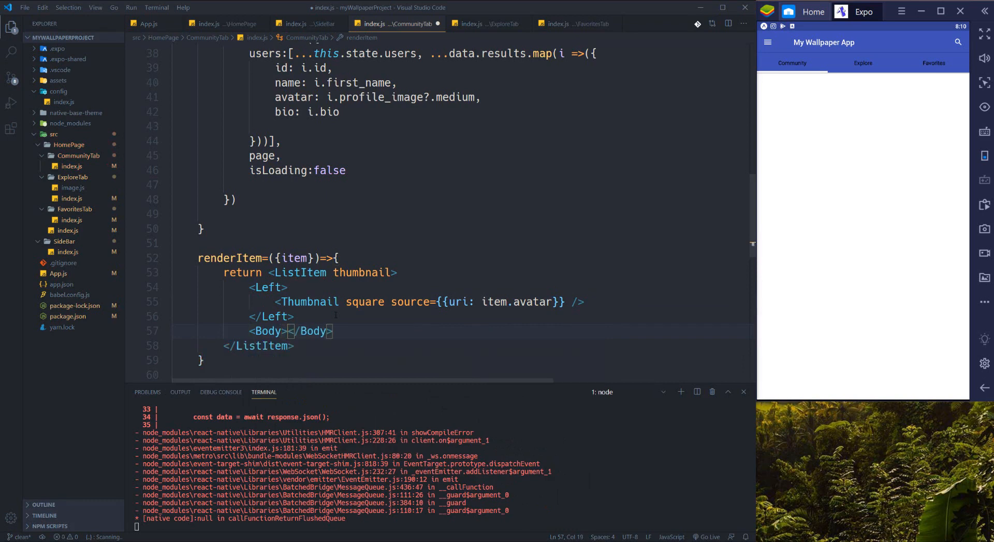
# - Fill Body with <Text>{item.name}</Text> and a one-line note showing {item.bio}
pyautogui.press('enter')
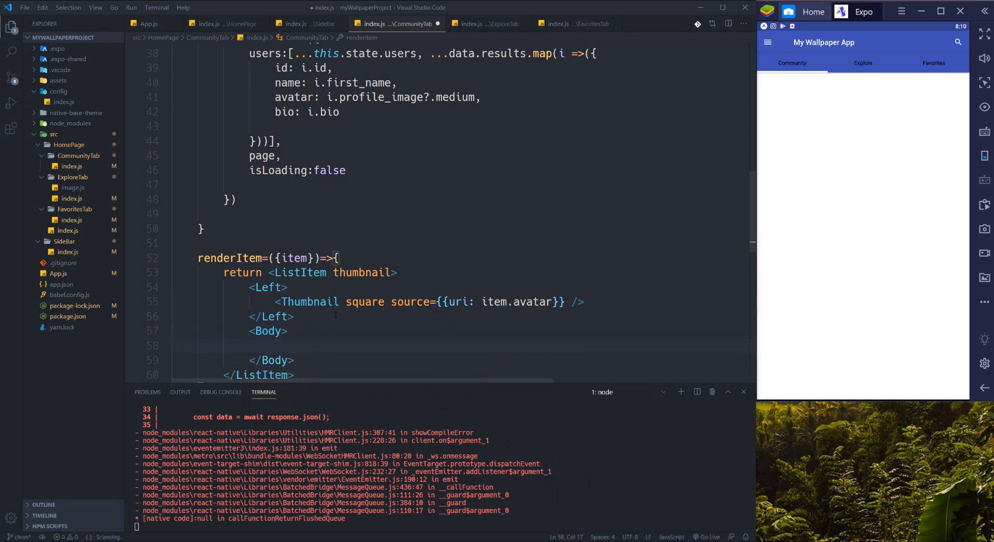
pyautogui.write('<Text> </Text>')
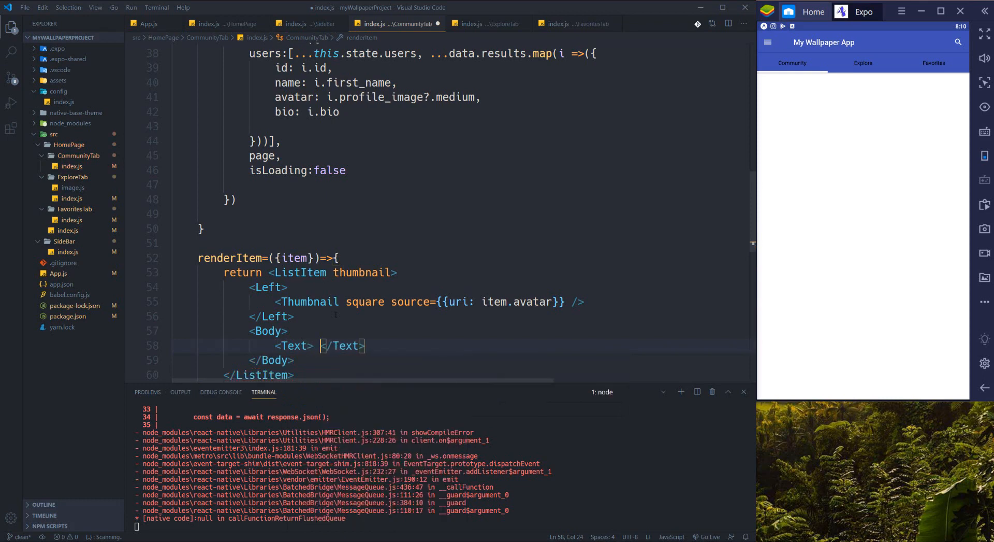
pyautogui.write('{item.name')
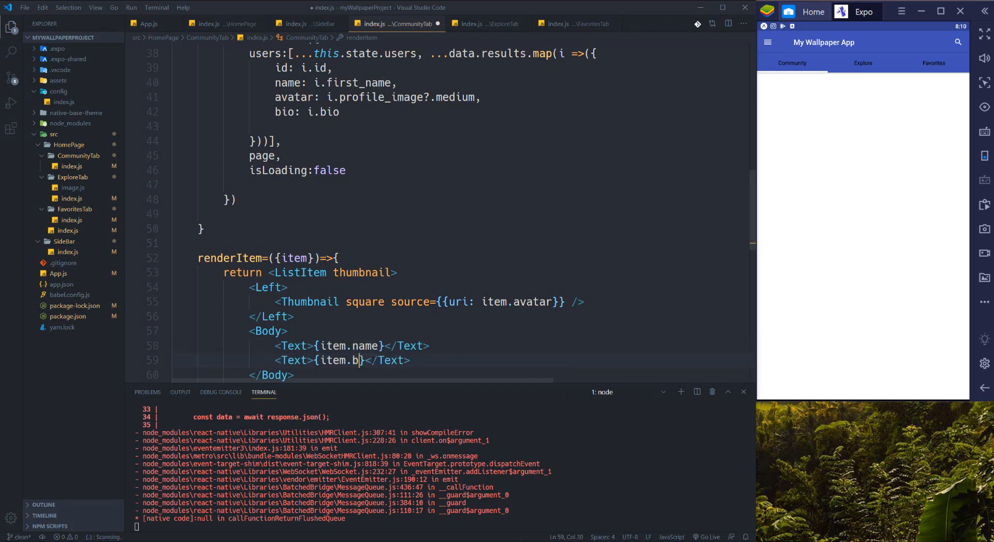
pyautogui.write('io')
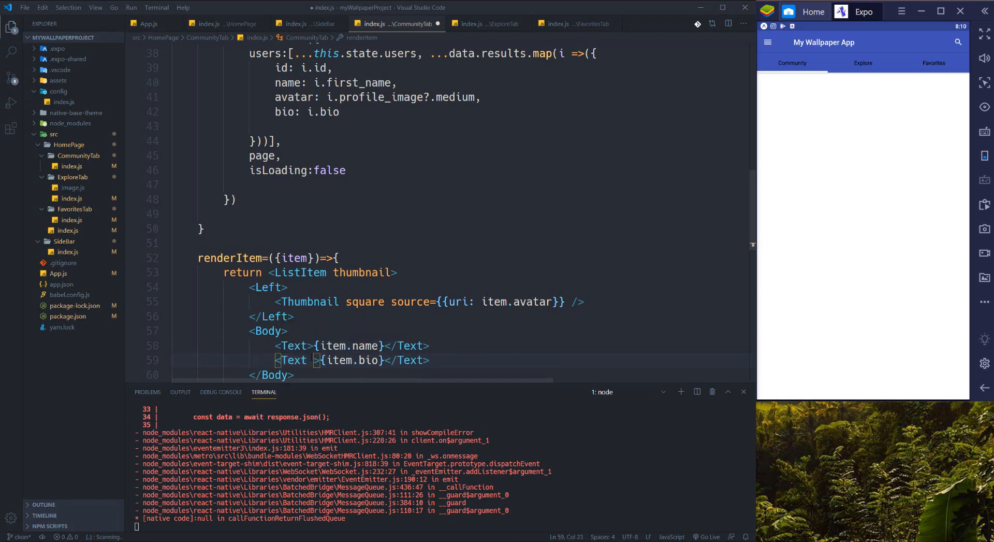
pyautogui.write('note')
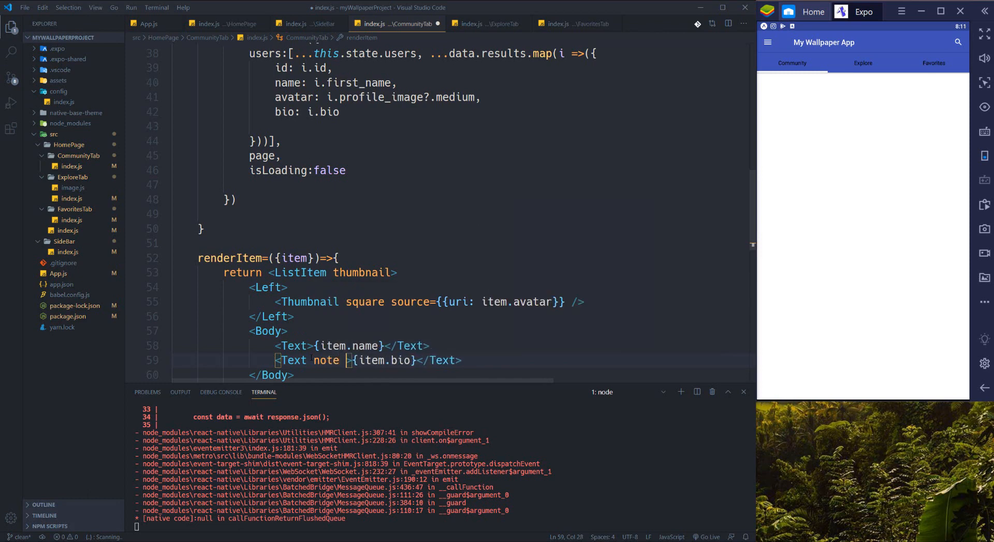
pyautogui.write('numberOfLines={')
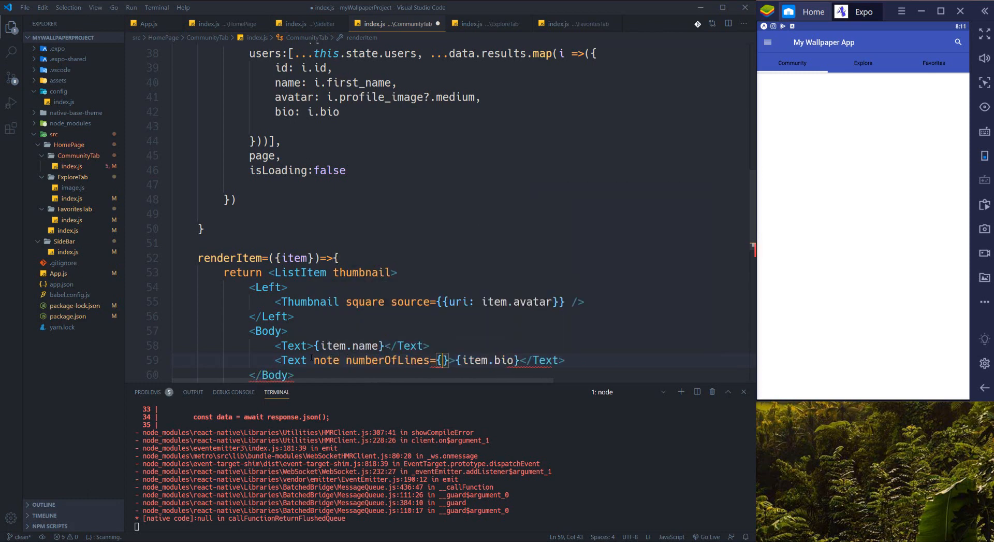
pyautogui.write('1')
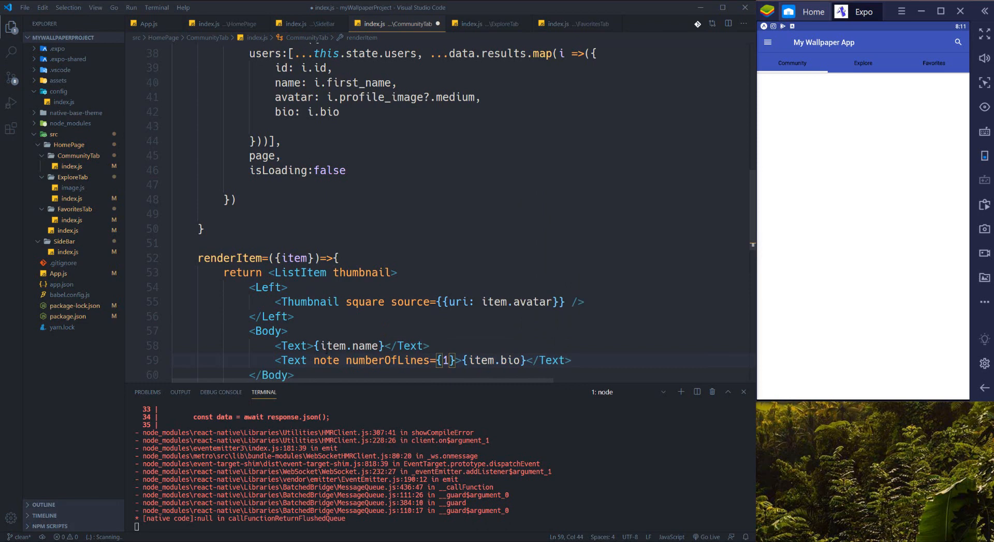
pyautogui.moveTo(791, 134)
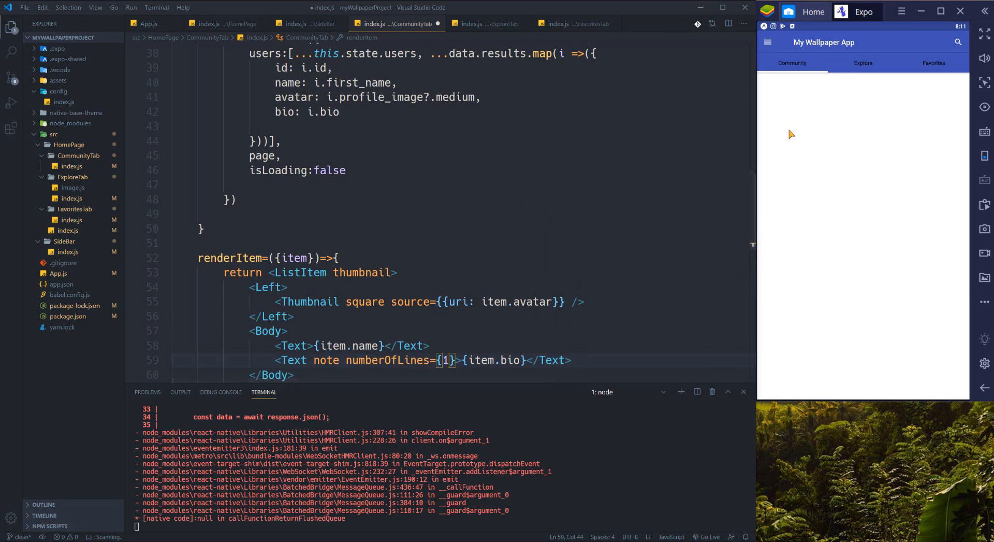
pyautogui.scroll(-3)
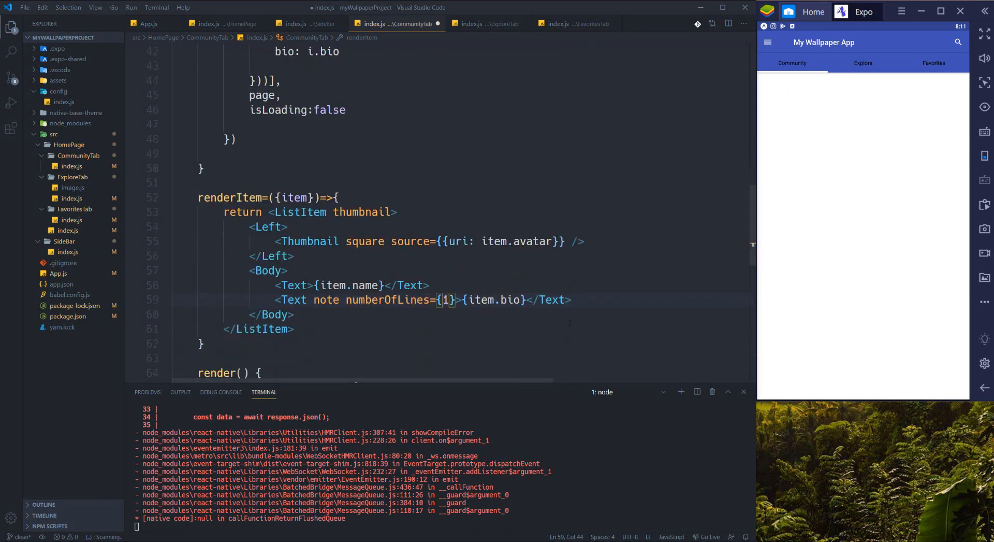
pyautogui.click(317, 314)
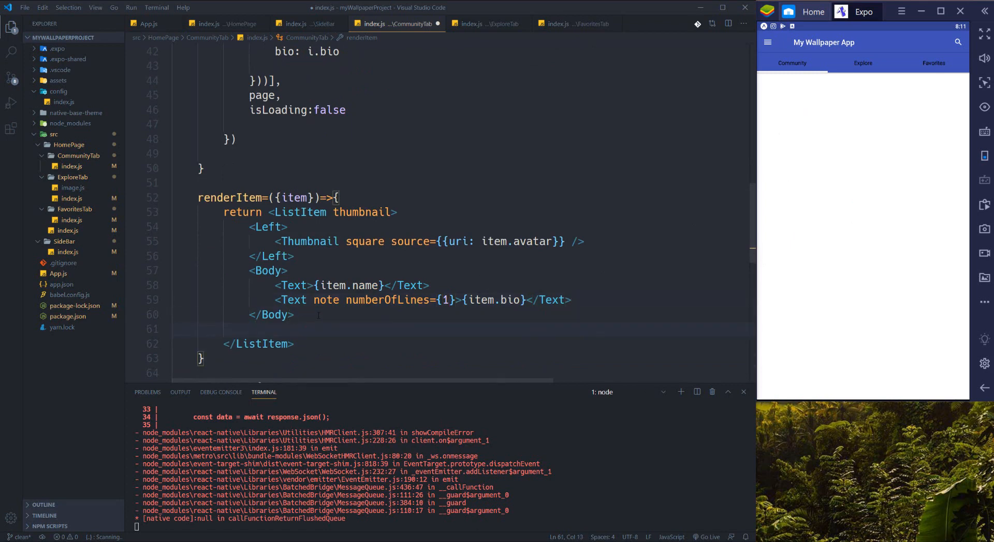
# - Add a Right section holding a transparent Button with a Text reading View
pyautogui.write('<Right></Right>')
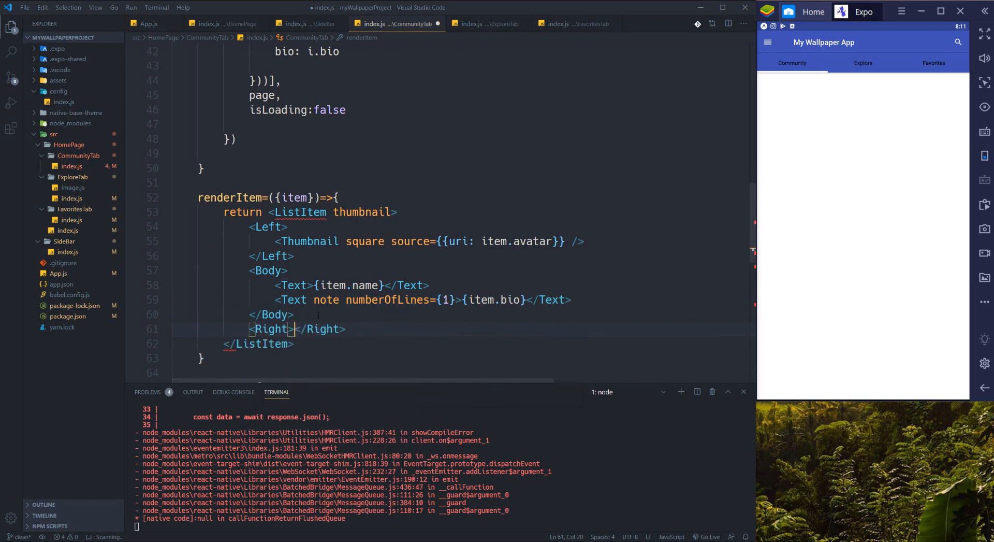
pyautogui.press('enter')
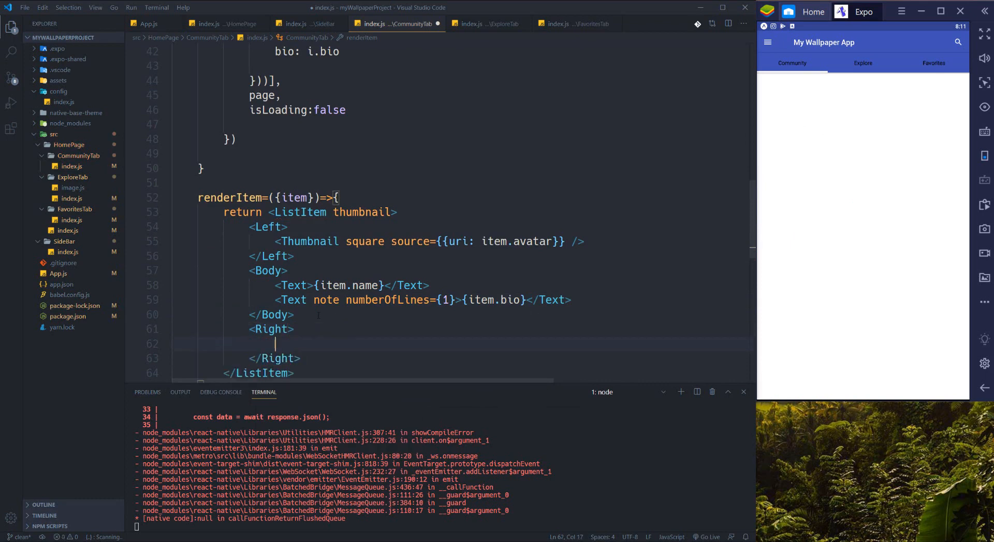
pyautogui.write('Button')
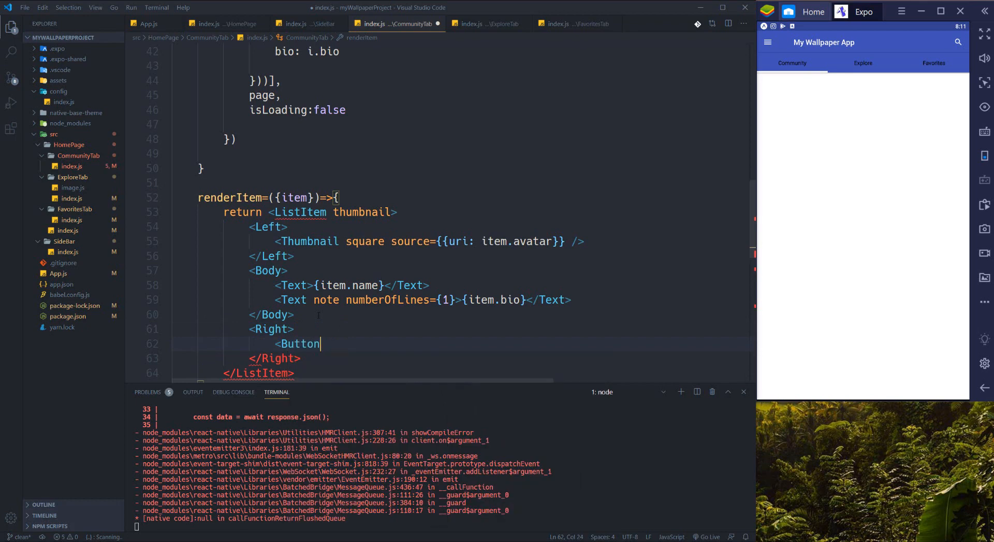
pyautogui.write('transparent></Button>')
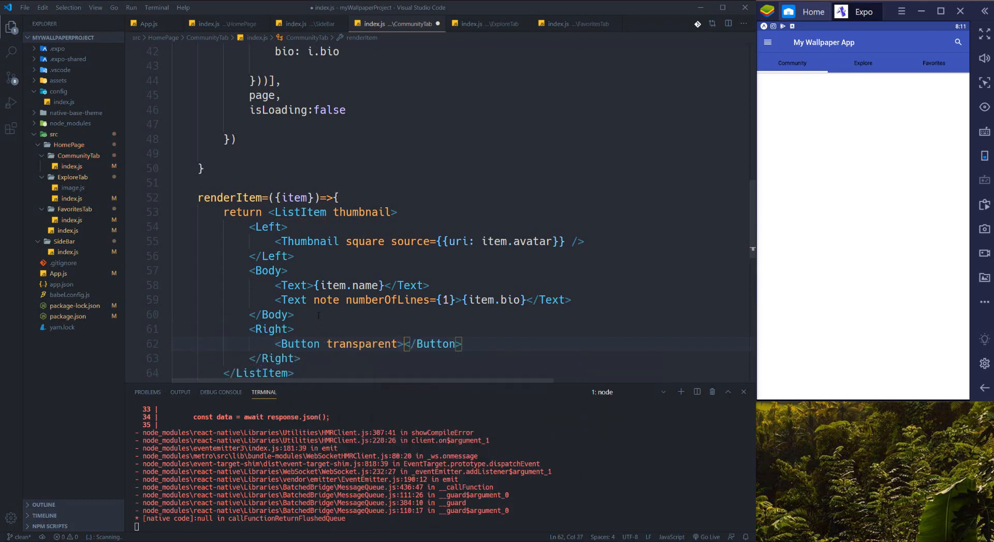
pyautogui.press('enter')
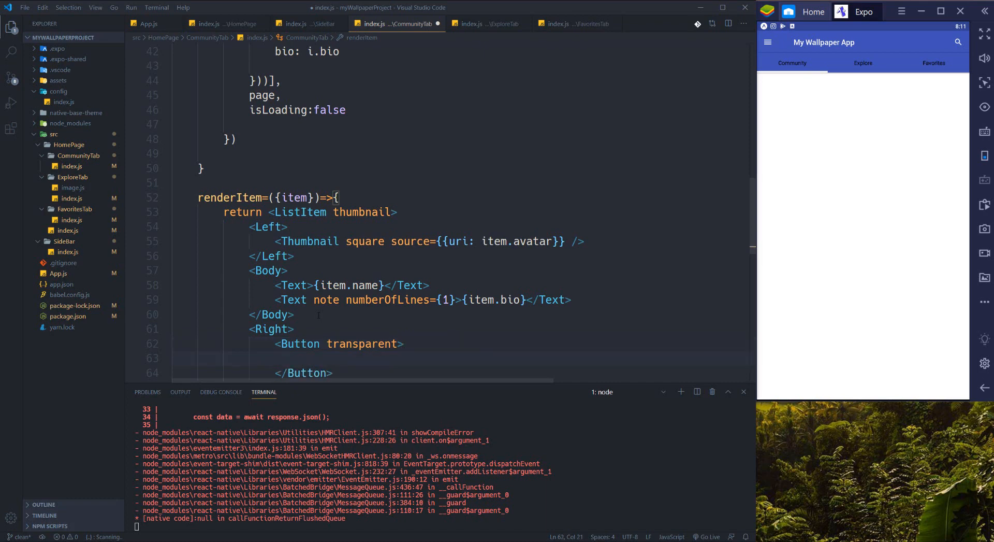
pyautogui.write('<Text></Text>')
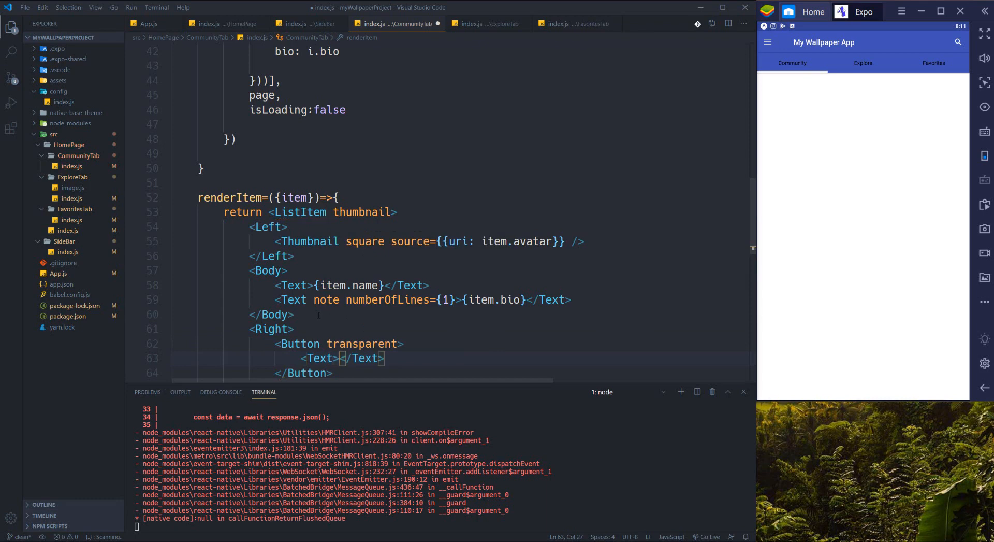
pyautogui.write('View')
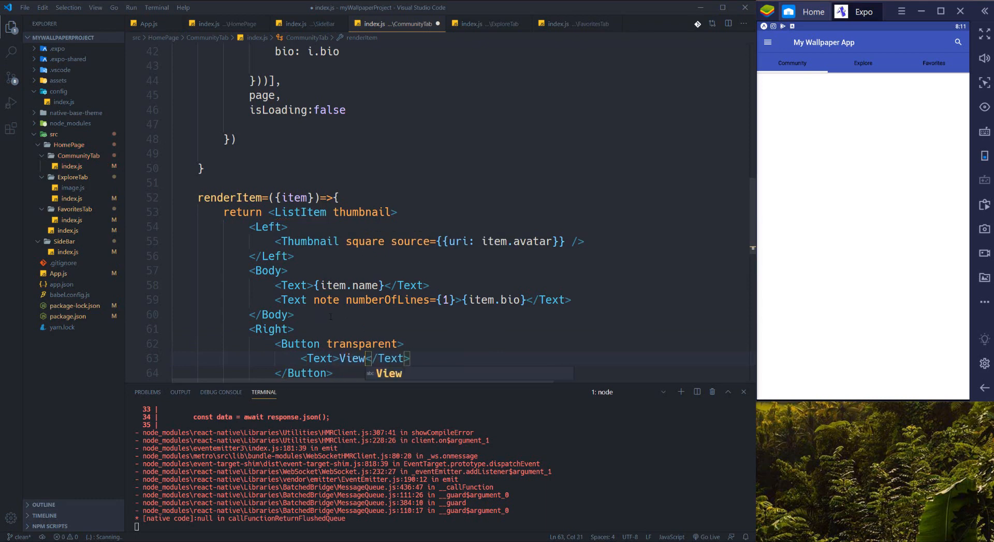
pyautogui.scroll(-3)
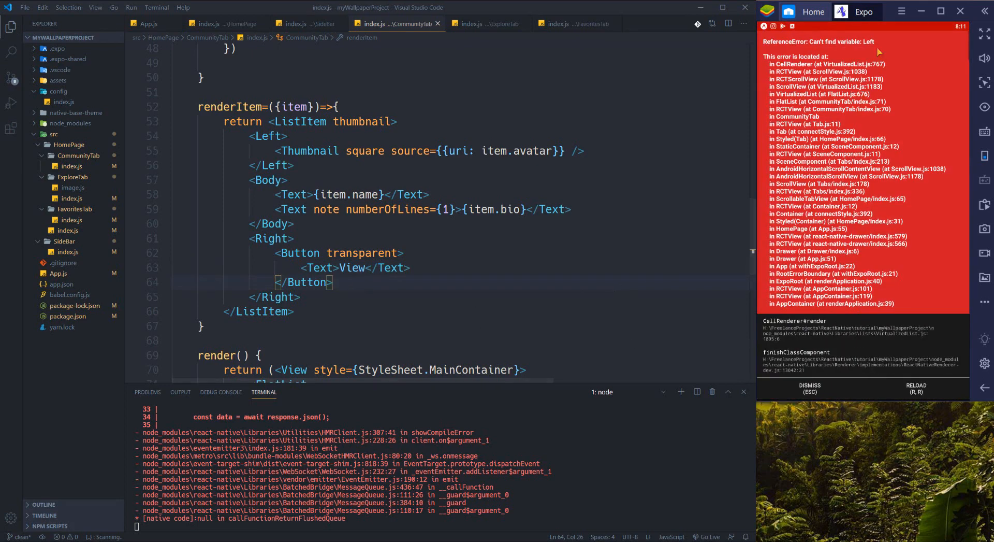
# - Append Left and Body to the native-base import after Button
pyautogui.scroll(3)
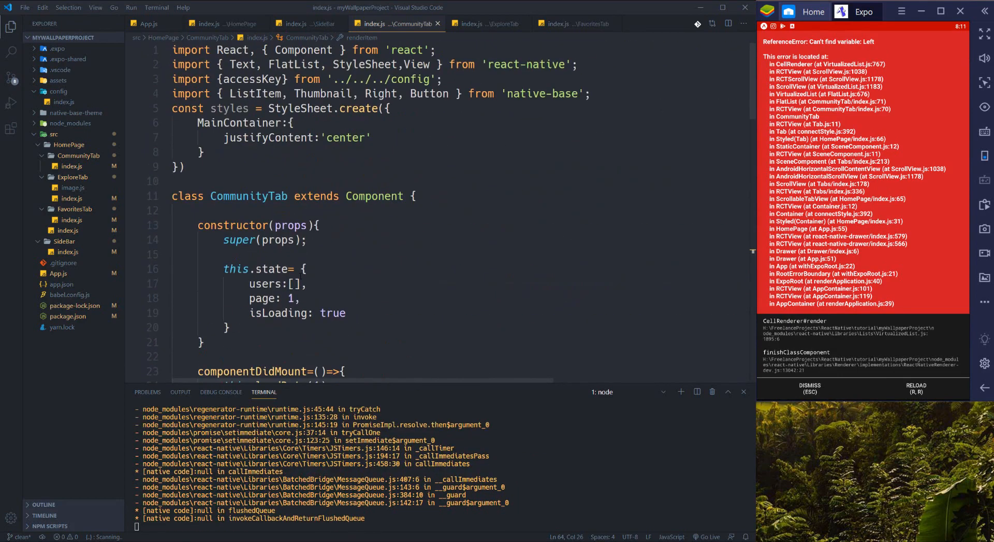
pyautogui.moveTo(430, 94)
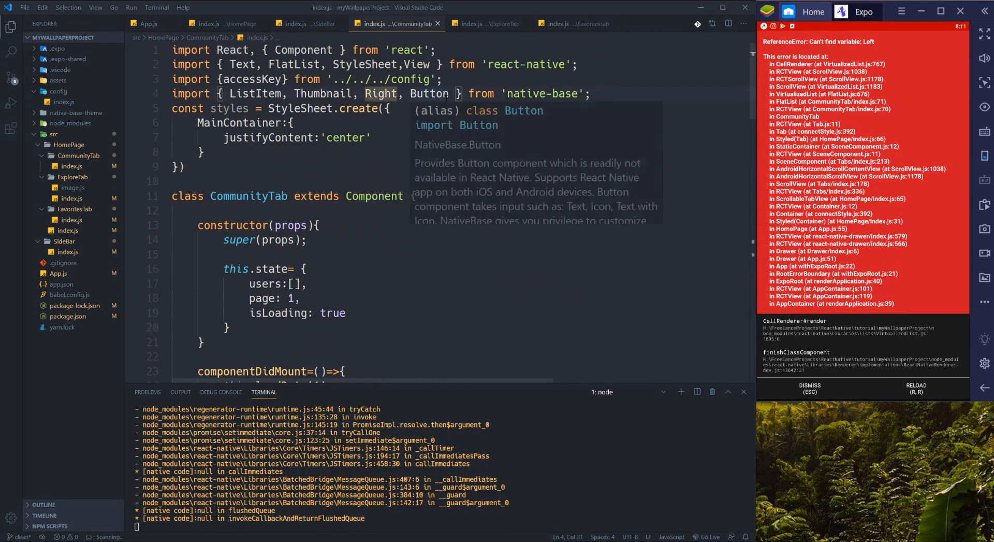
pyautogui.write('L')
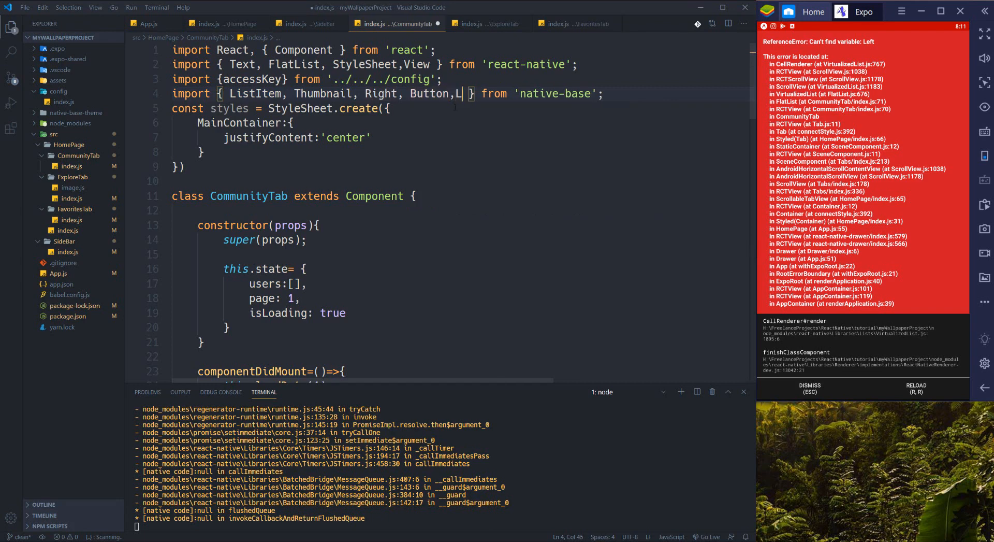
pyautogui.write('eft')
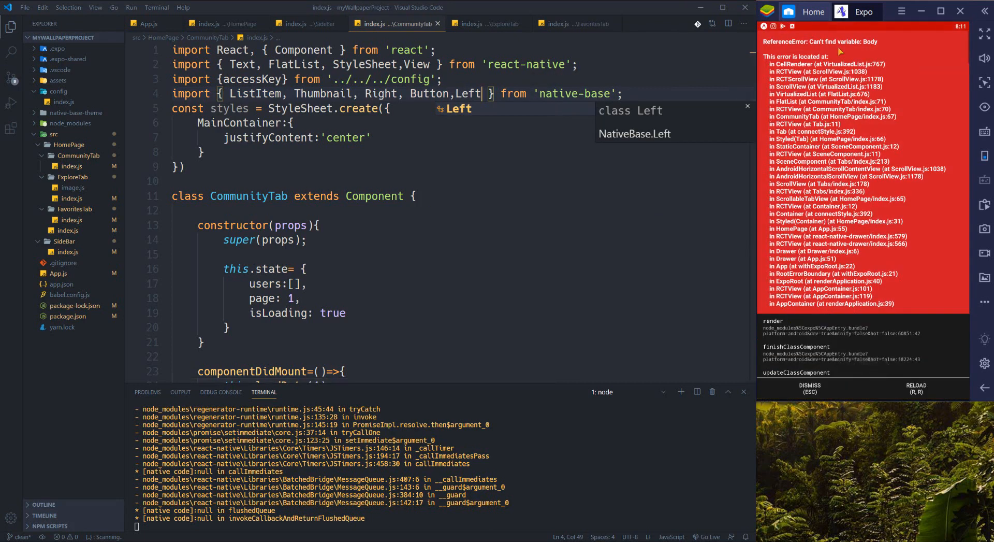
pyautogui.write('Body')
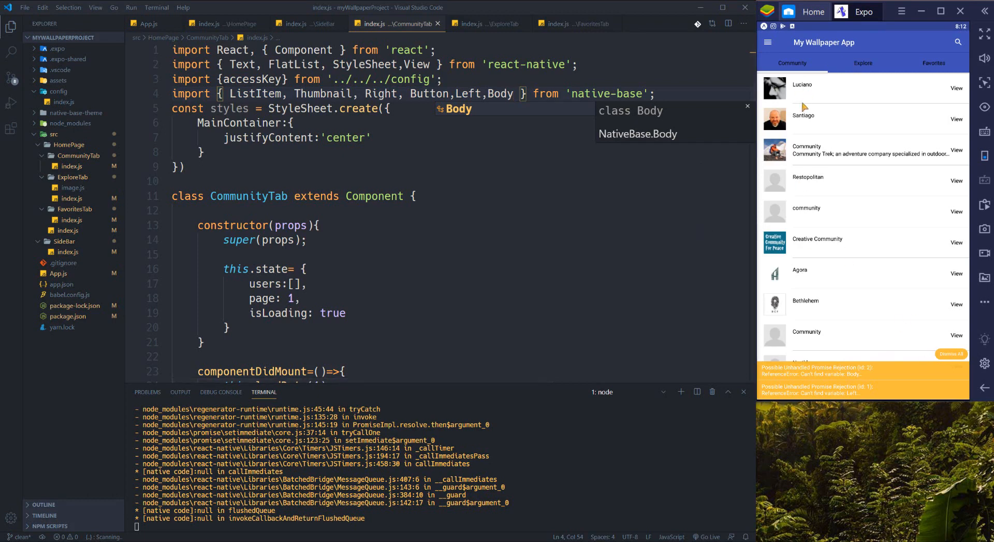
pyautogui.moveTo(797, 239)
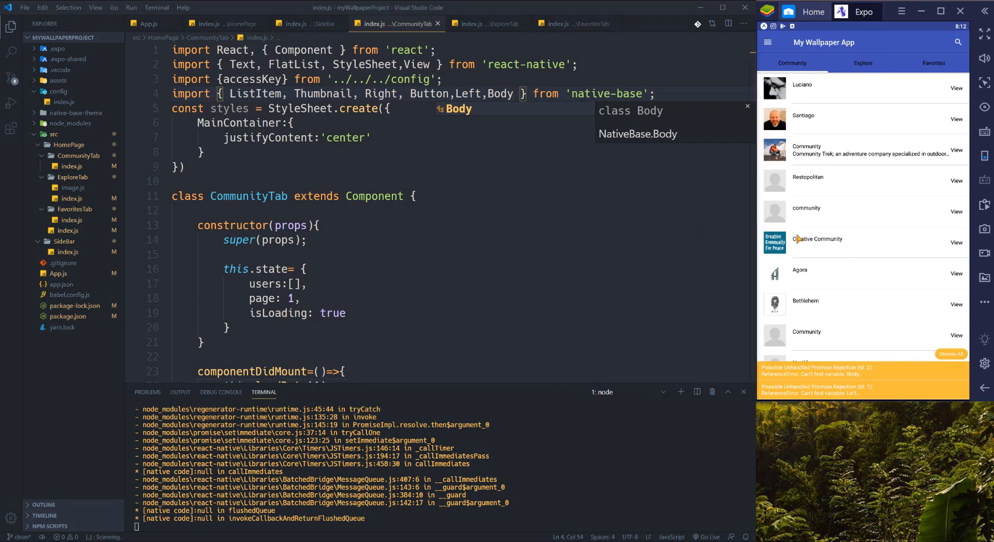
pyautogui.moveTo(799, 236)
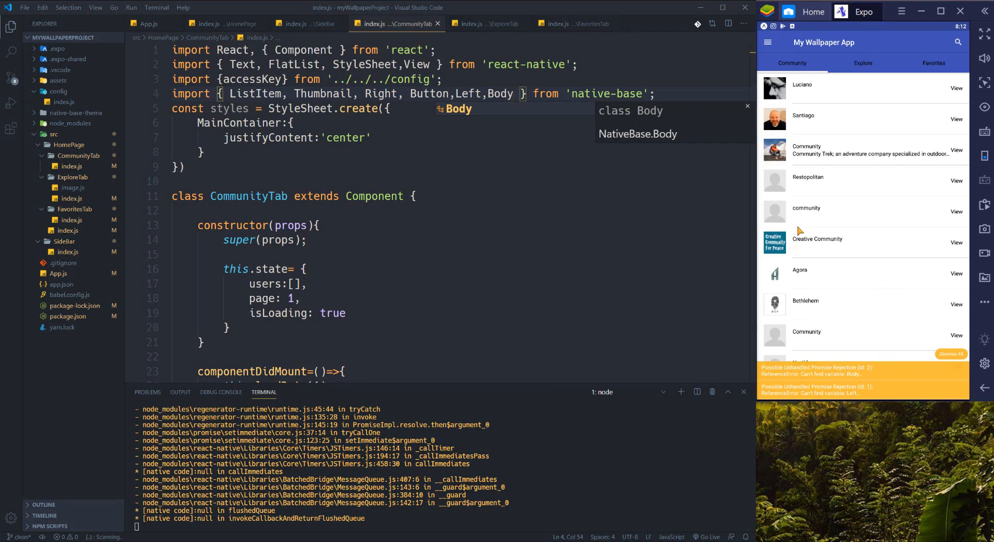
pyautogui.moveTo(791, 121)
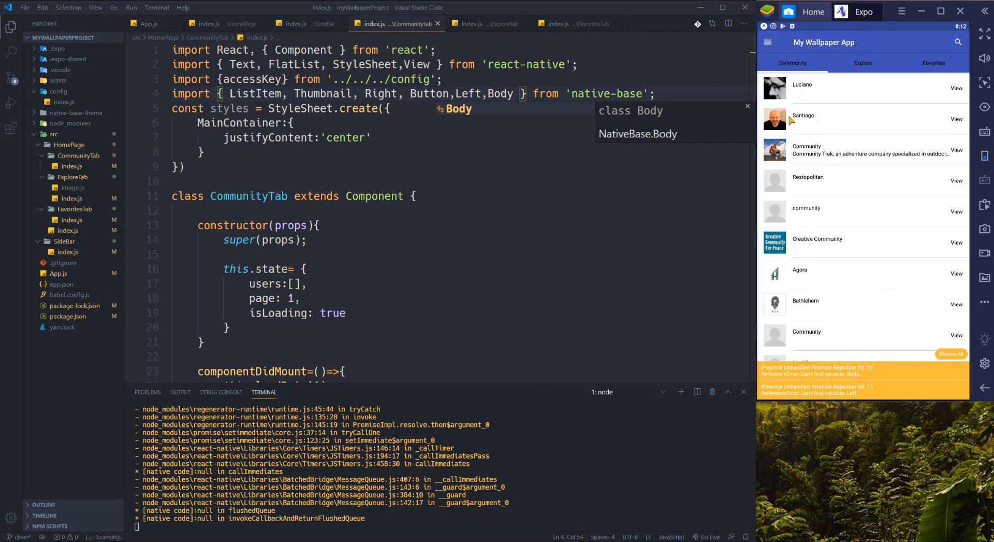
pyautogui.moveTo(810, 96)
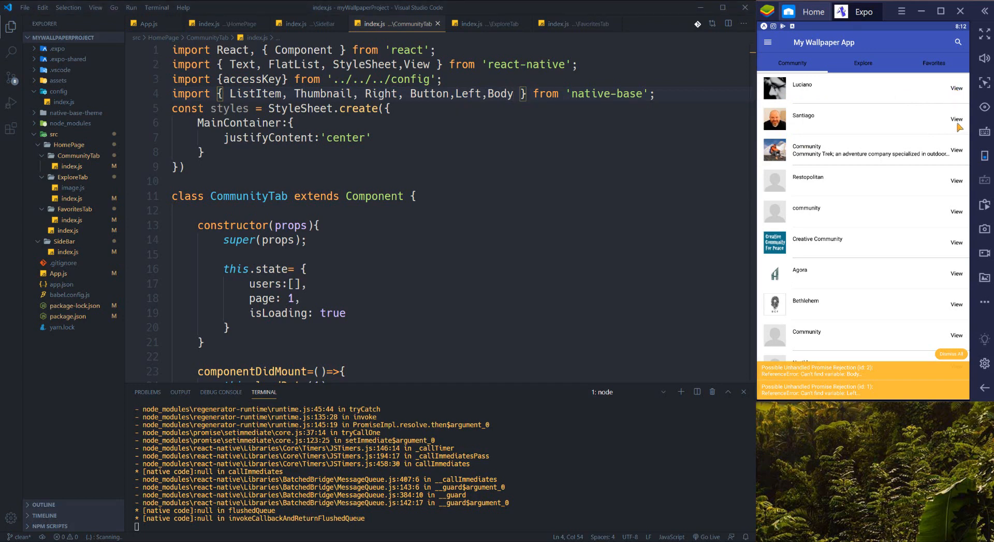
pyautogui.moveTo(838, 125)
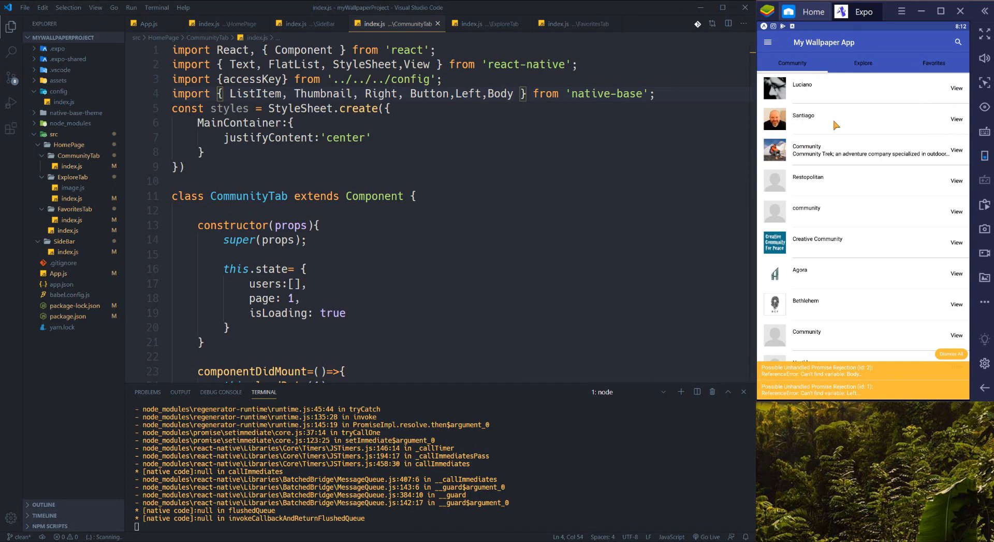
pyautogui.moveTo(886, 131)
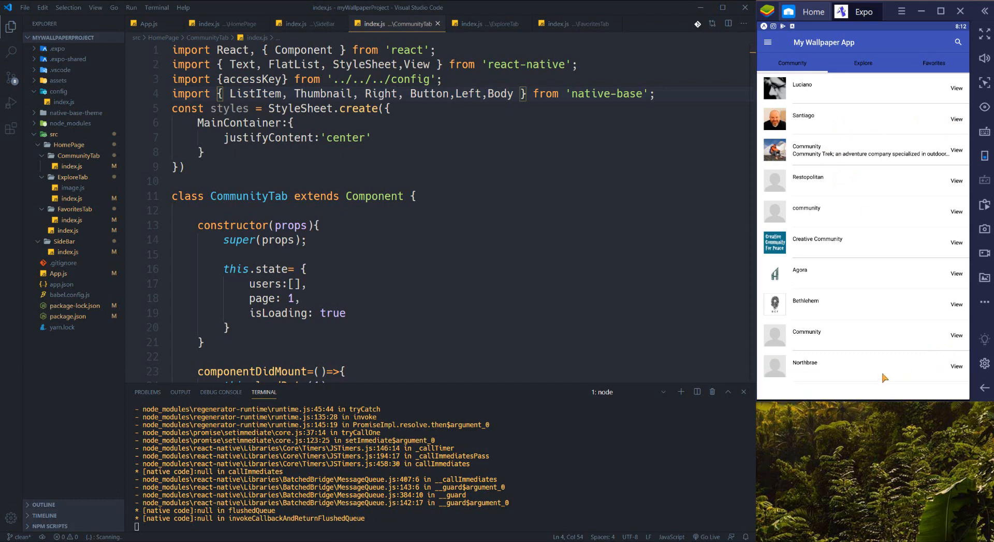
pyautogui.moveTo(866, 347)
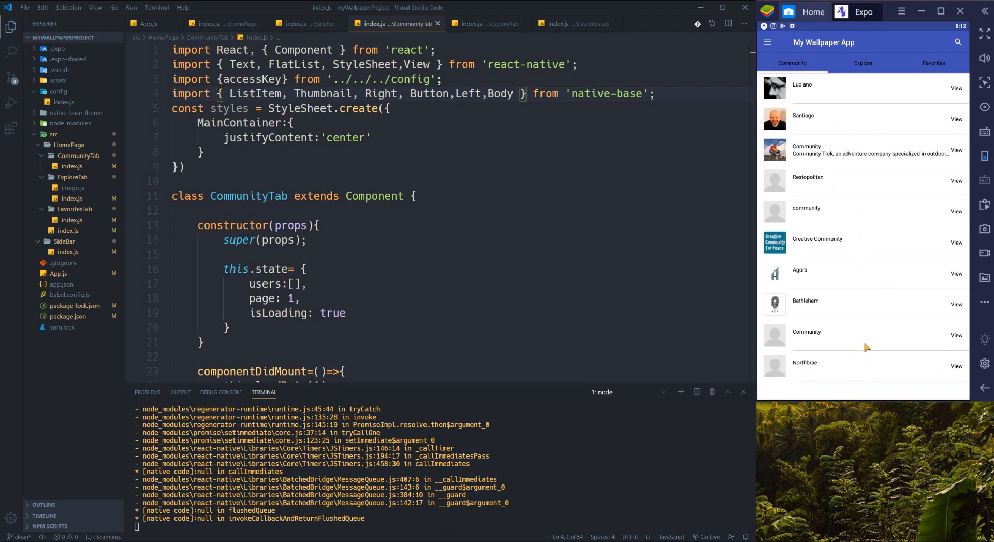
pyautogui.moveTo(856, 270)
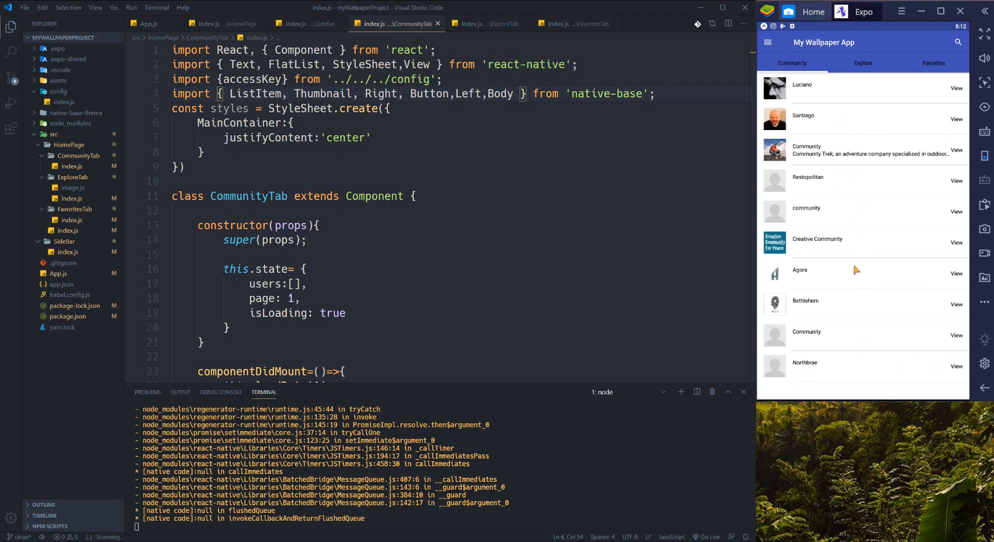
pyautogui.moveTo(833, 334)
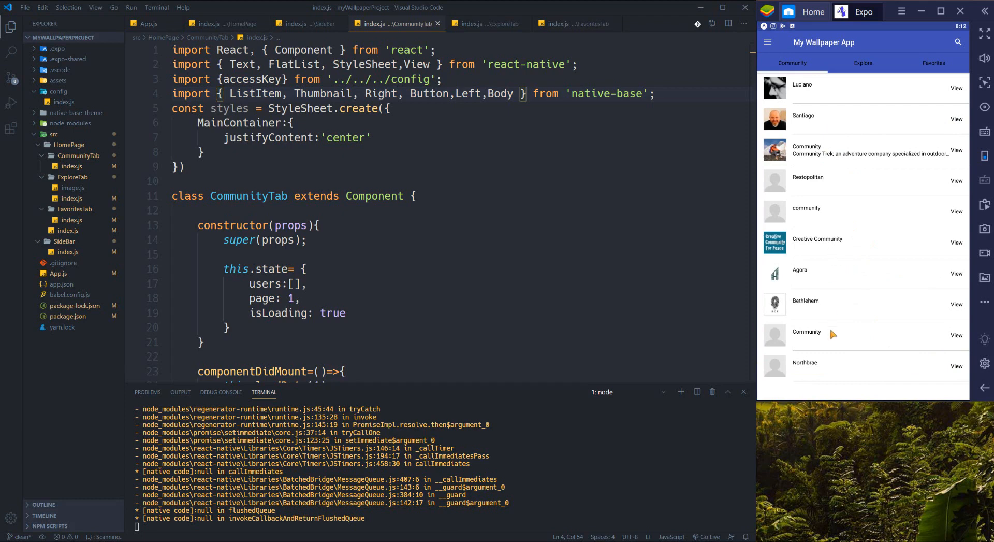
# - In render(), select StyleSheet in style={StyleSheet.MainContainer} to replace it with styles
pyautogui.scroll(-3)
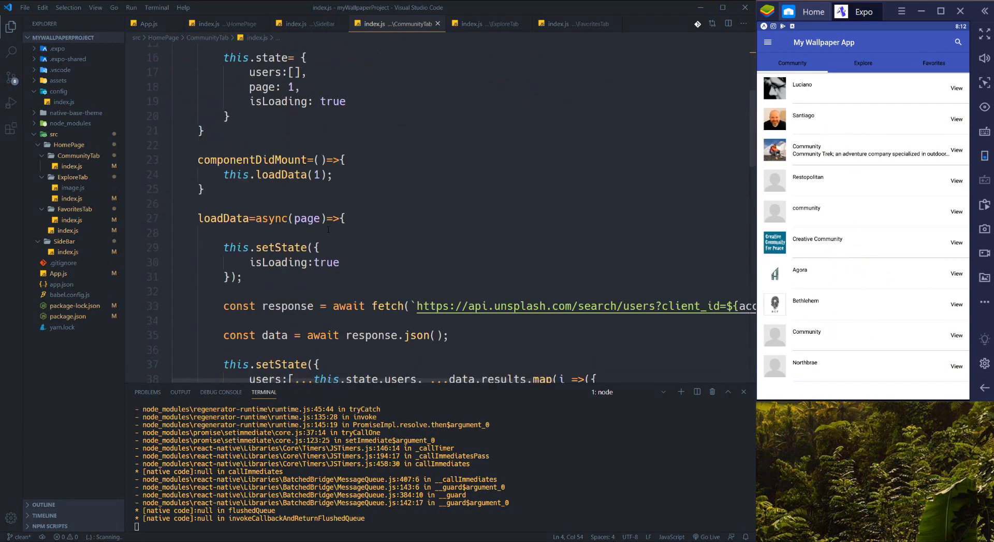
pyautogui.scroll(-3)
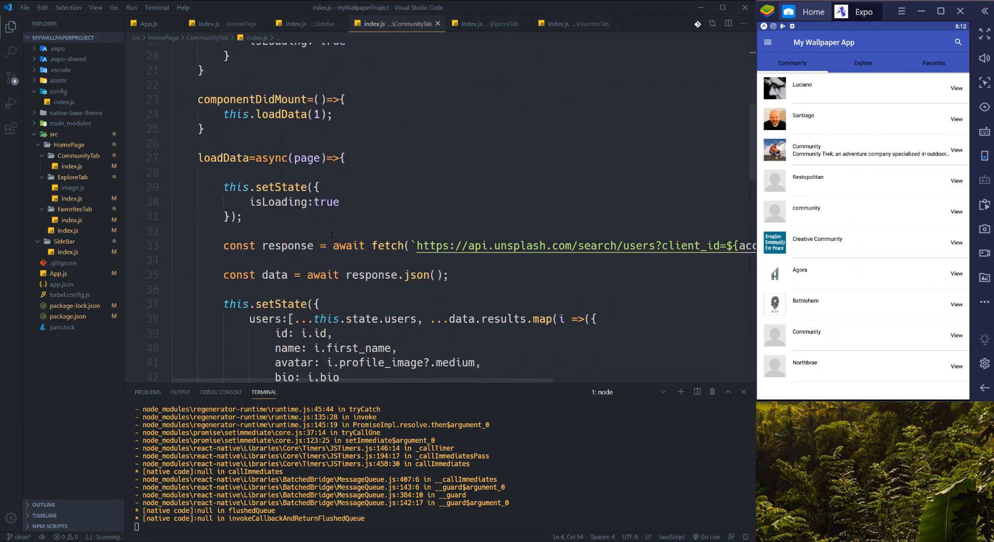
pyautogui.scroll(-3)
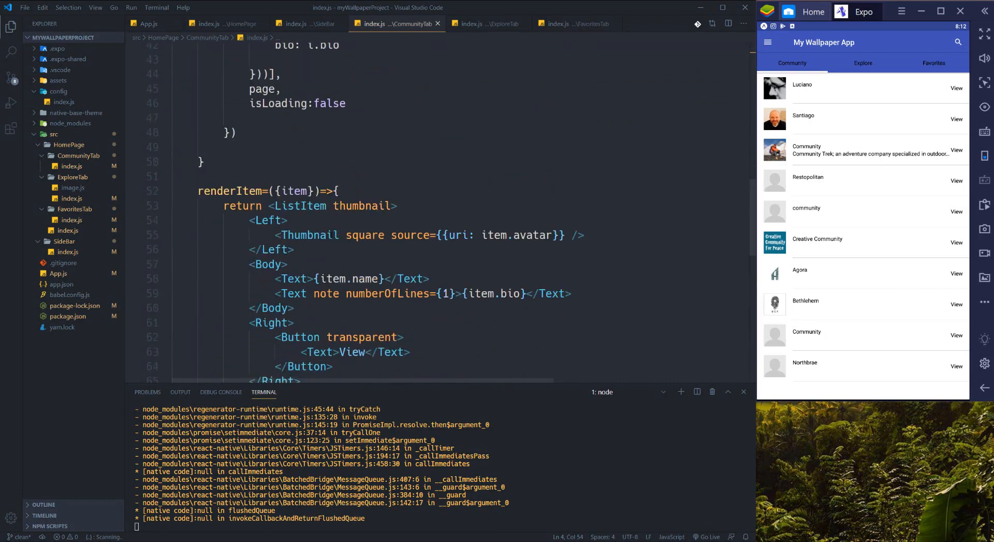
pyautogui.scroll(-3)
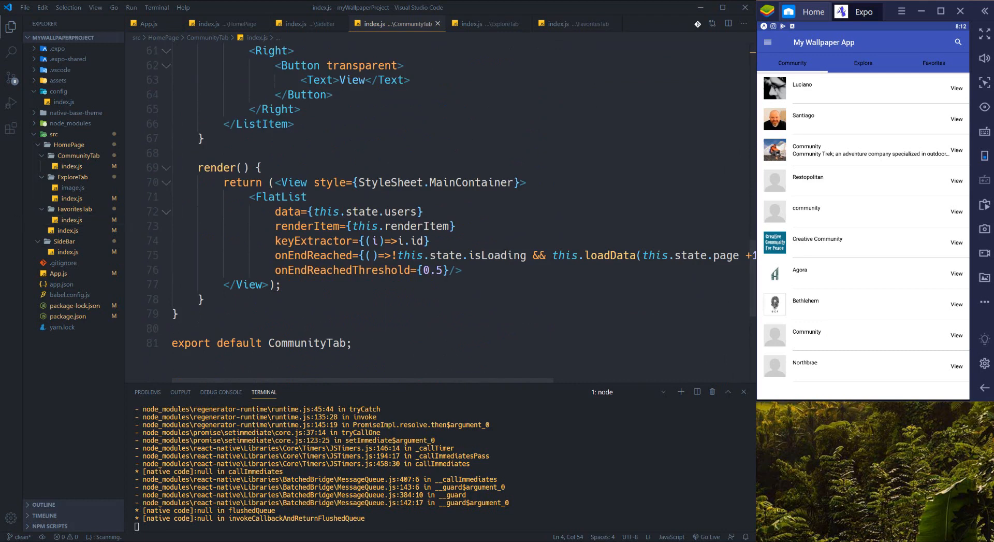
pyautogui.doubleClick(378, 213)
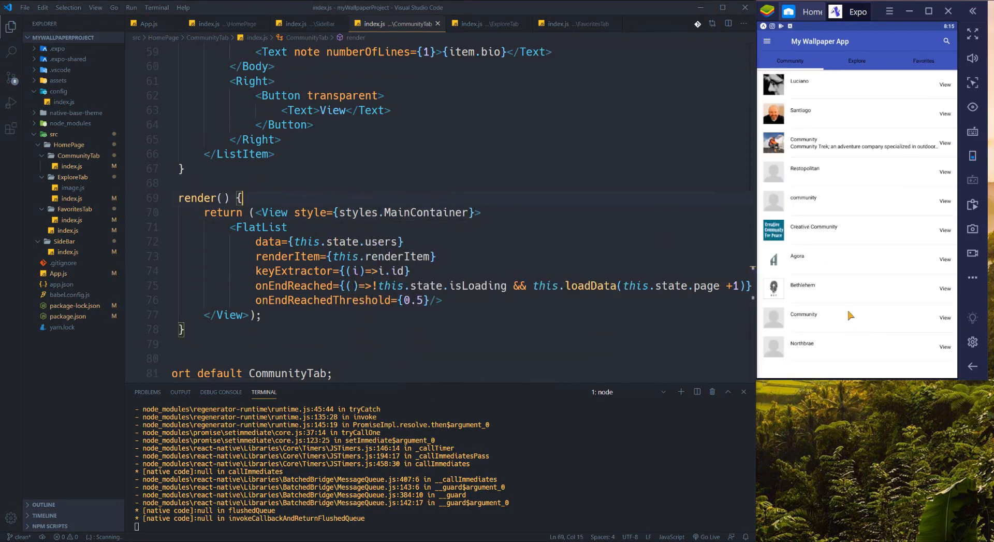
pyautogui.moveTo(794, 261)
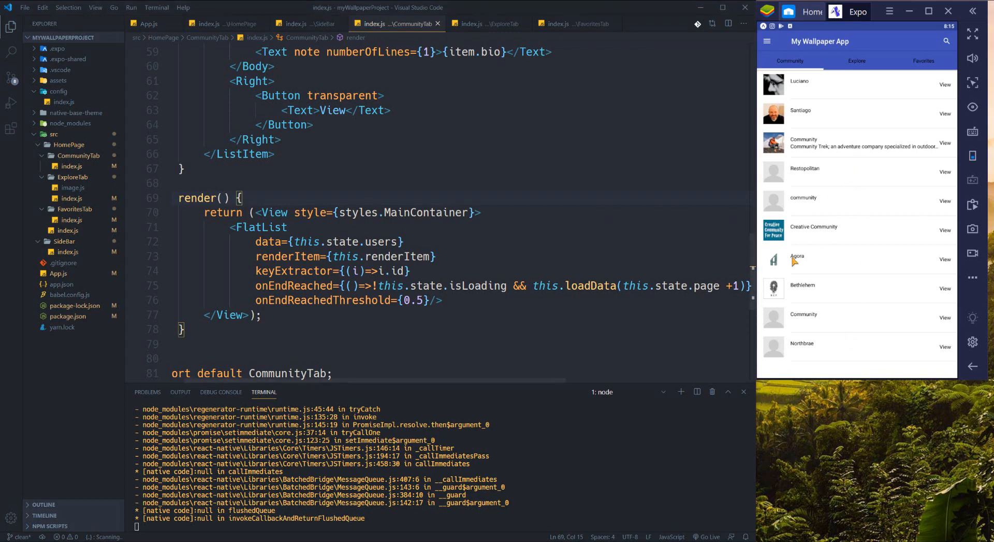
pyautogui.moveTo(890, 290)
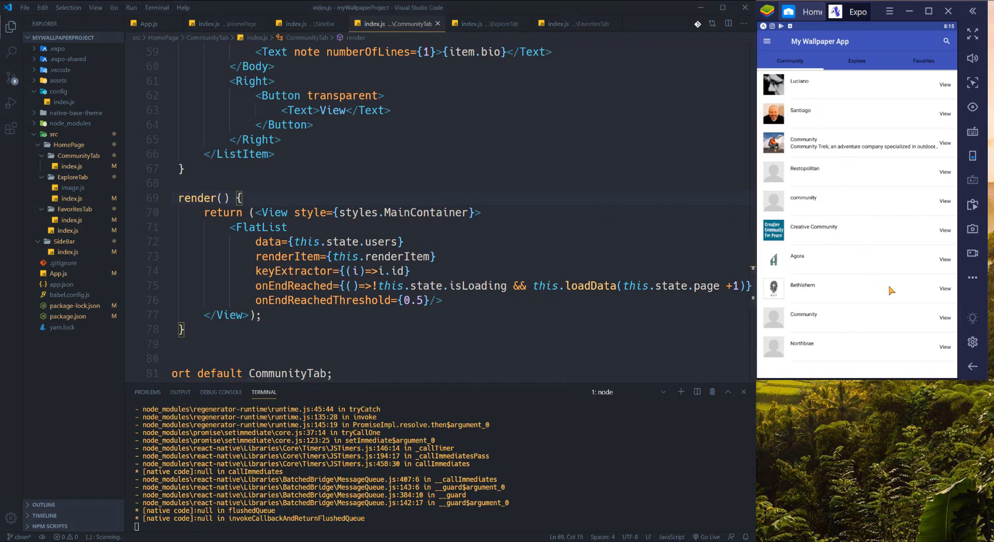
pyautogui.moveTo(856, 319)
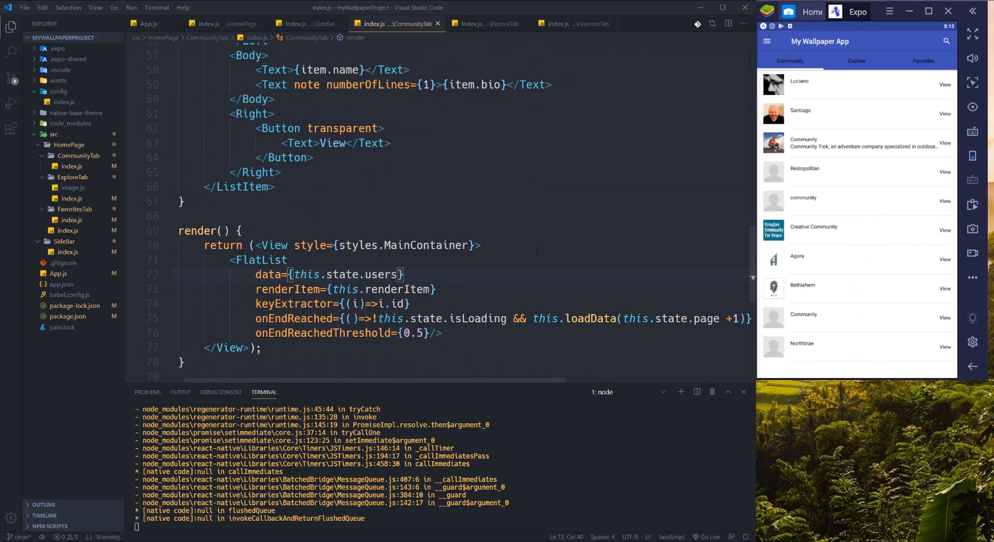
pyautogui.scroll(-3)
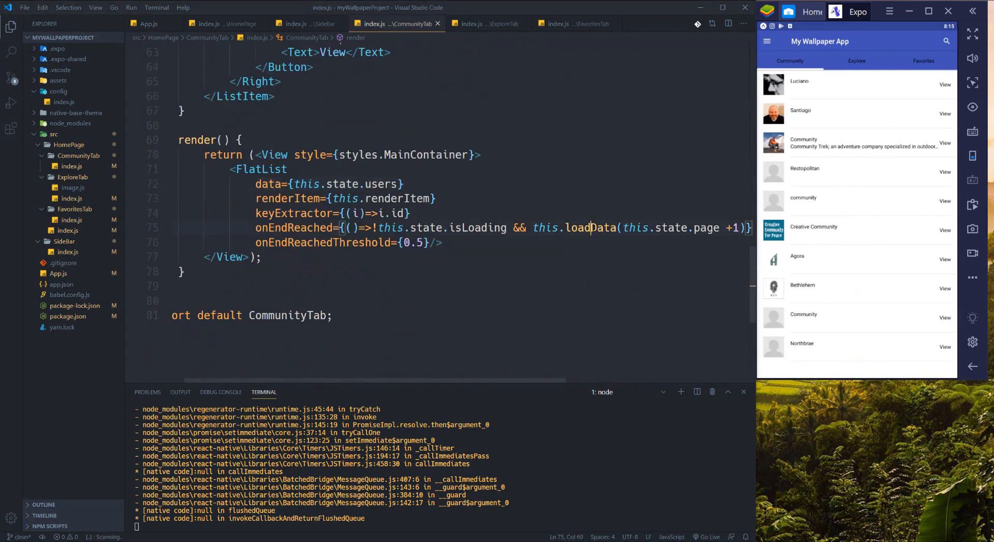
pyautogui.scroll(3)
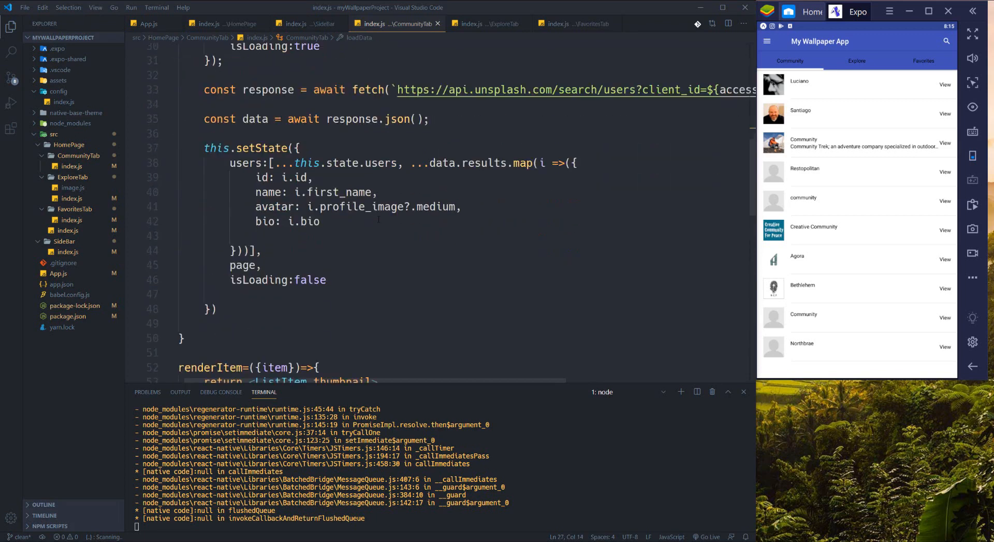
pyautogui.scroll(-3)
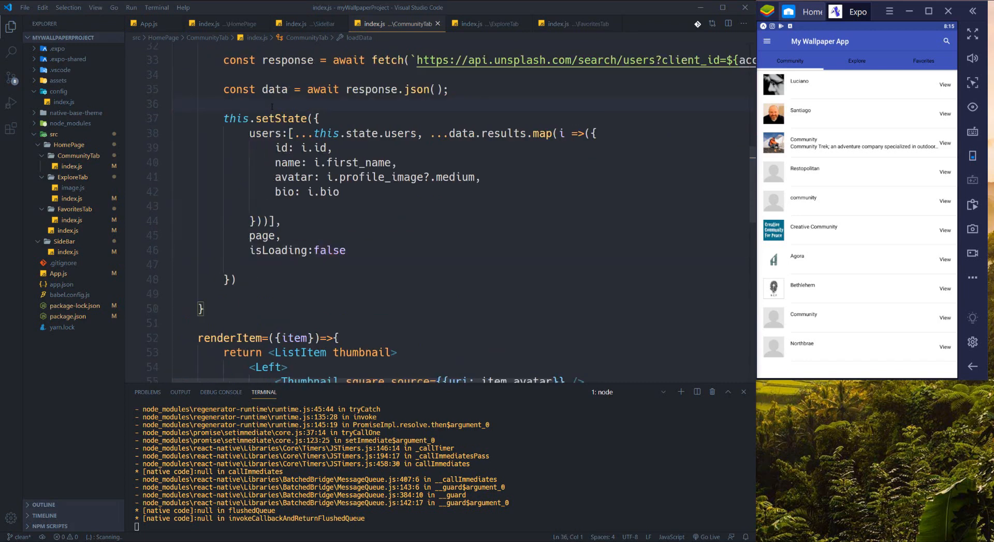
# - Add console.log(data) in loadData and scroll through the logged Unsplash user objects
pyautogui.write('console.l')
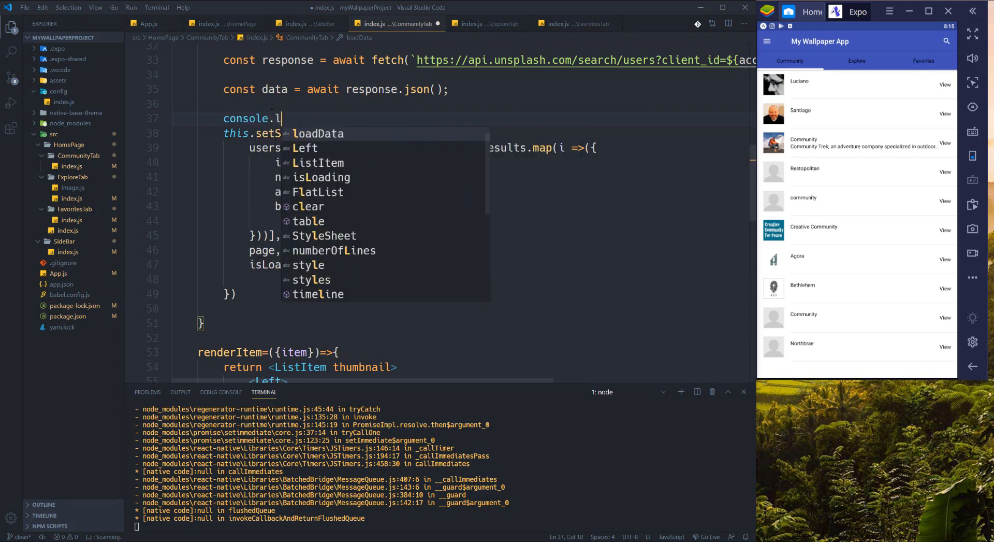
pyautogui.write('og(data);')
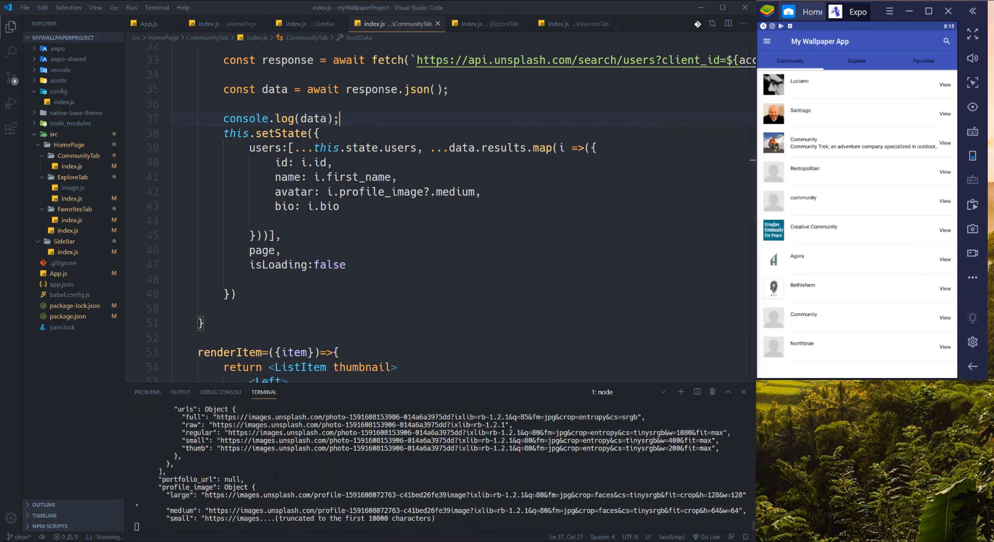
pyautogui.scroll(-3)
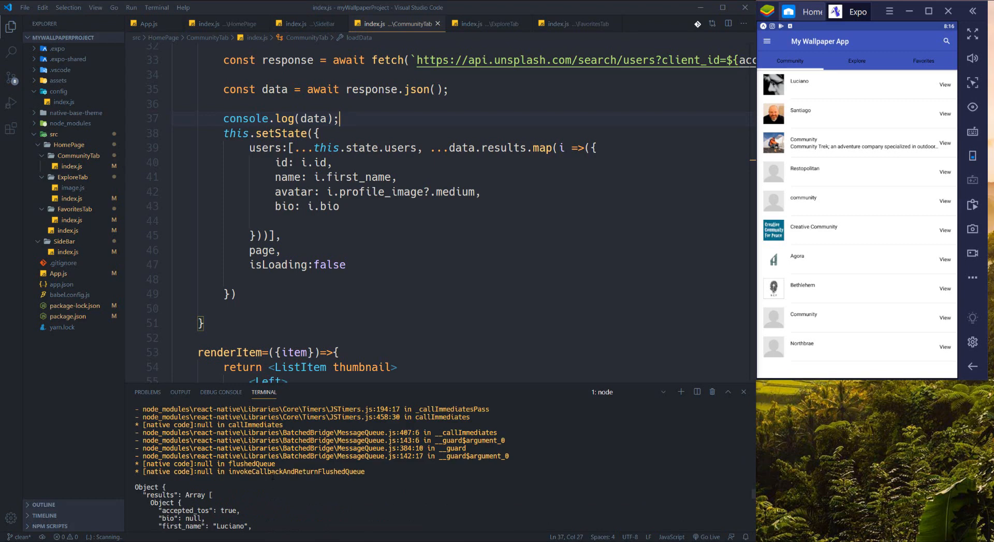
pyautogui.scroll(-3)
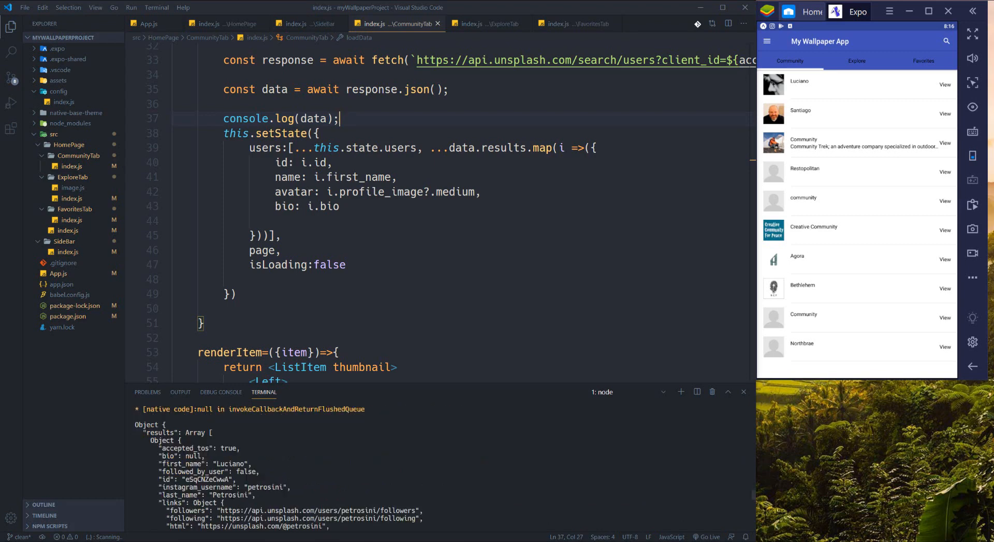
pyautogui.scroll(-3)
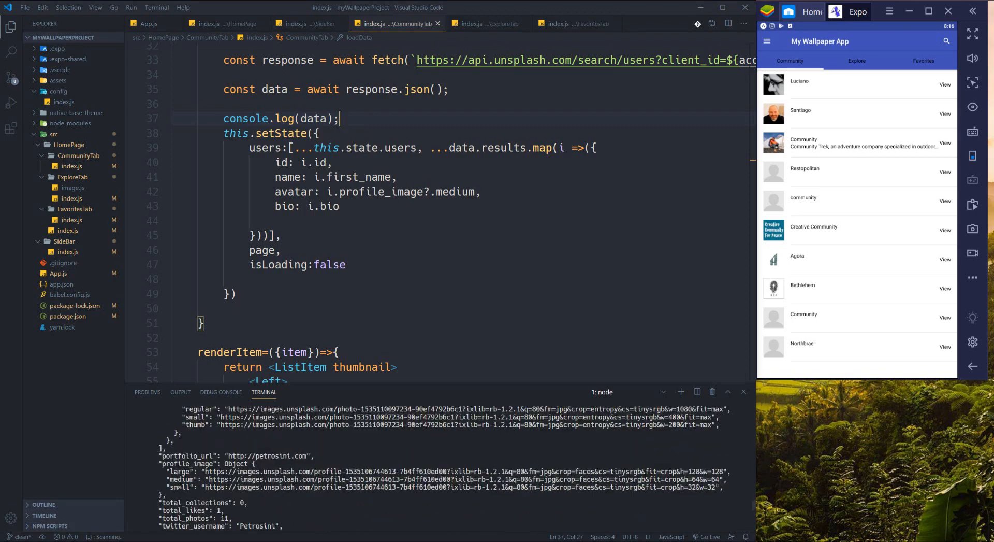
pyautogui.scroll(-3)
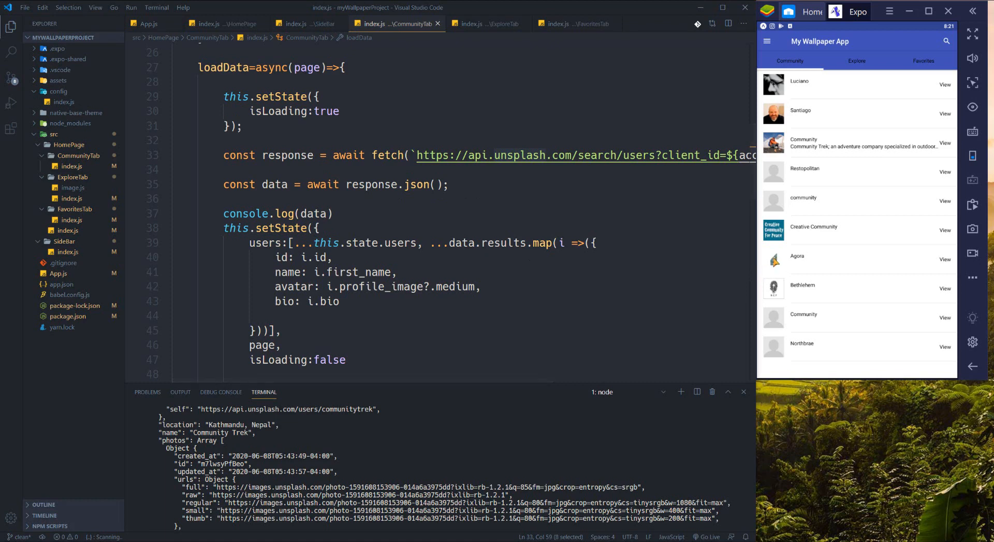
pyautogui.moveTo(833, 315)
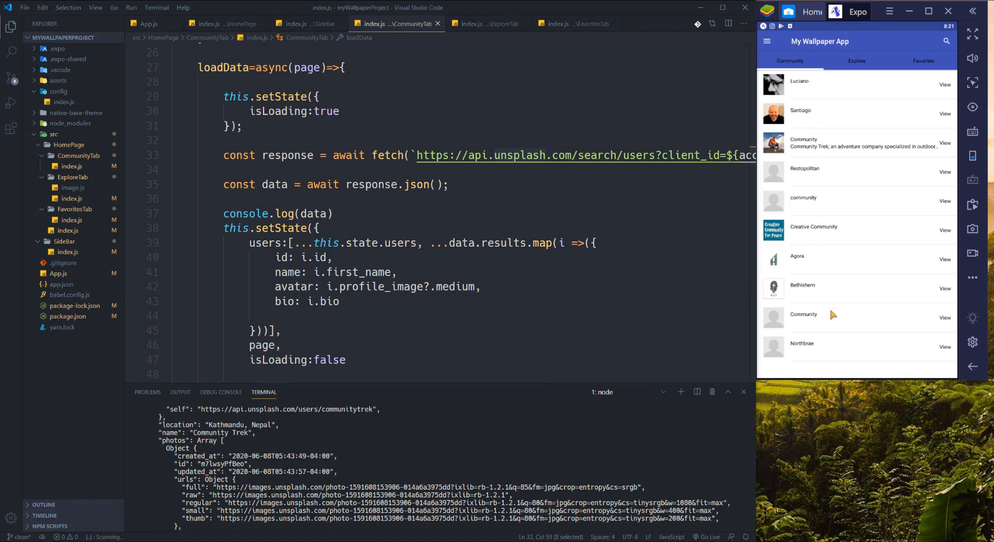
pyautogui.moveTo(571, 155)
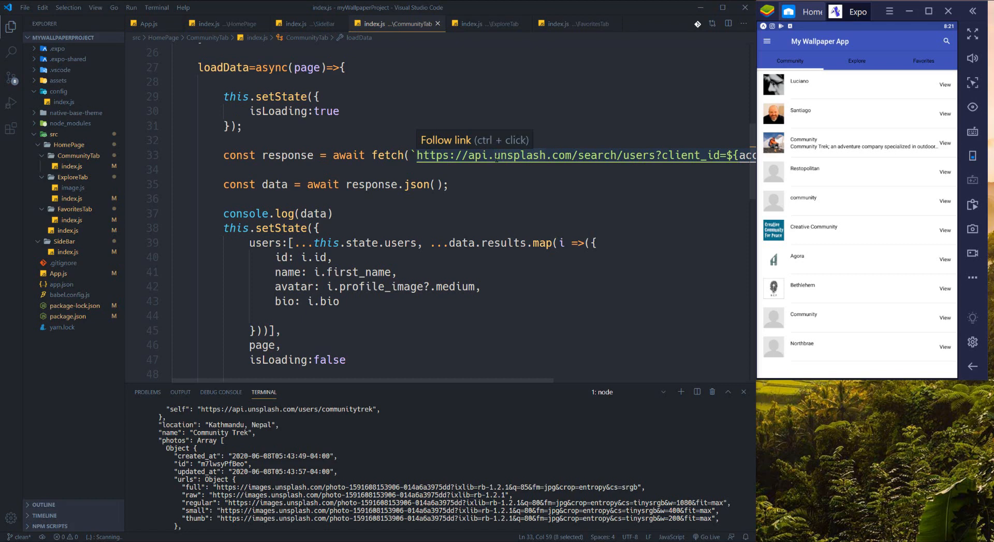
# - Make componentDidMount async and await the loadData(1) call
pyautogui.scroll(3)
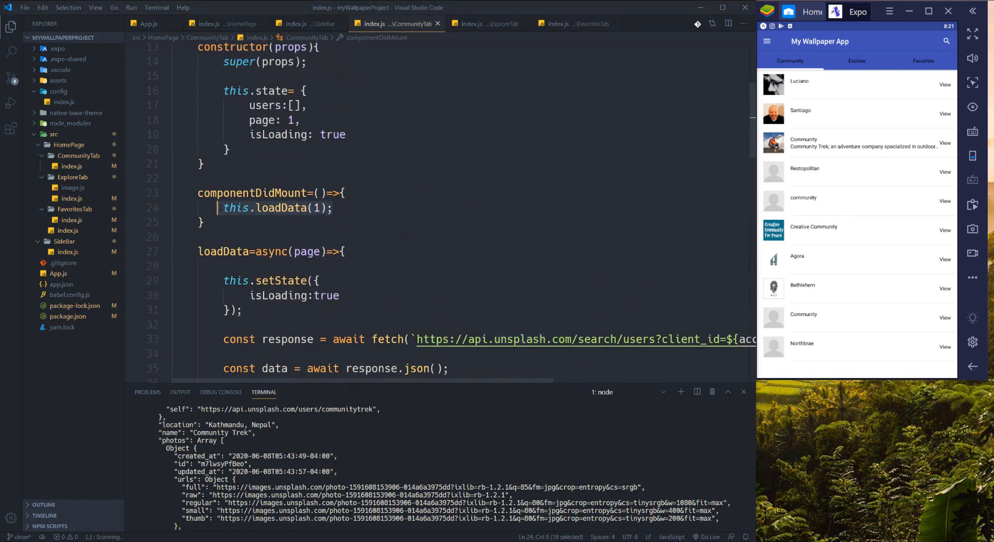
pyautogui.click(313, 192)
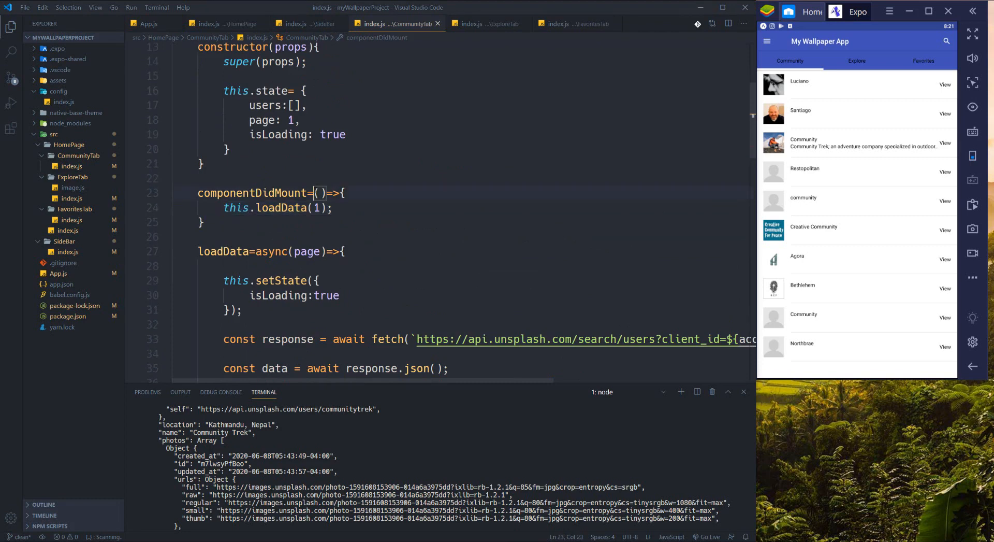
pyautogui.write('async')
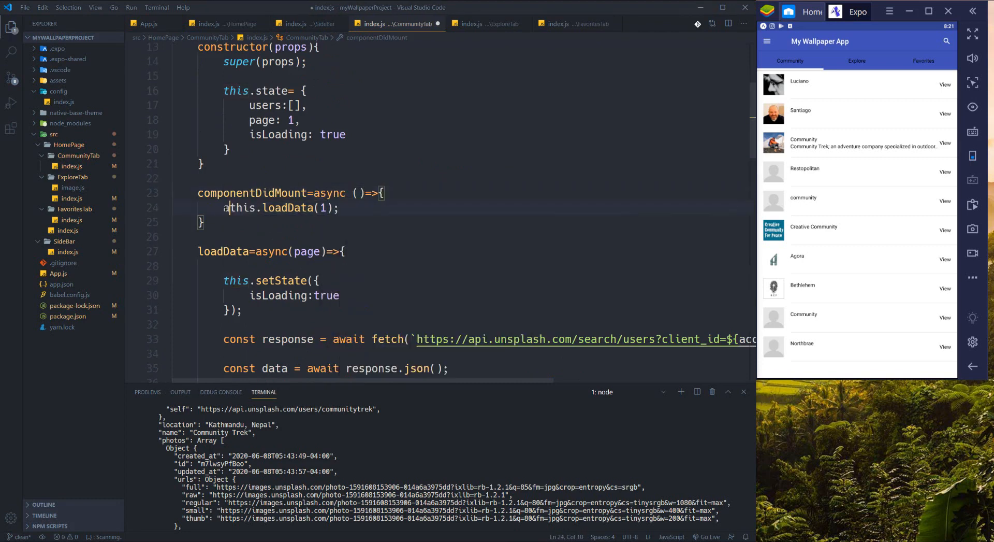
pyautogui.write('wait')
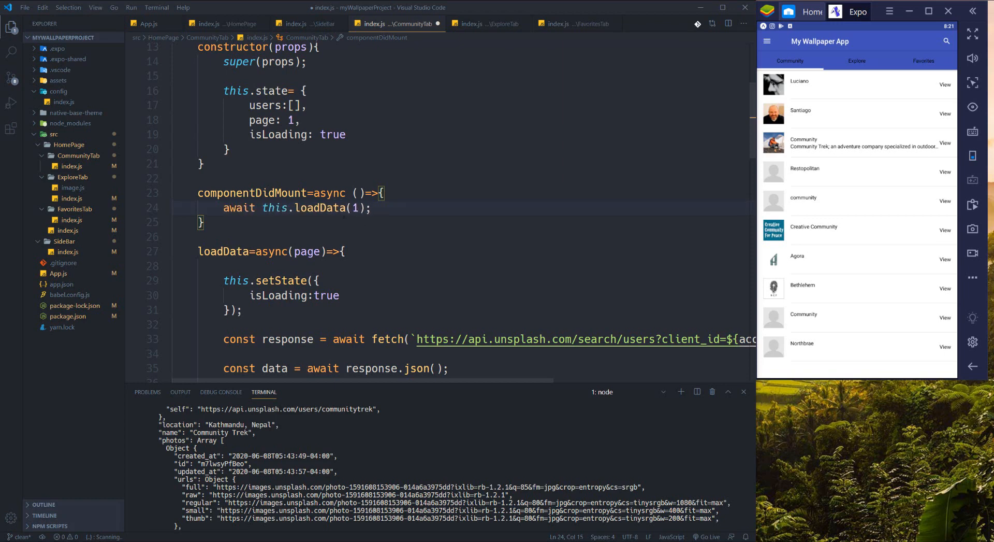
# - Add this.loadData(2) below the awaited call and save the file
pyautogui.click(375, 208)
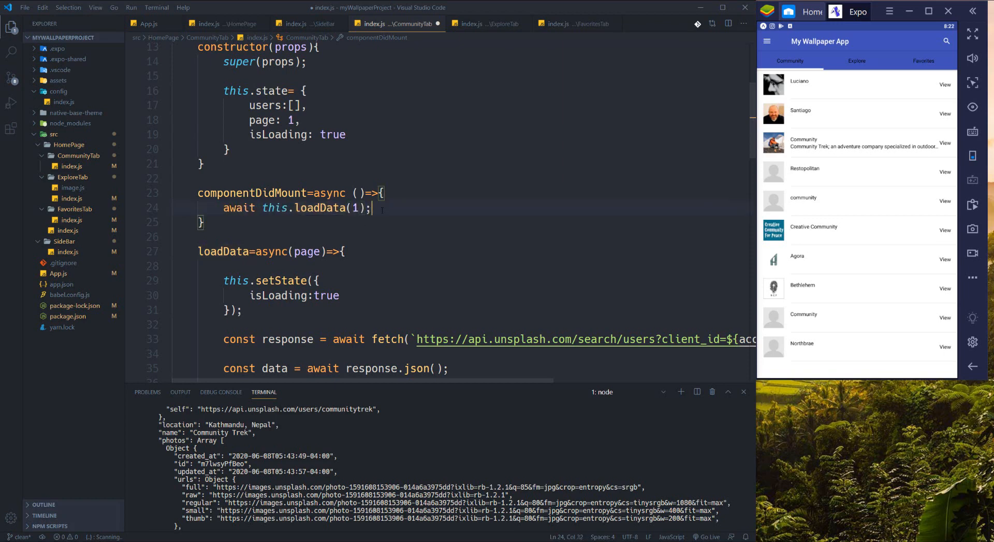
pyautogui.write('this.loadData(1);')
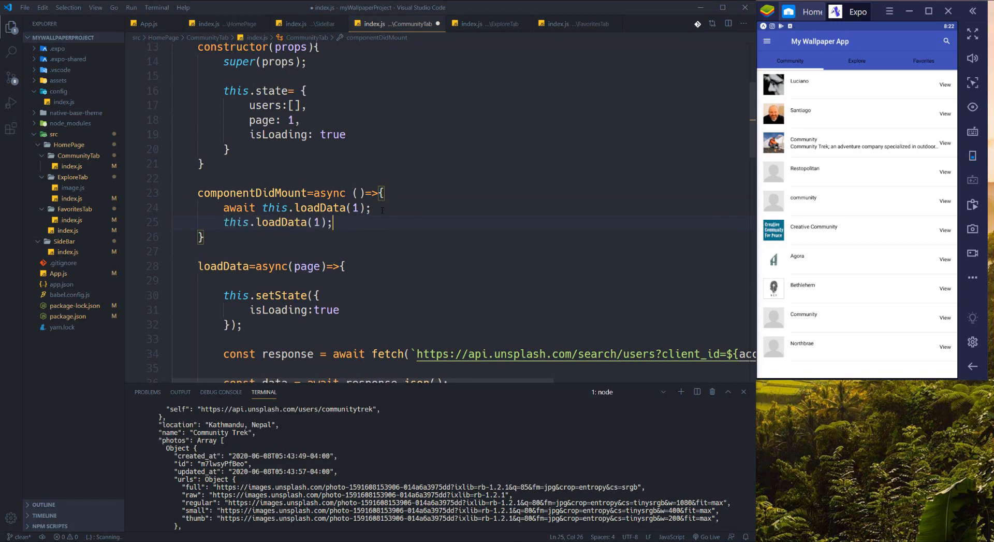
pyautogui.doubleClick(317, 223)
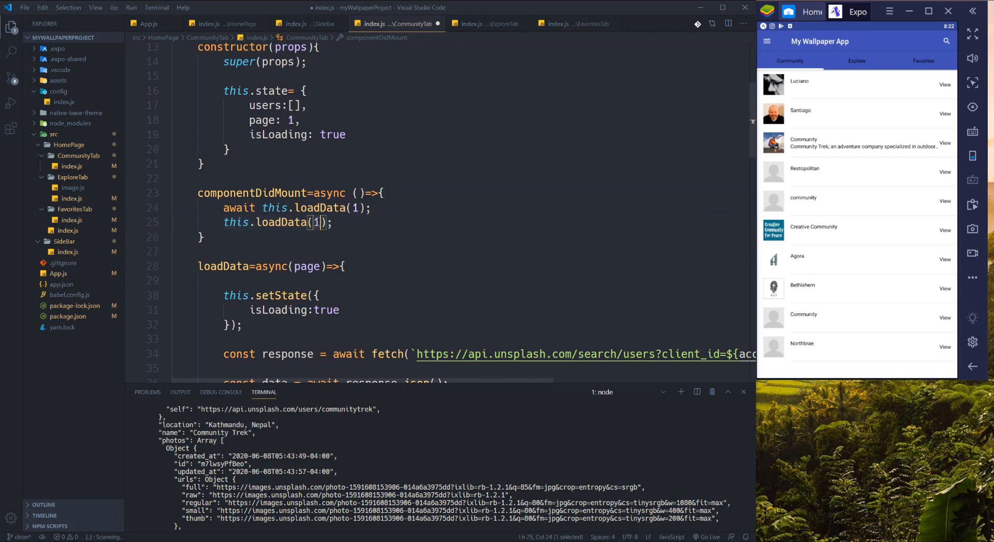
pyautogui.write('2')
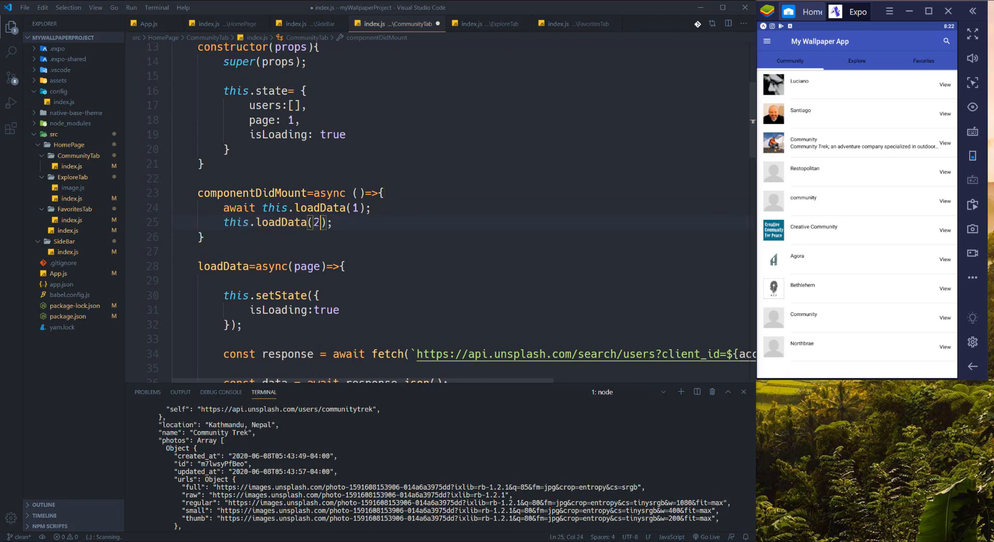
pyautogui.press('ctrl+s')
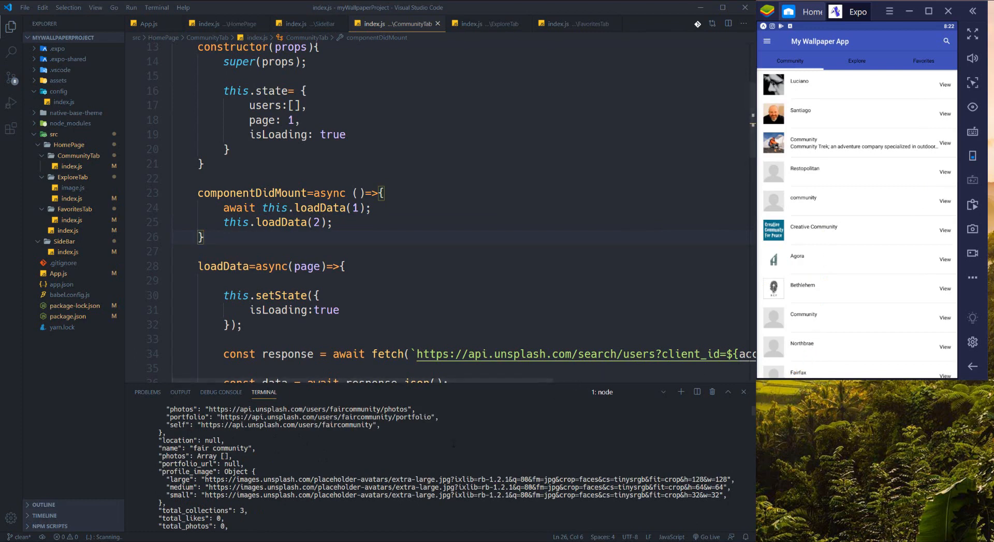
pyautogui.scroll(-3)
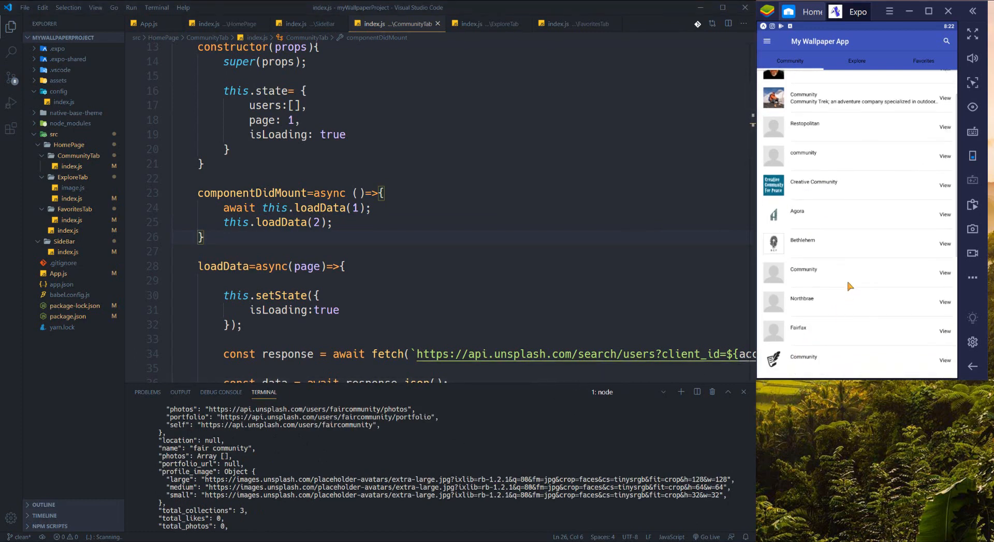
pyautogui.scroll(-3)
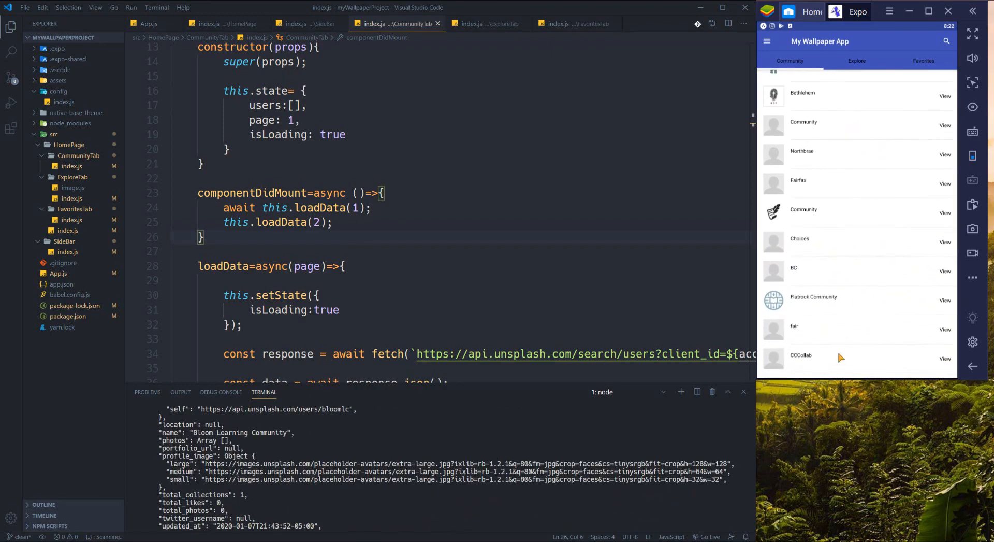
pyautogui.scroll(-3)
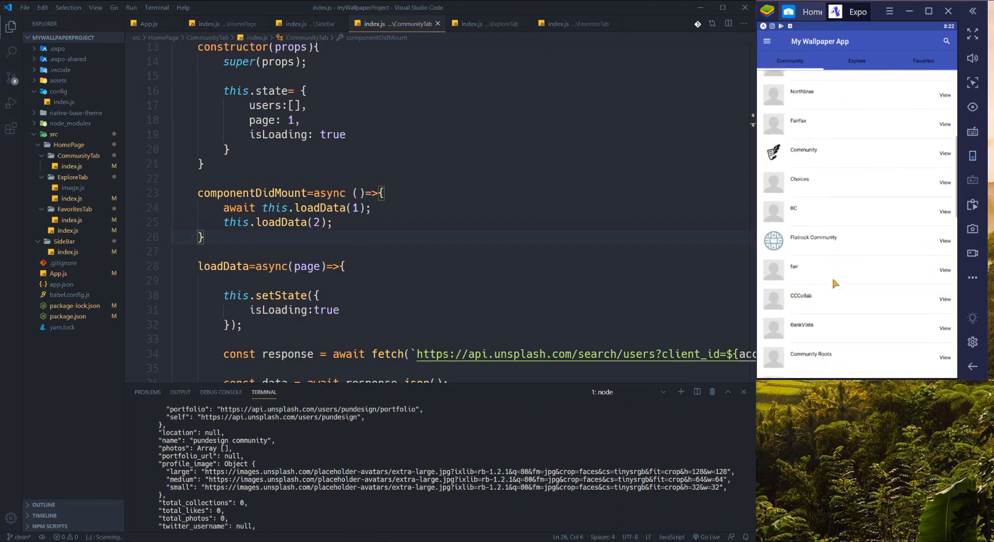
pyautogui.scroll(-3)
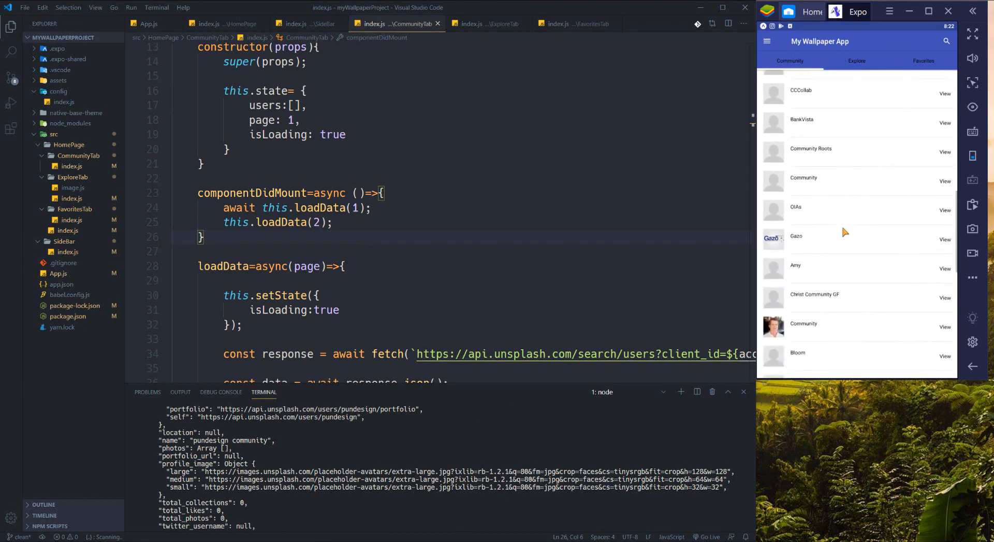
pyautogui.scroll(-3)
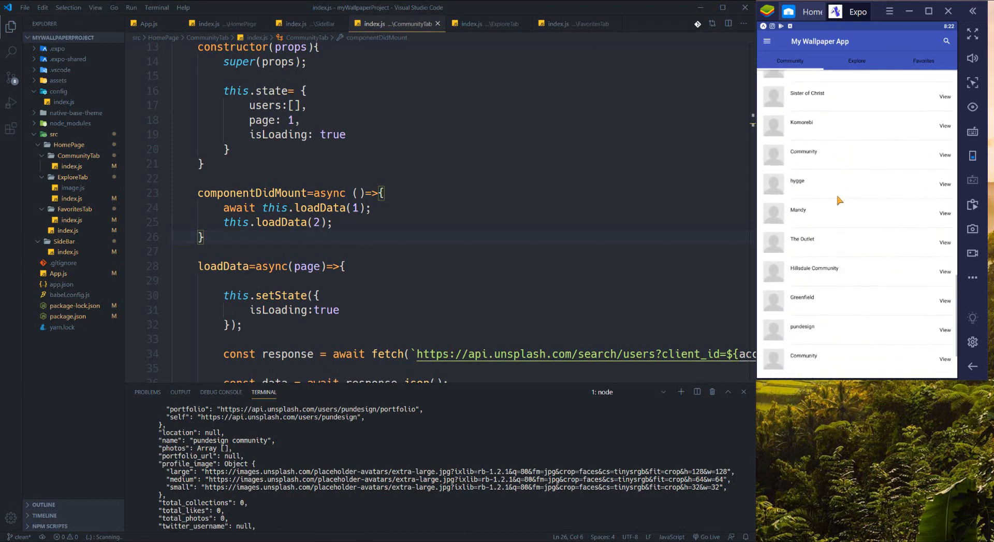
pyautogui.scroll(-3)
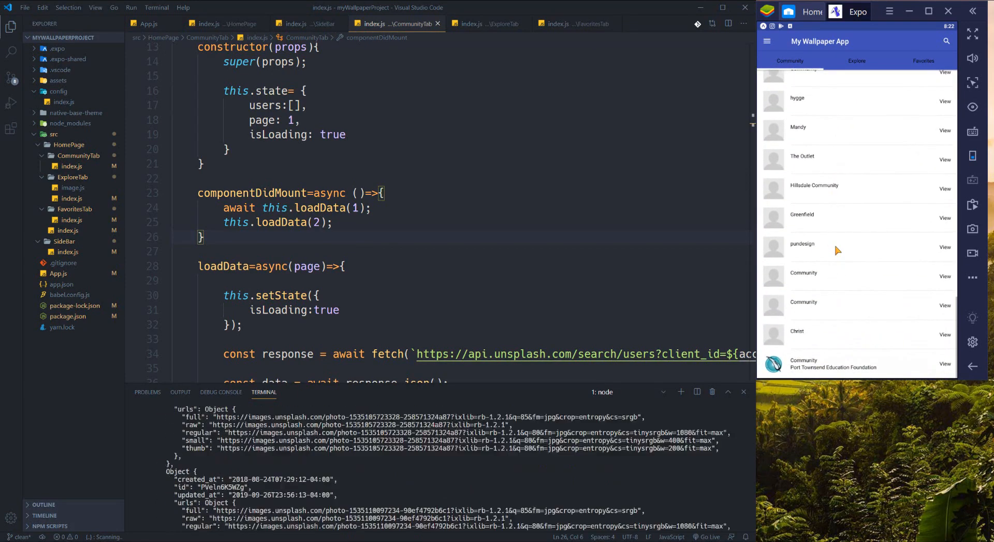
pyautogui.scroll(-3)
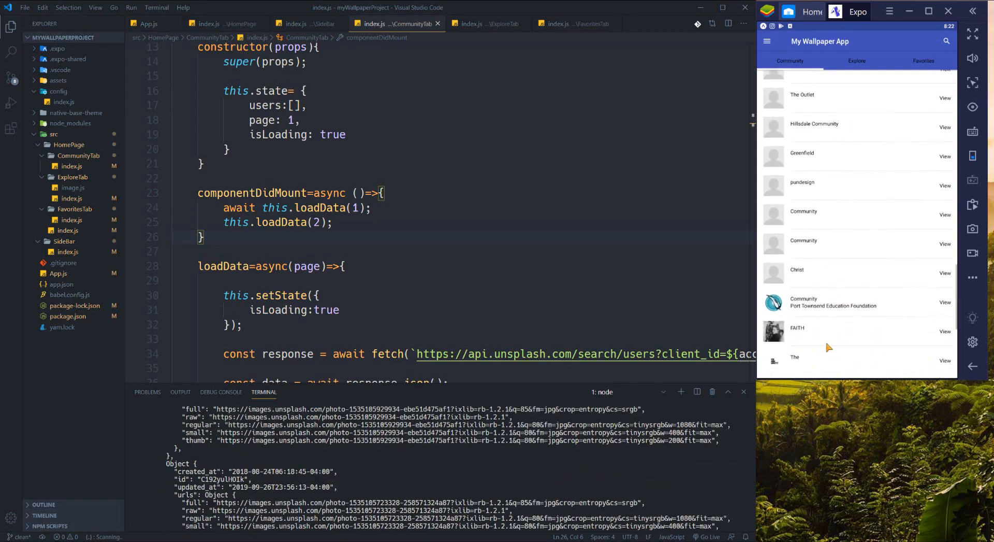
pyautogui.scroll(-3)
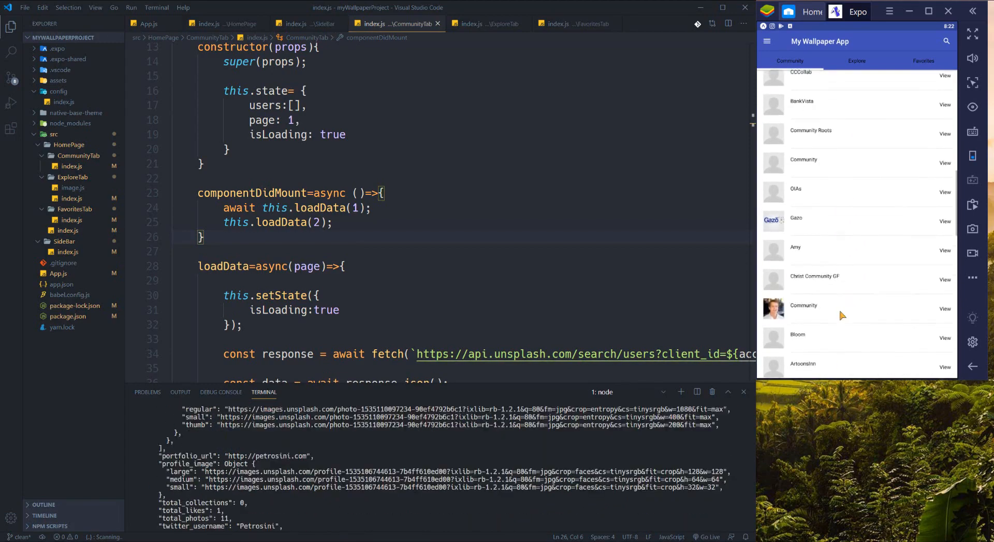
pyautogui.scroll(3)
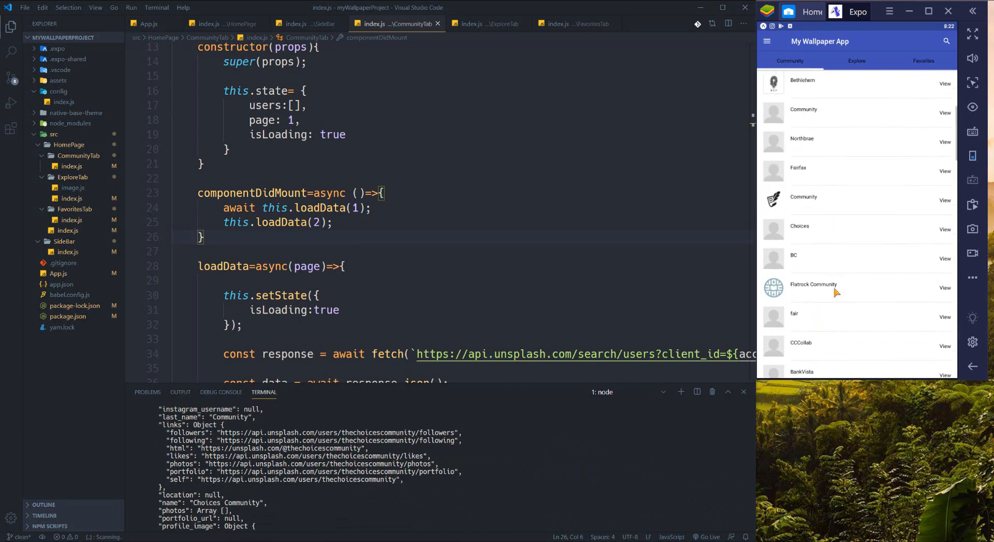
pyautogui.scroll(3)
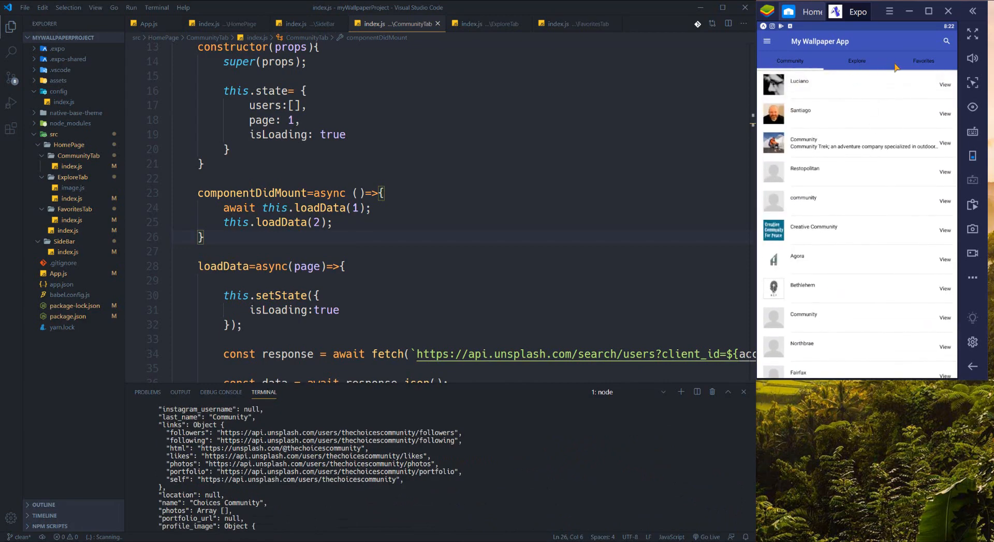
pyautogui.moveTo(904, 68)
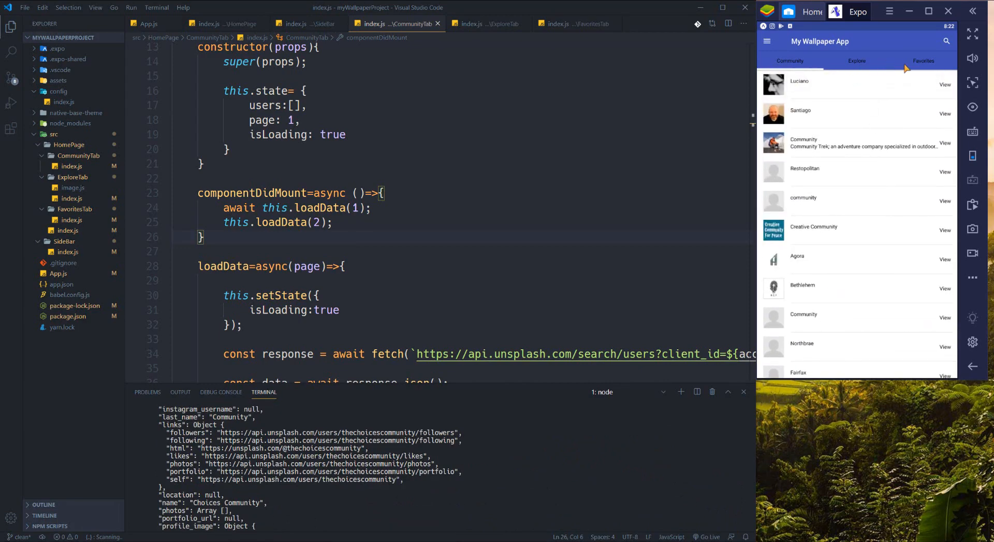